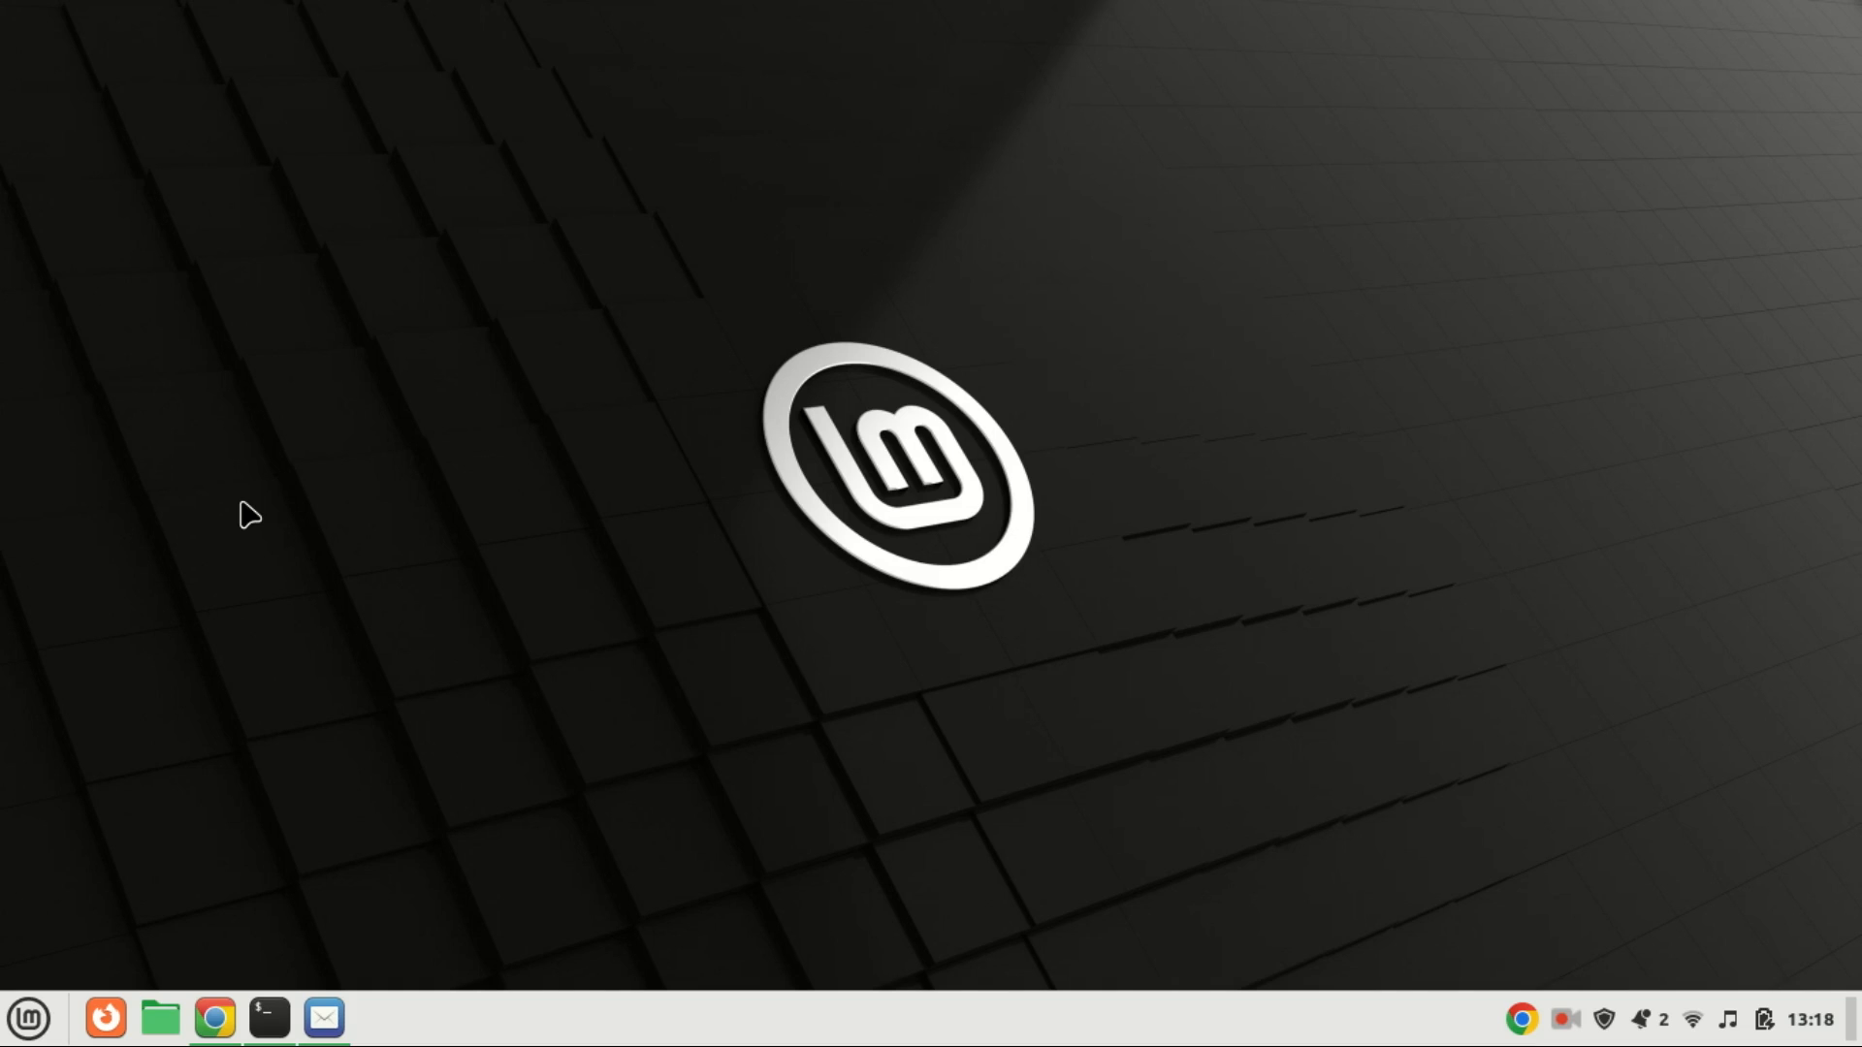
Start an SSH session as root to 185.237.252.234, answering yes to trust the host key
click(268, 1018)
text(ssh root@185.237.252.234)
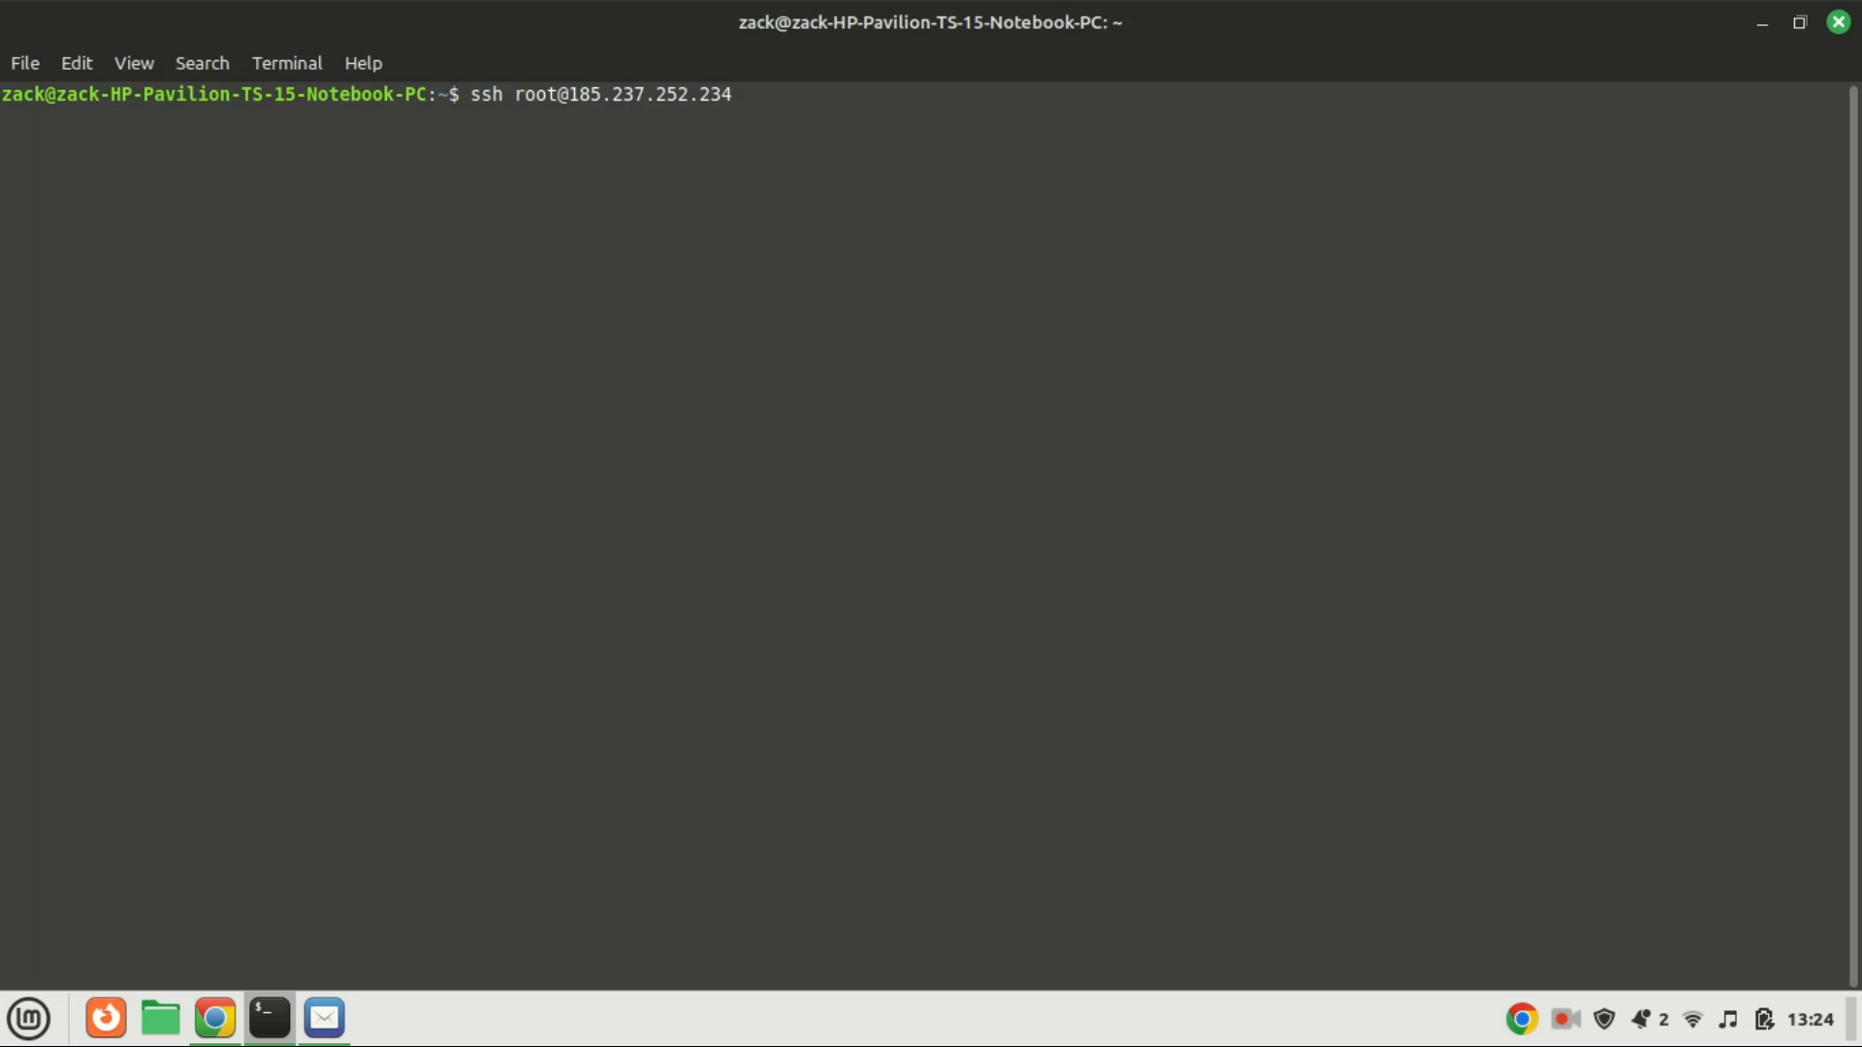
key(Return)
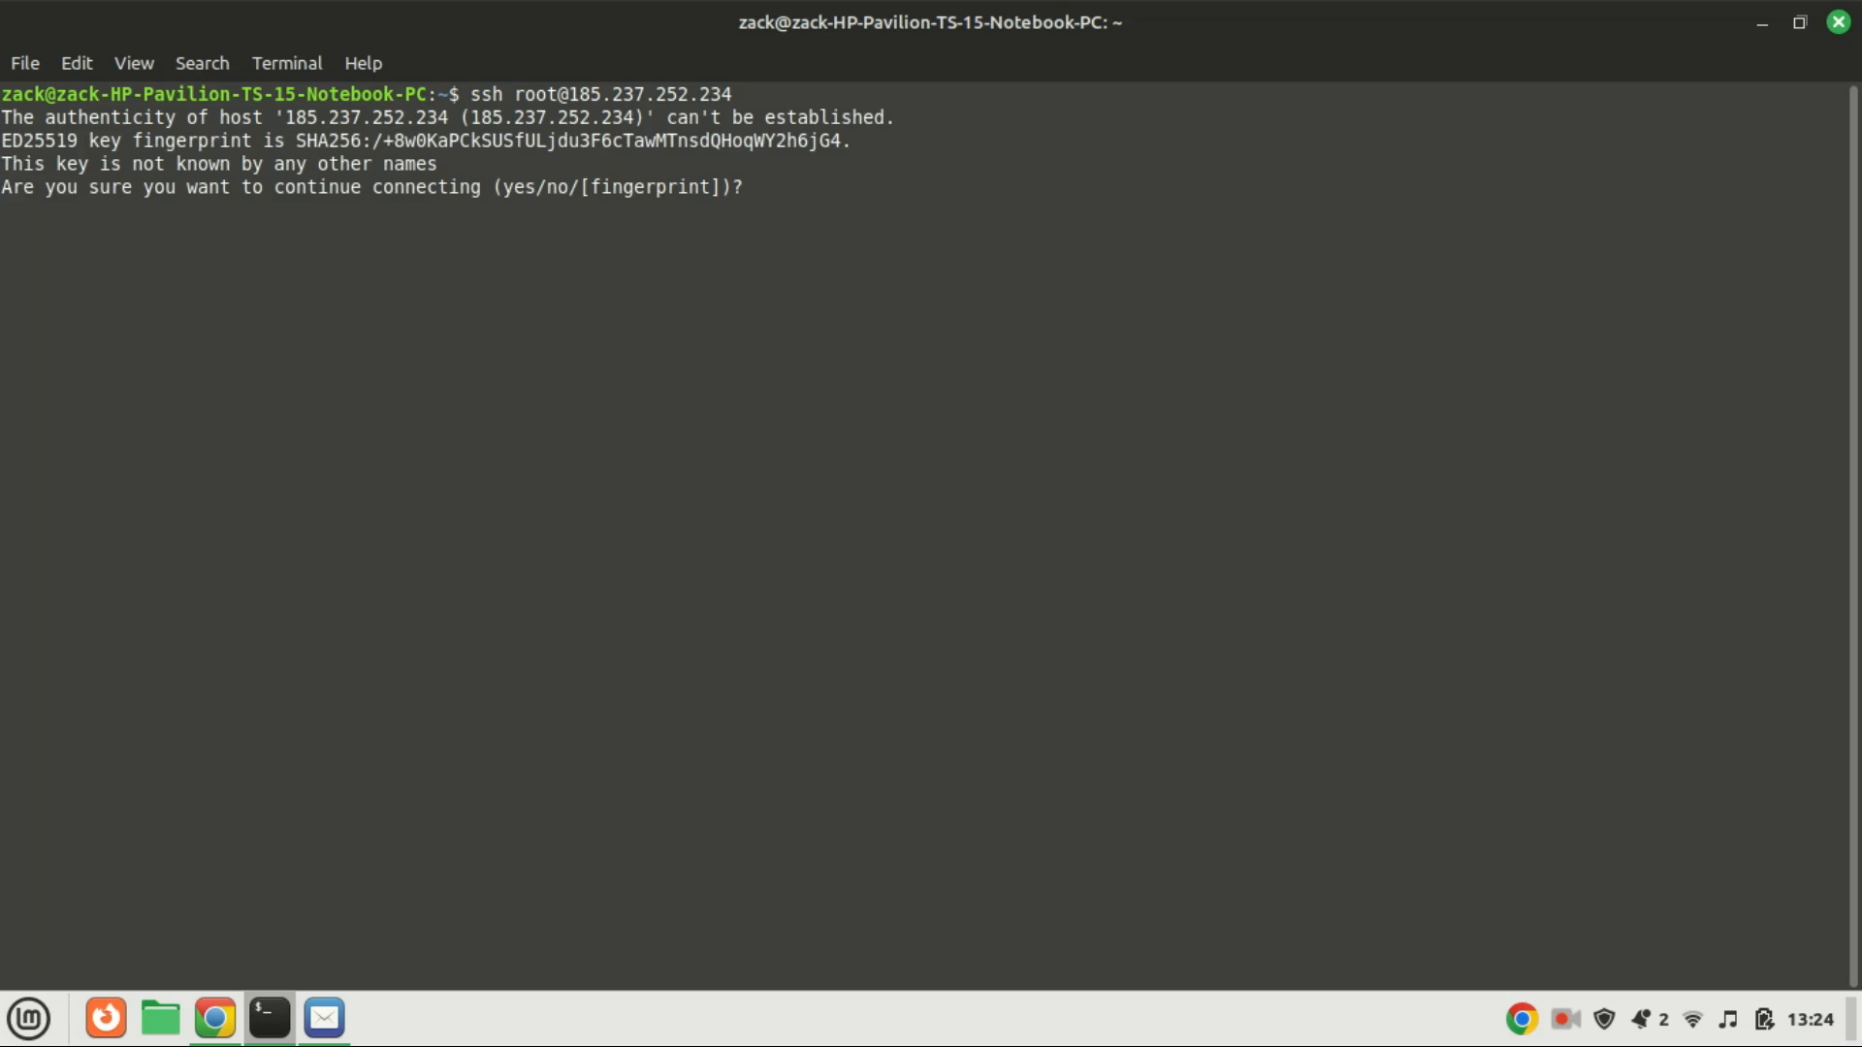
text(yes)
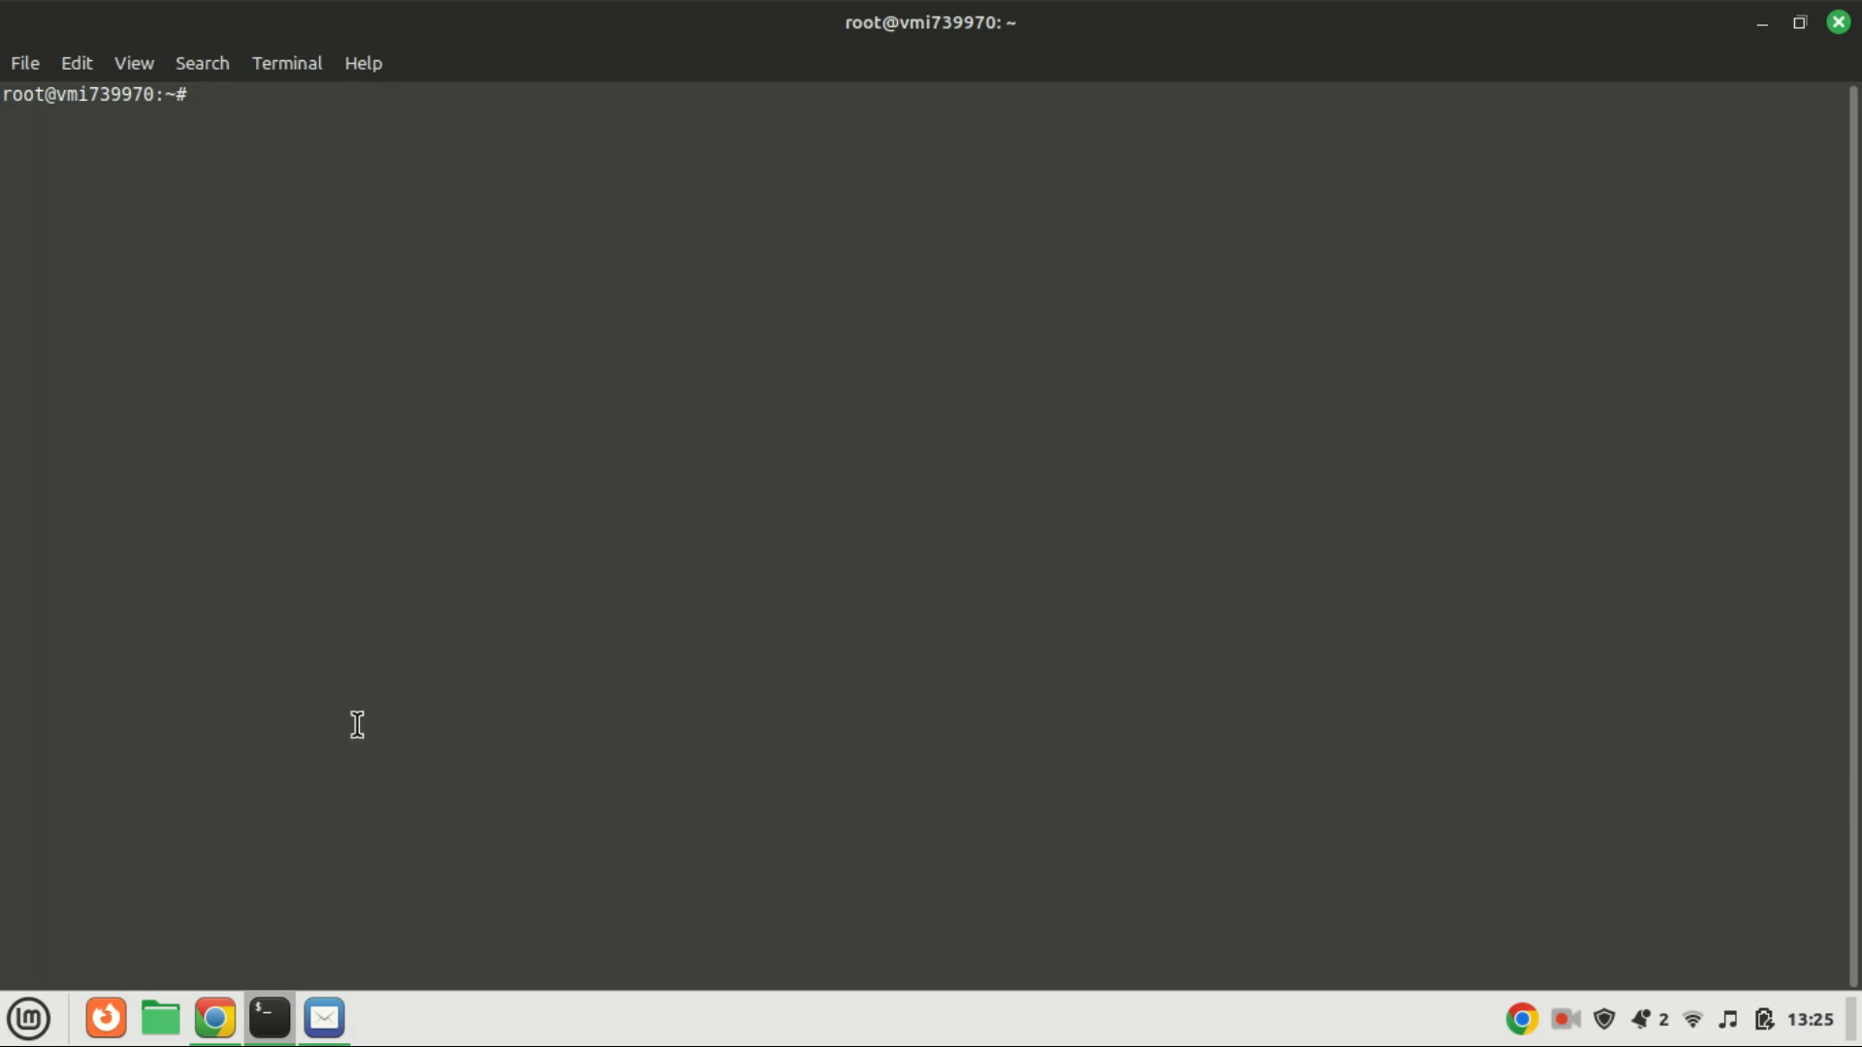
Refresh the server's package lists with sudo apt update
text(sudo)
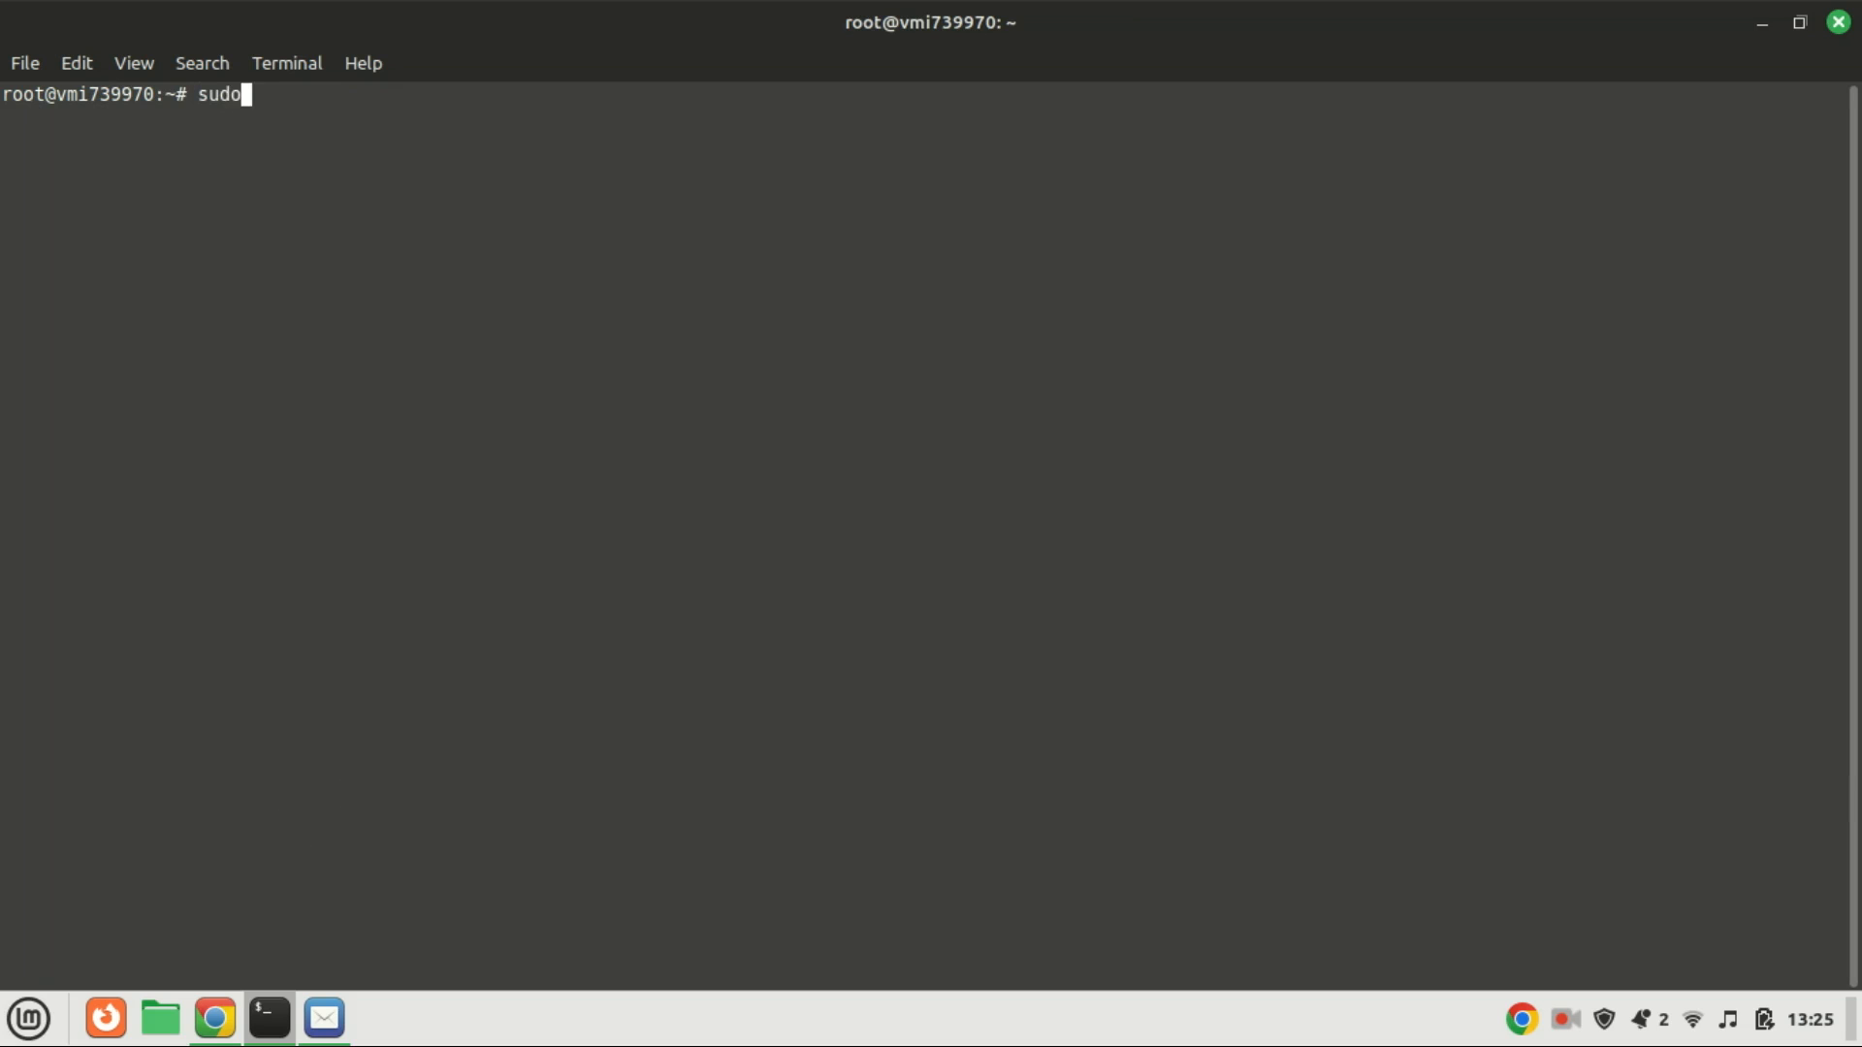
text(apt u)
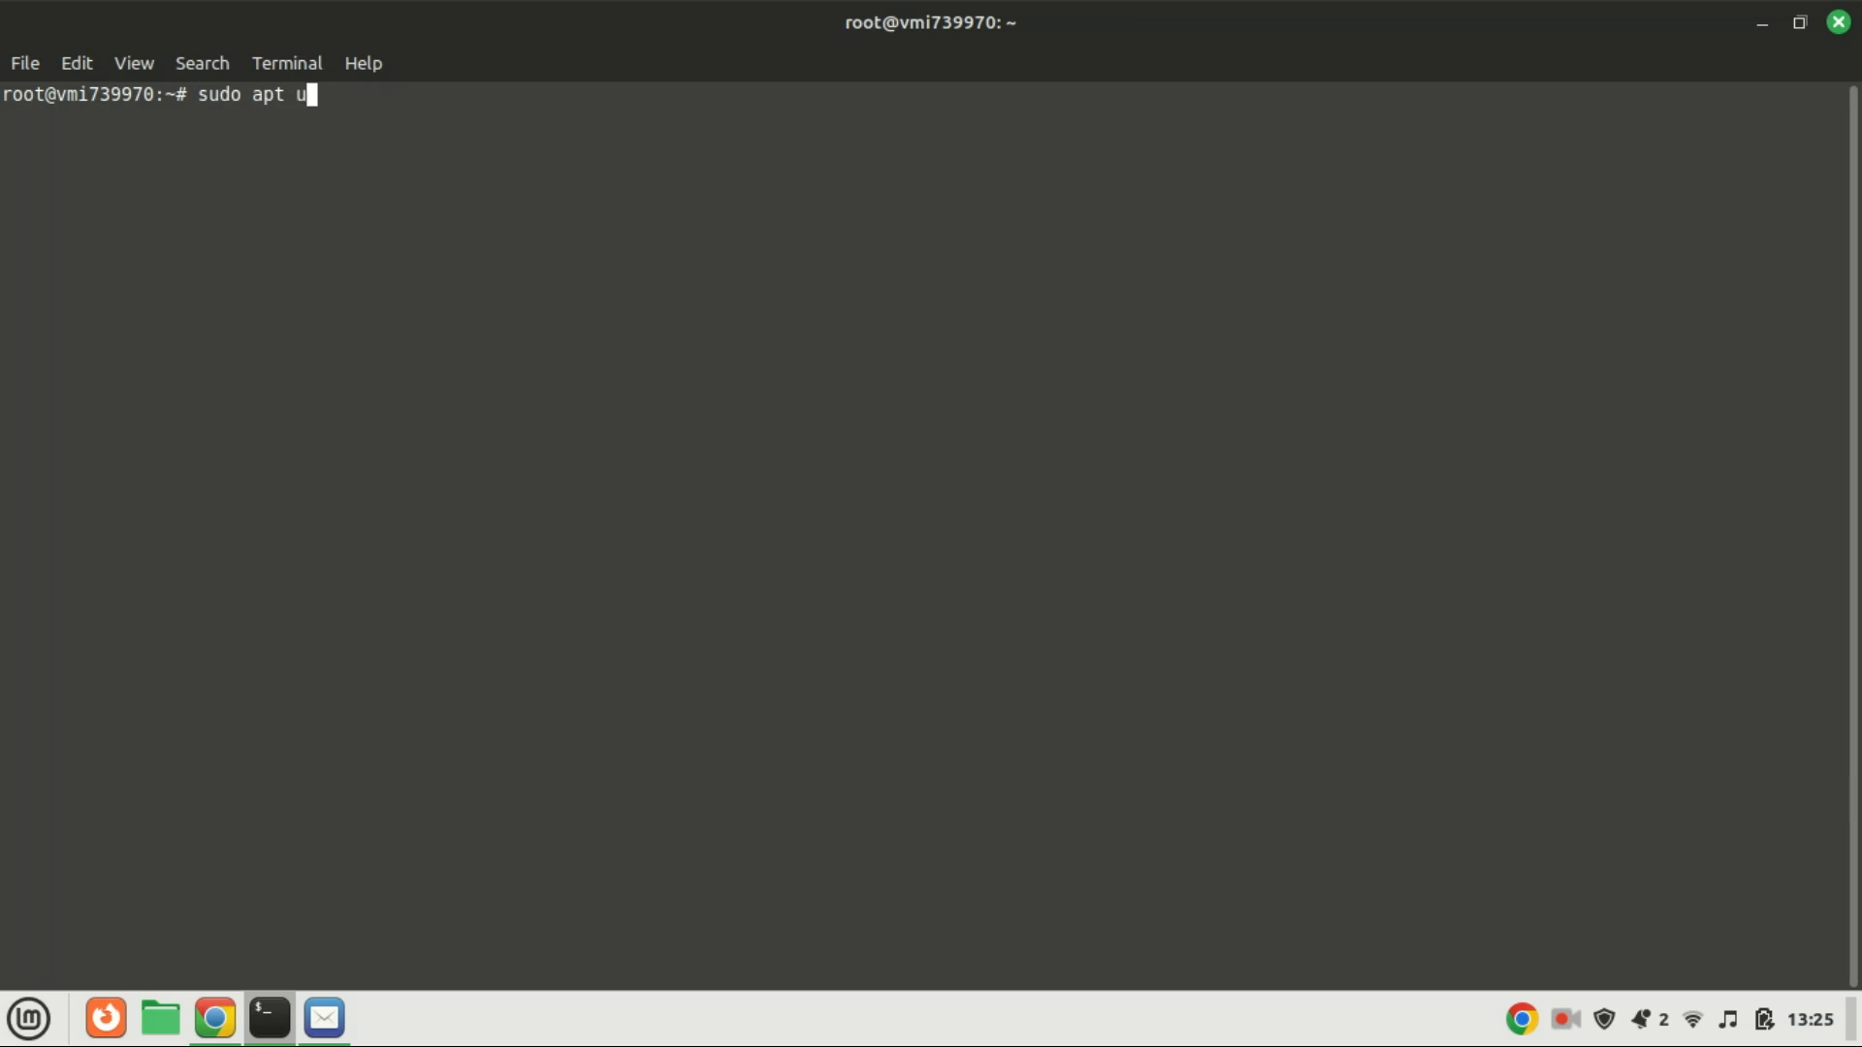
key(Return)
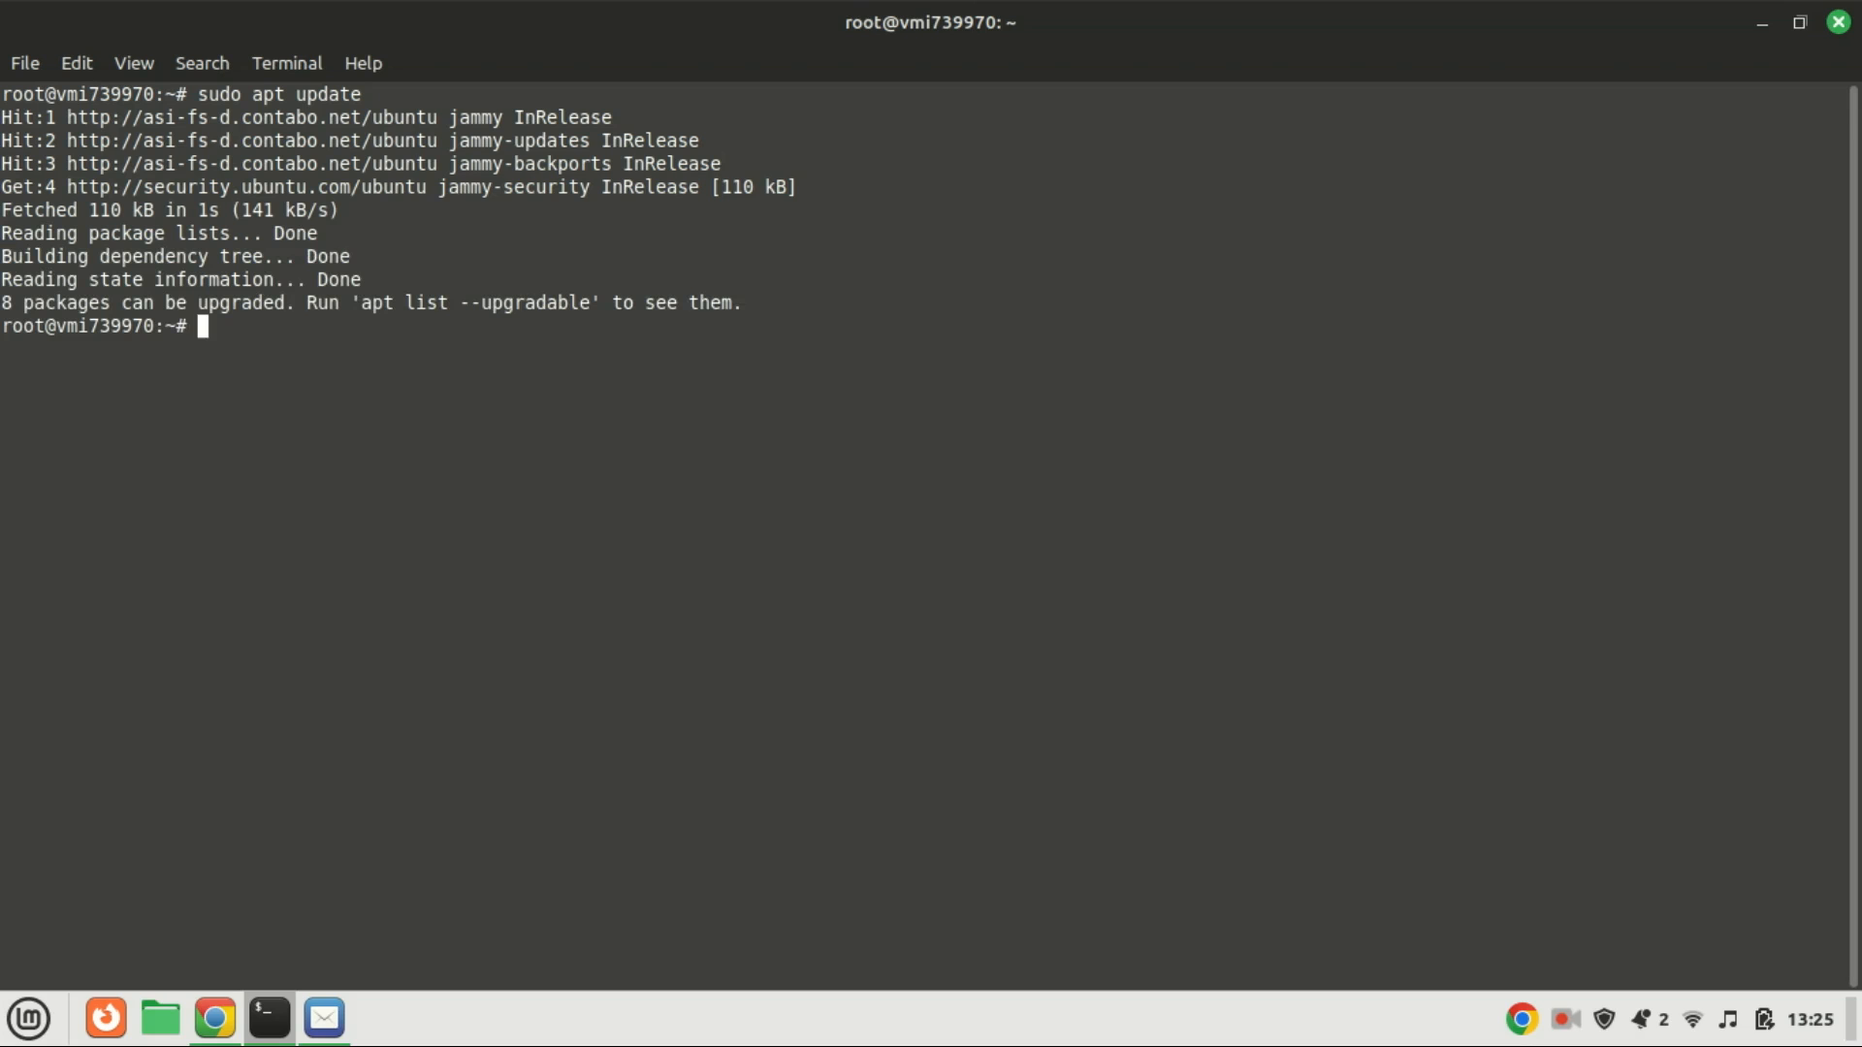
Install all available upgrades with sudo apt upgrade and let it finish
text(sudo)
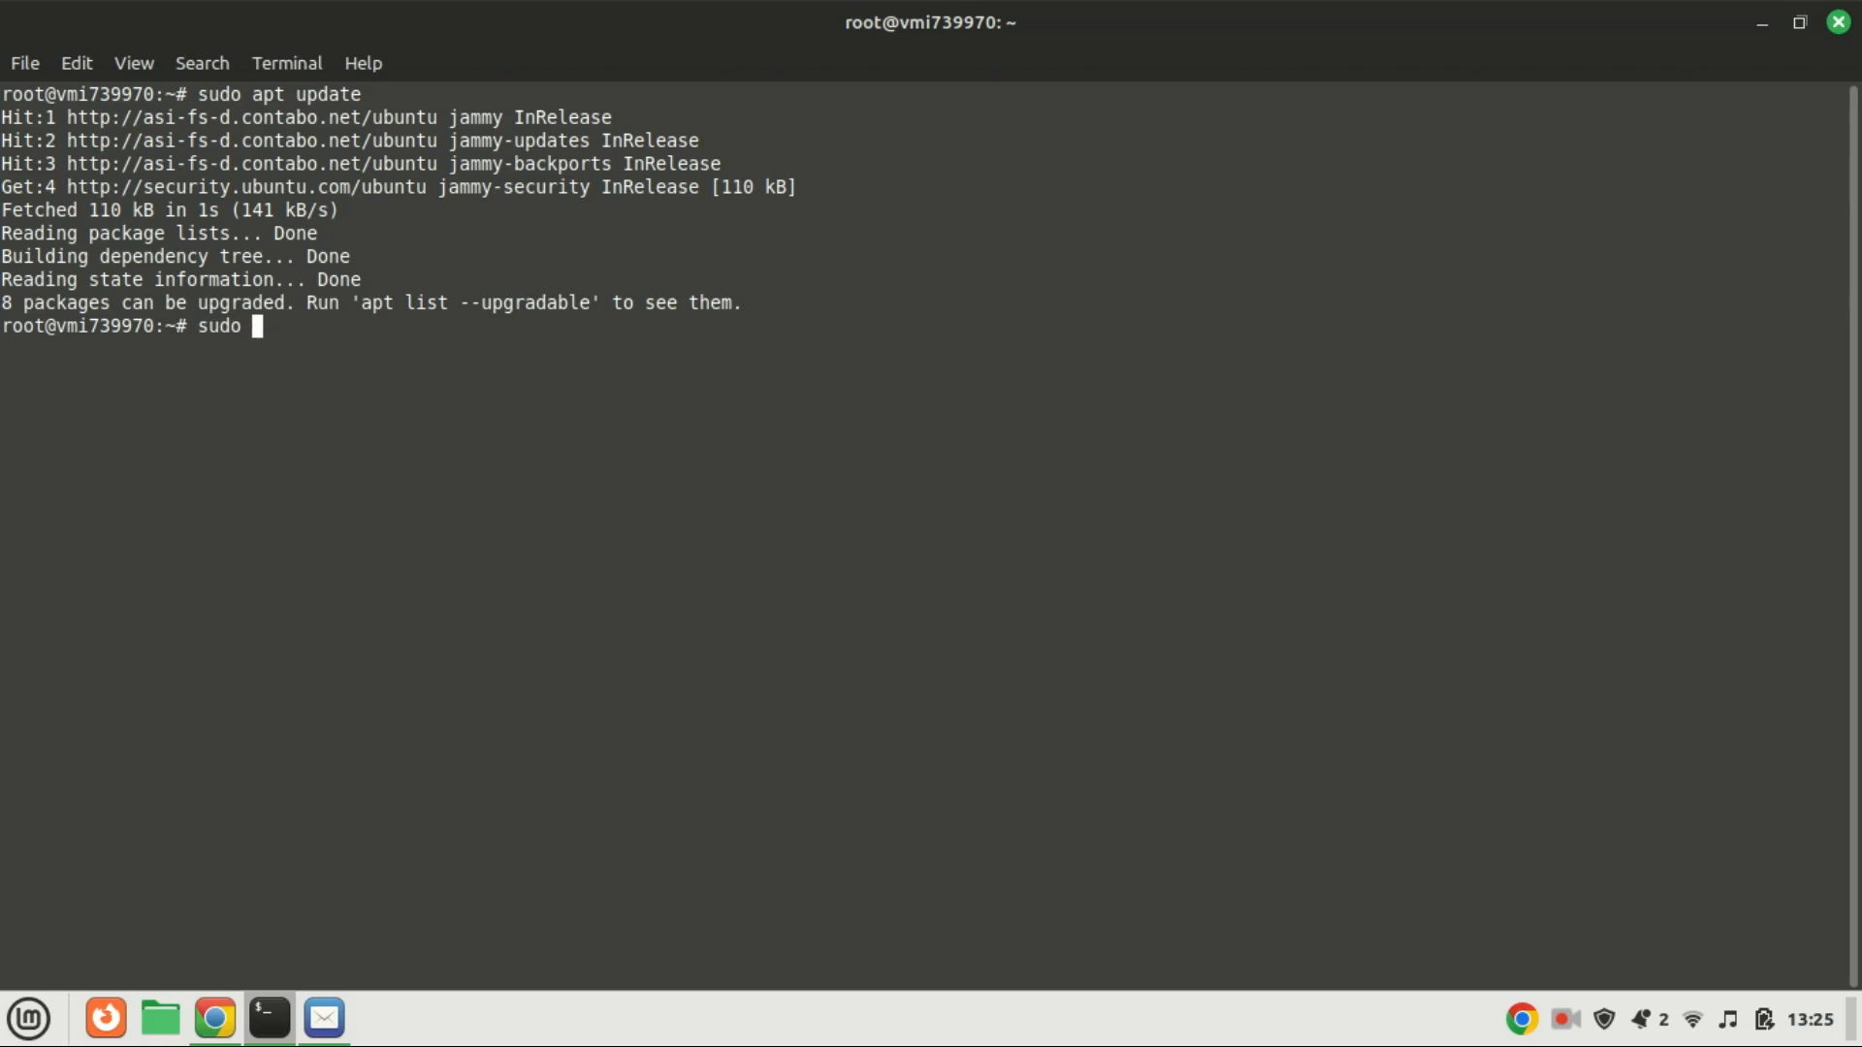
text(apt u)
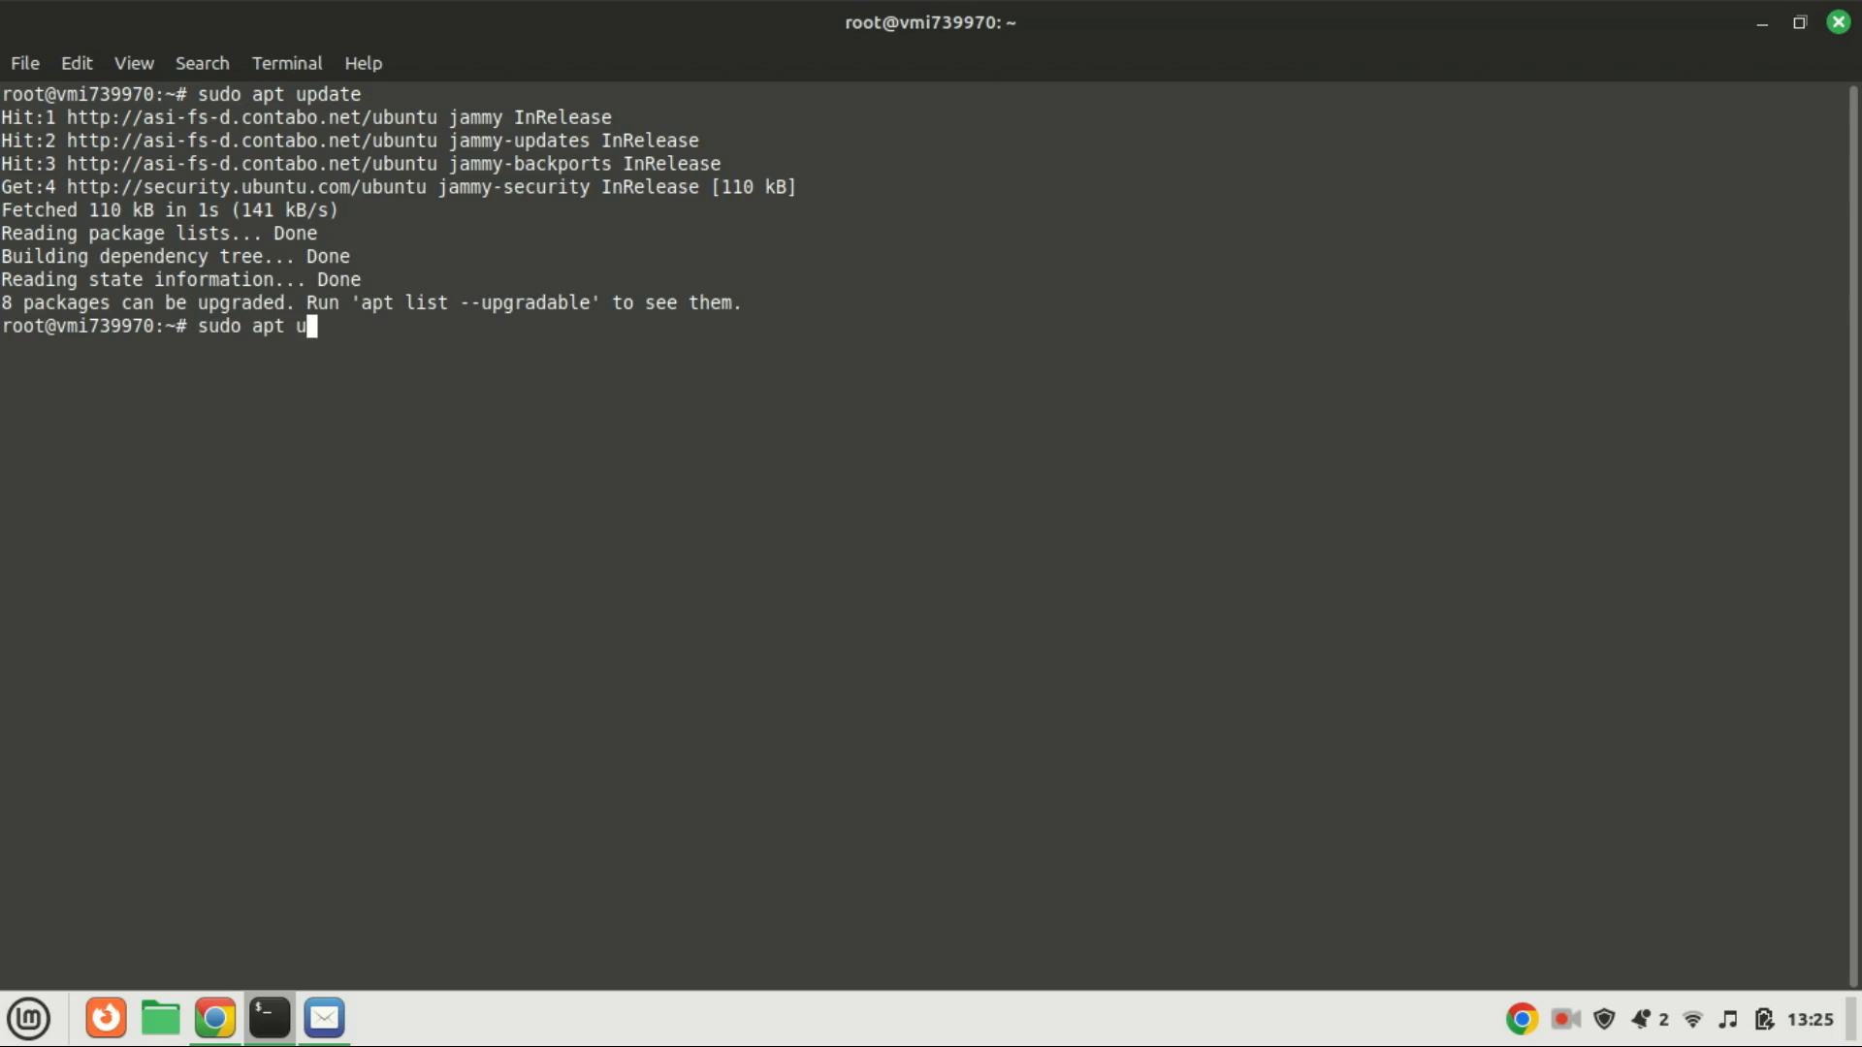
text(gra)
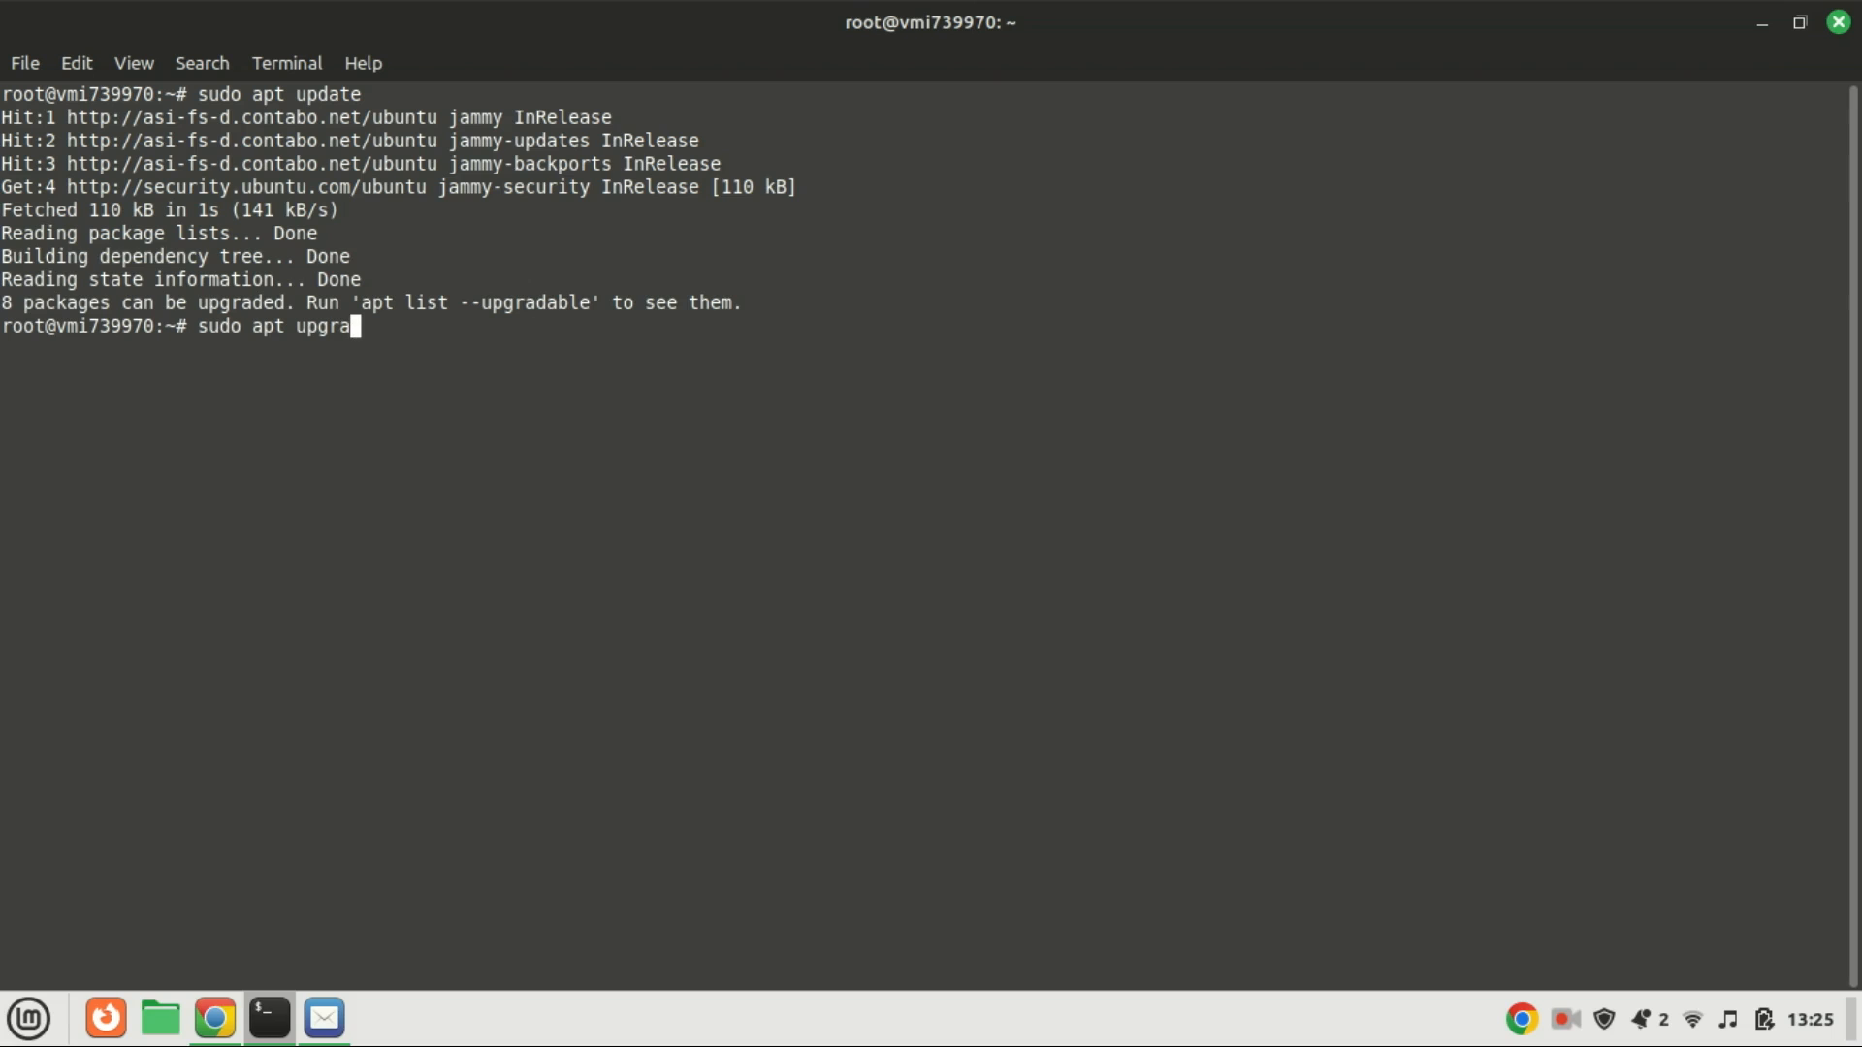
text(de)
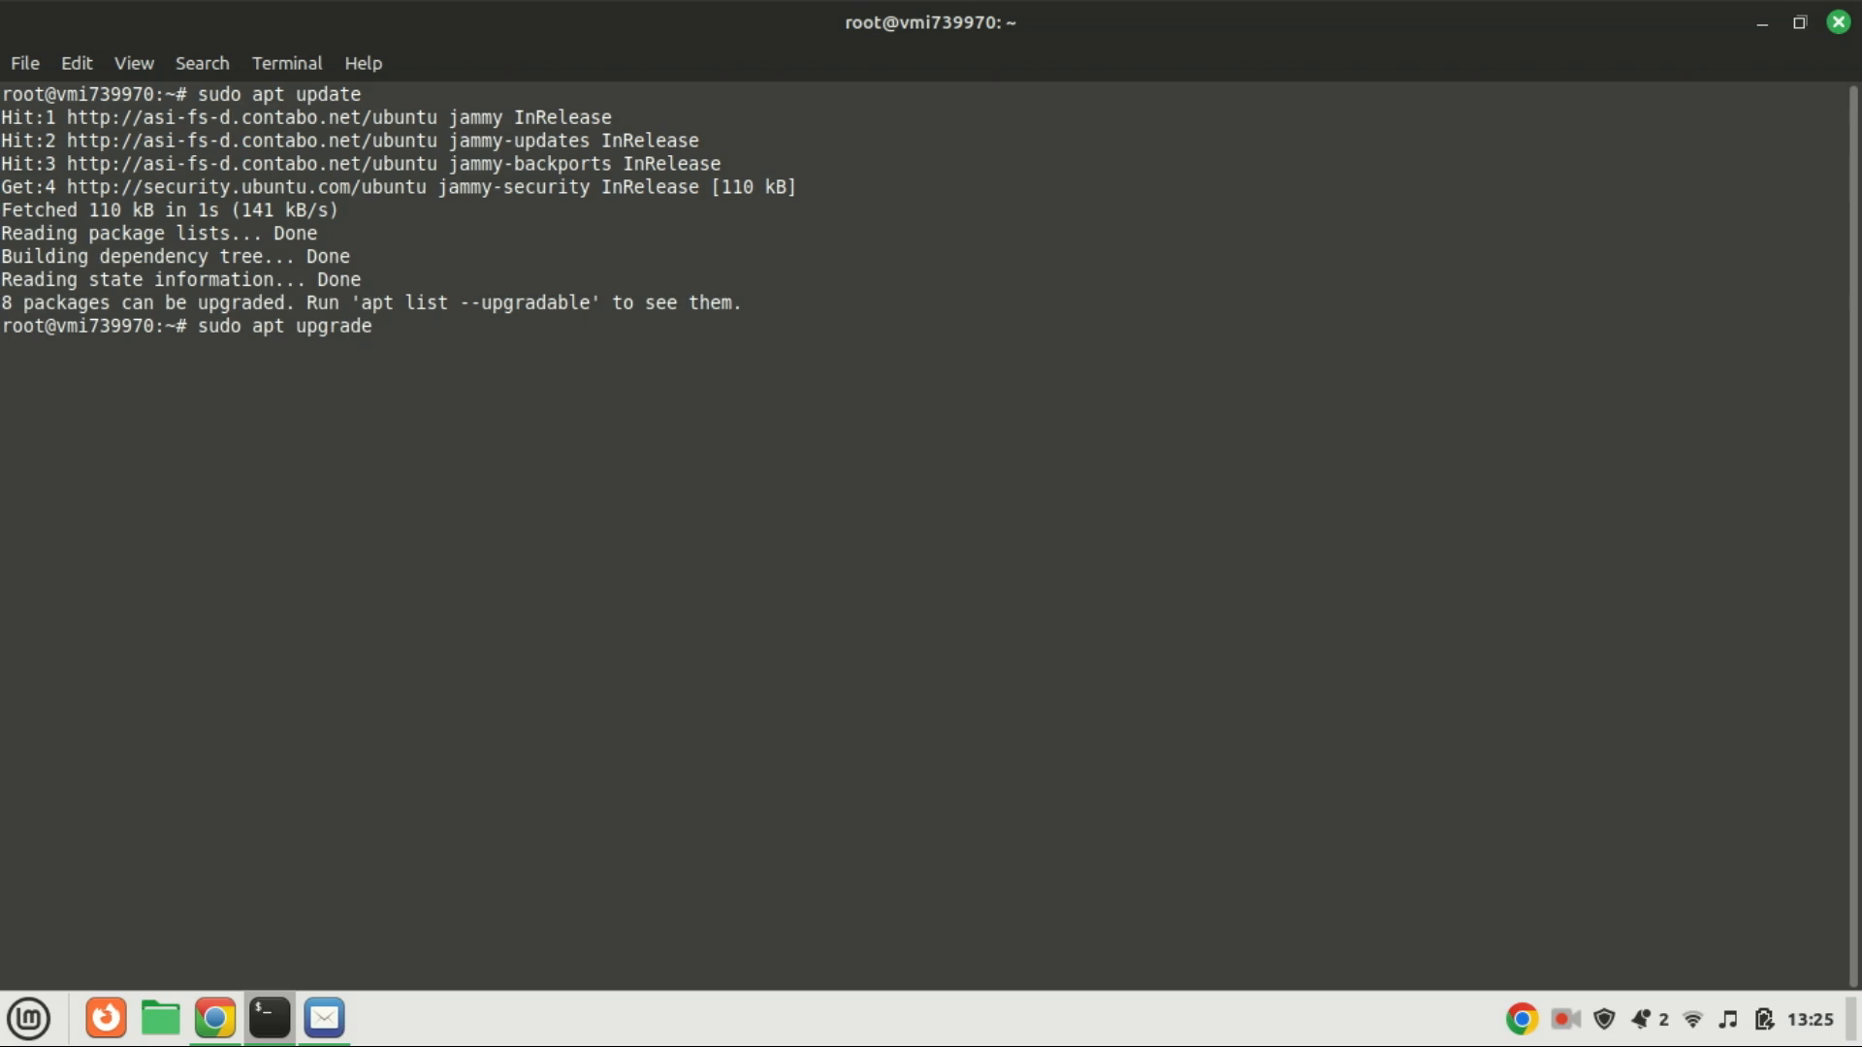
key(Return)
text(cle)
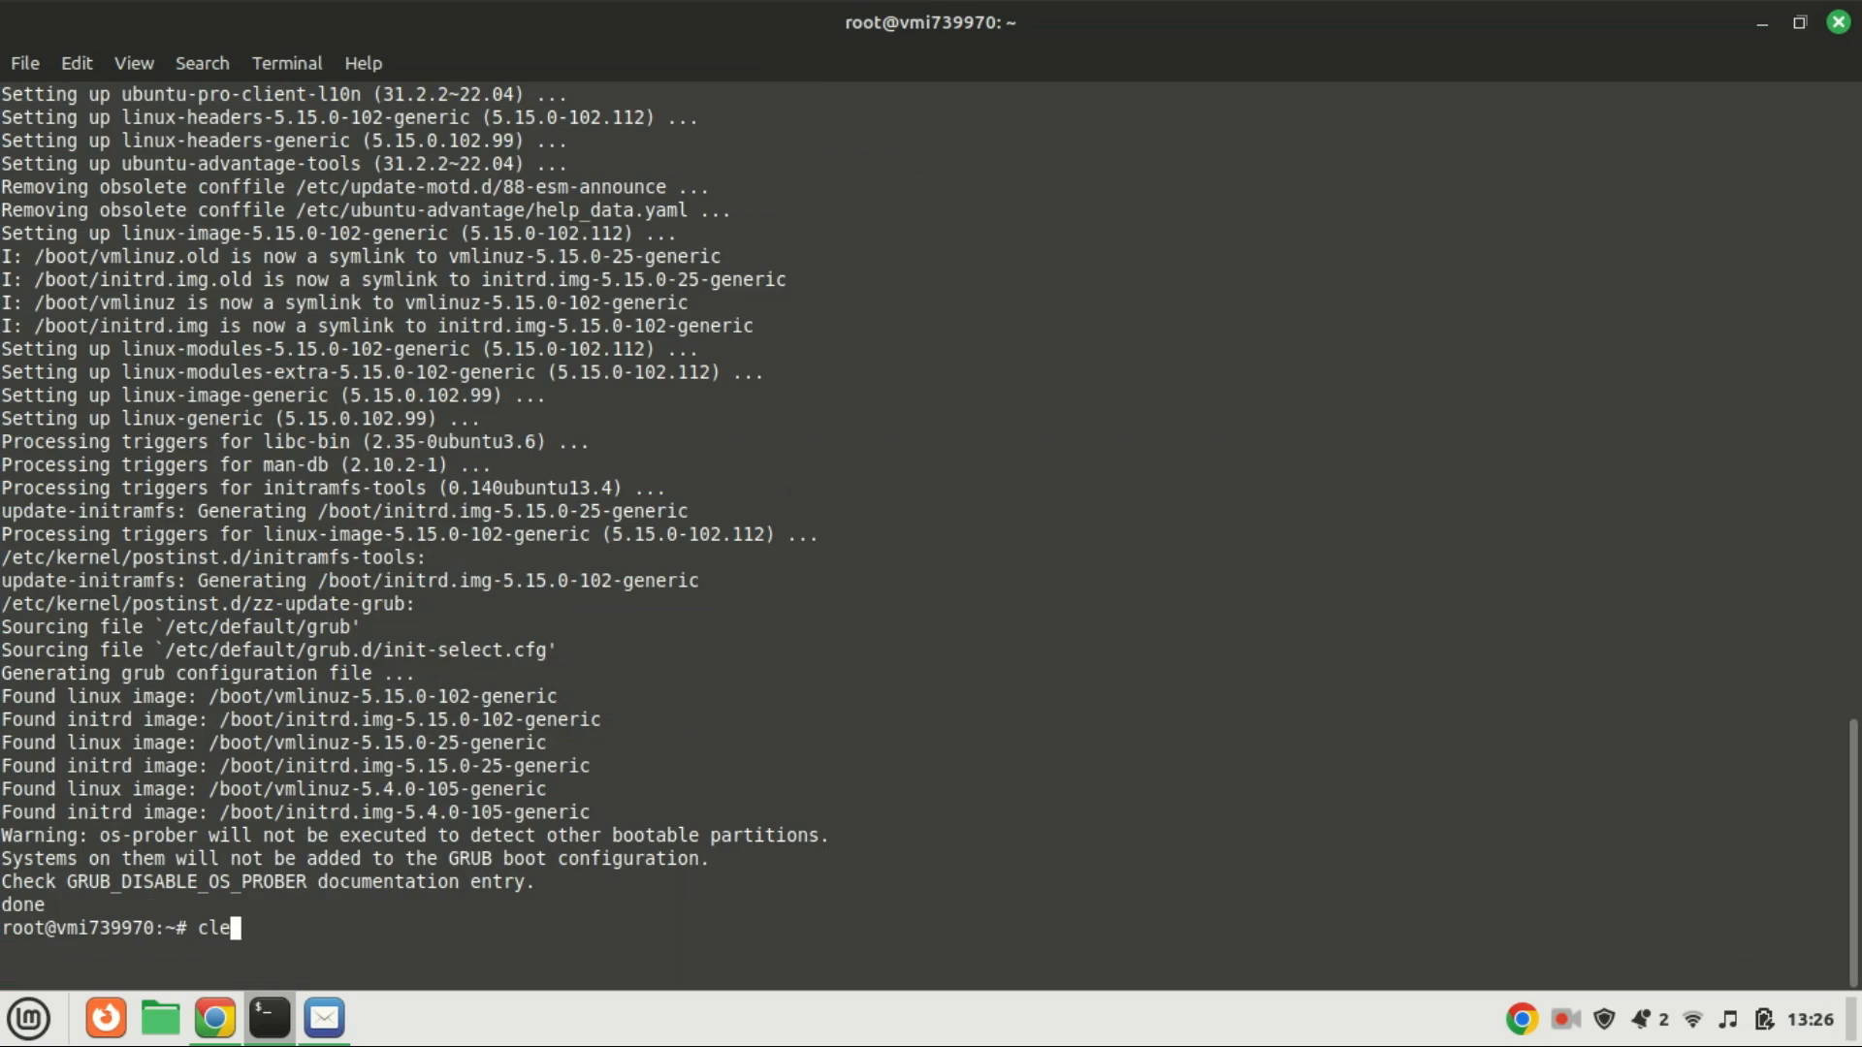
text(ar)
text(python -V)
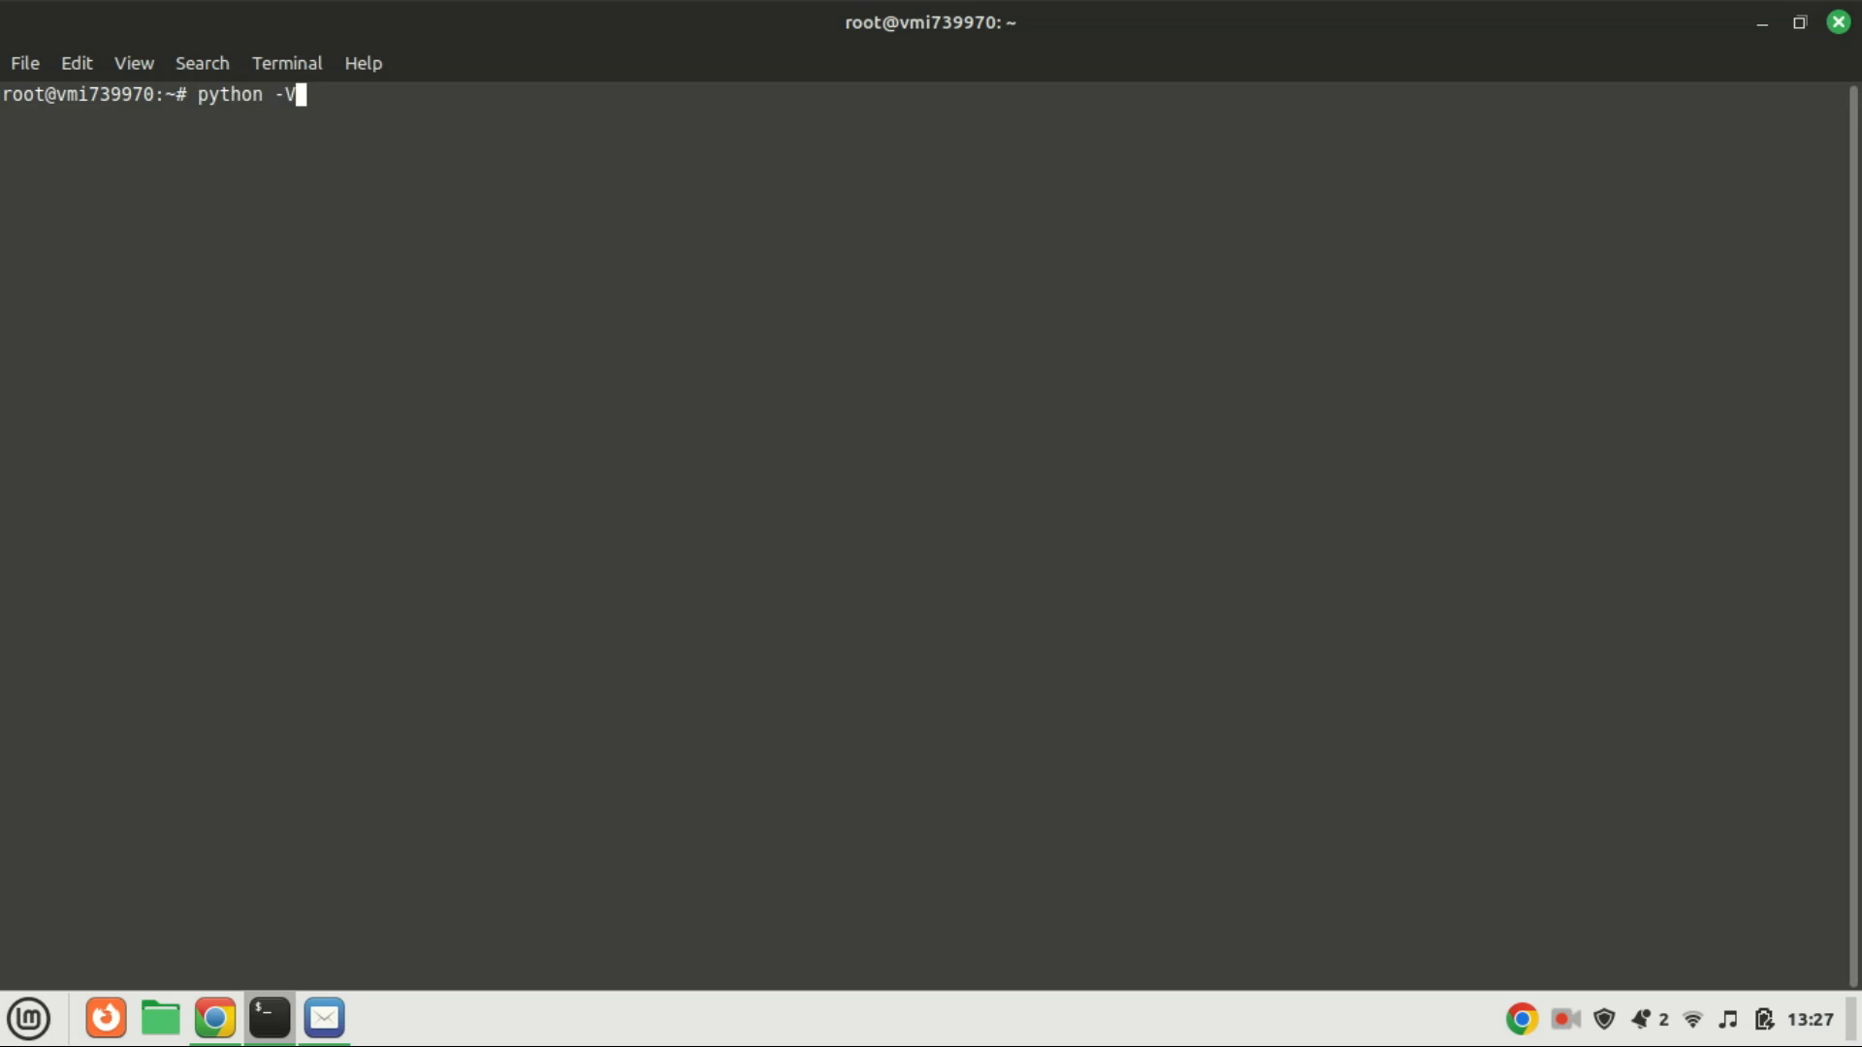
Run python -V, which reports no python command, then clear the screen
key(Return)
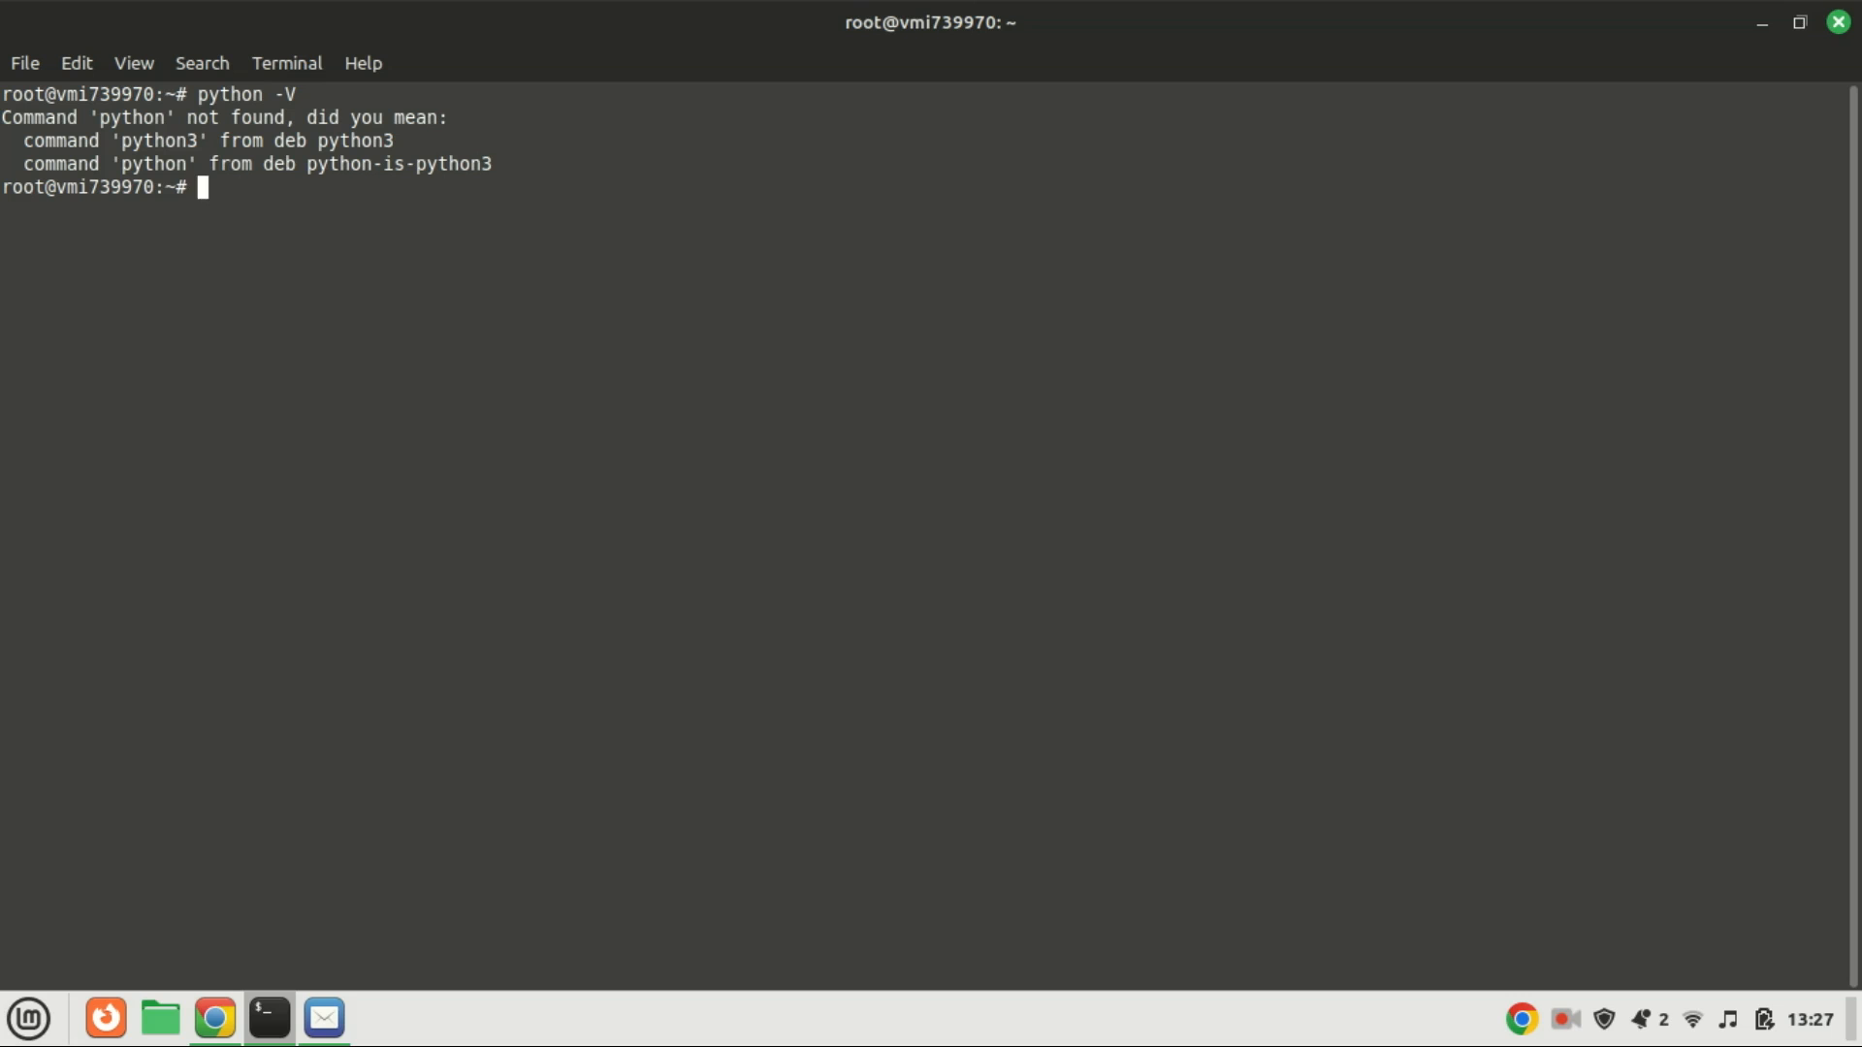
text(clear)
text(sudo apt install software-properties-common)
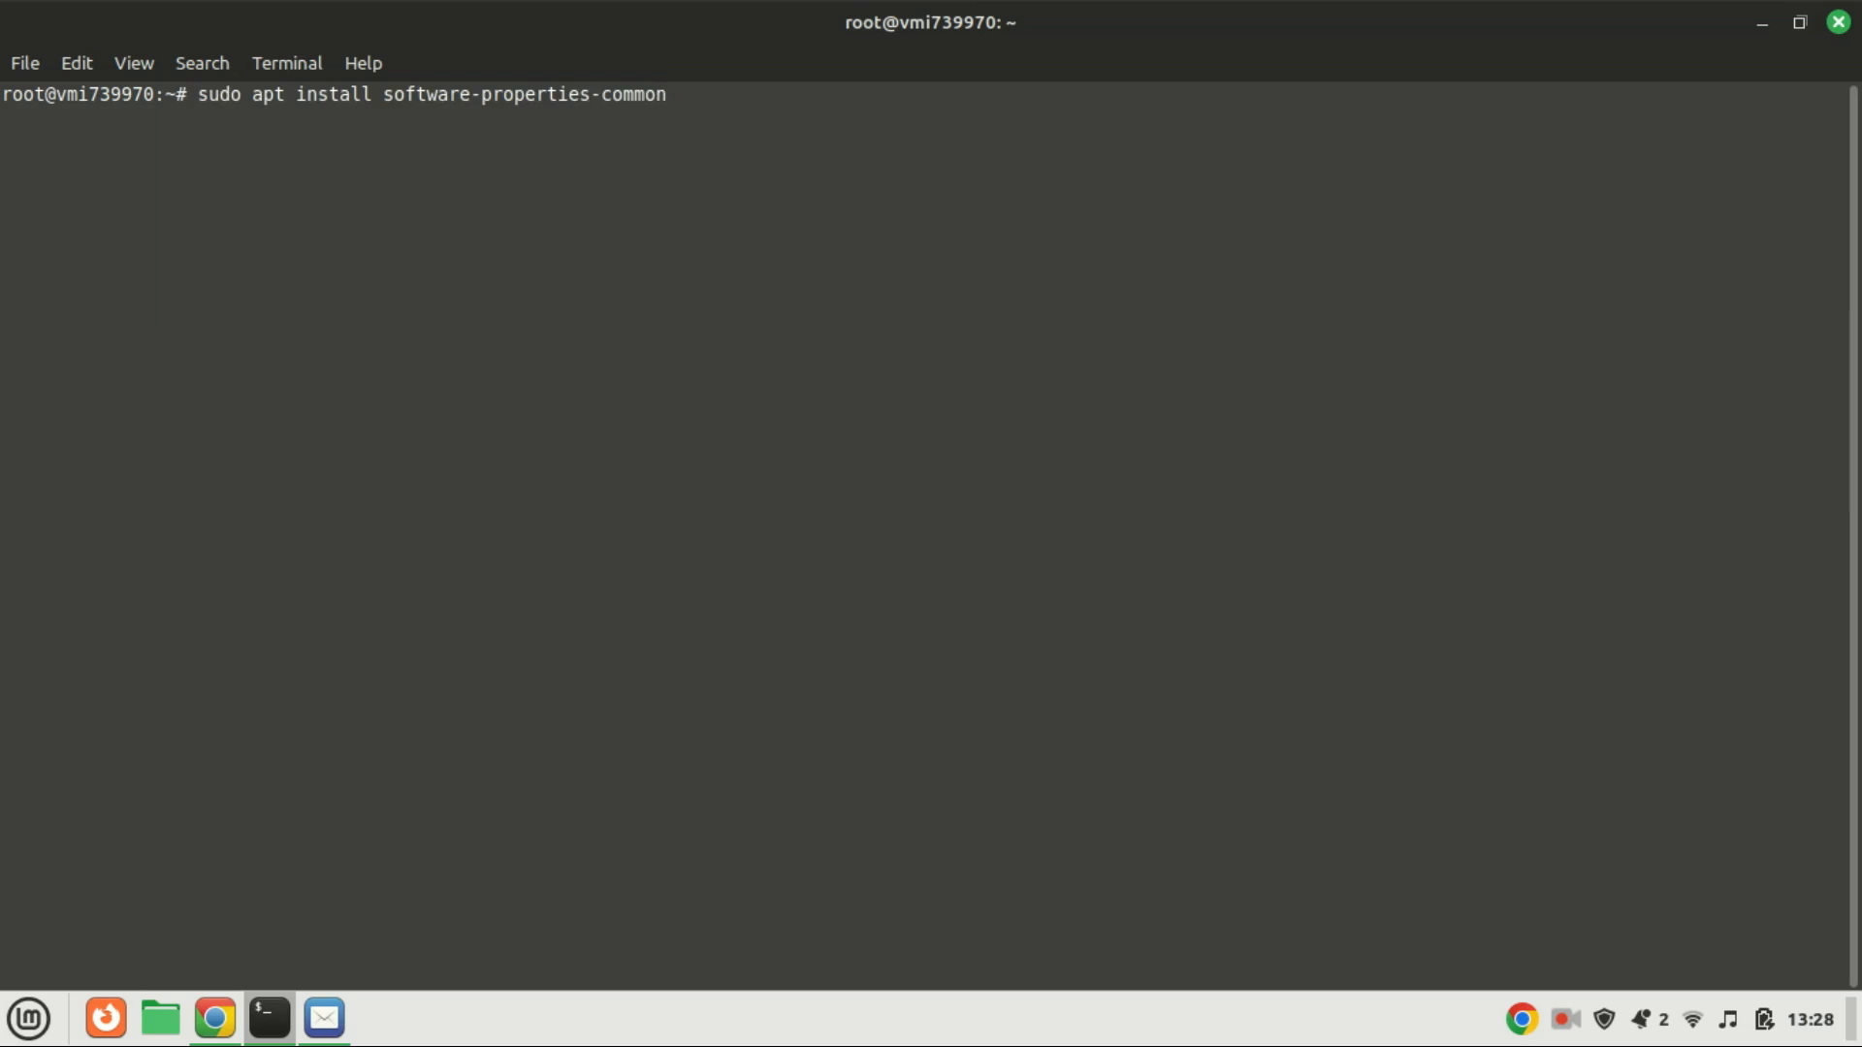
Install software-properties-common with its dependencies, answering y, and clear the output
key(Return)
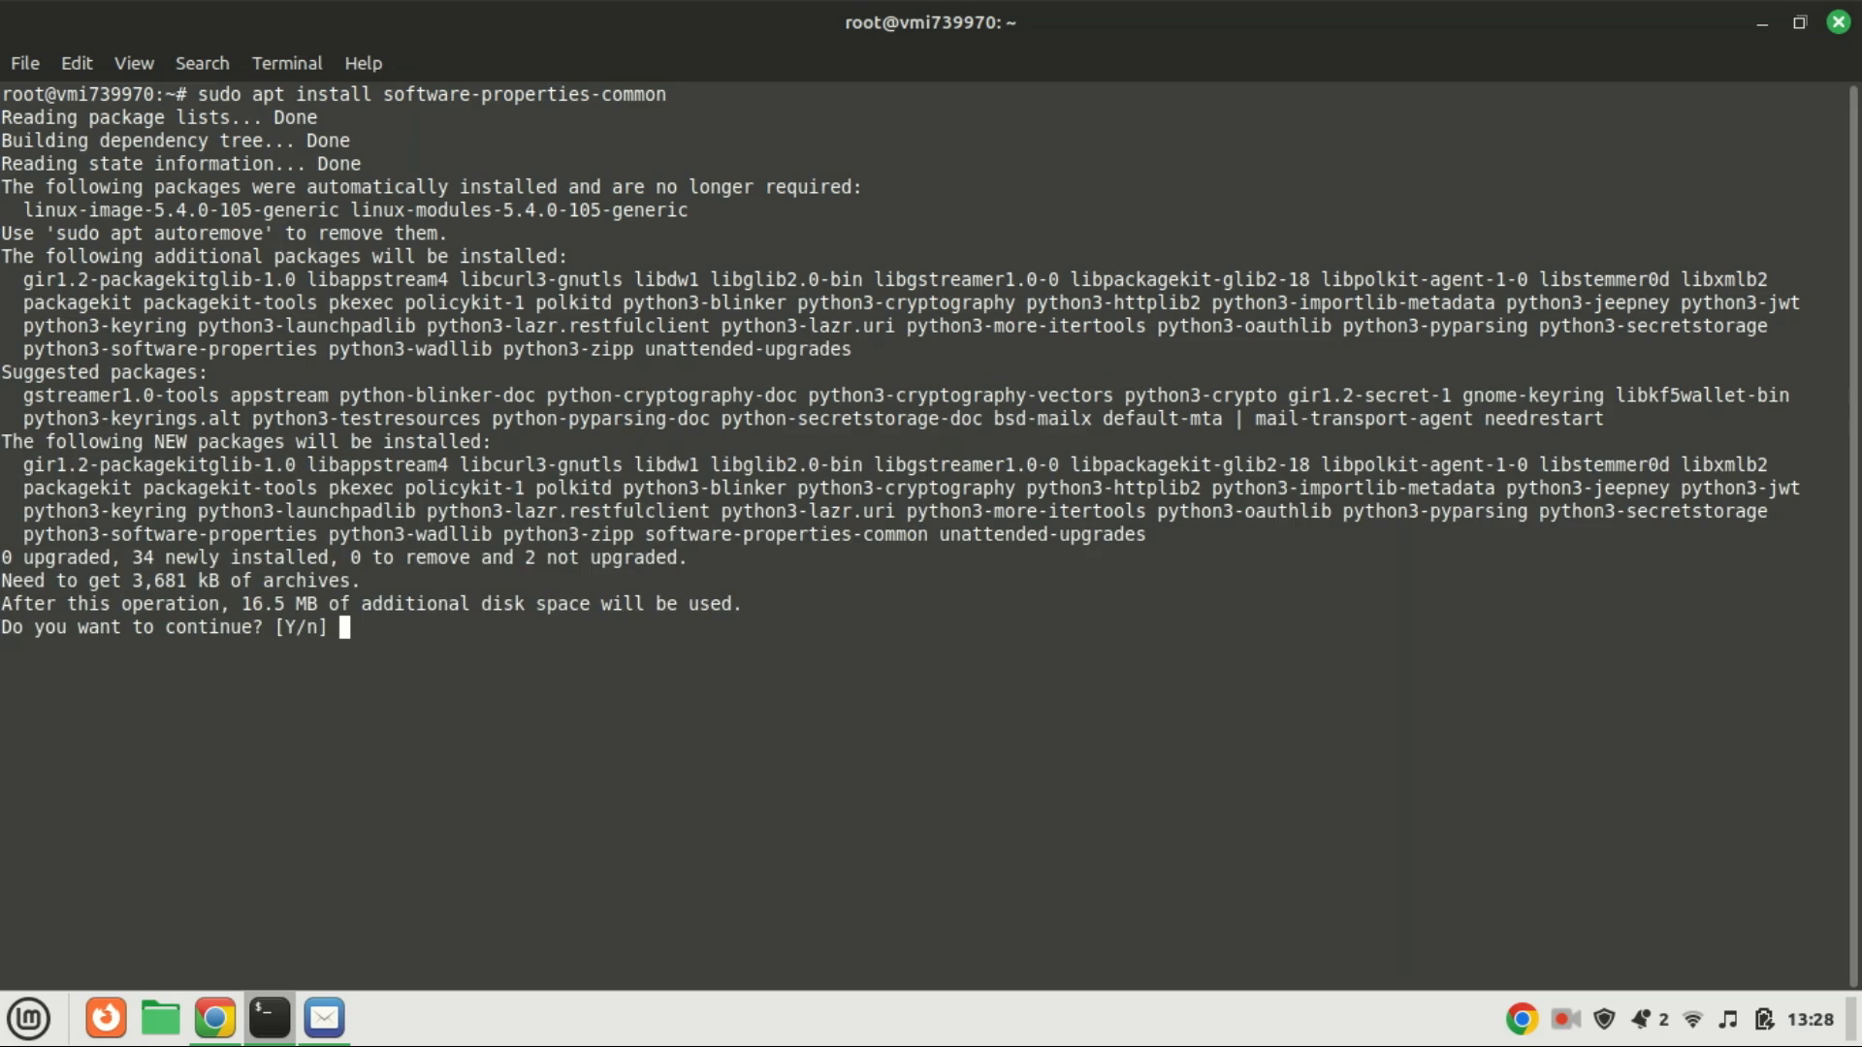
text(y)
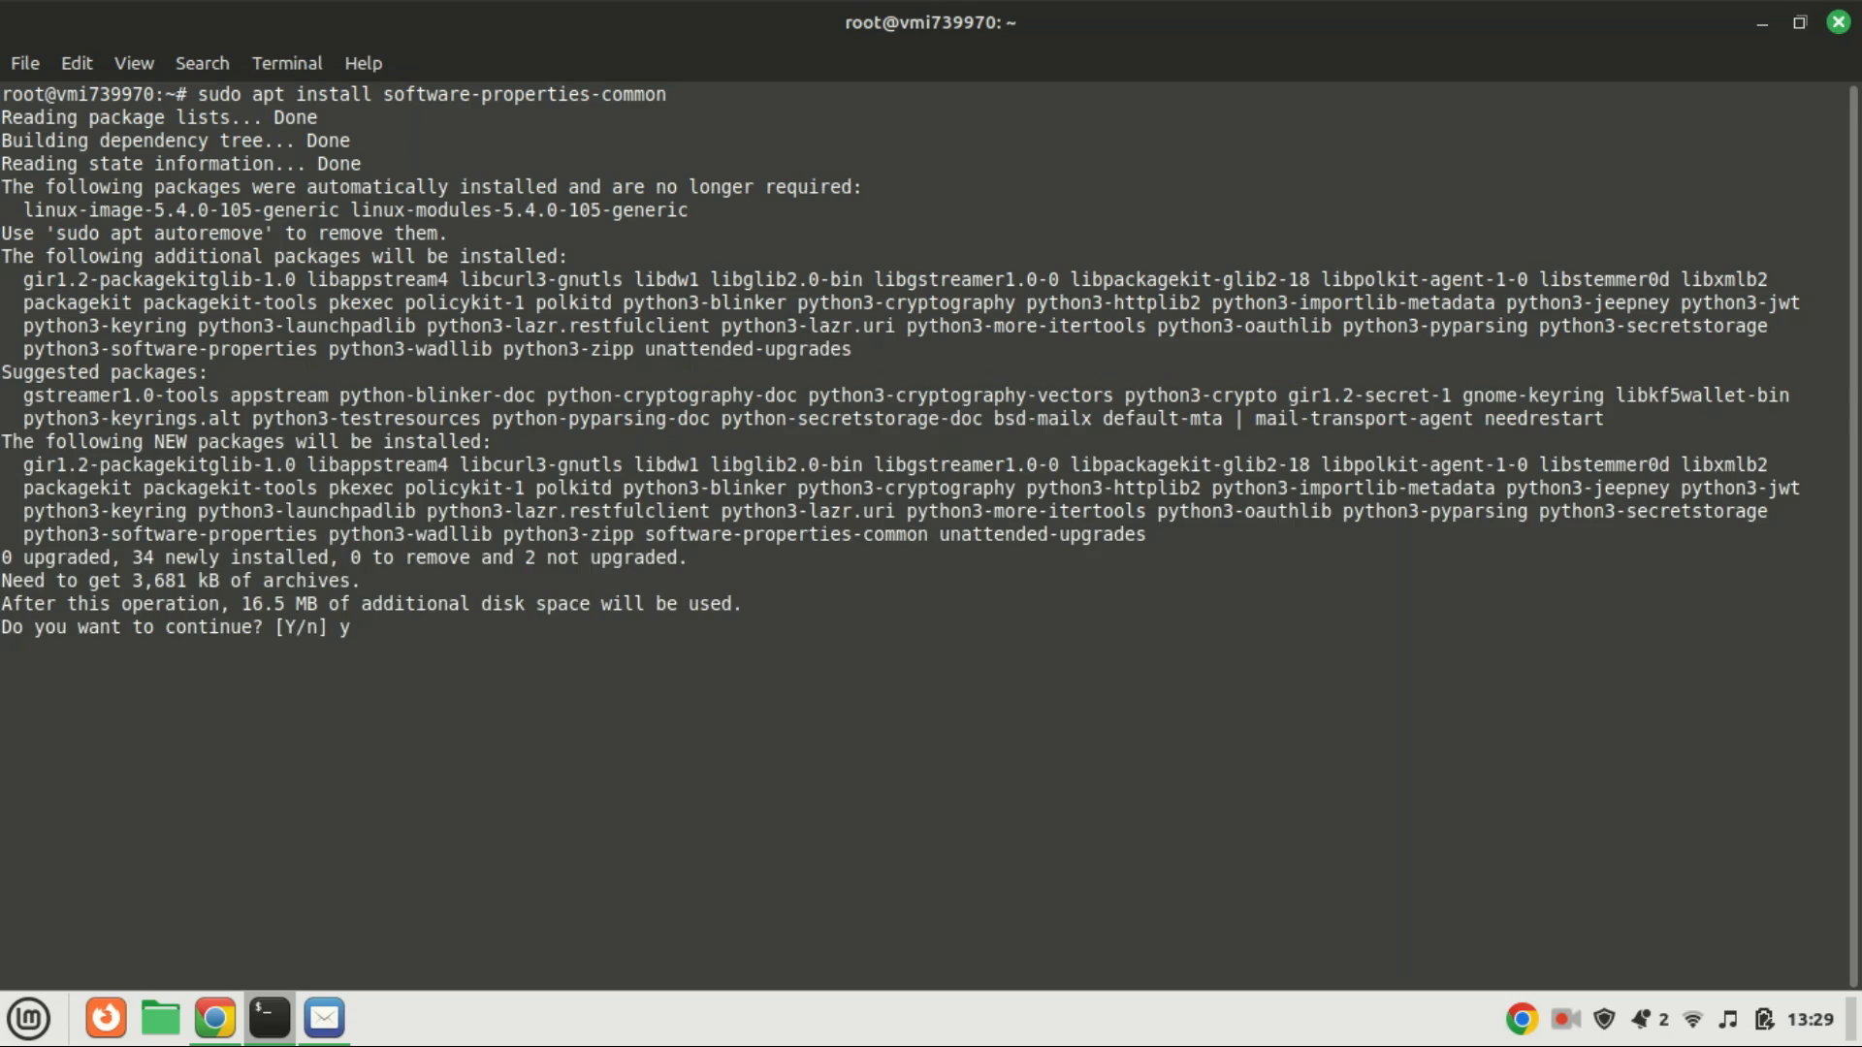
key(Return)
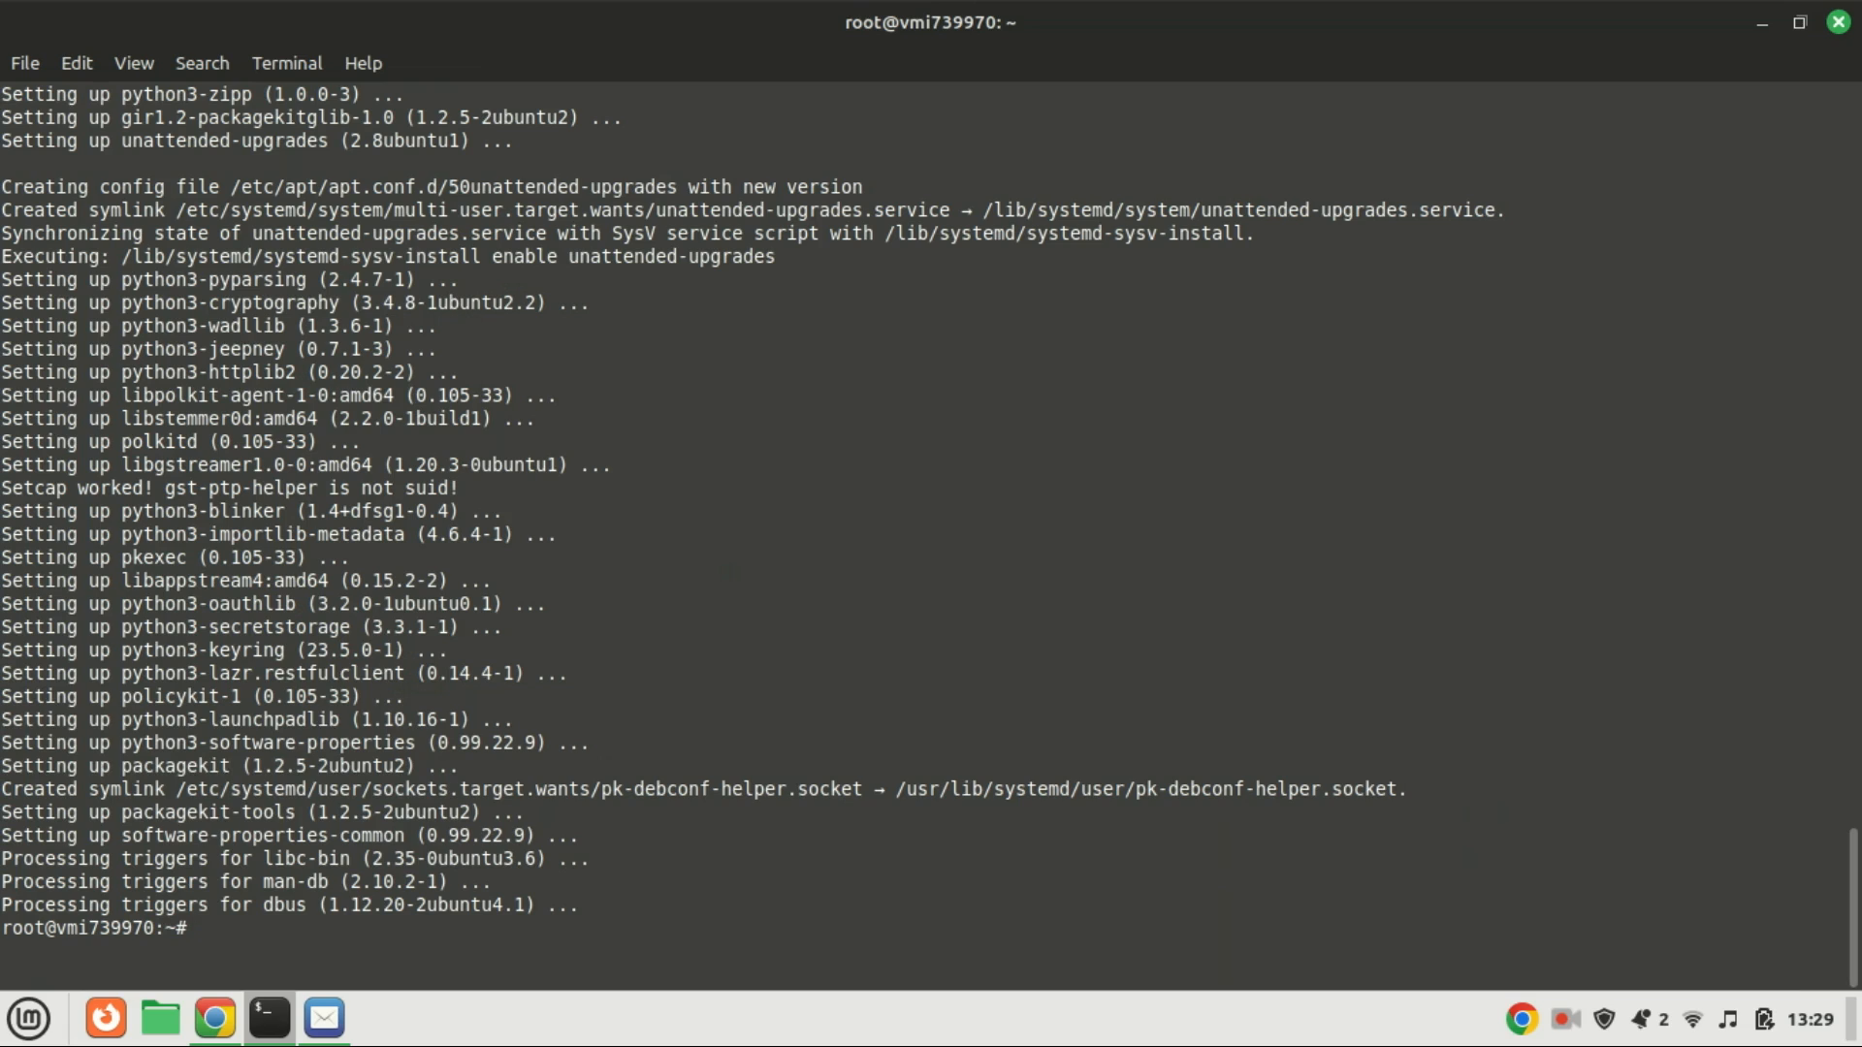
text(clea)
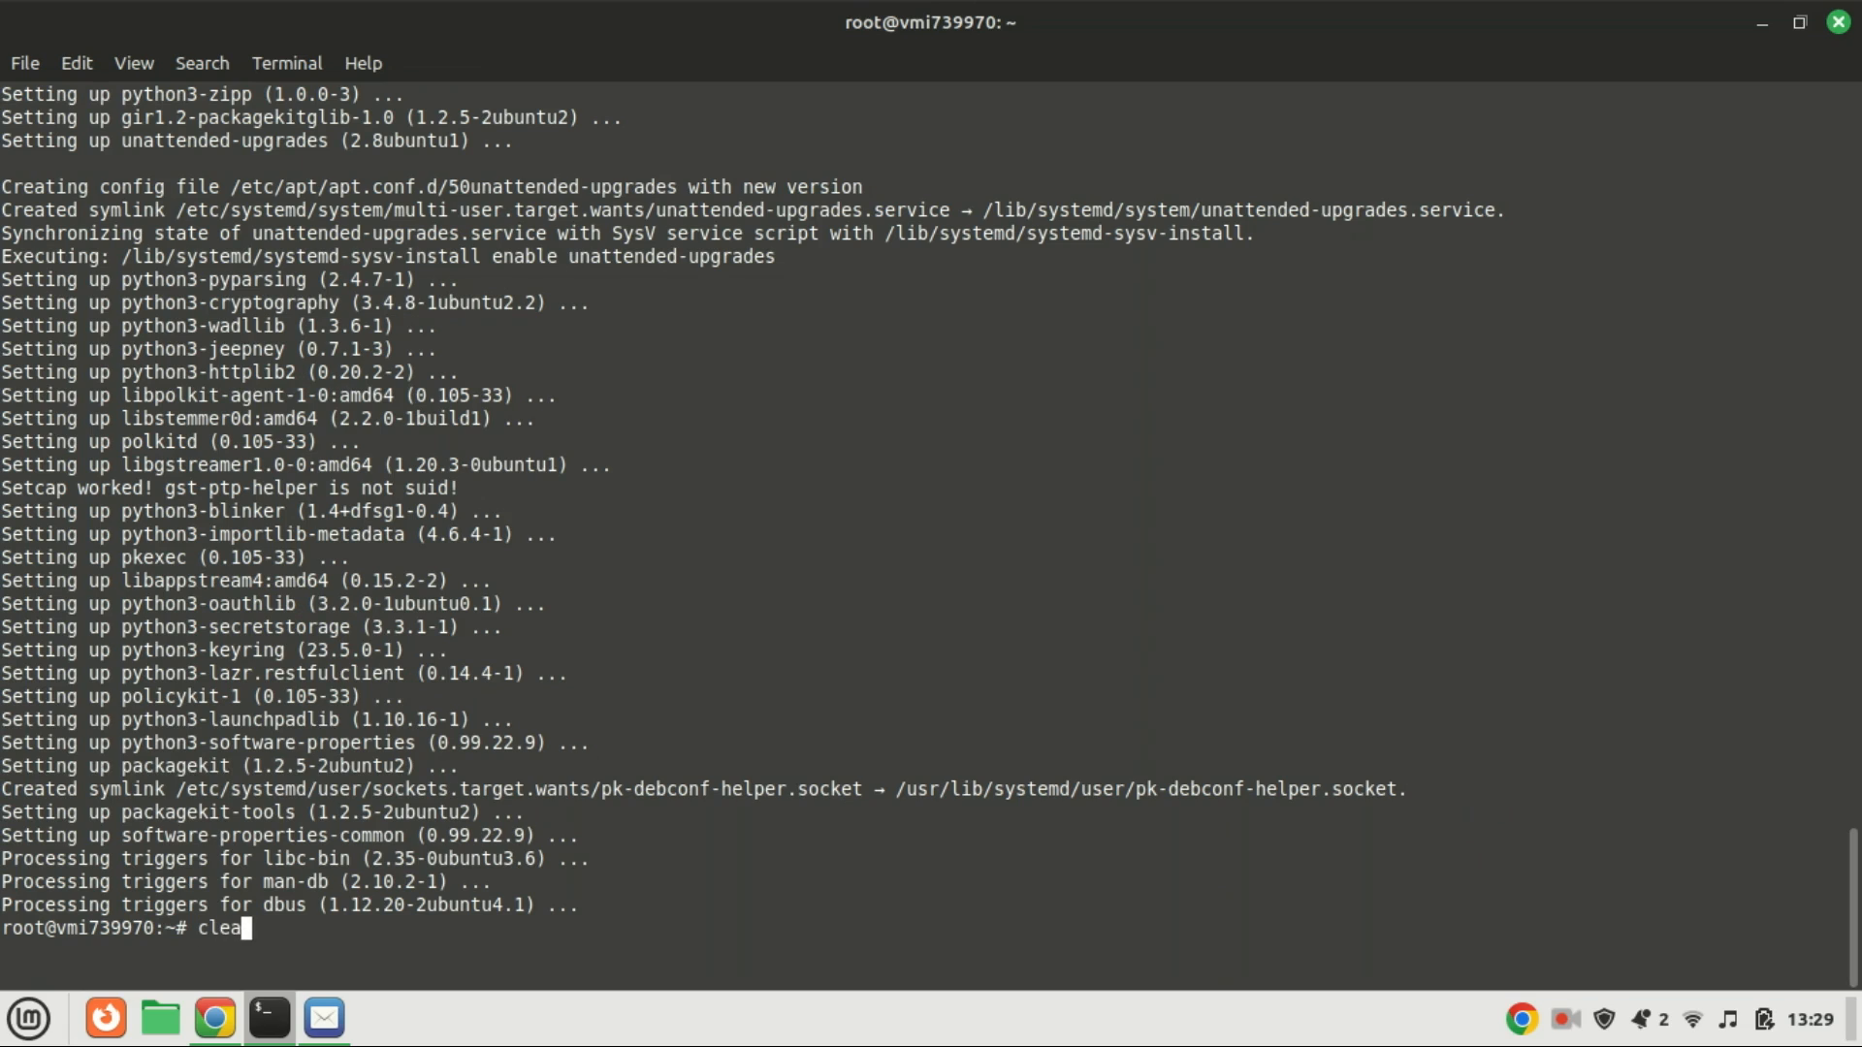
text(r)
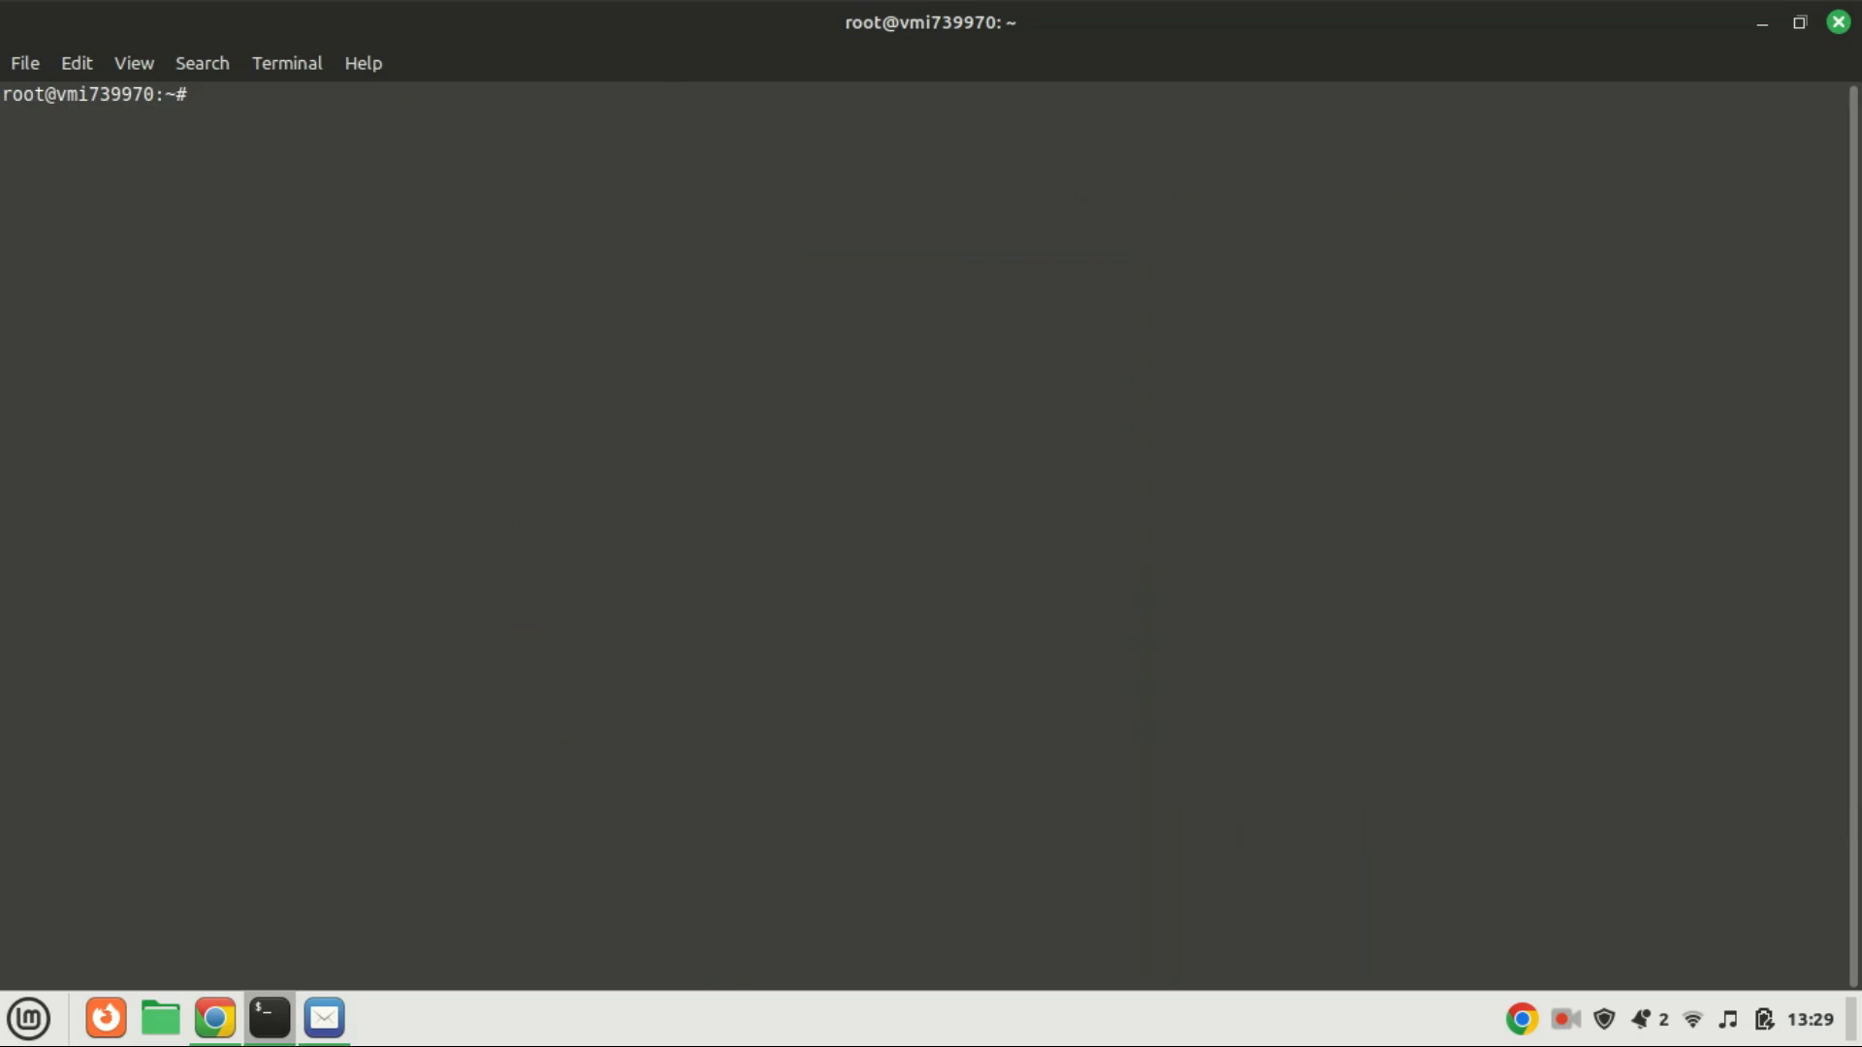
Add ppa:deadsnakes/ppa with add-apt-repository and load its package lists
text(sudo add-apt-repository ppa:deadsnakes/ppa)
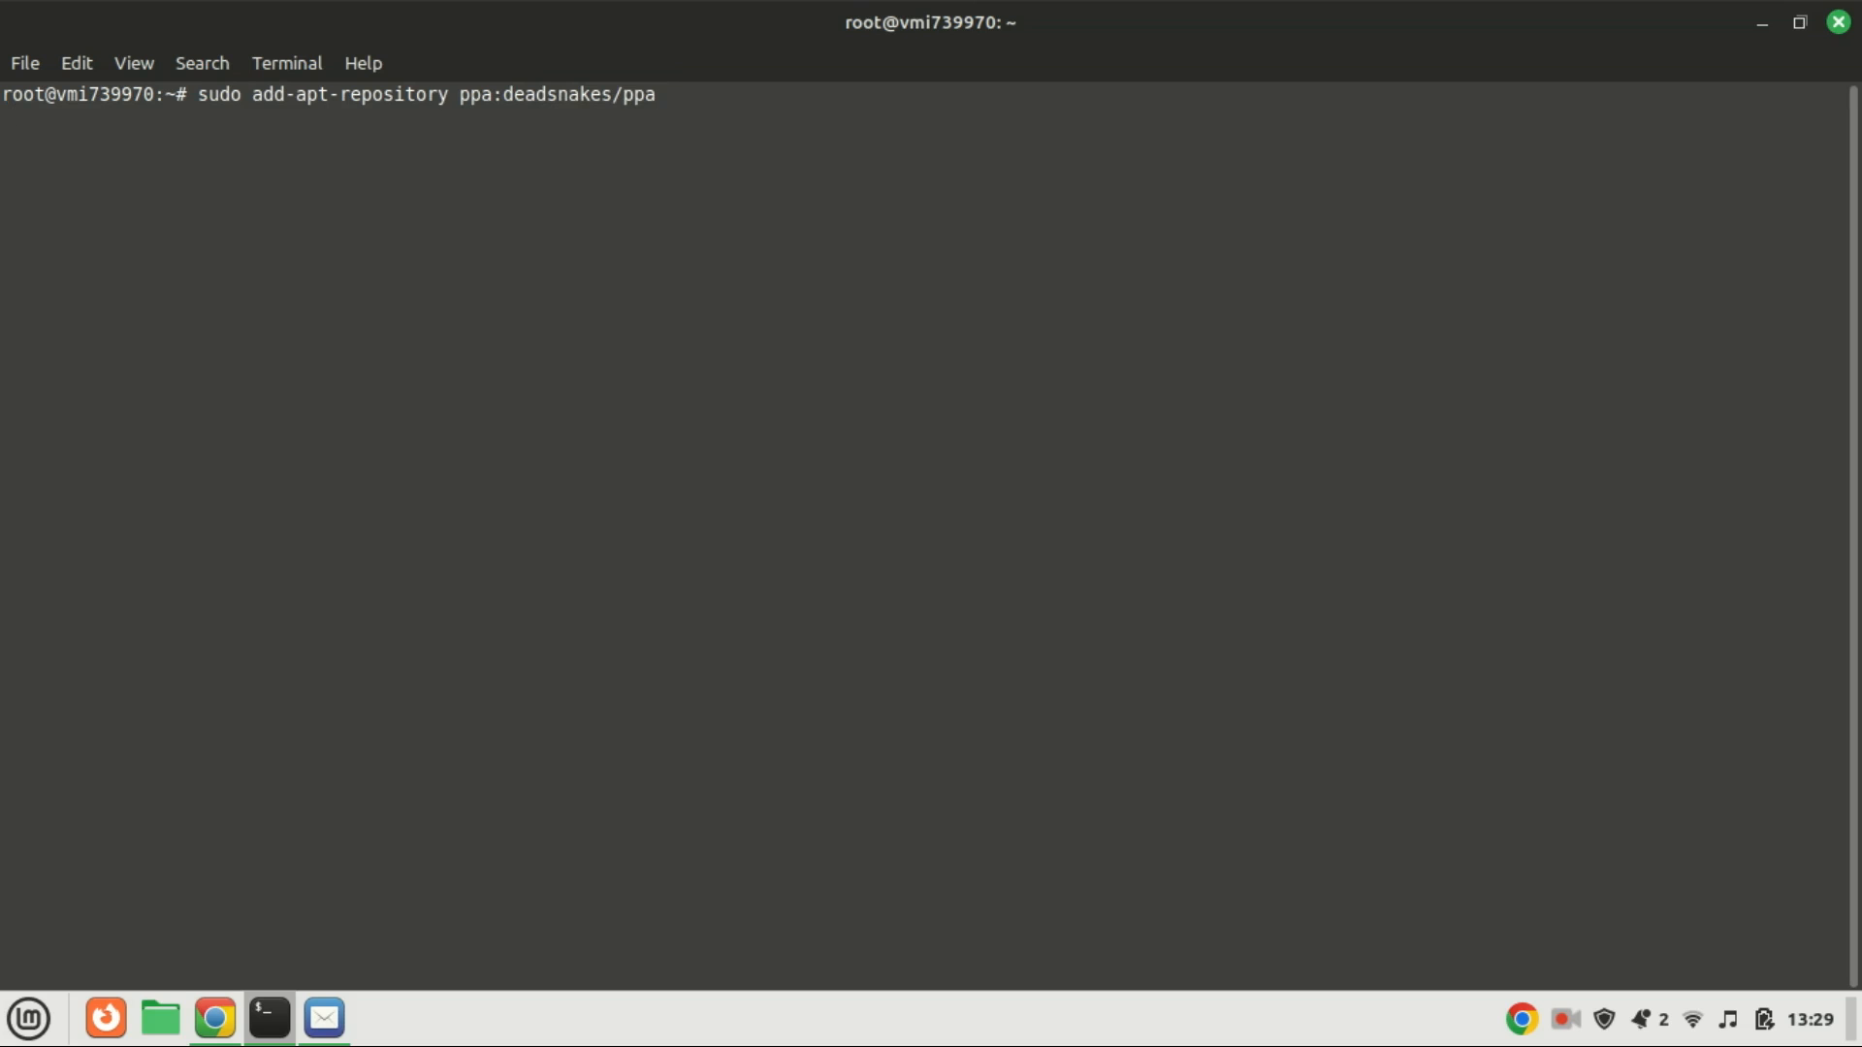
key(Return)
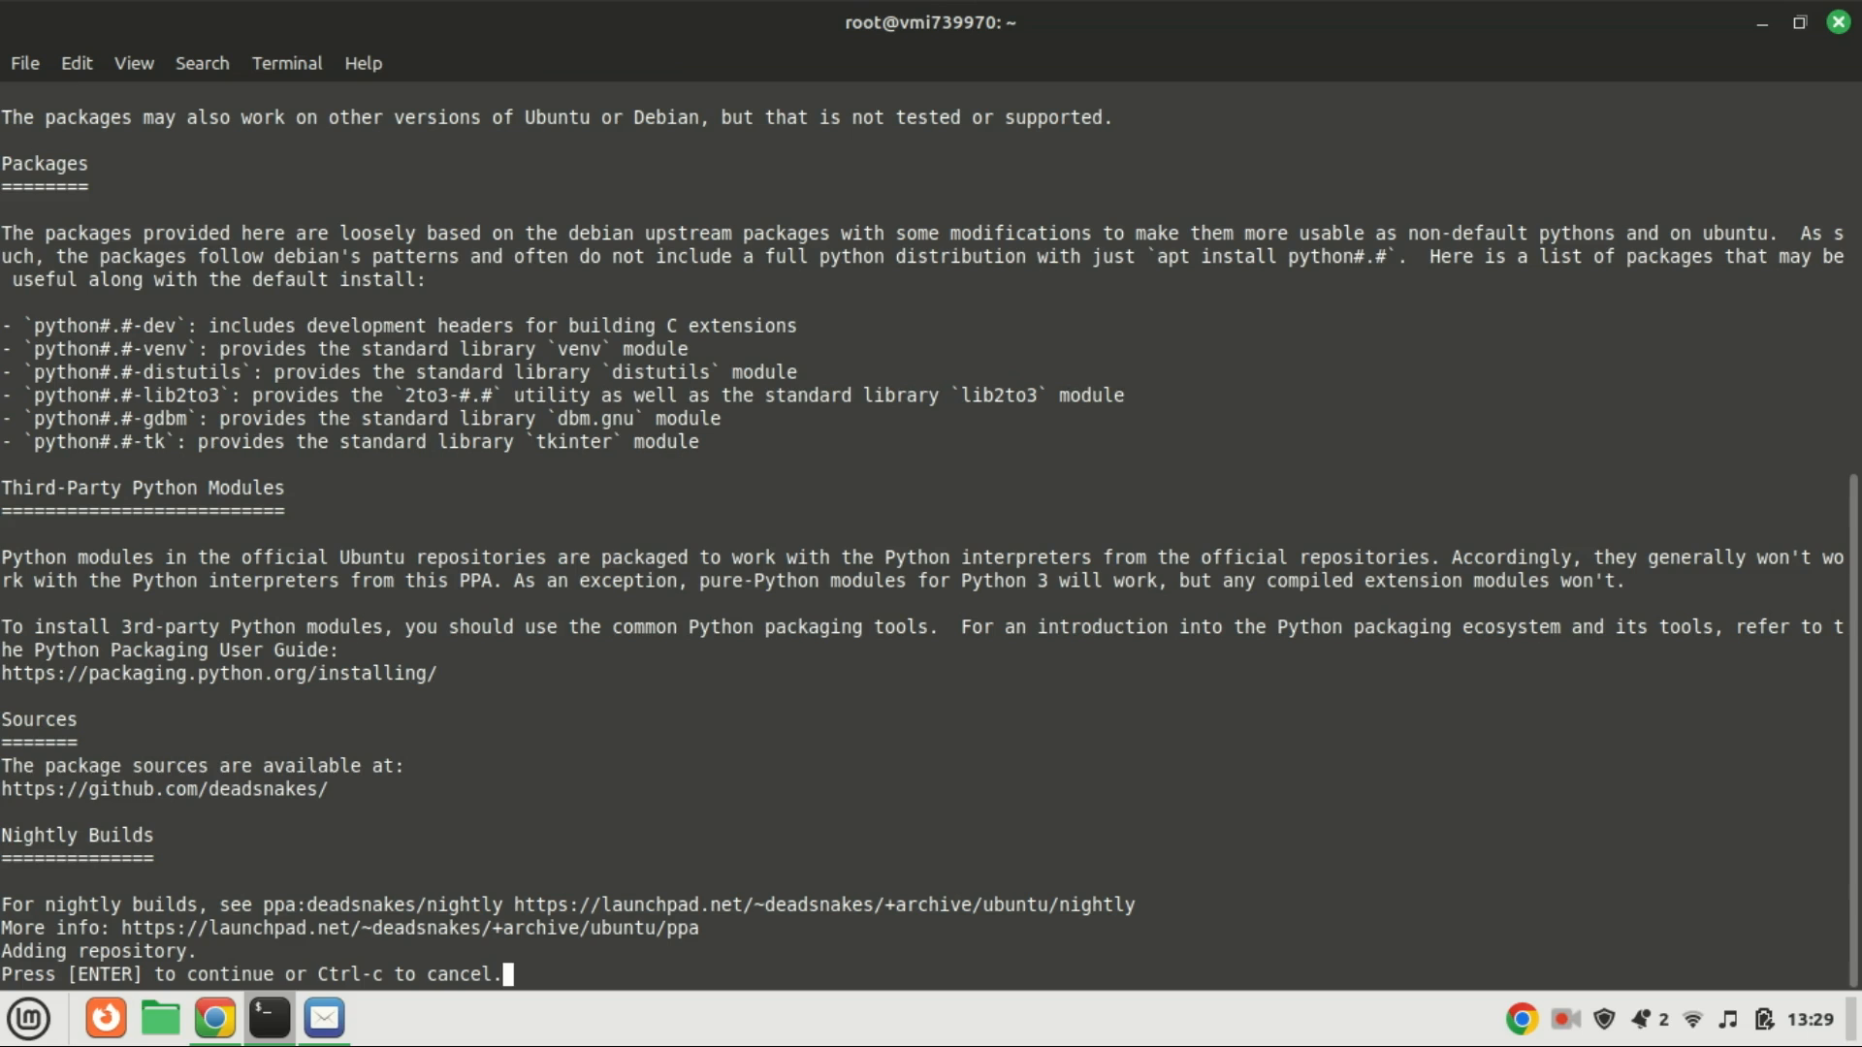
mouse_move(1437, 457)
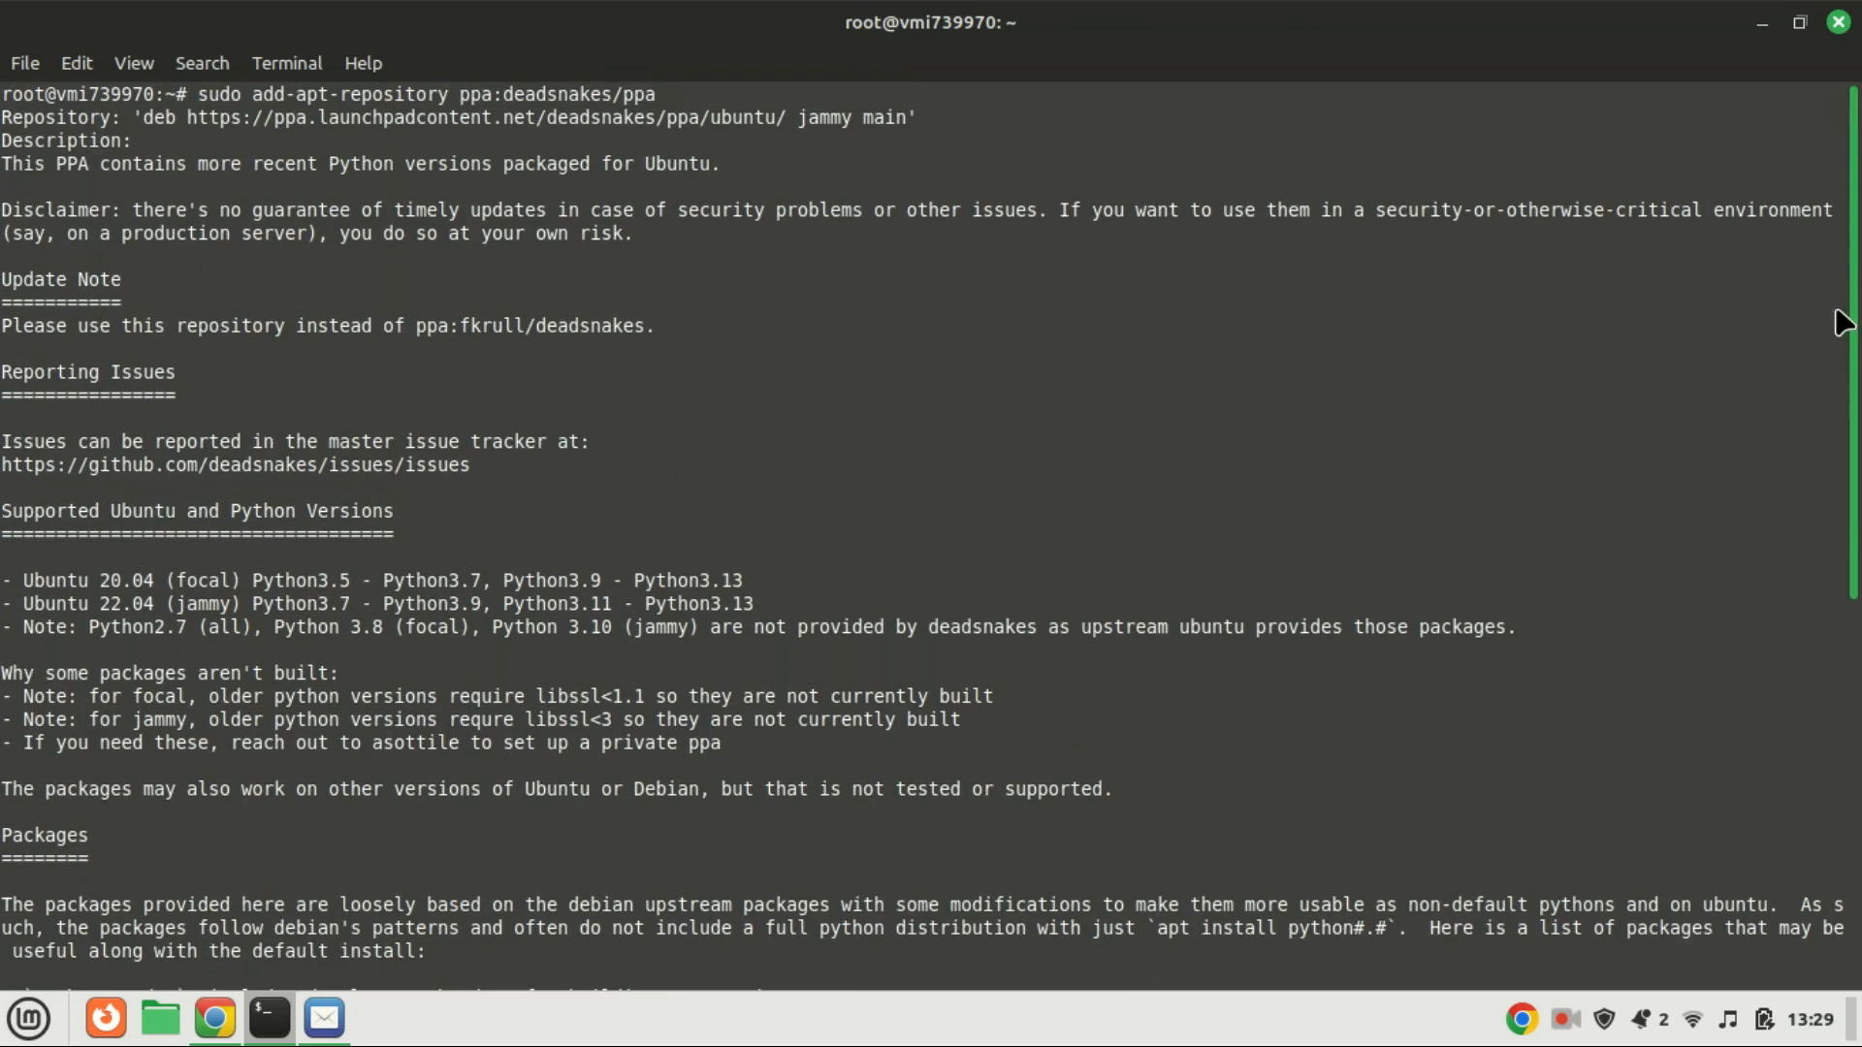
scroll(down, 3)
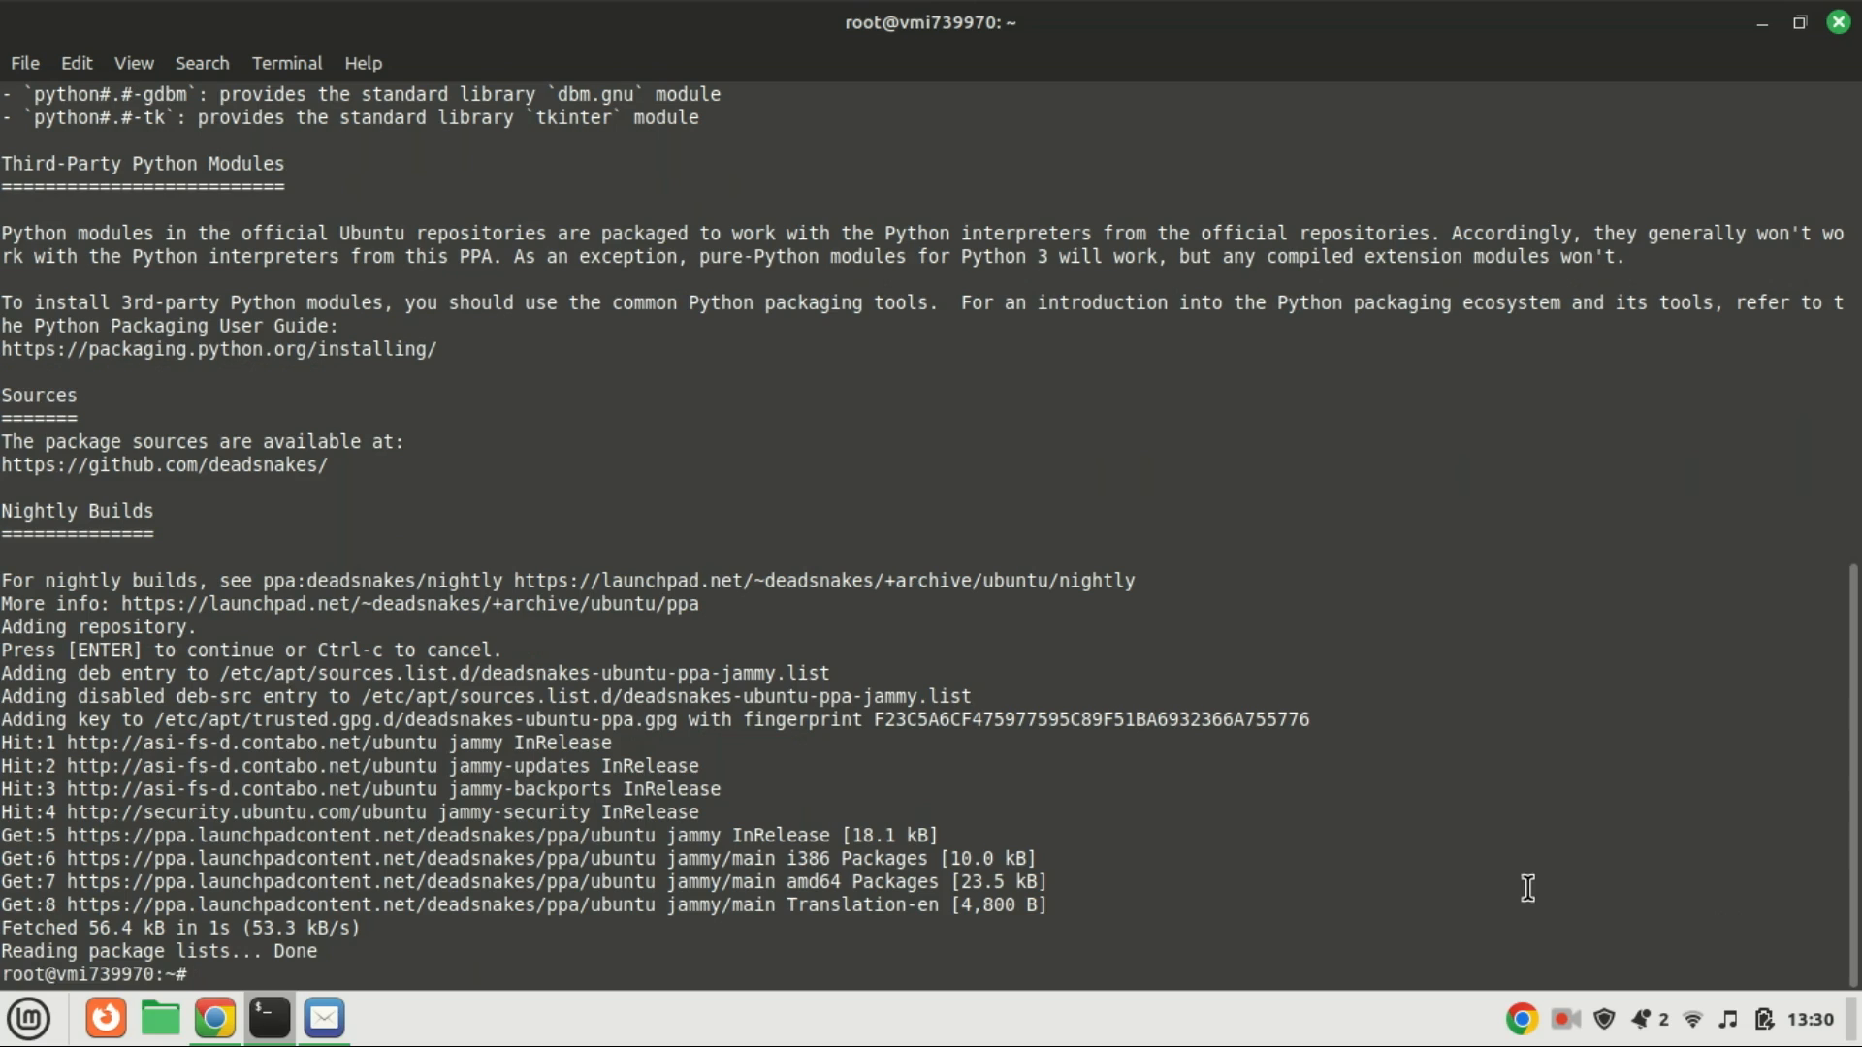
text(clear)
text(sudo ap)
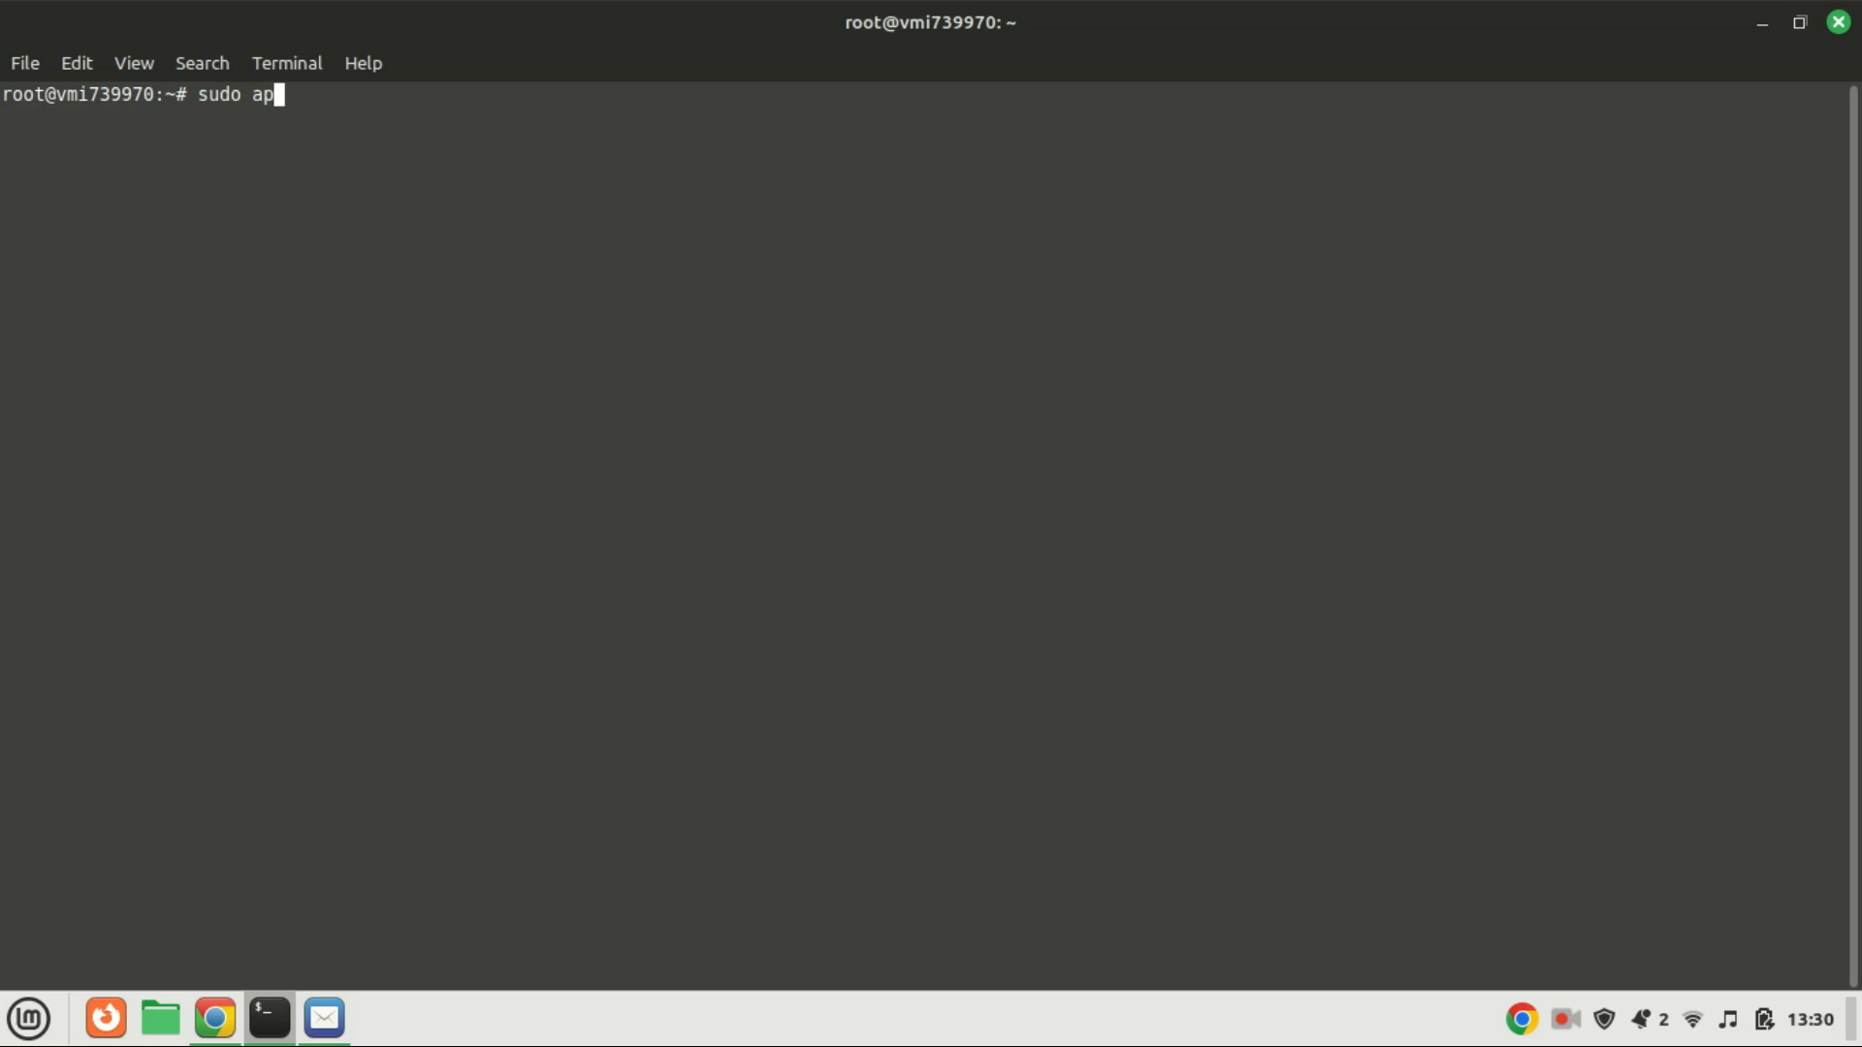
Run sudo apt upgrade again (0 upgraded, 2 kept back) and clear the screen
text(t update)
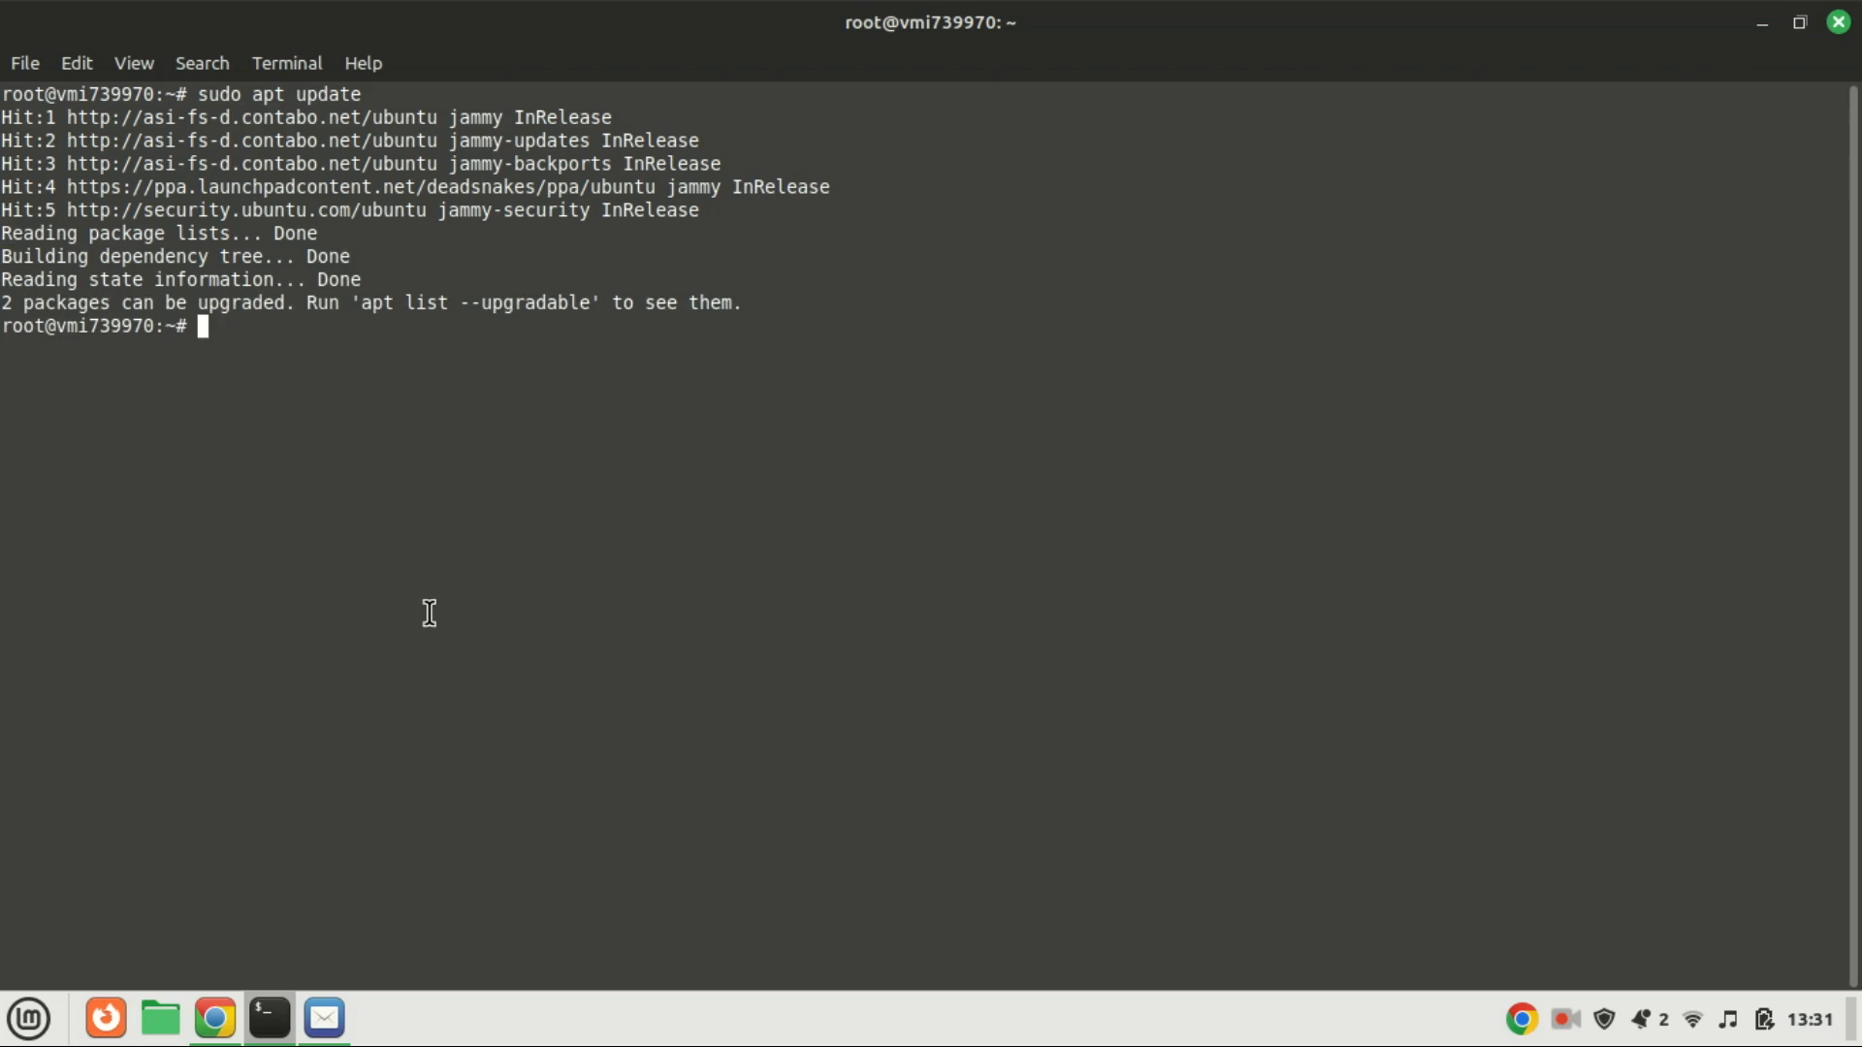
text(sudo apt up)
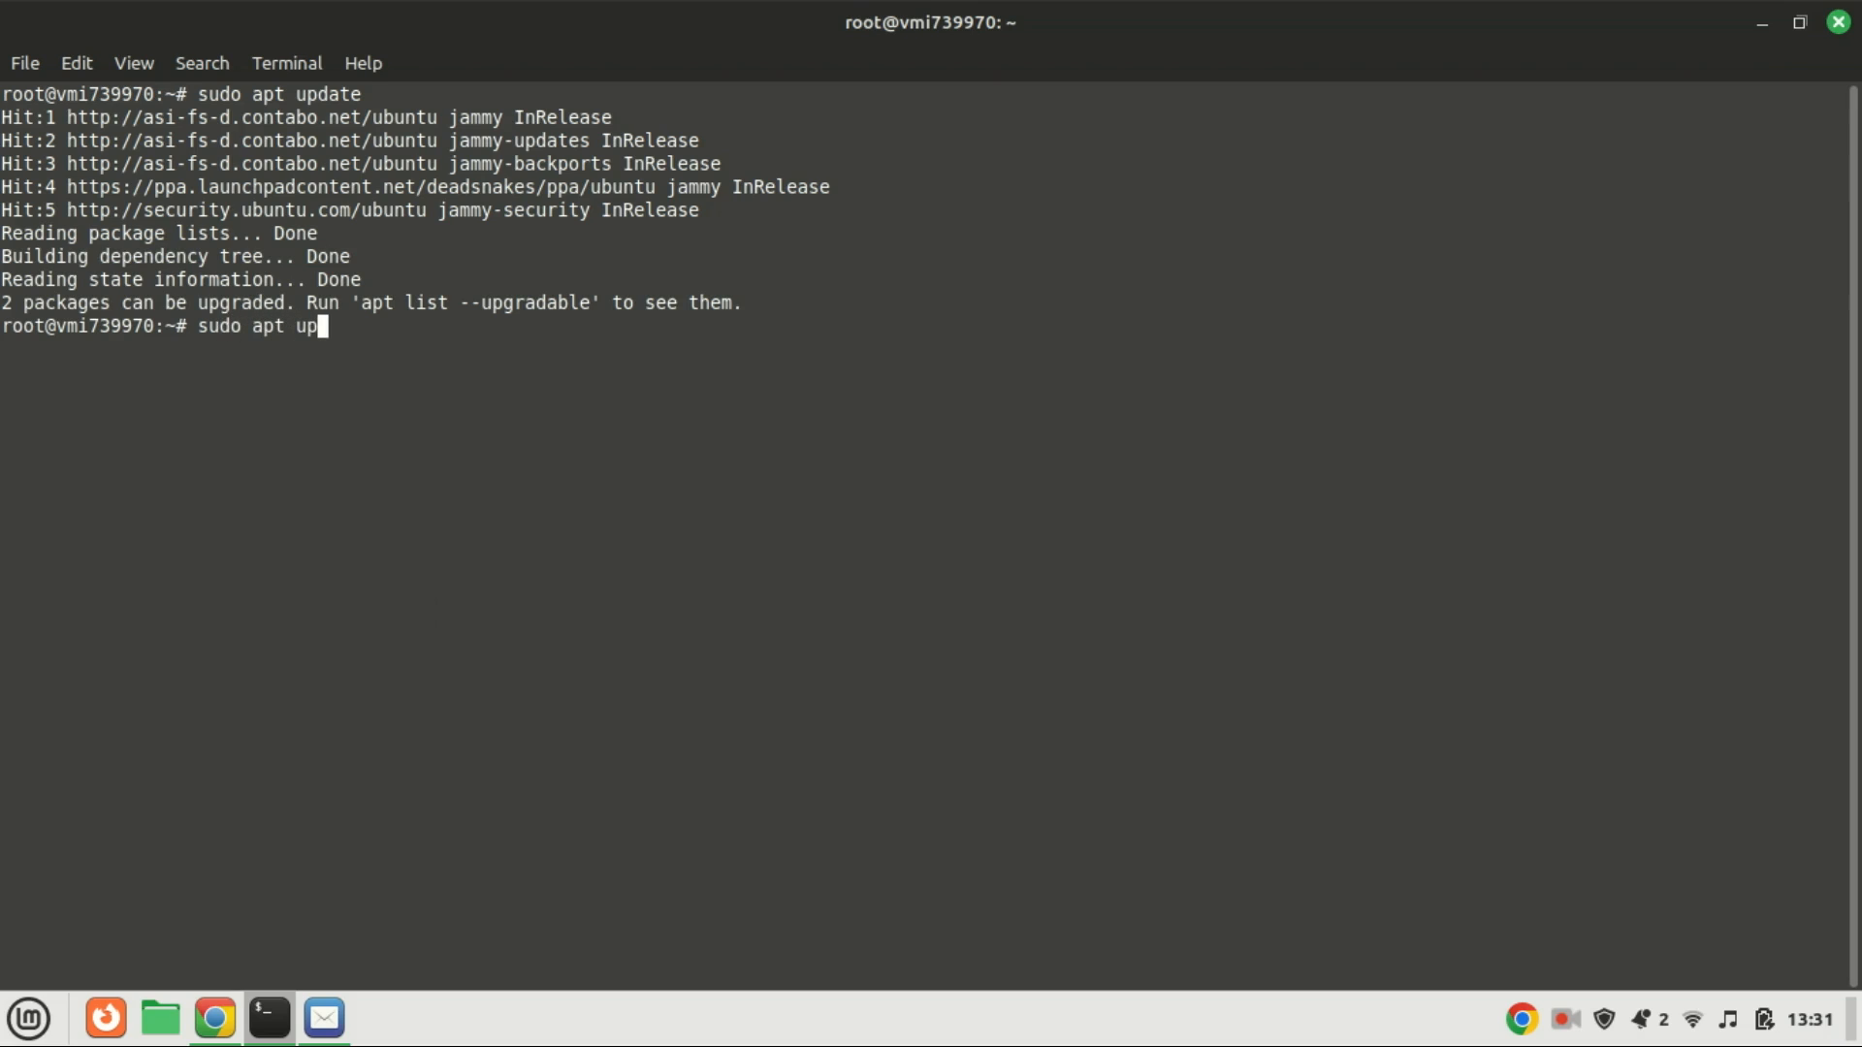
key(Return)
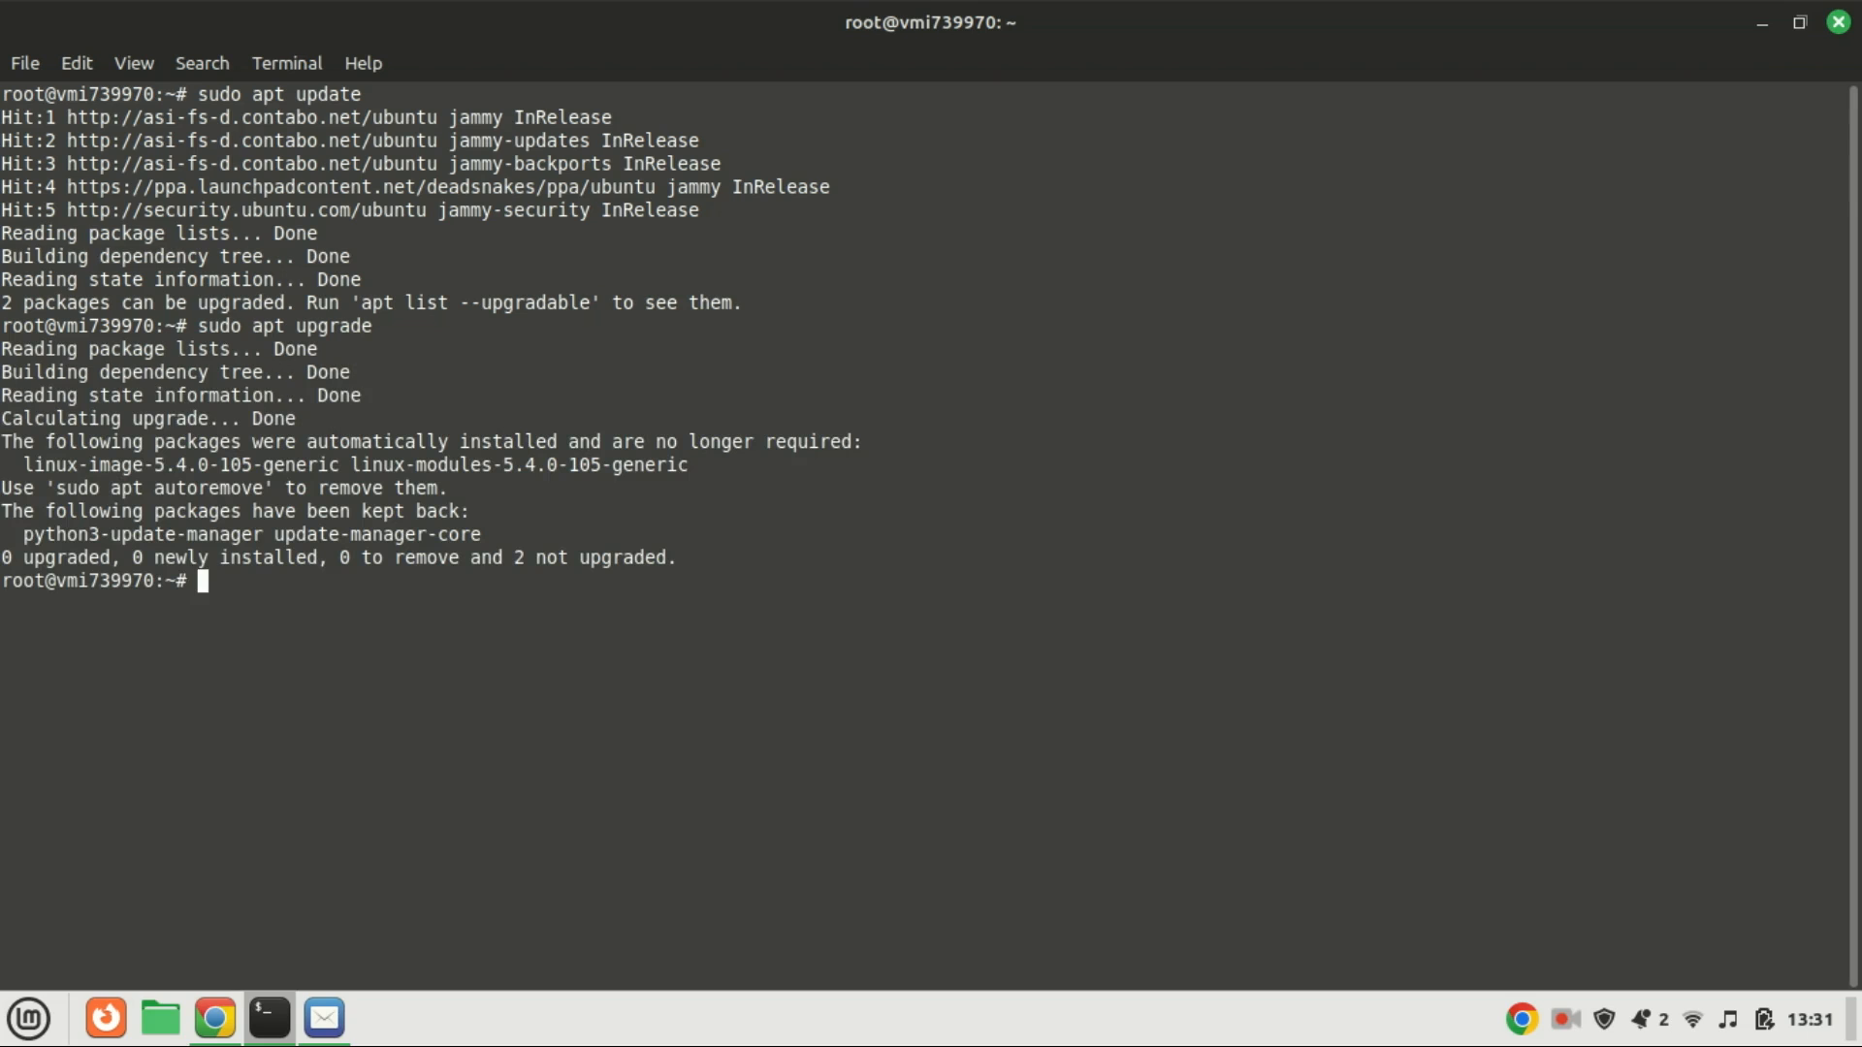
text(cl)
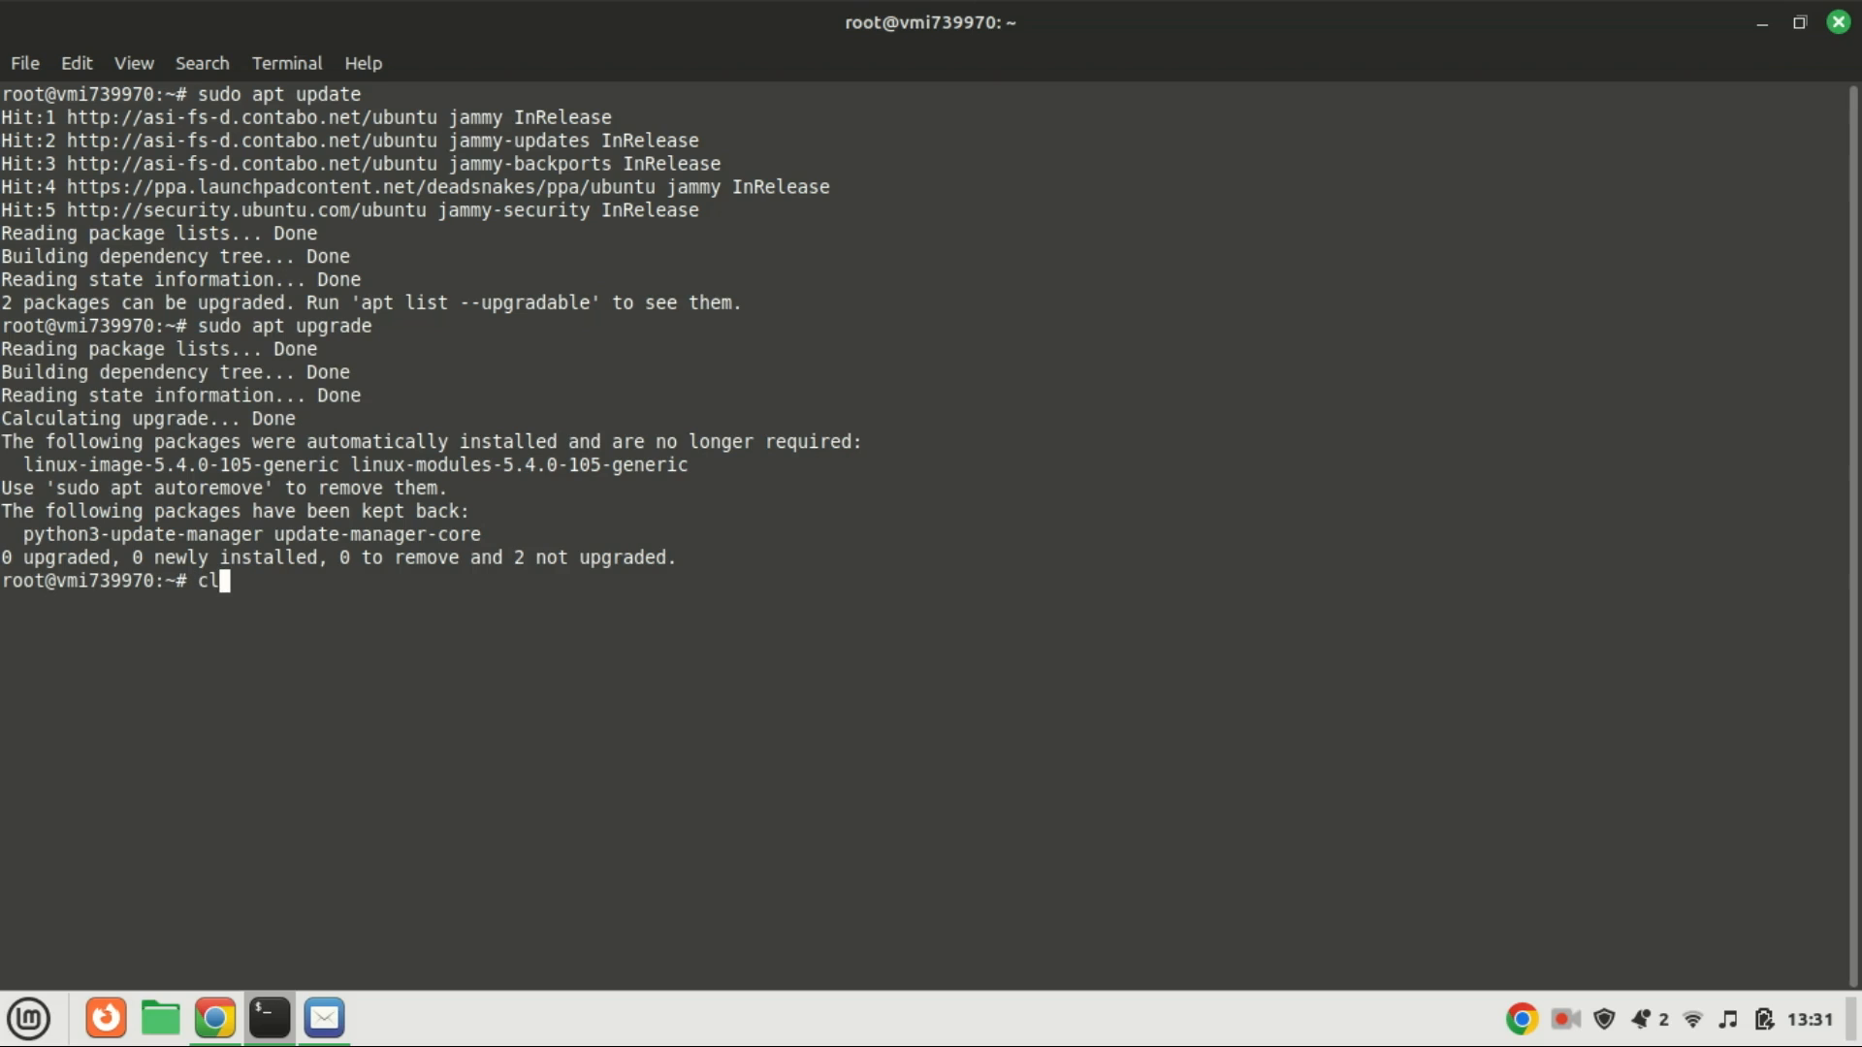
key(Return)
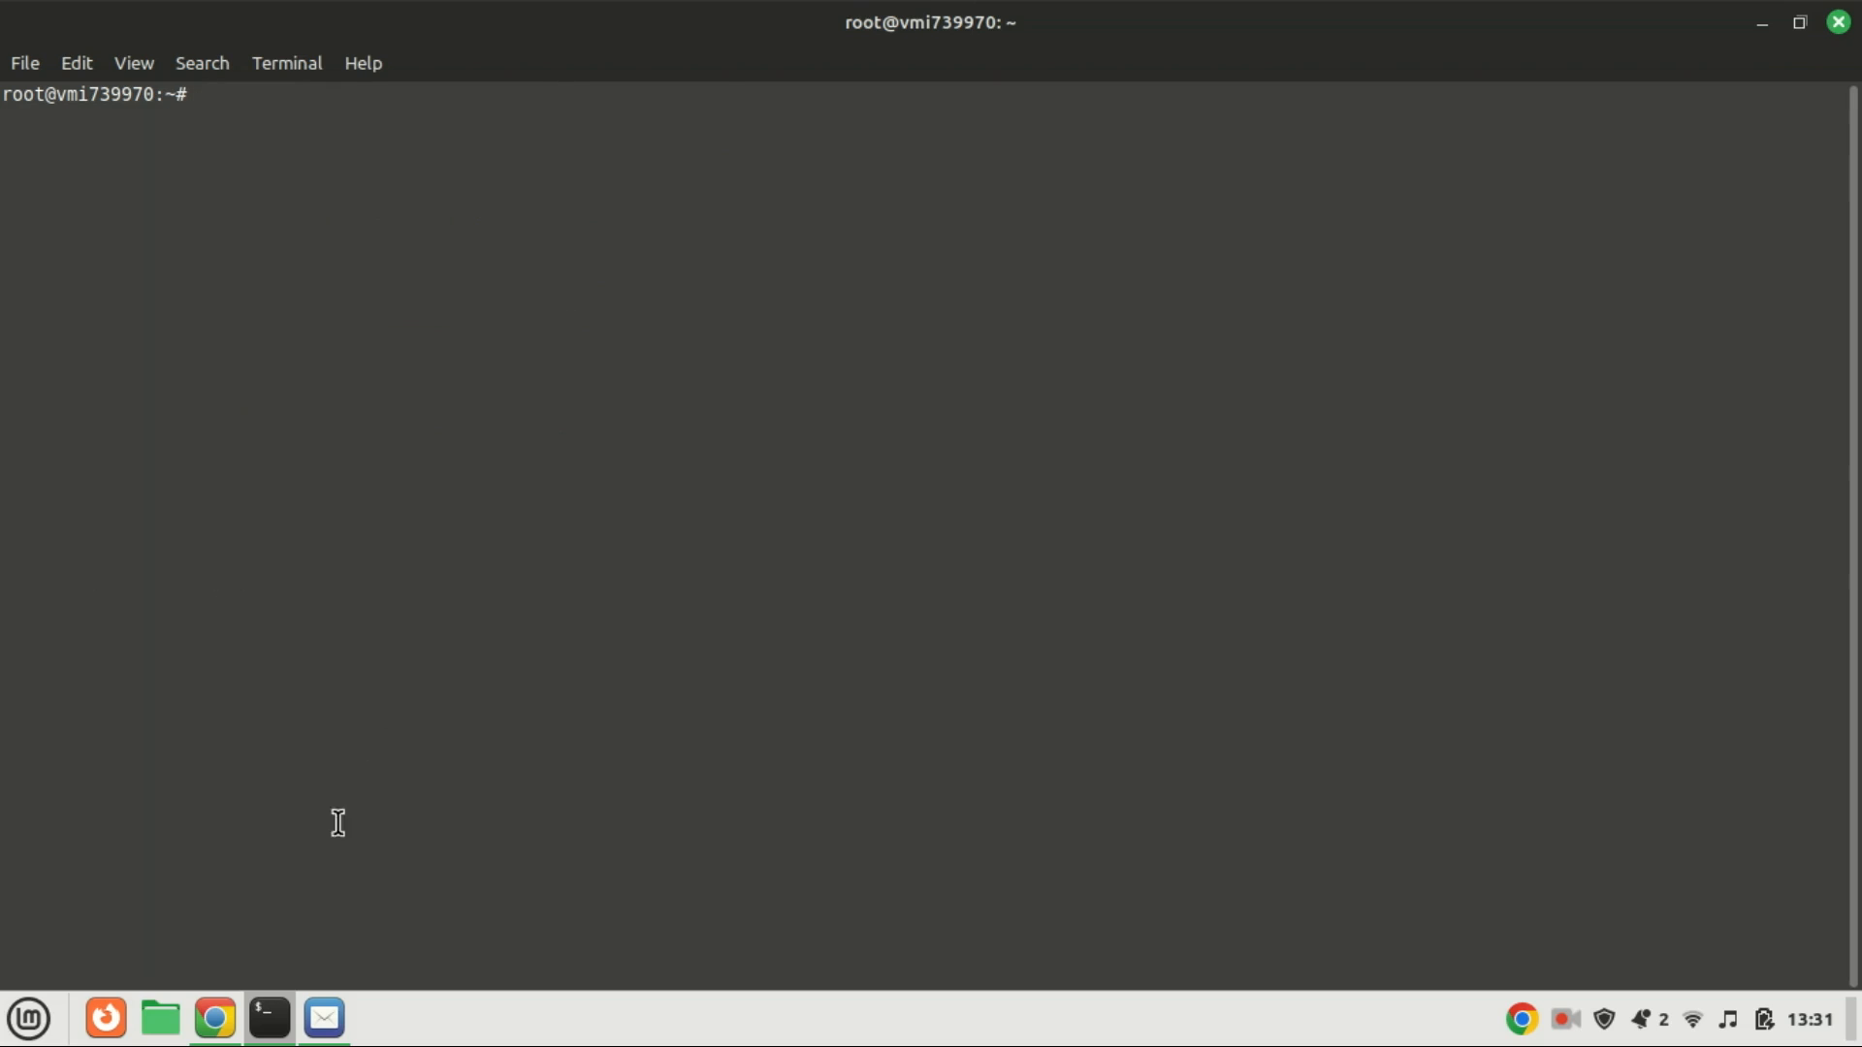
Query apt-cache policy for python3.12, python3.13 and python3.11 candidates
text(sudo apt-cache policy python3.12)
text(sudo apt-cache policy python3.13)
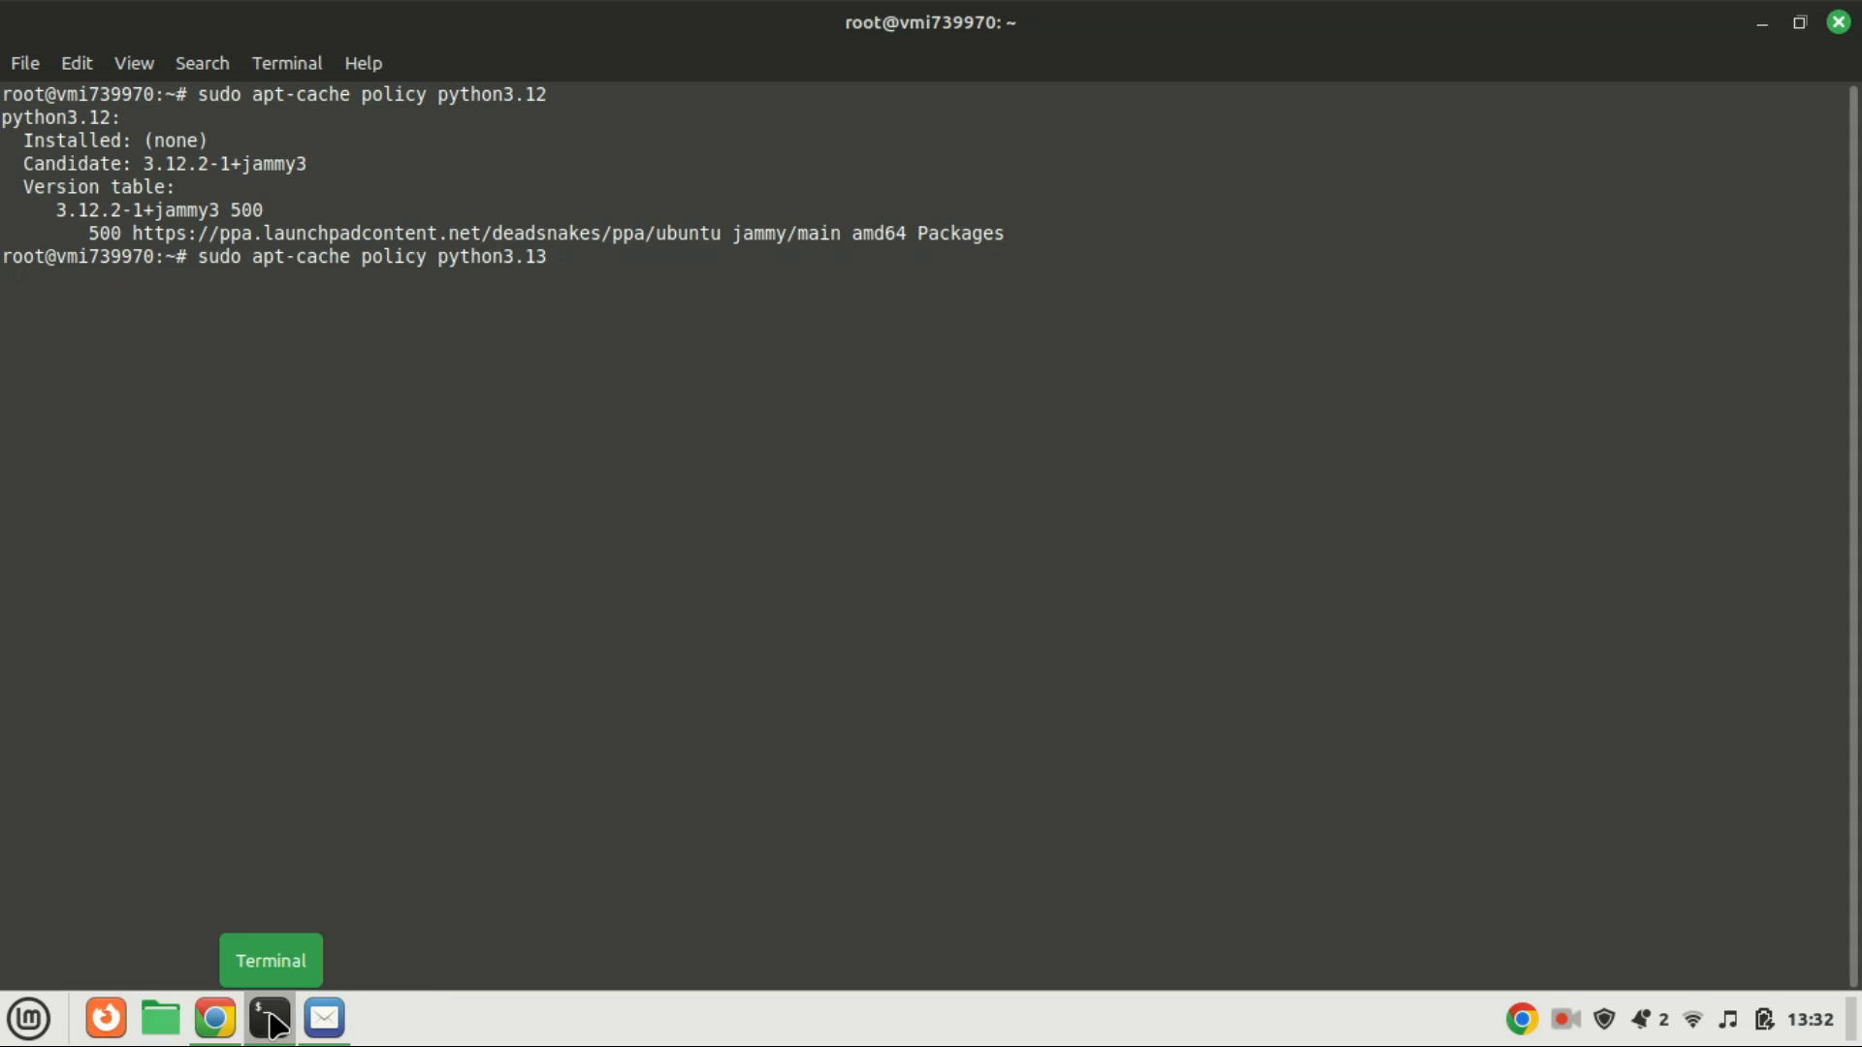
key(Return)
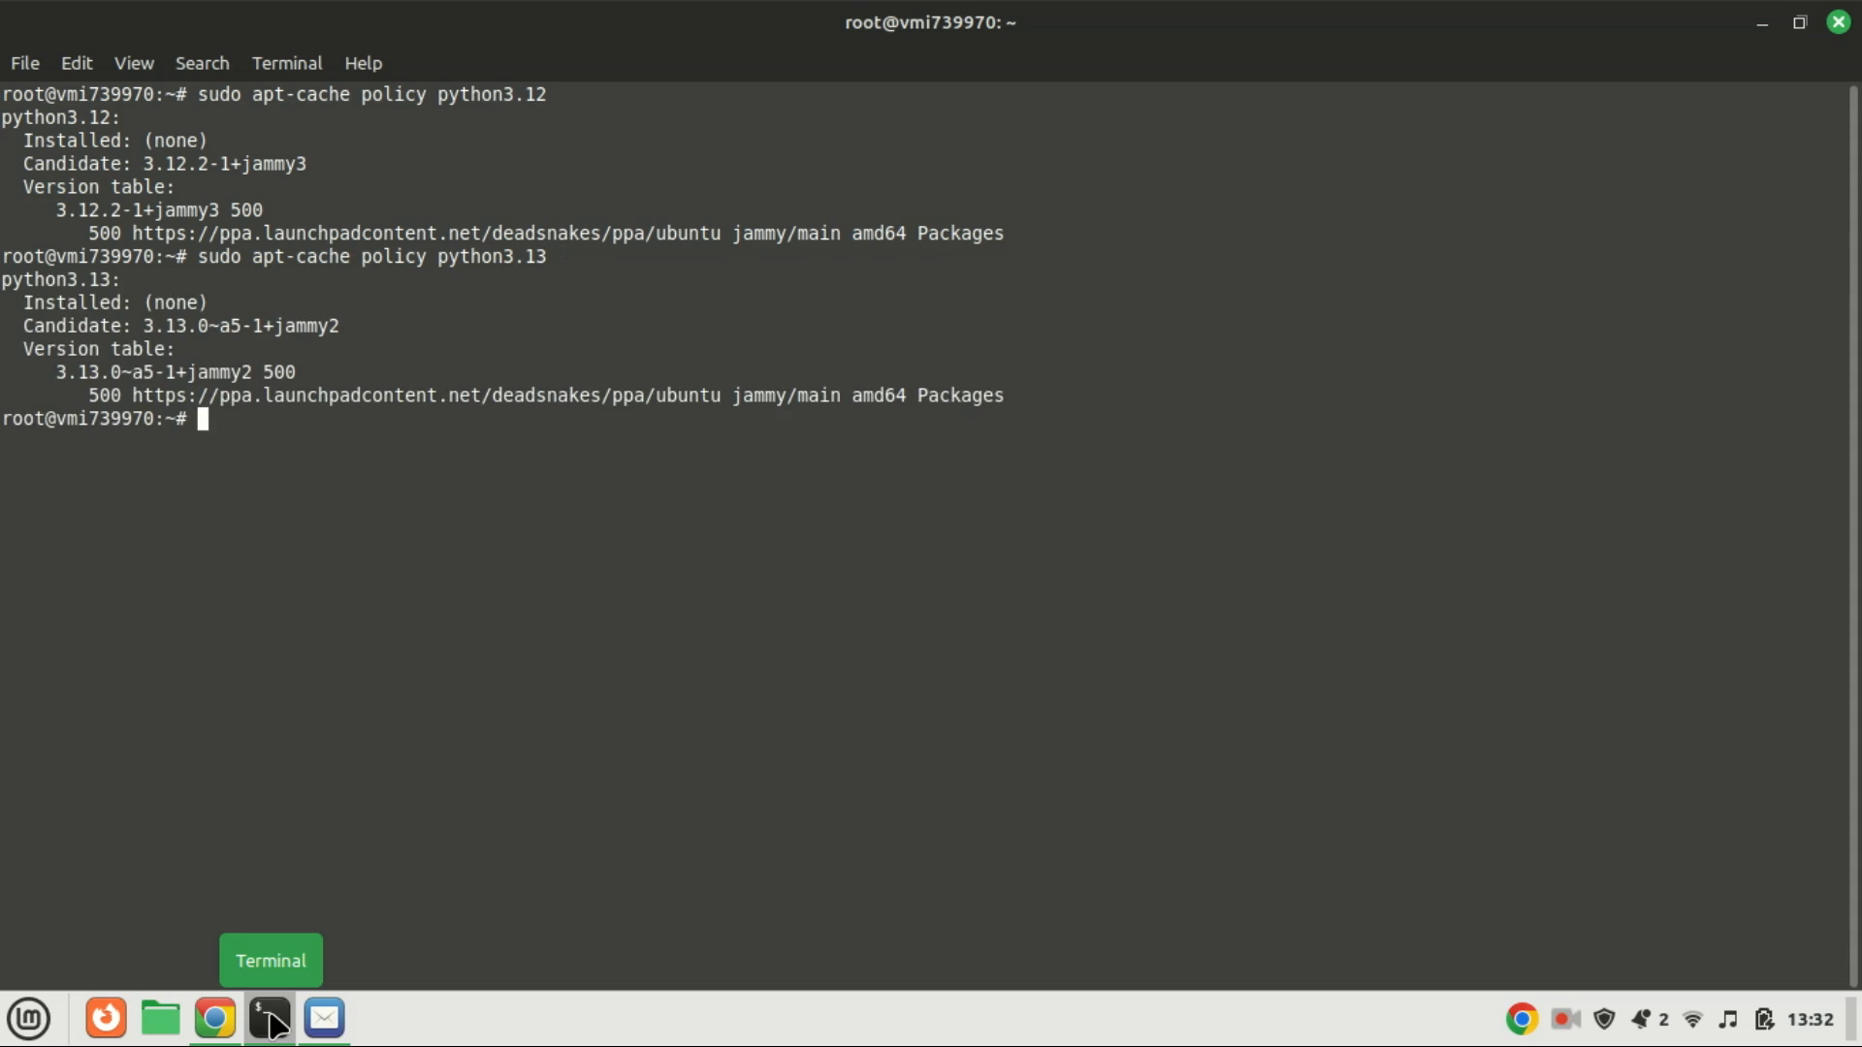
text(sudo apt-cache policy python3.13^?1)
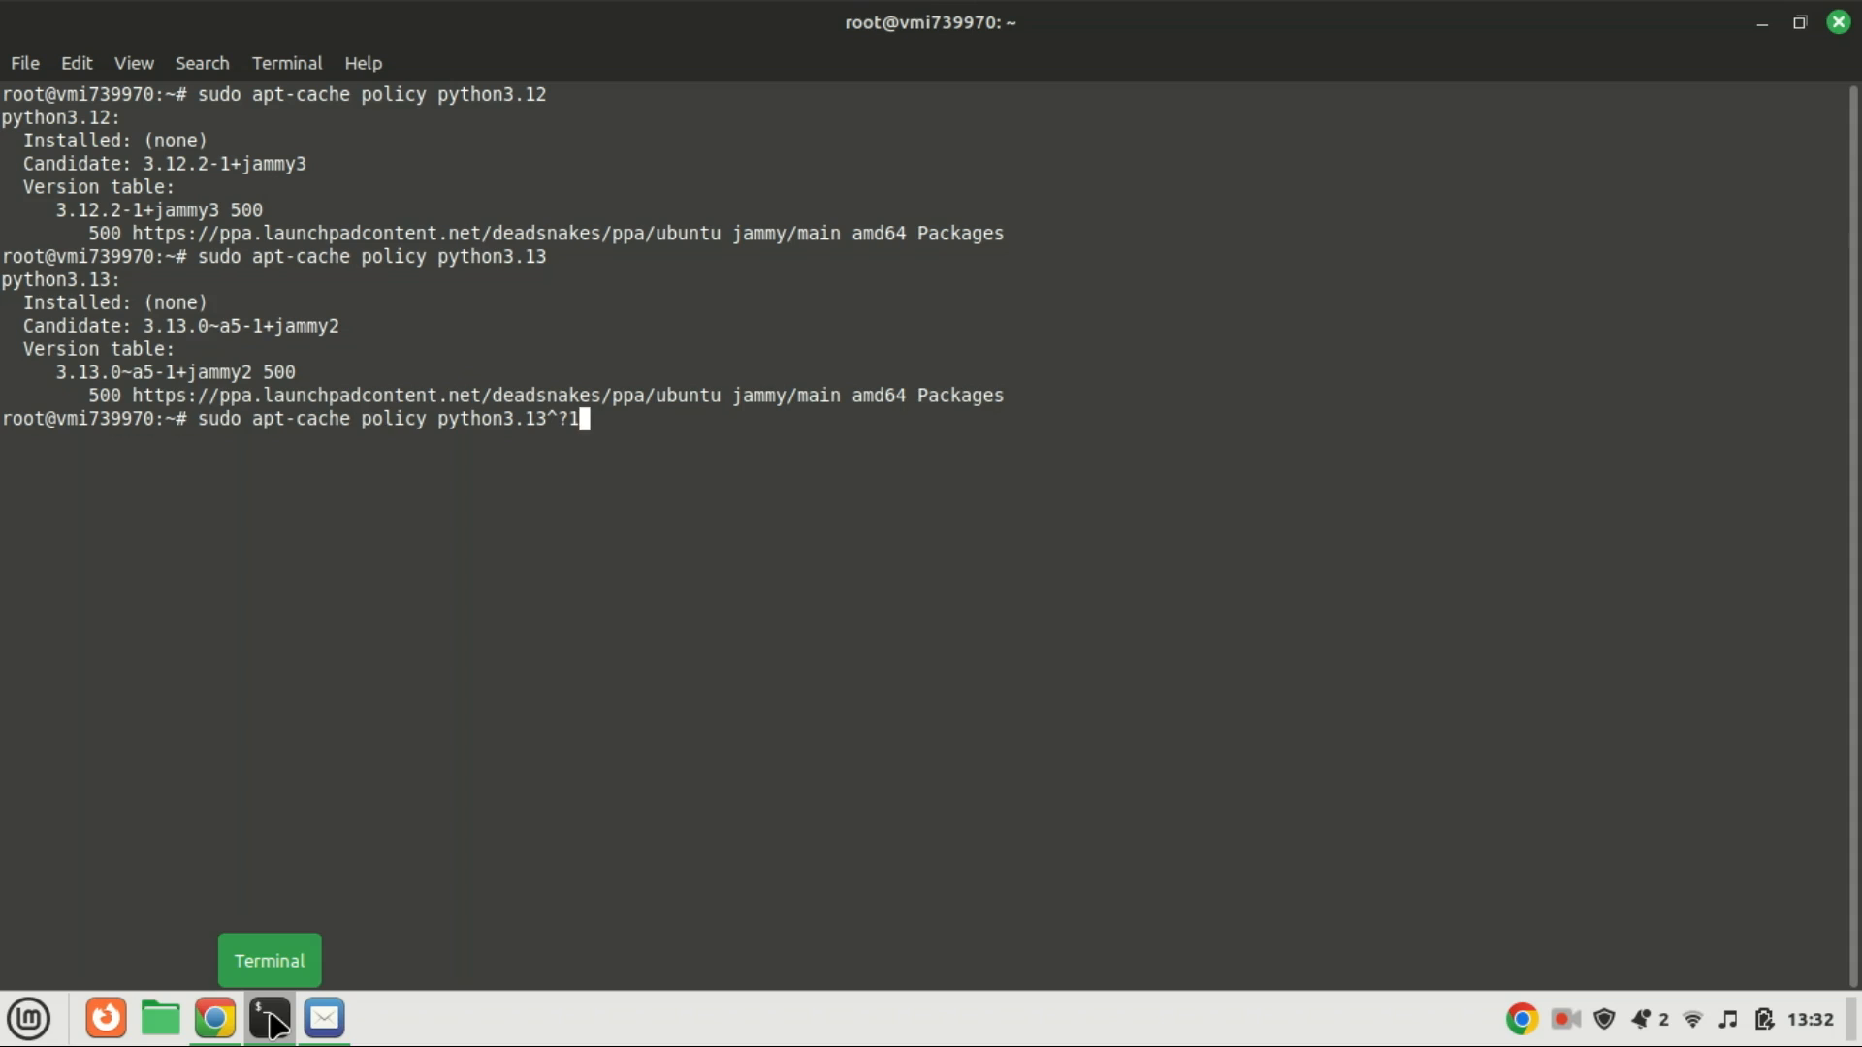
key(BackSpace)
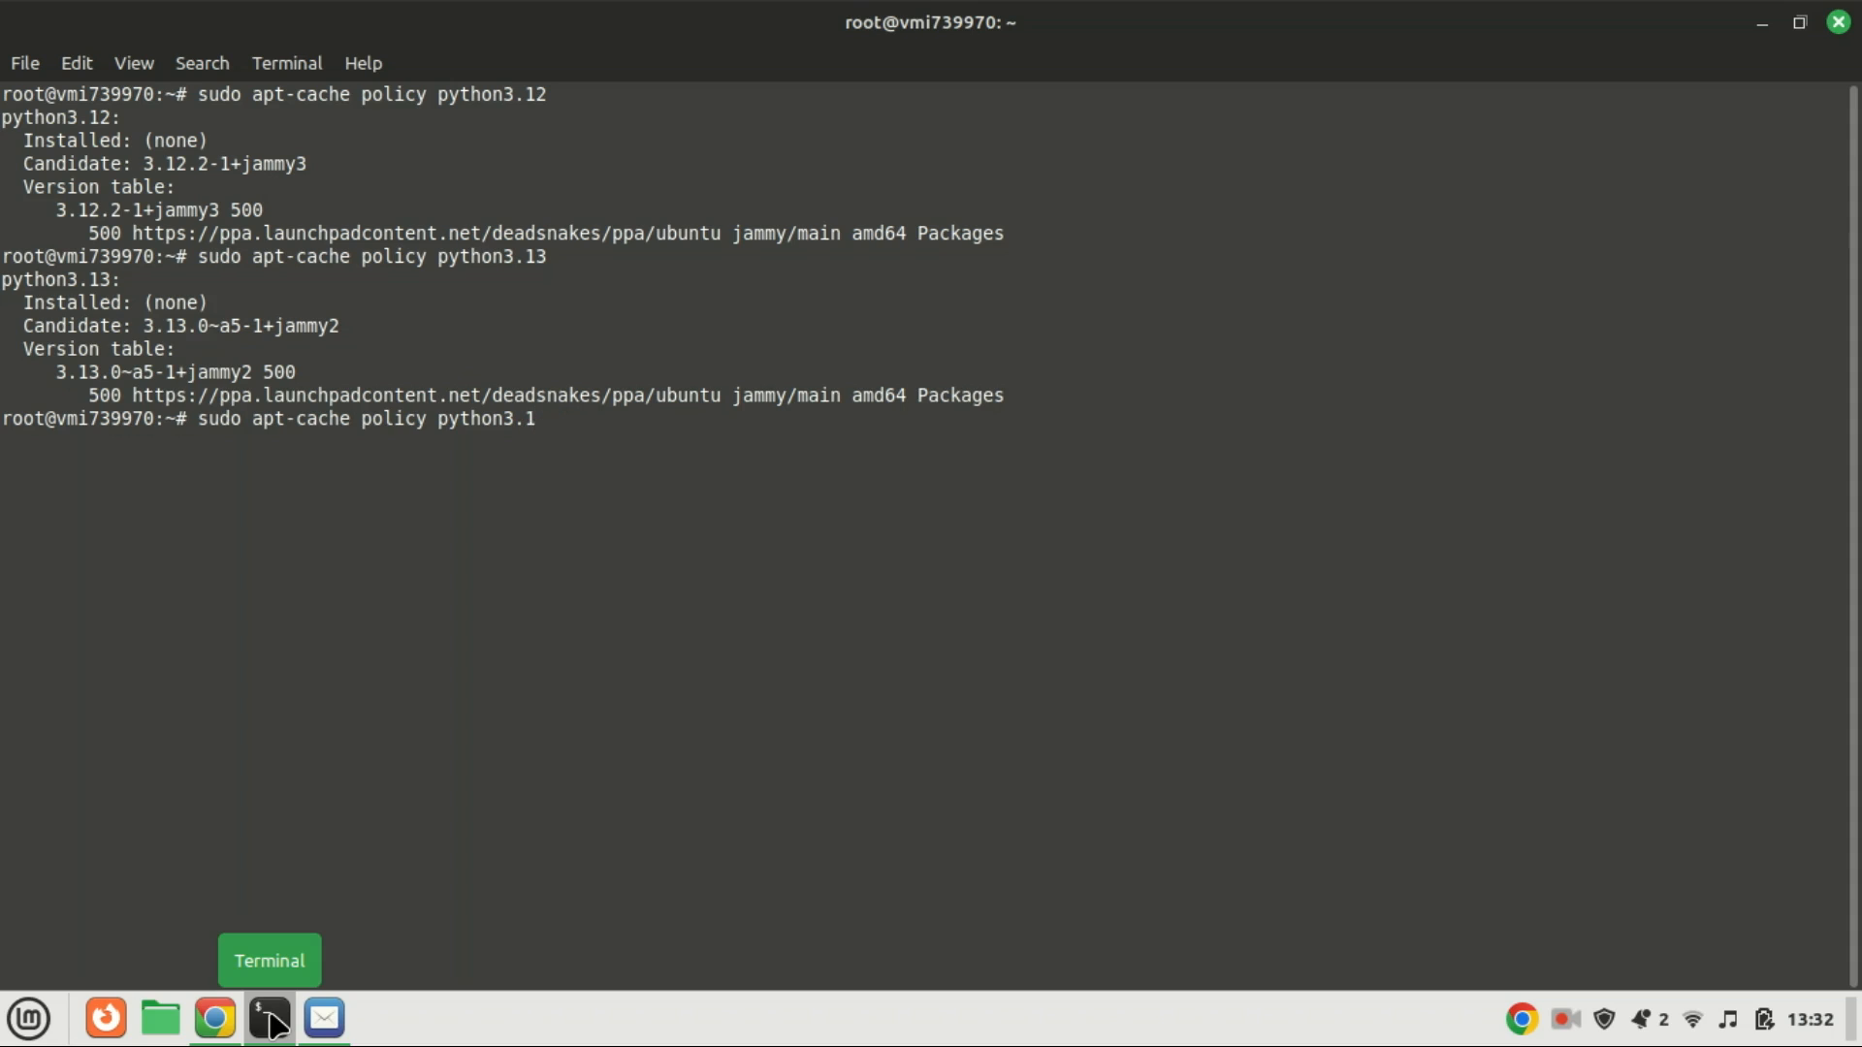
text(1)
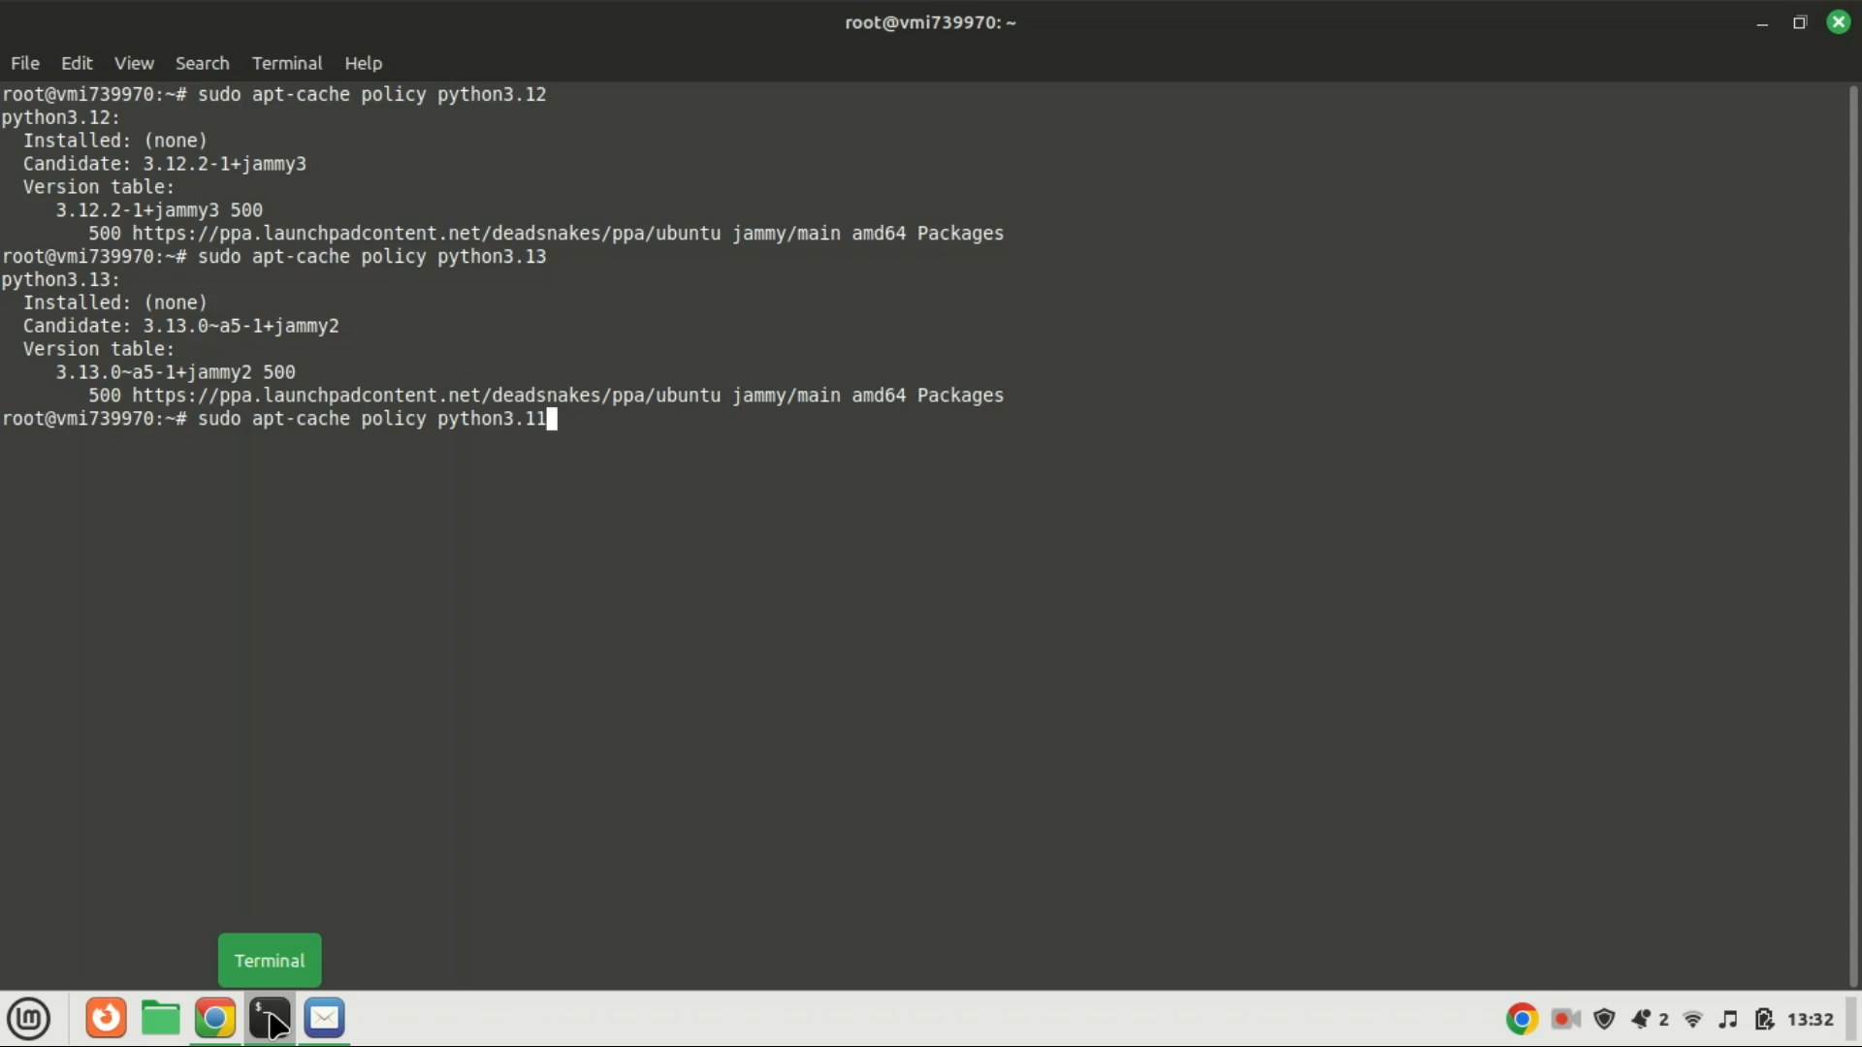
mouse_move(544, 878)
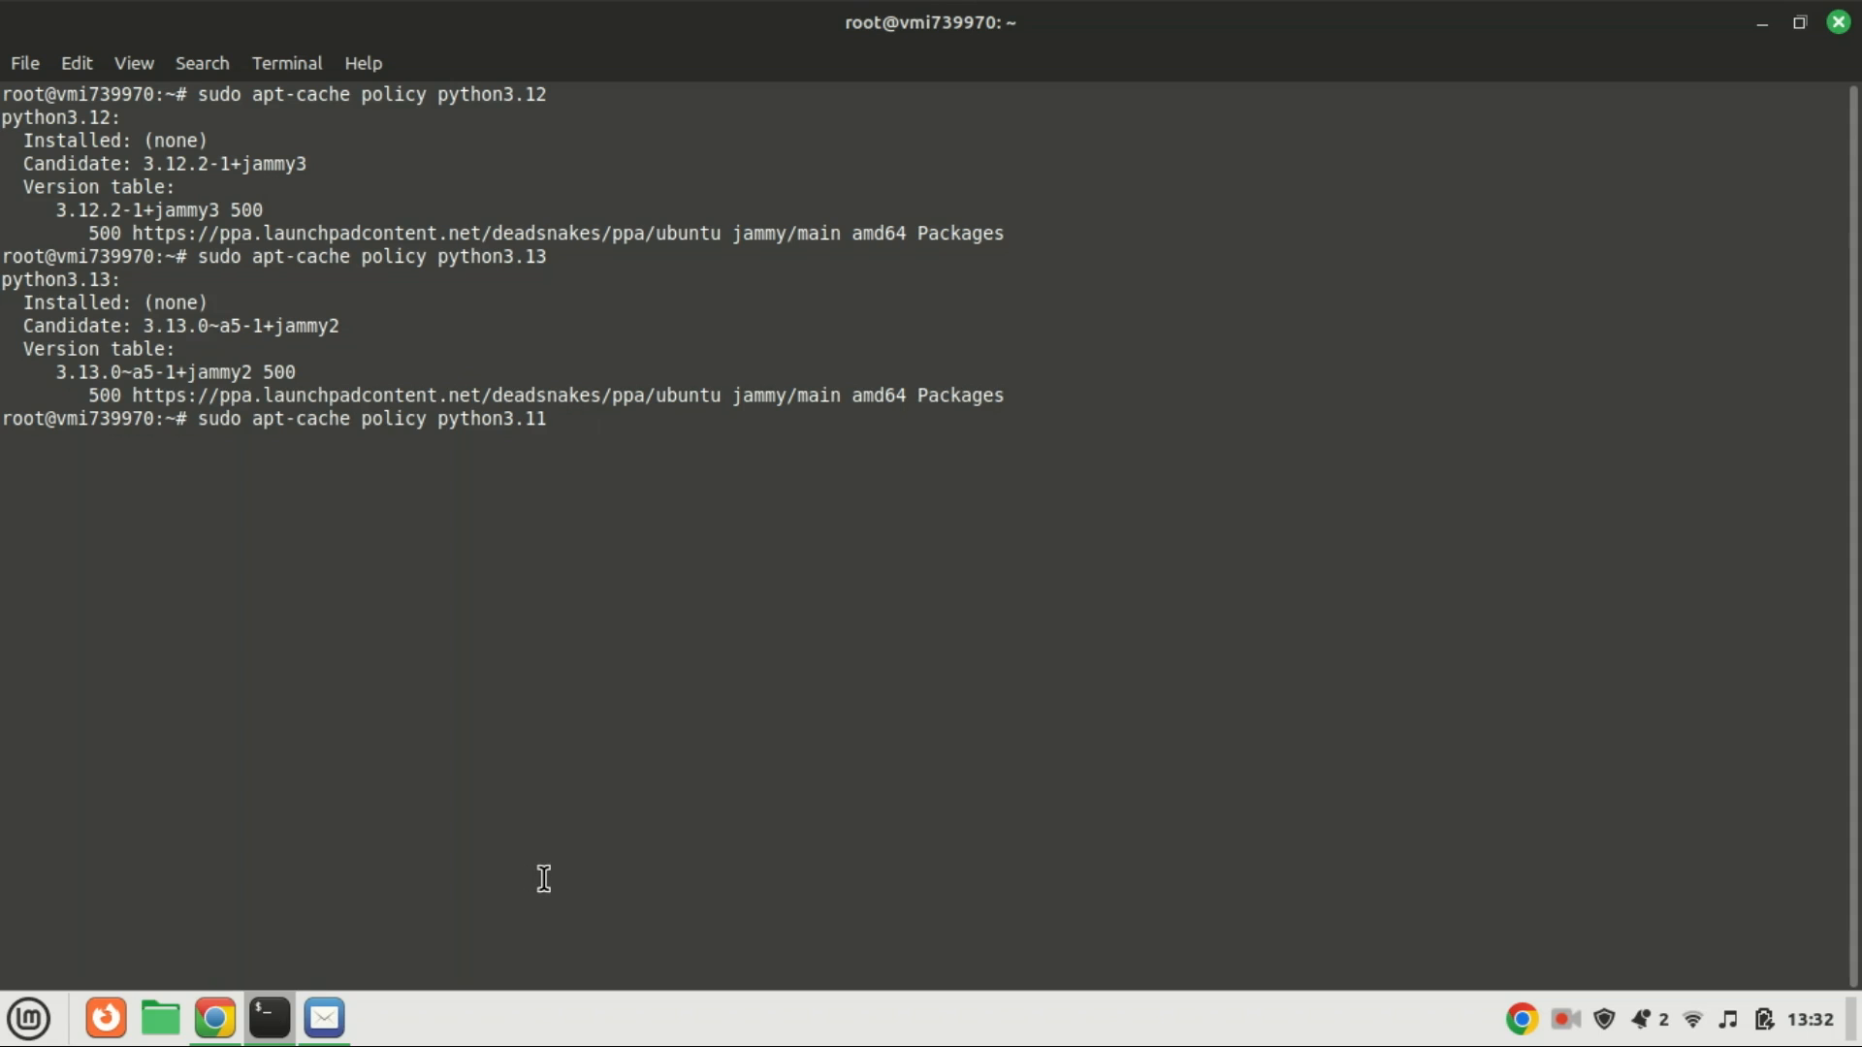
key(Return)
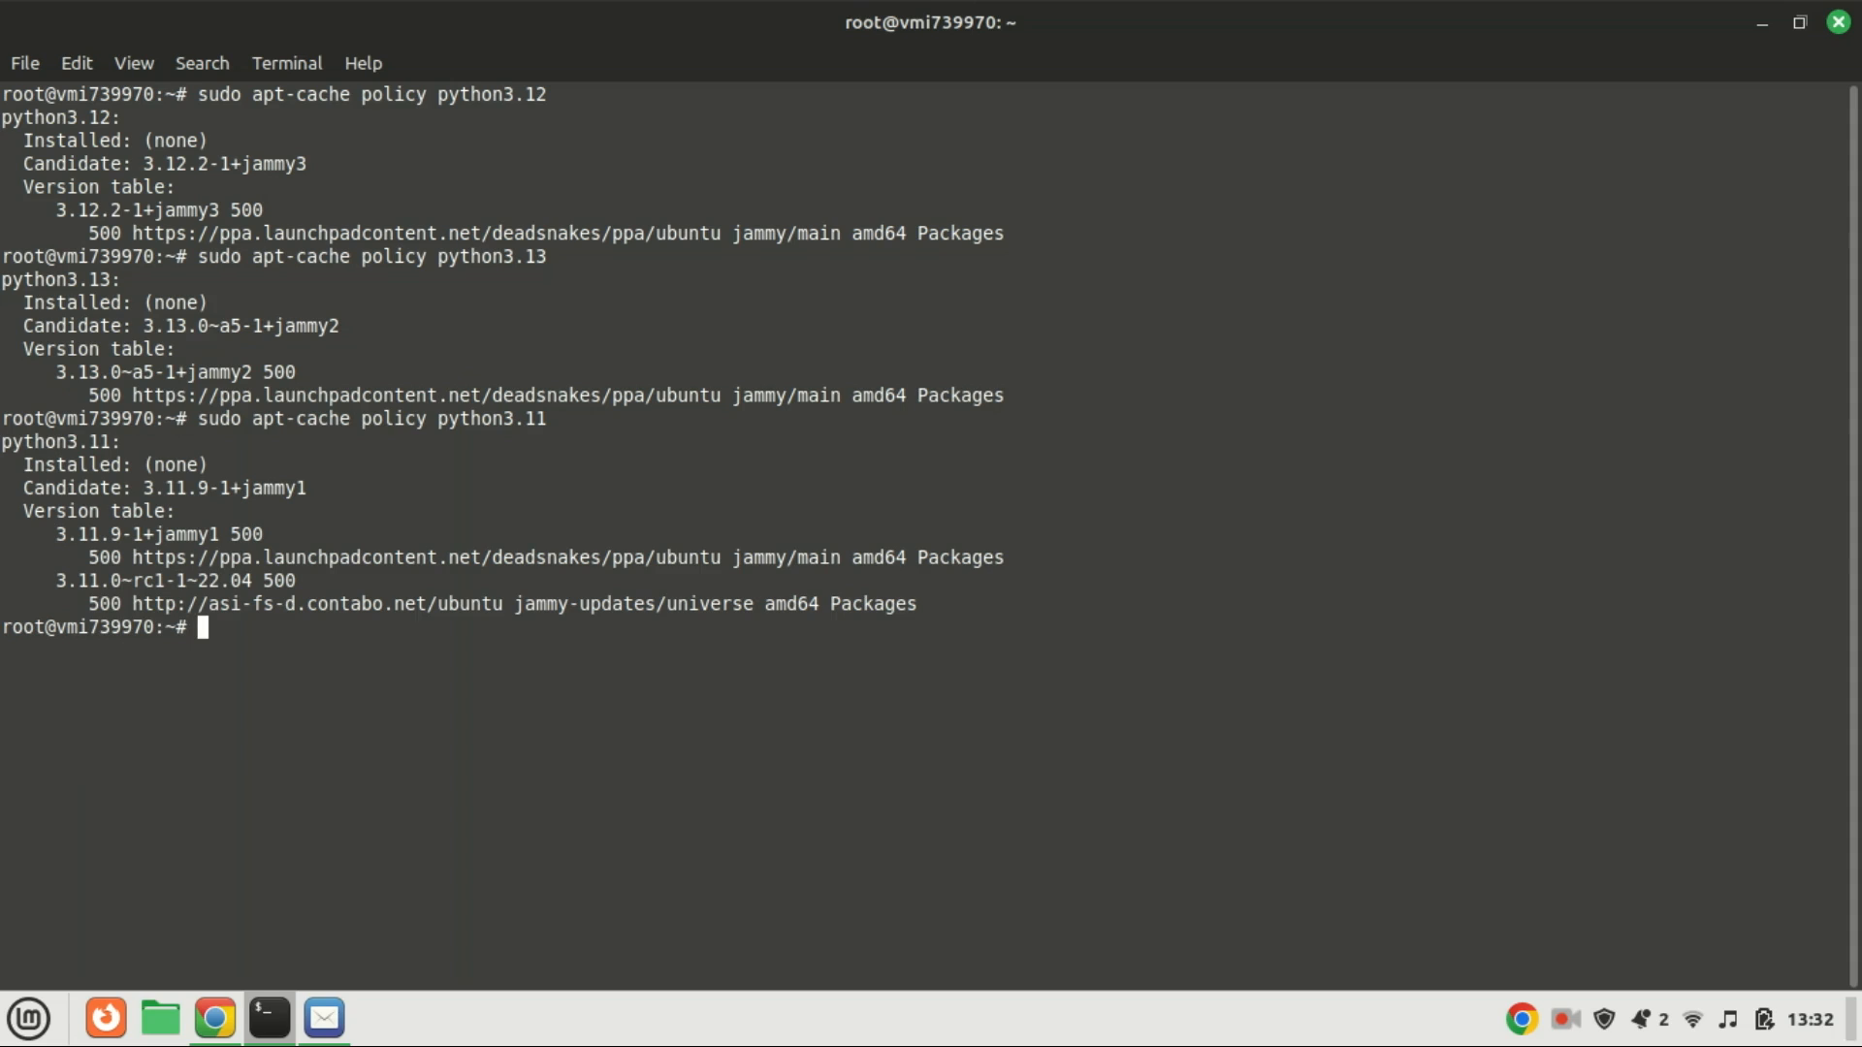
text(clear)
text(sudo apt install python3.13)
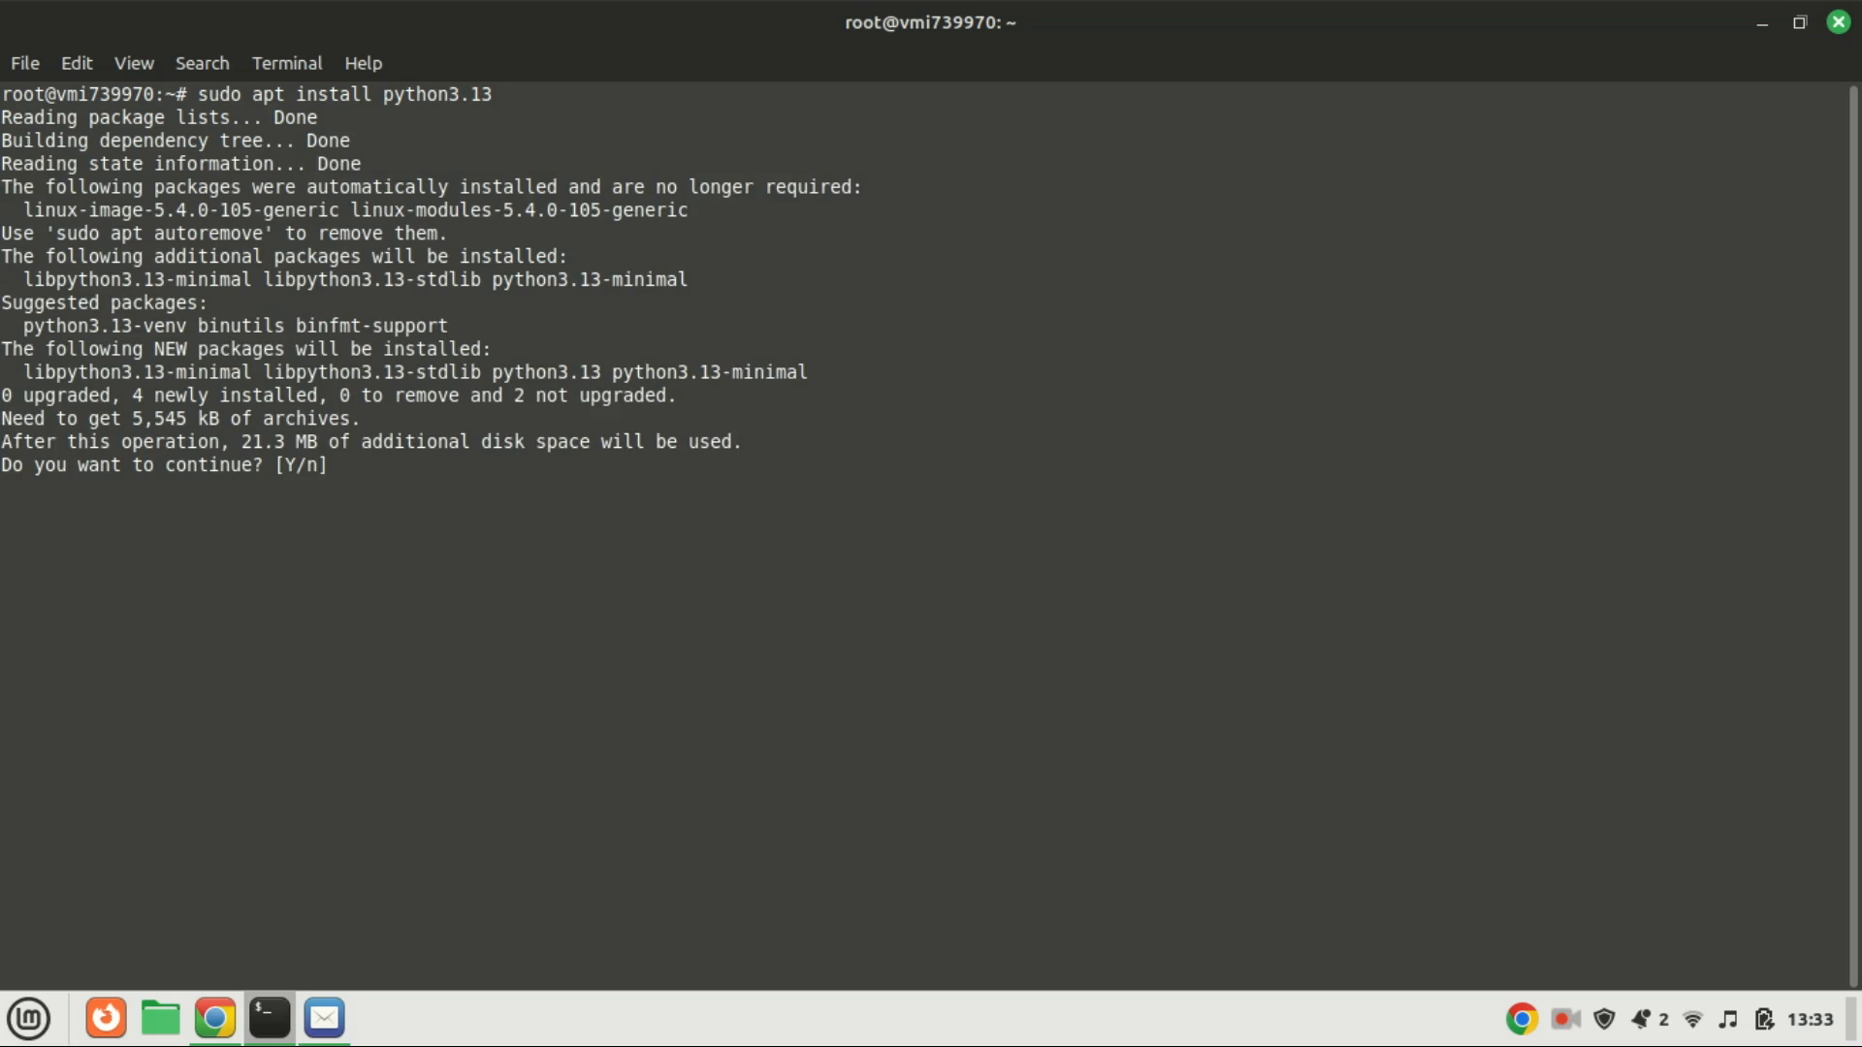
Confirm the python3.13 install with y, let it complete, and clear the output
text(y)
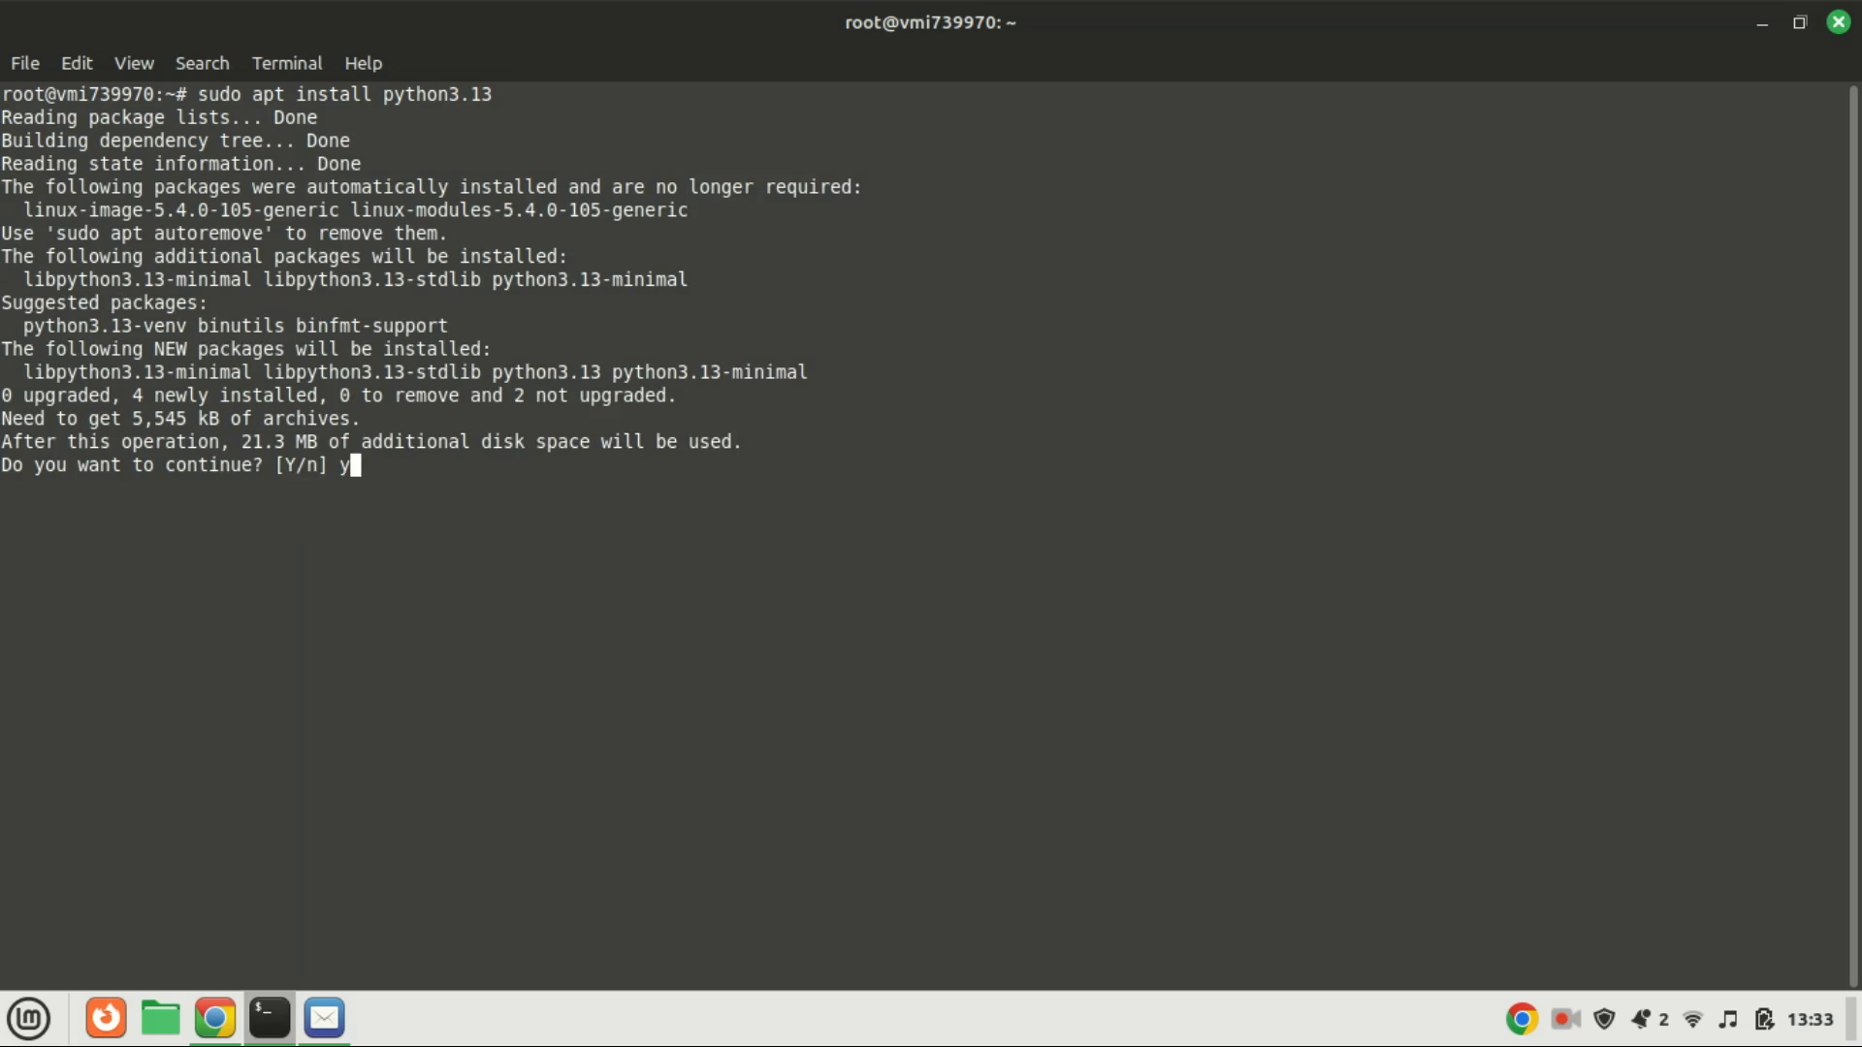
key(Return)
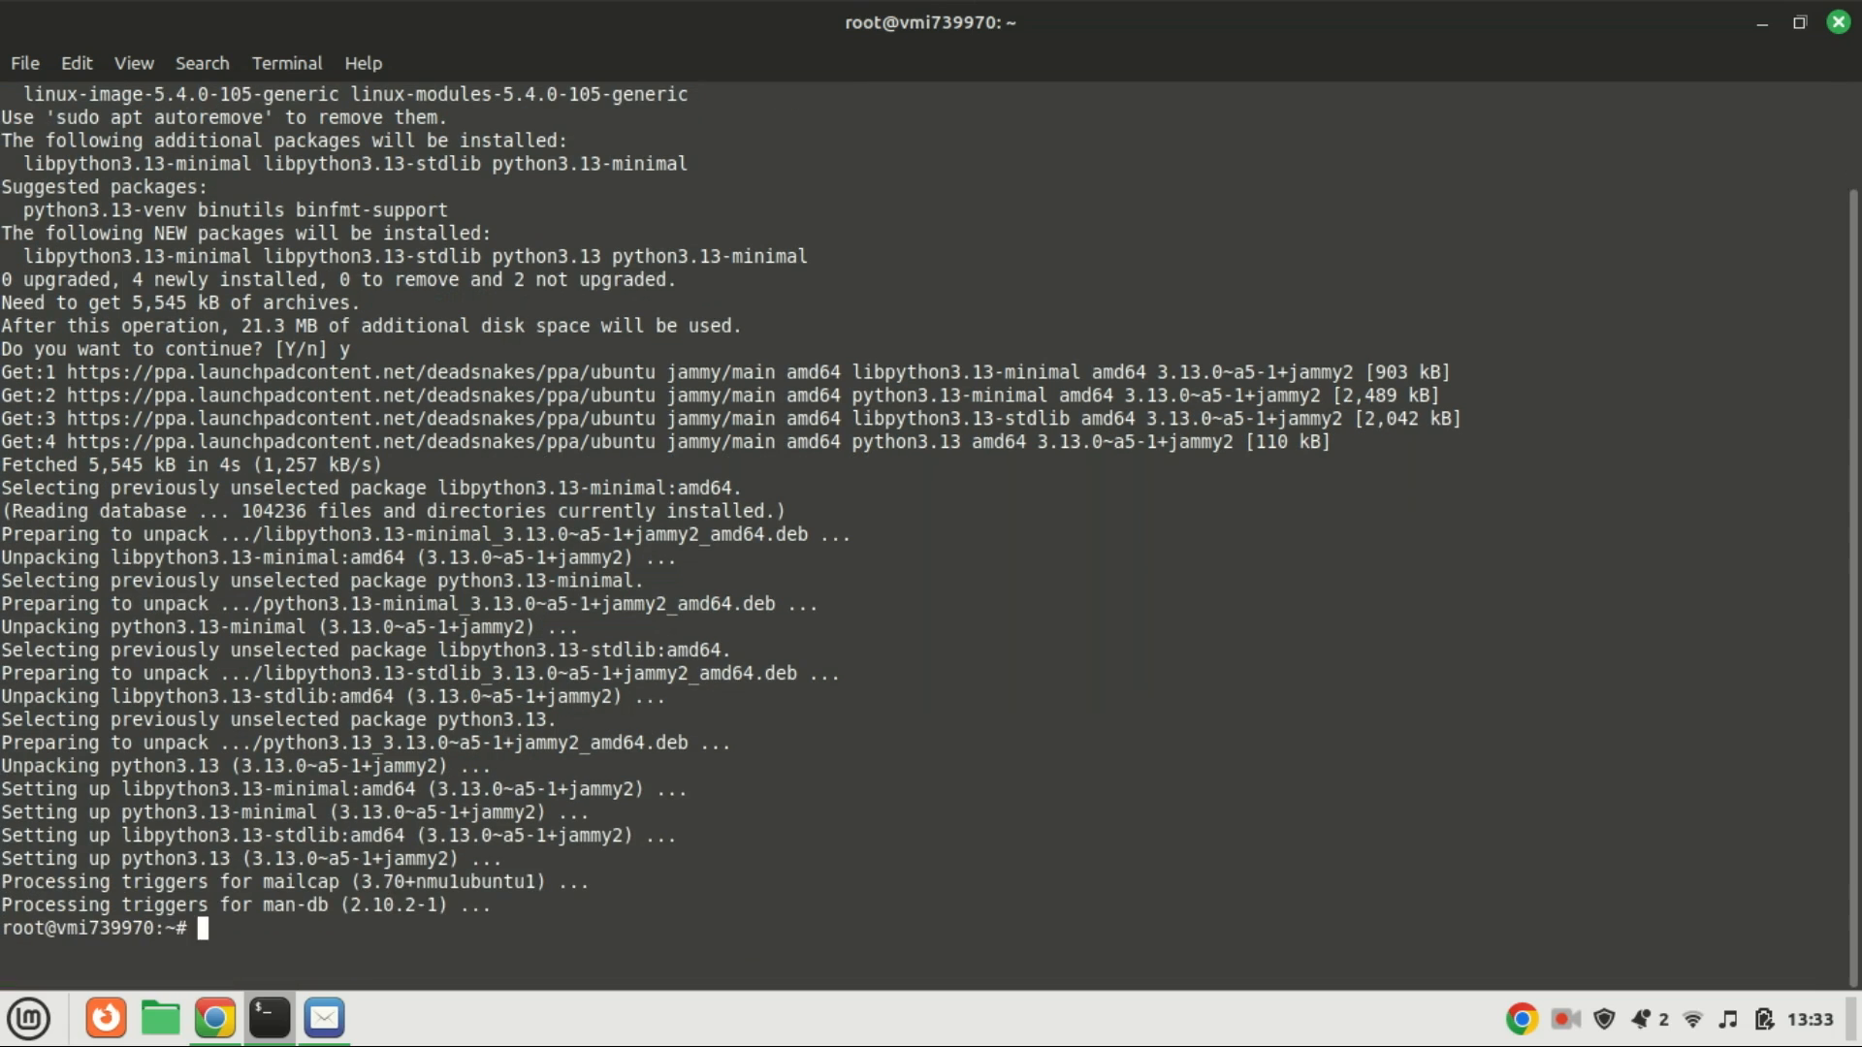
text(c)
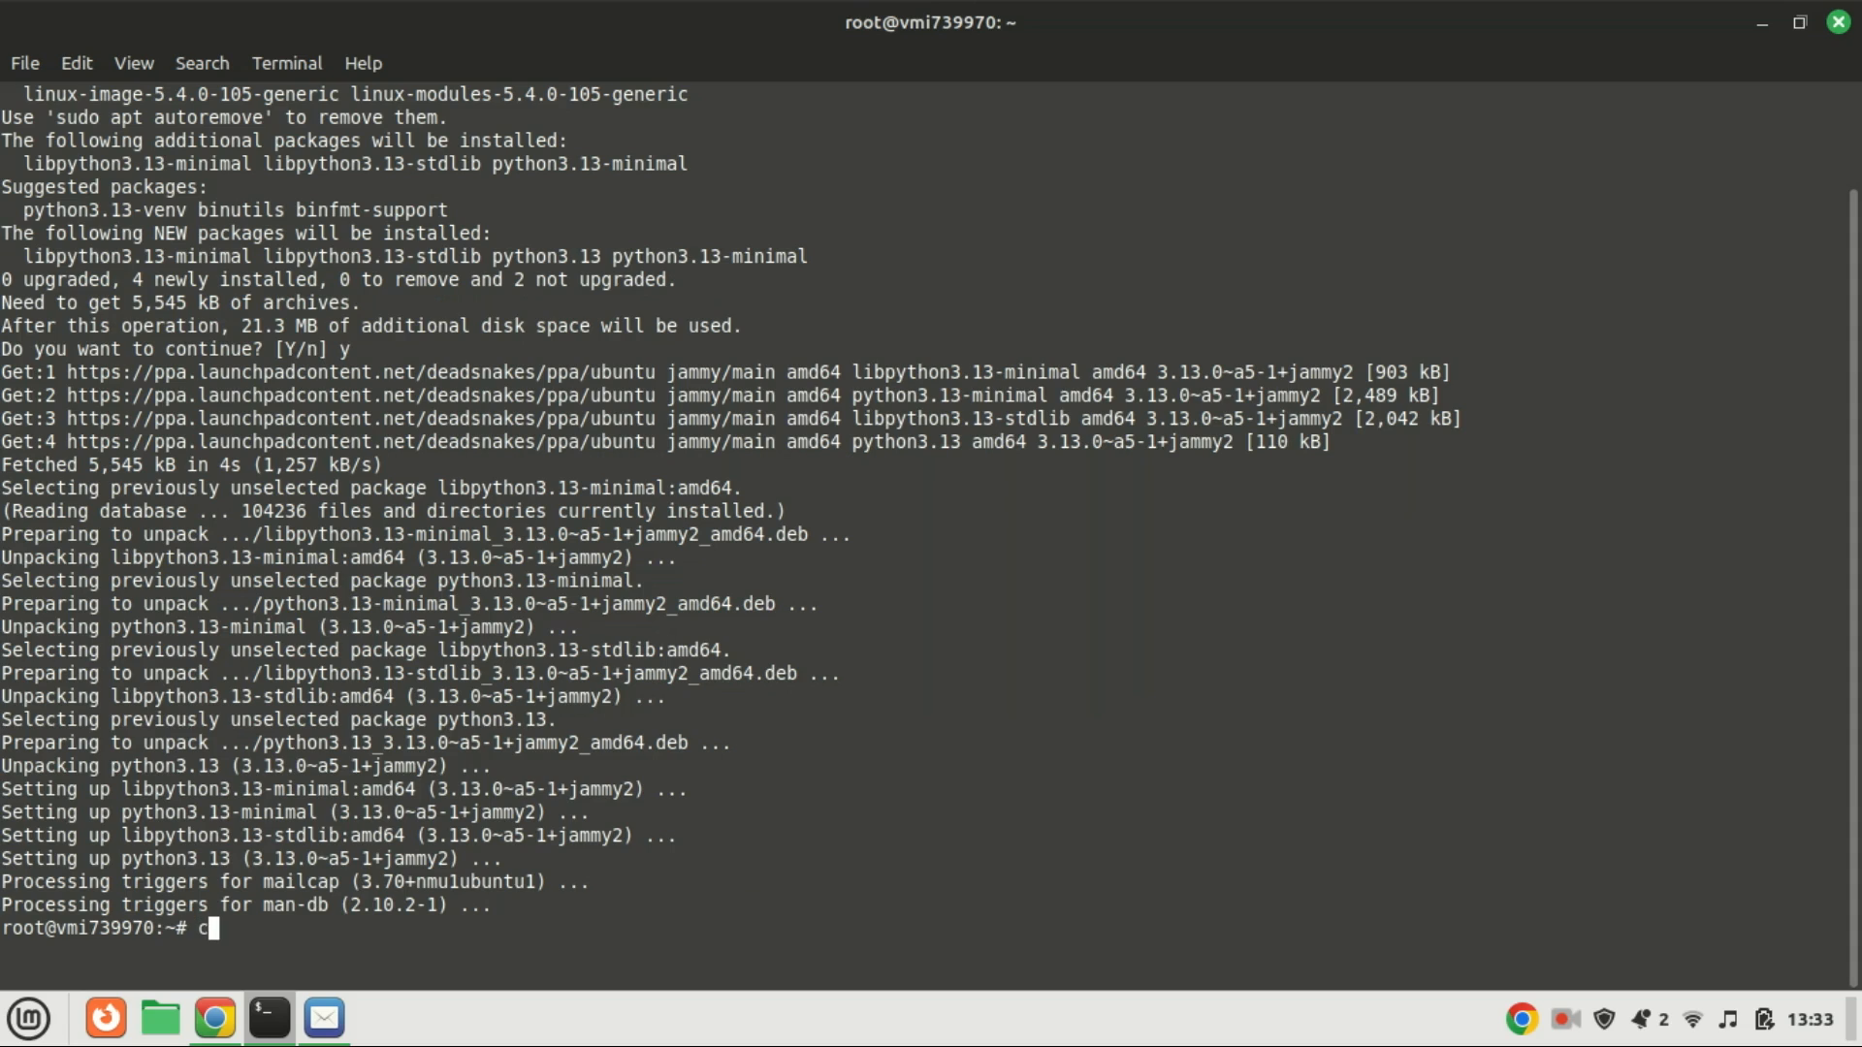
key(Return)
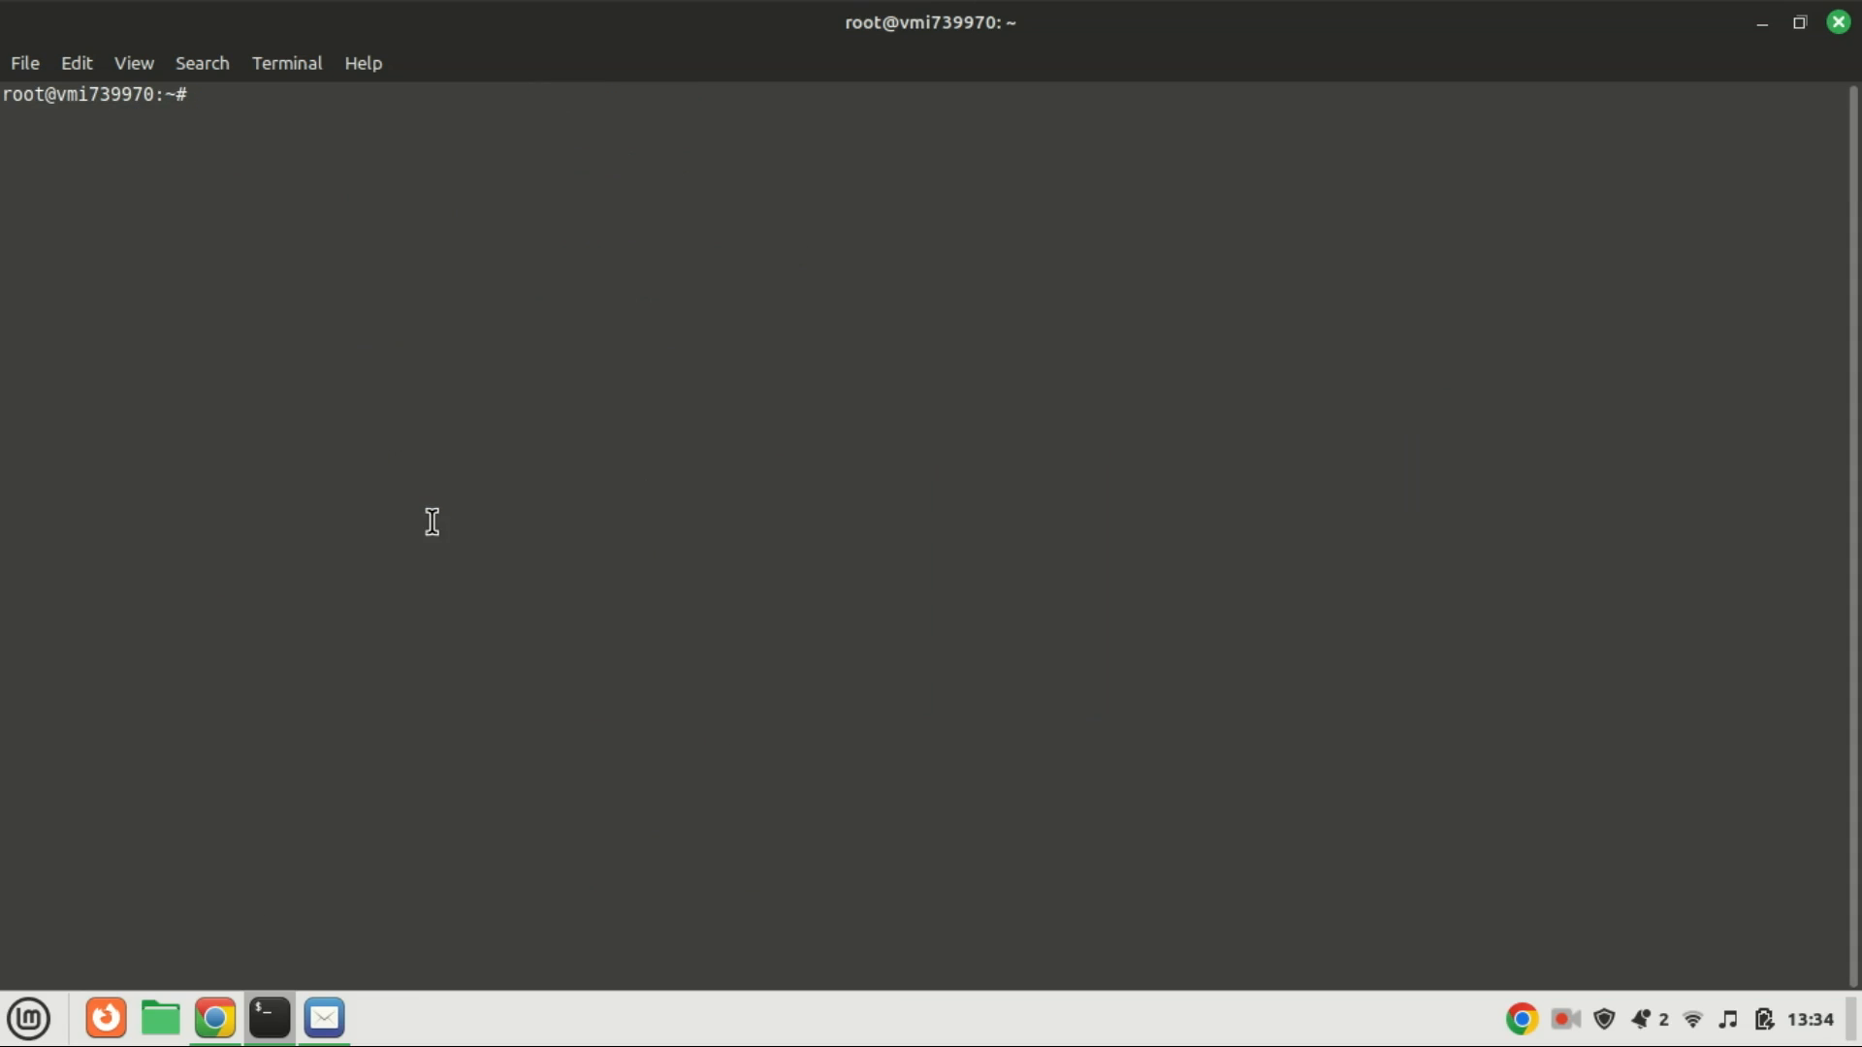
Install python3.12 by editing the previous command's version, answering y, and clear the output
text(sudo apt install python3.13)
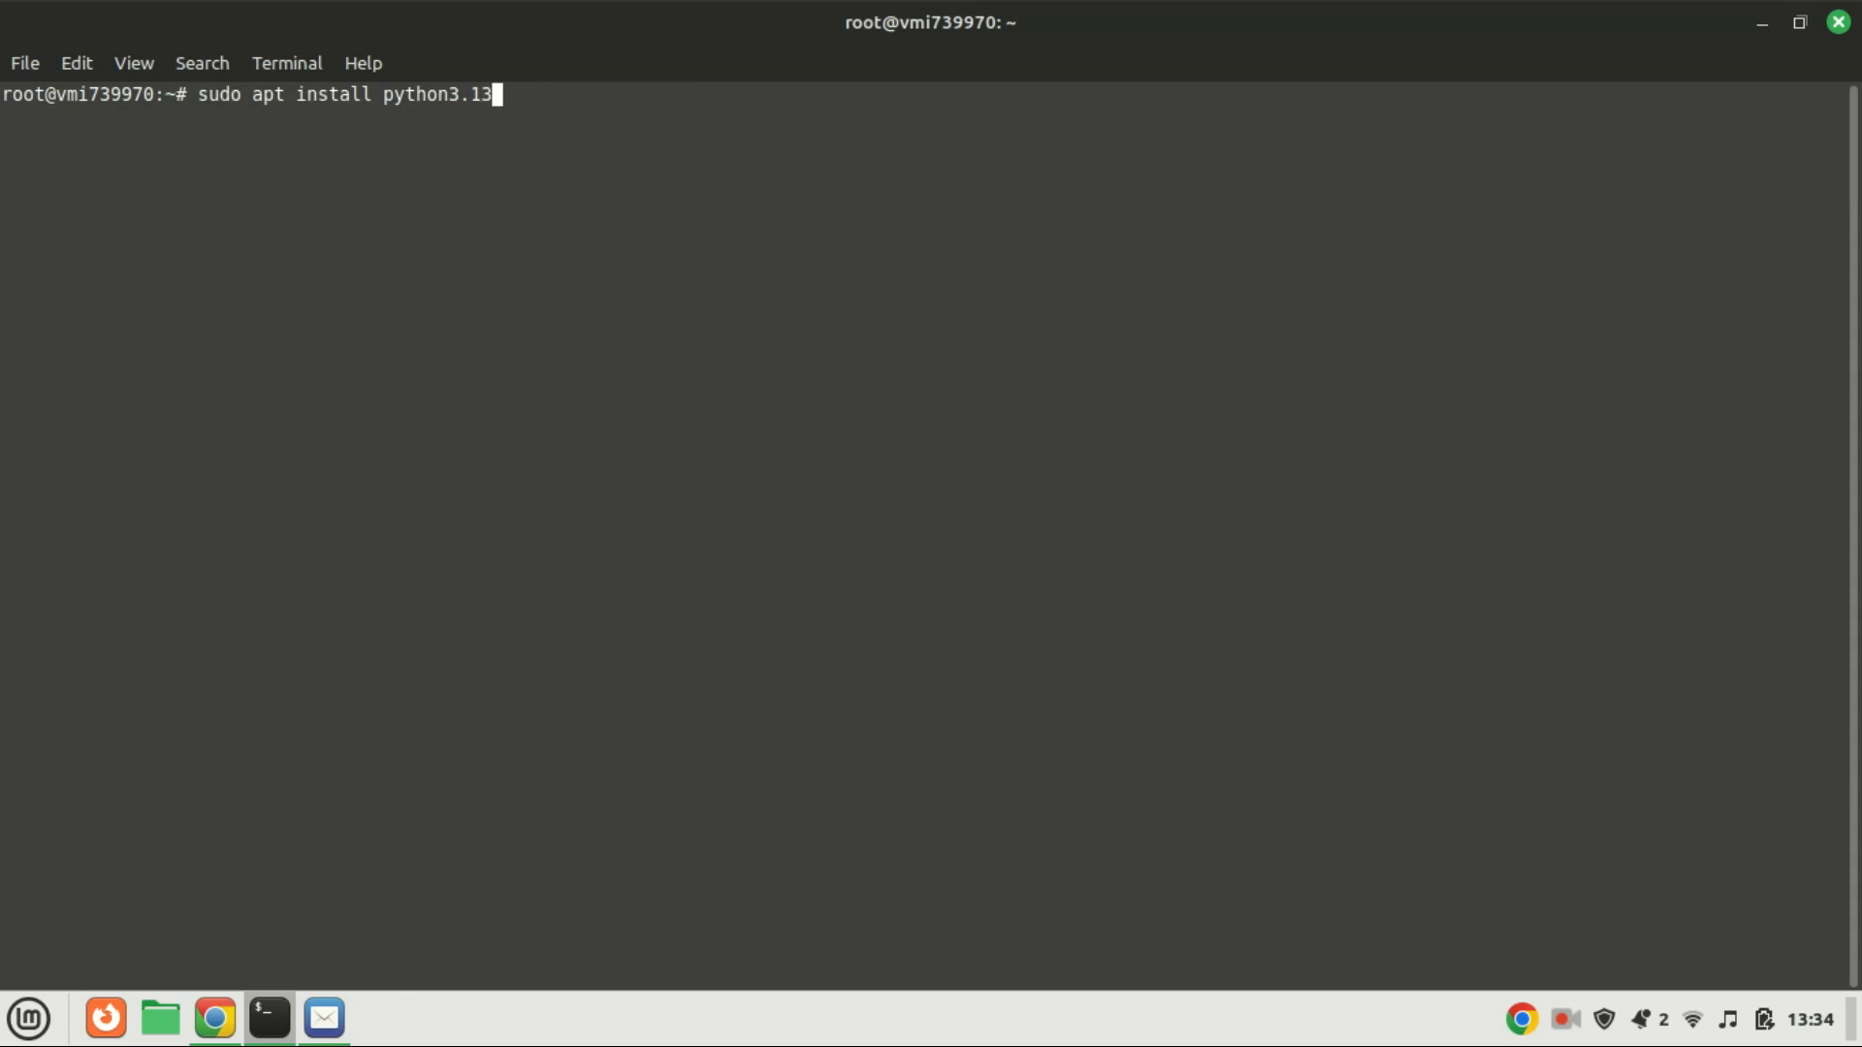
key(BackSpace)
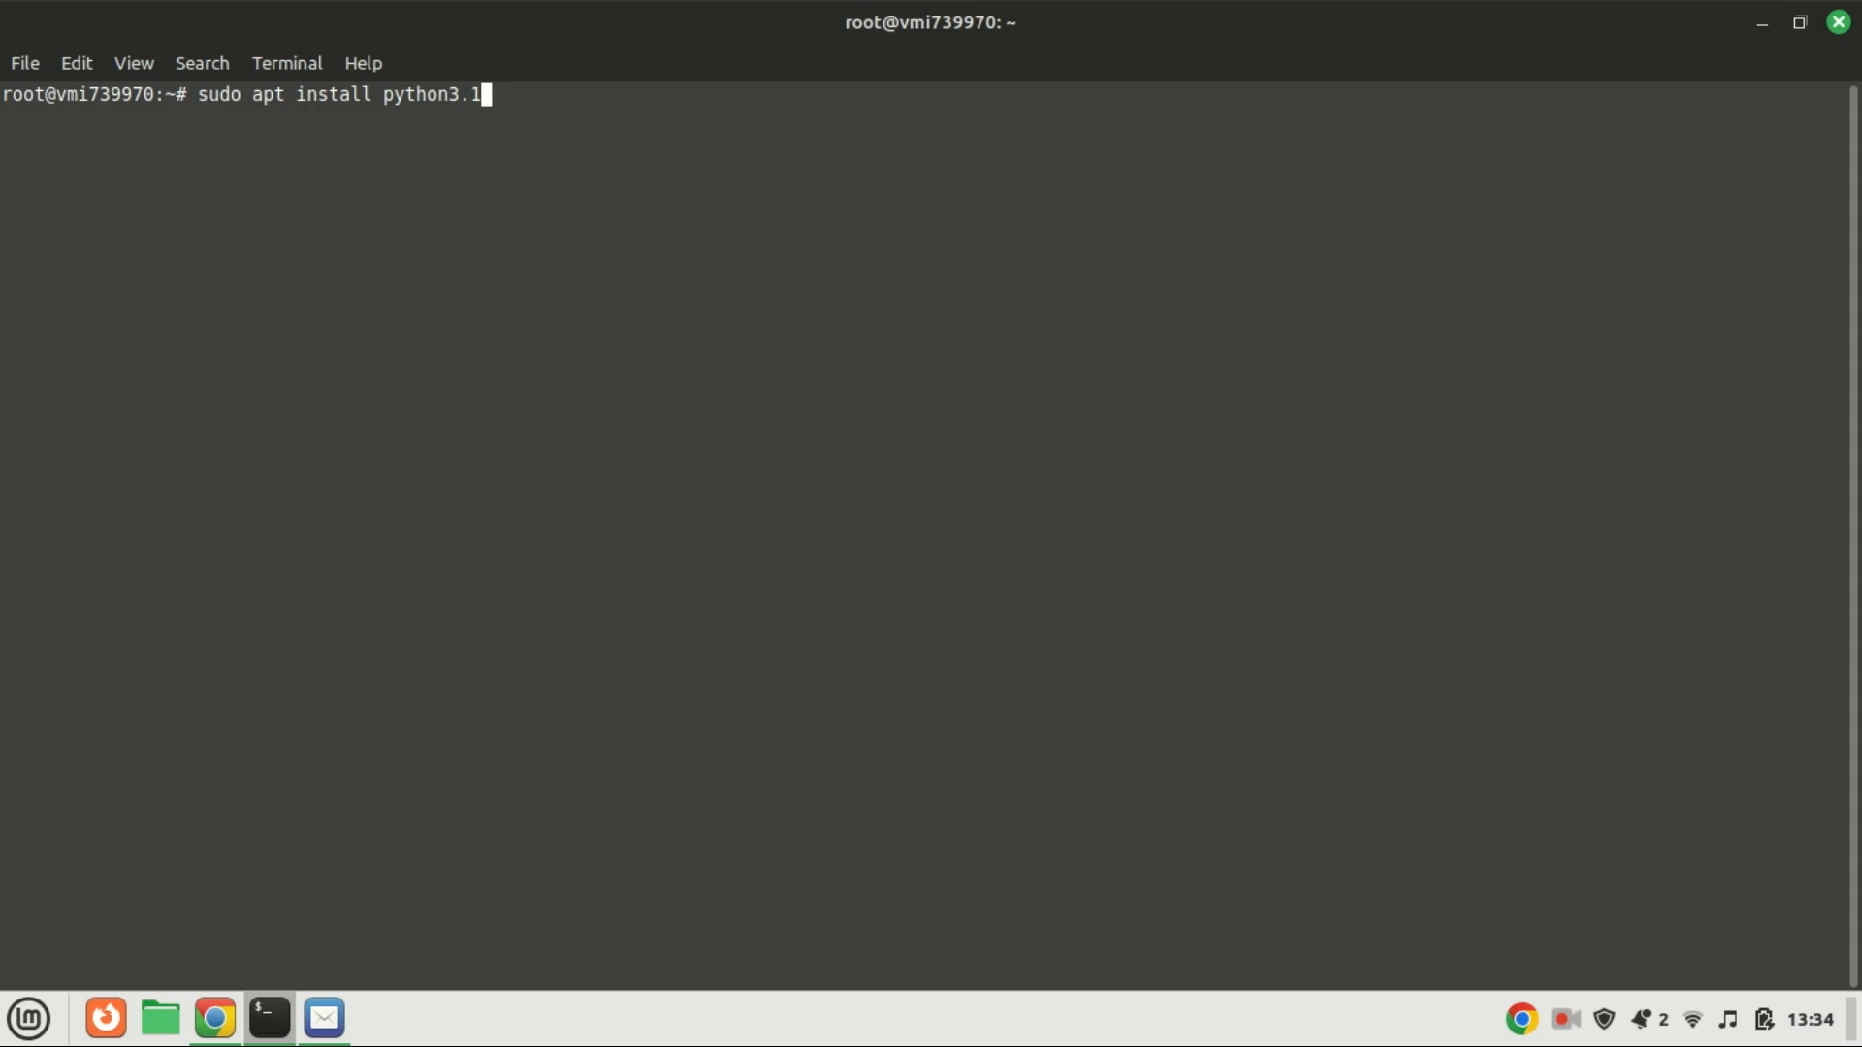
text(2)
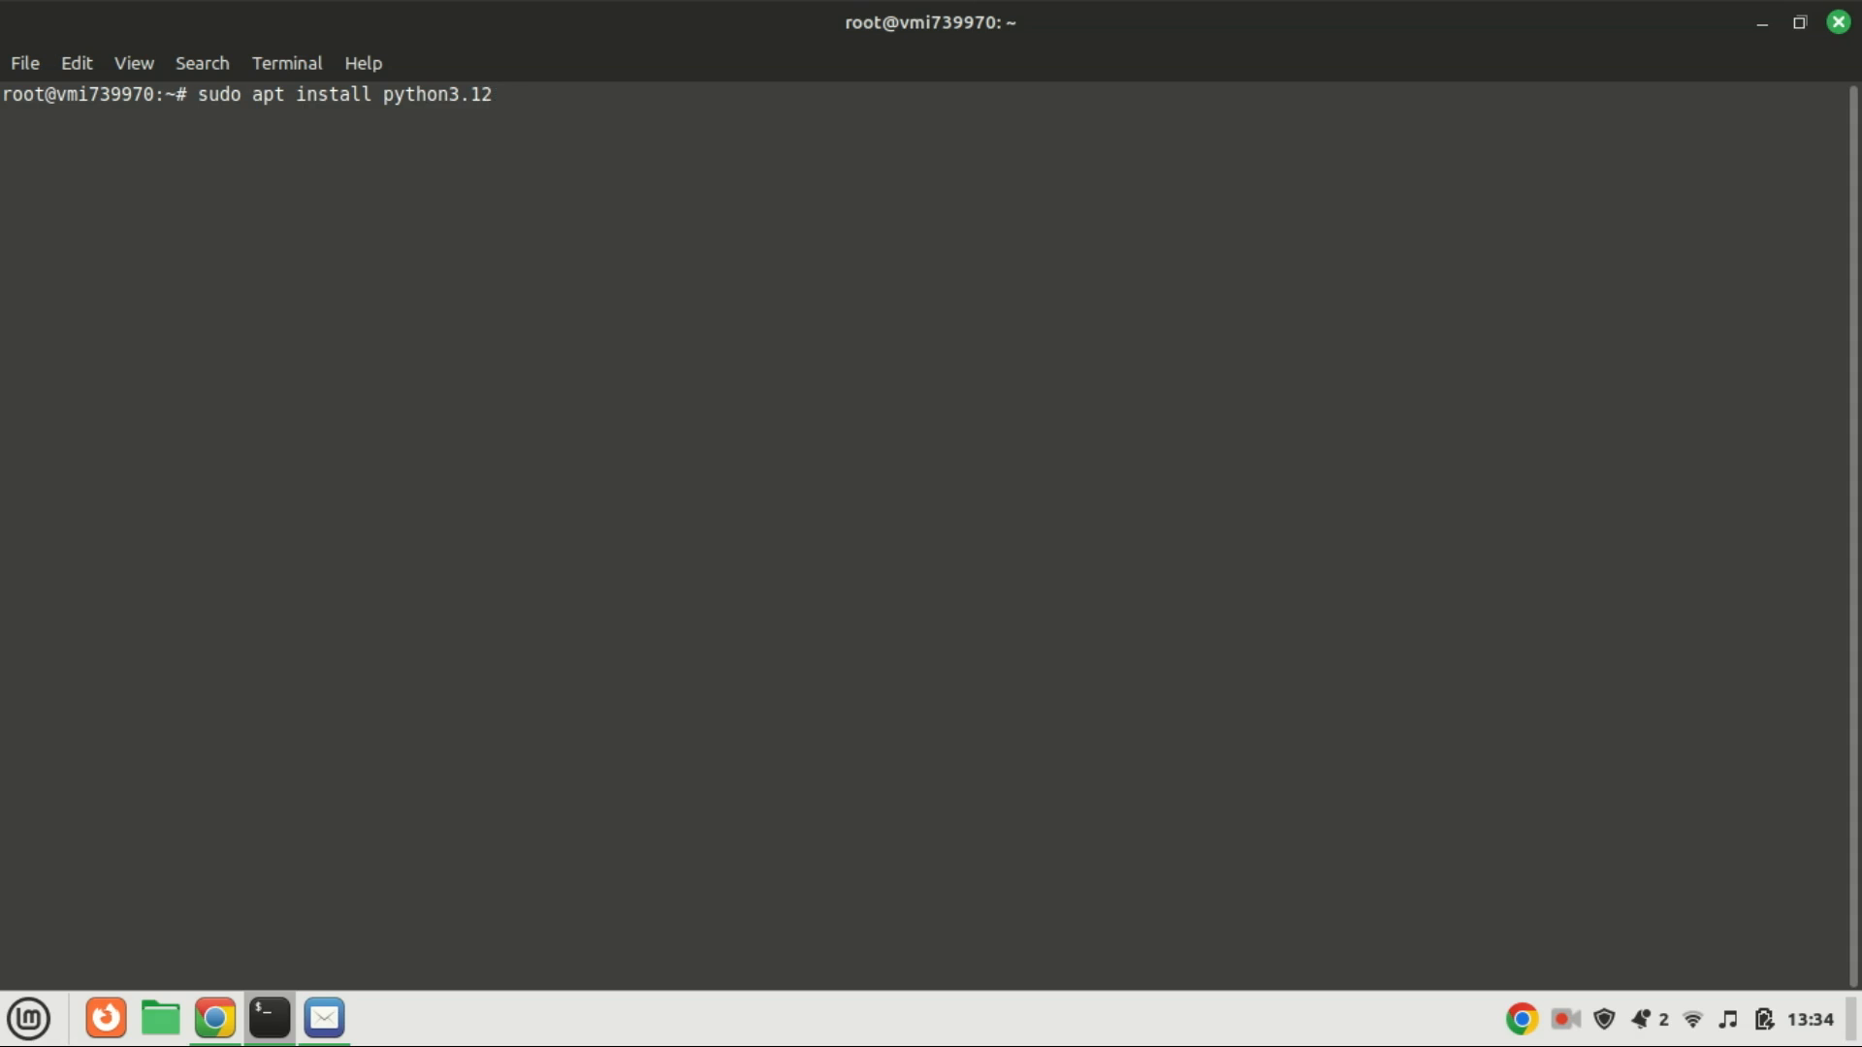
key(Return)
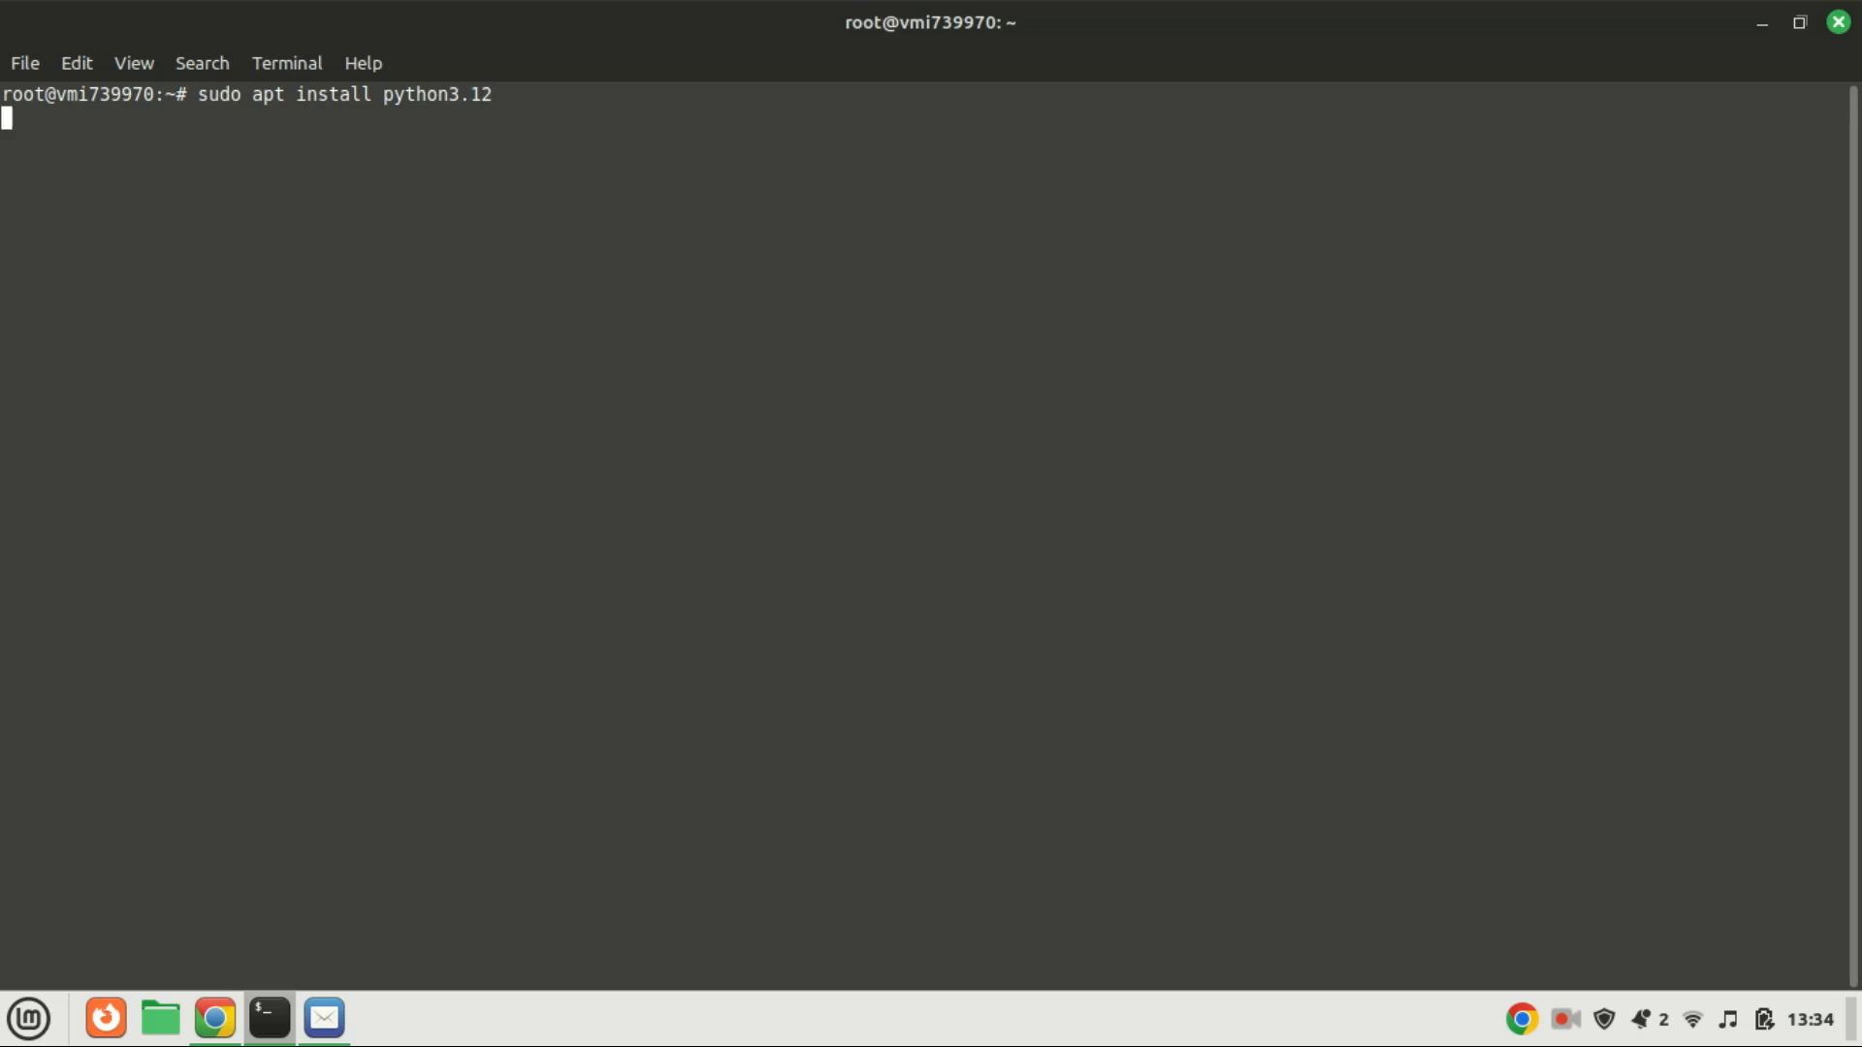
key(Return)
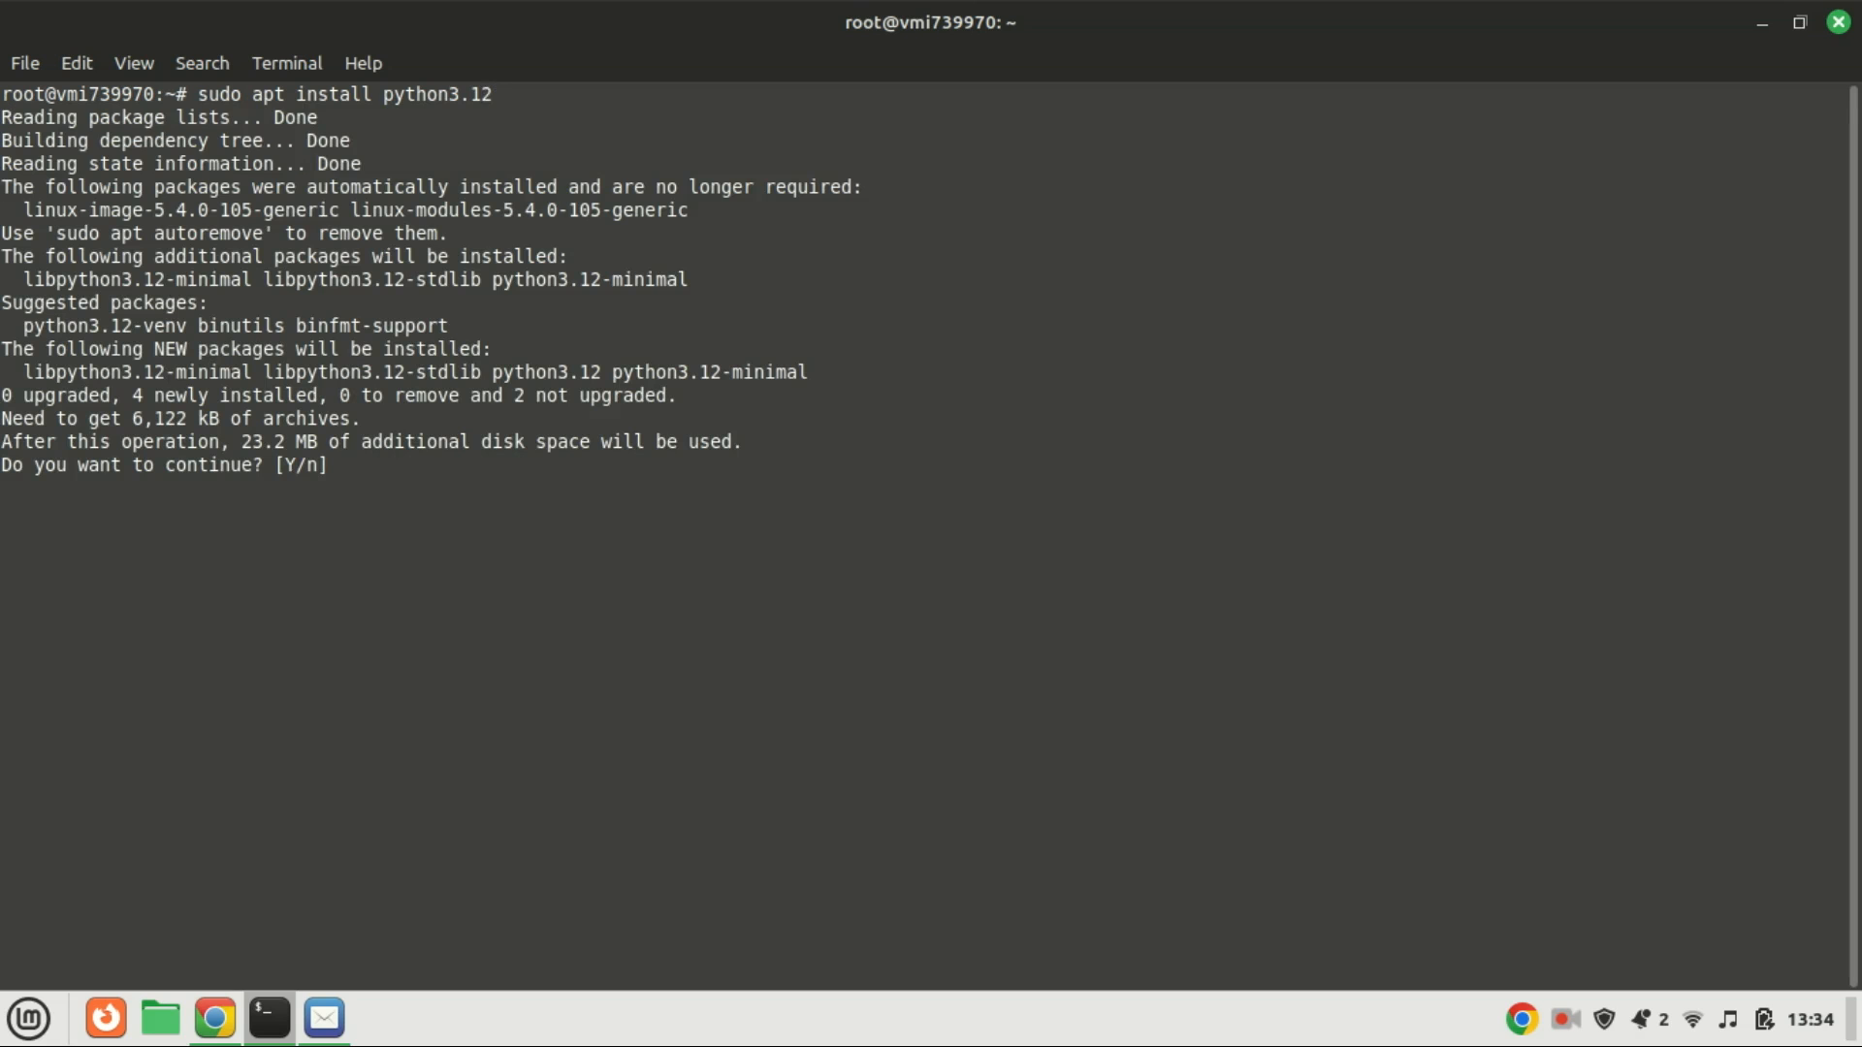
text(y)
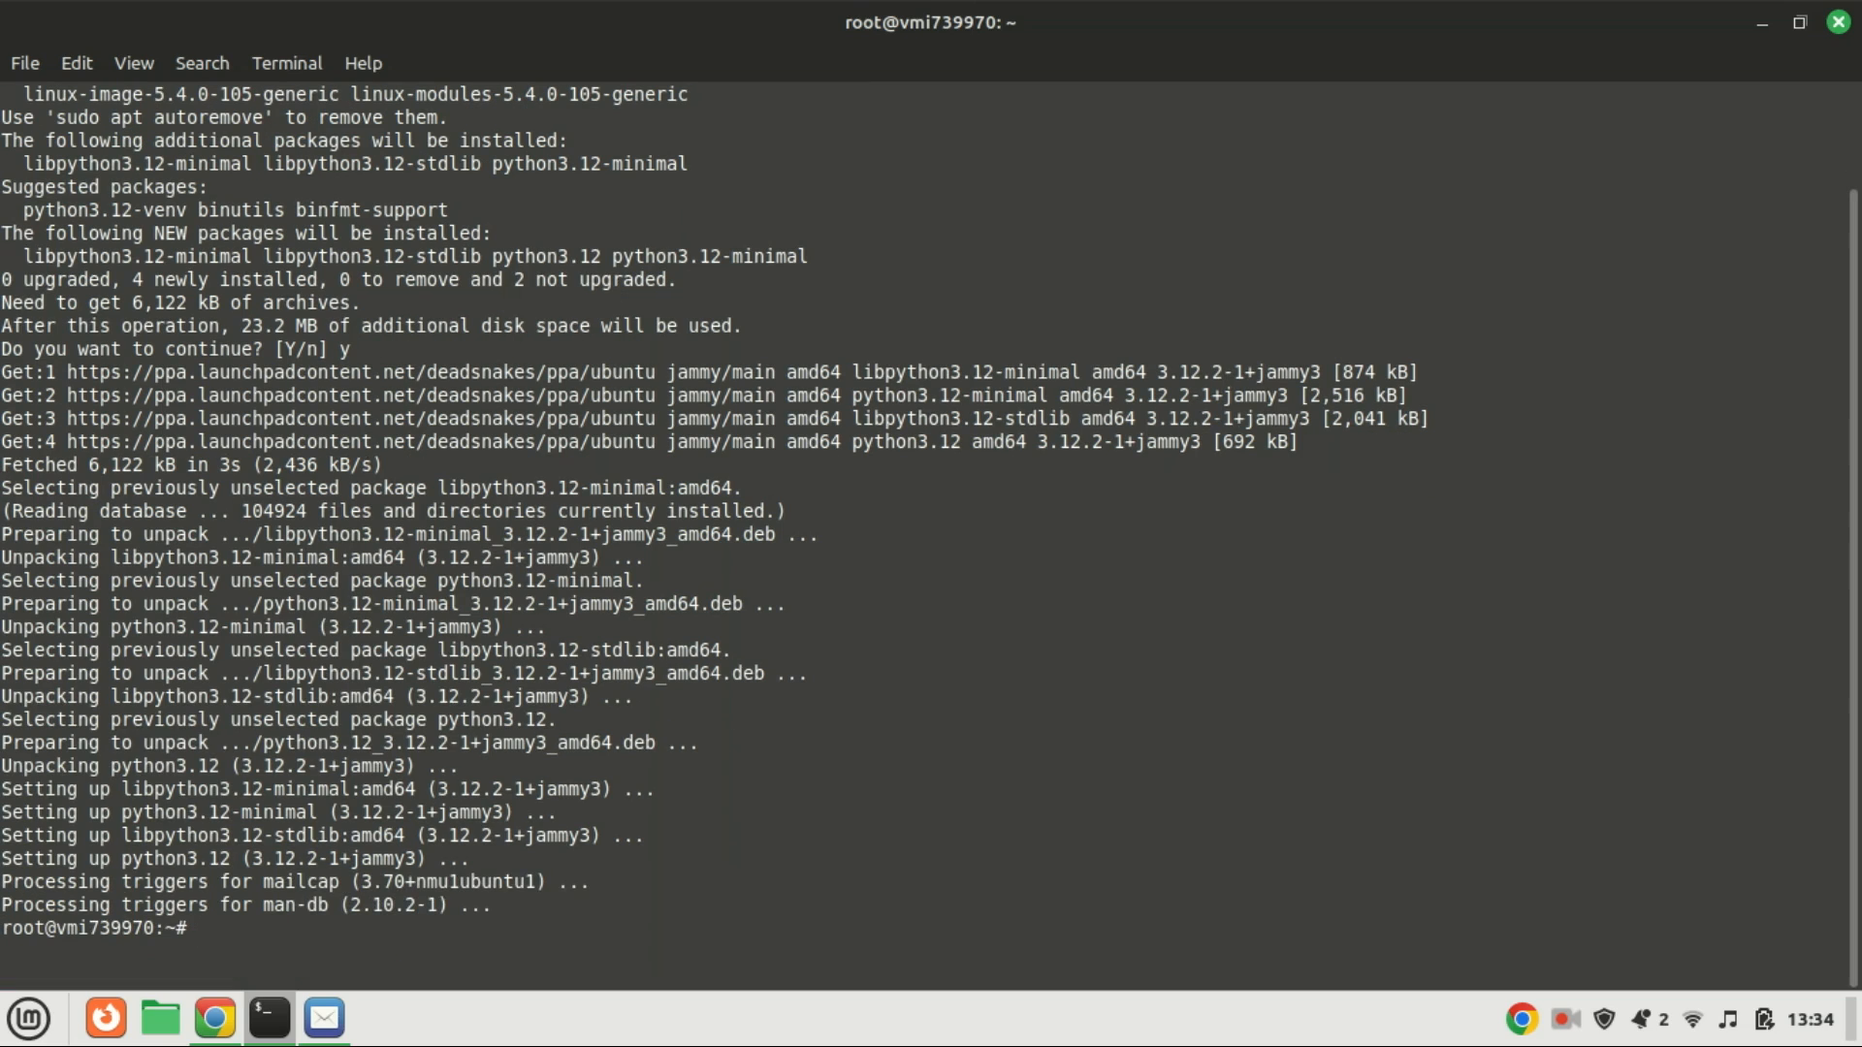
text(cl)
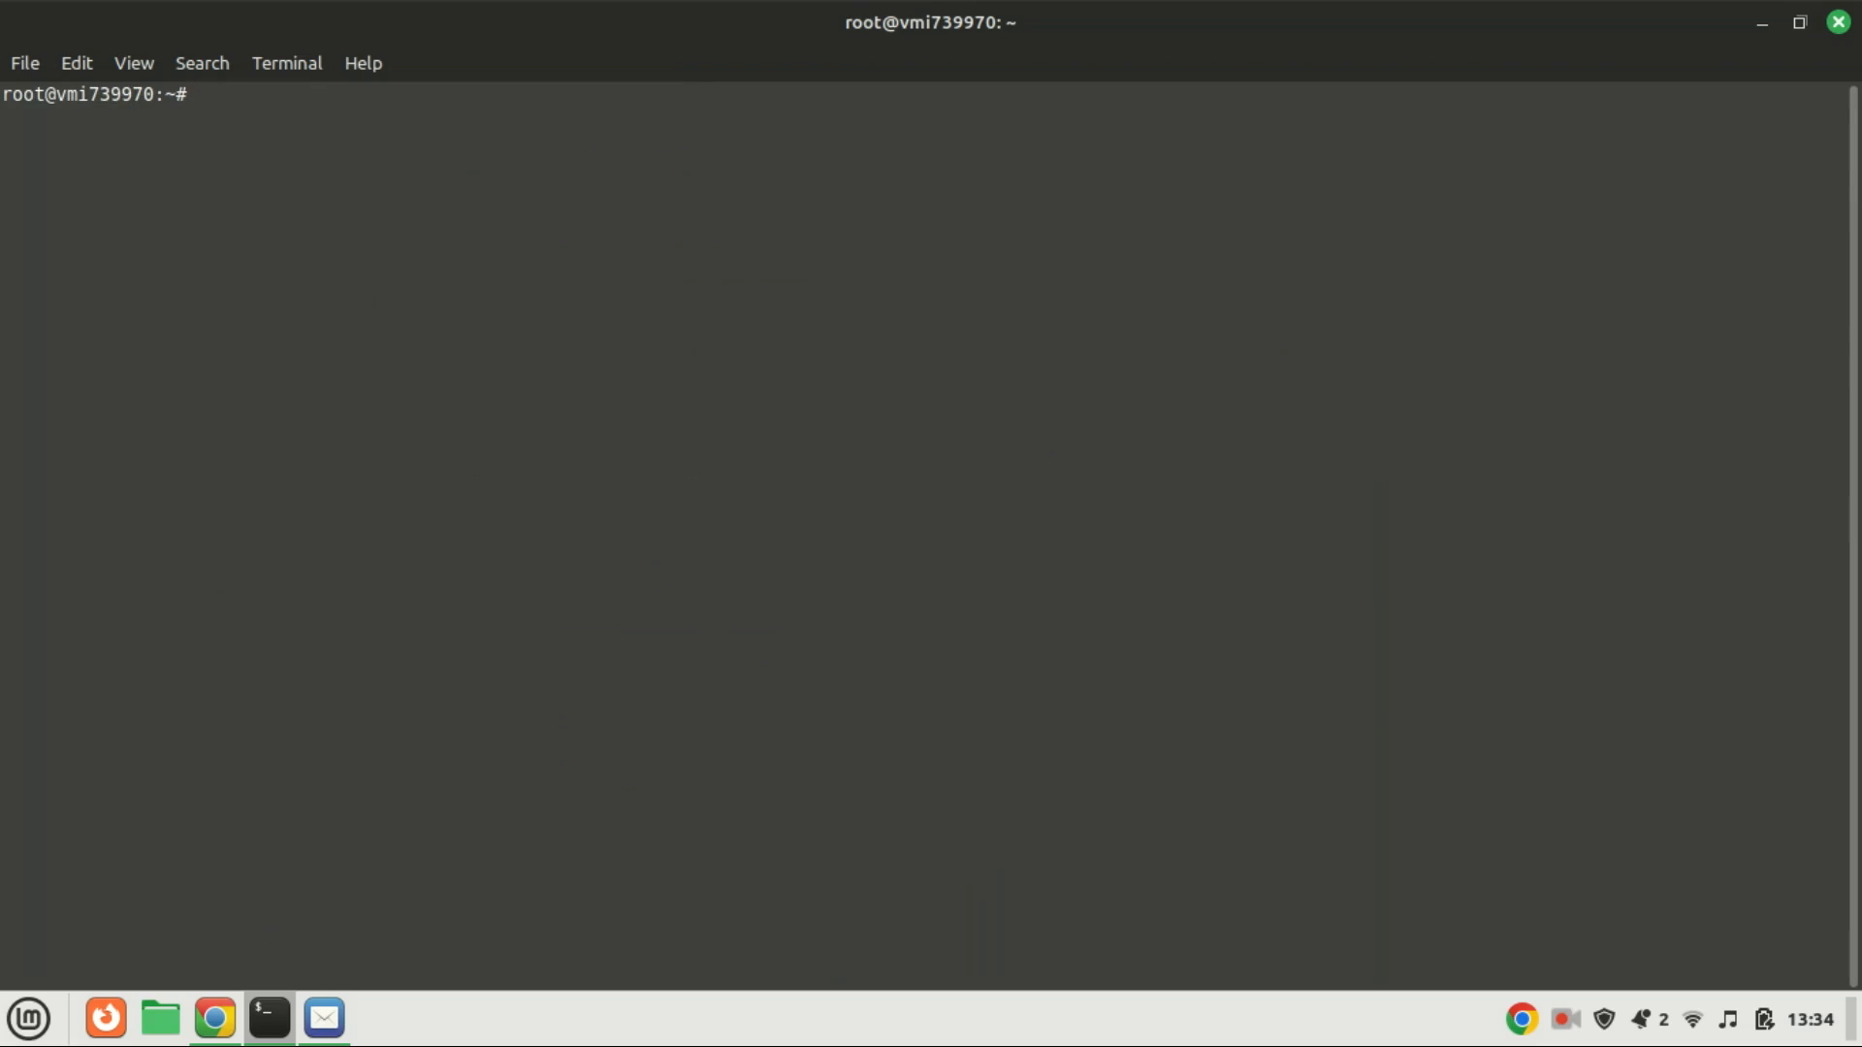
Install python3.11 the same way, answering y, and clear the screen
text(sudo apt install python3.12)
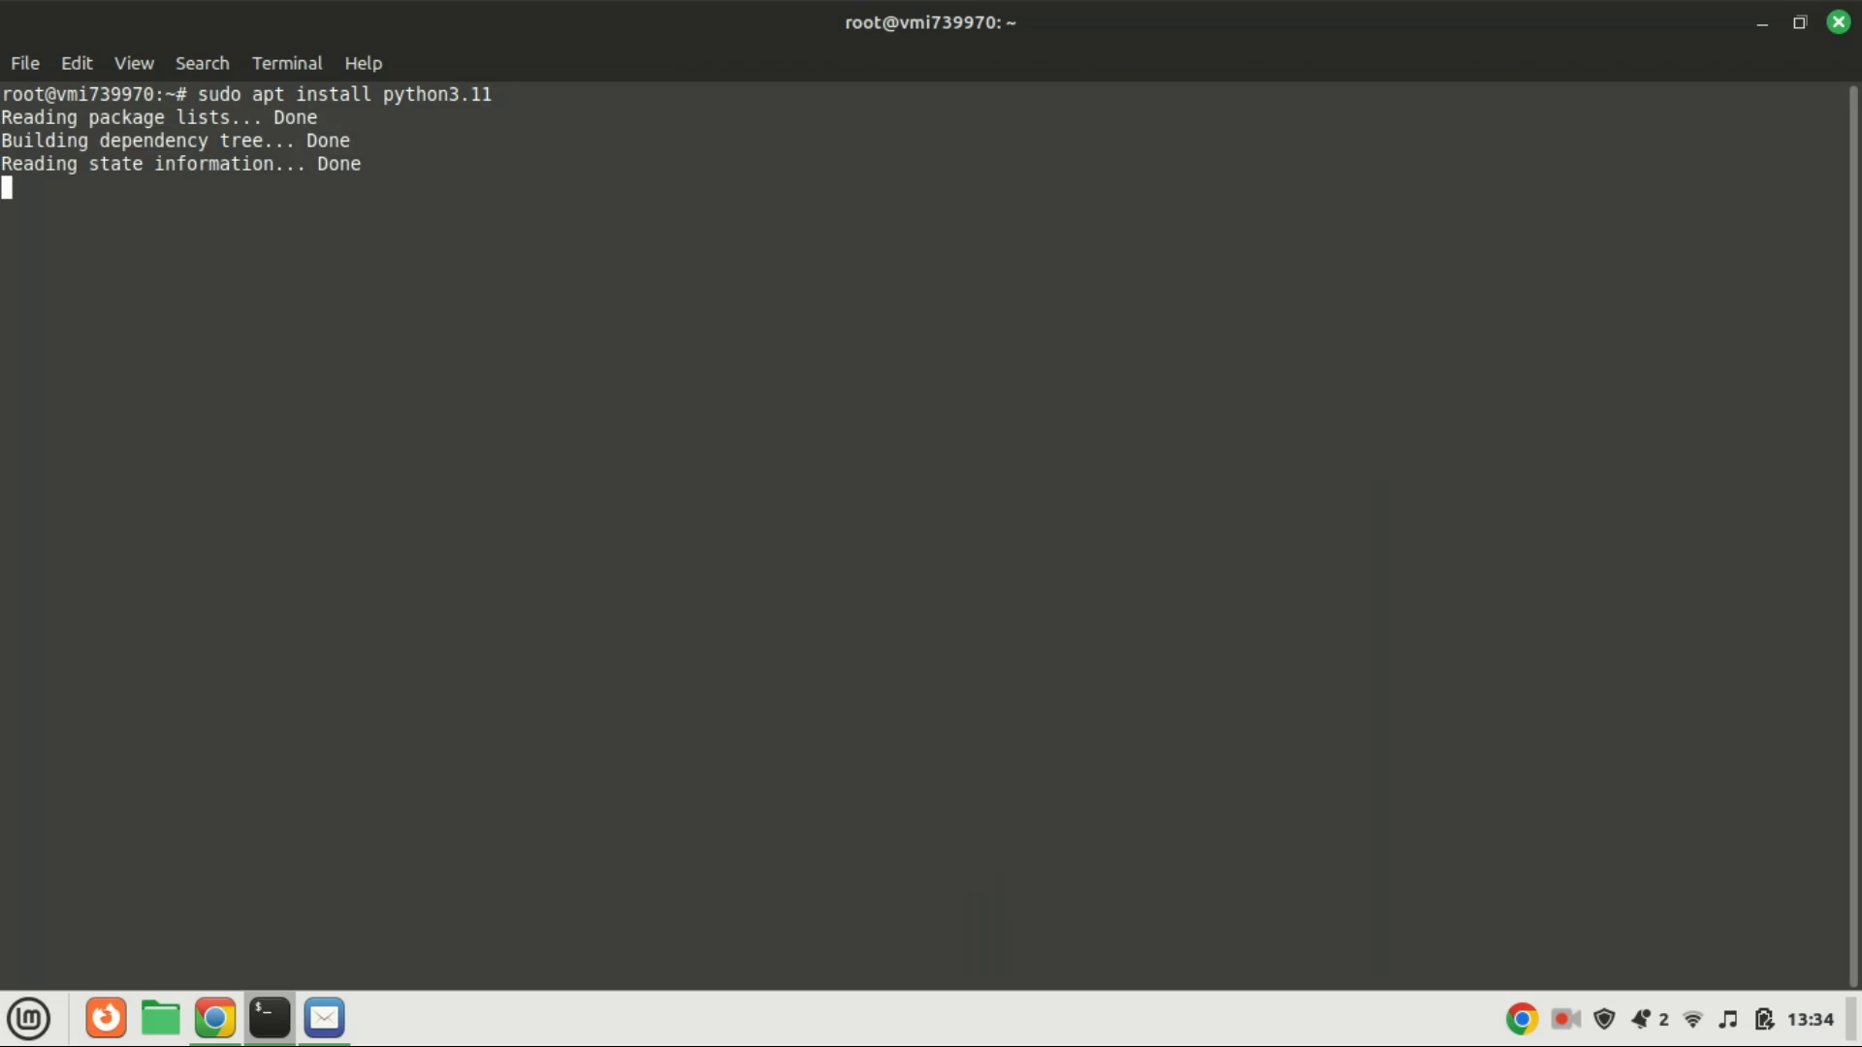
key(Return)
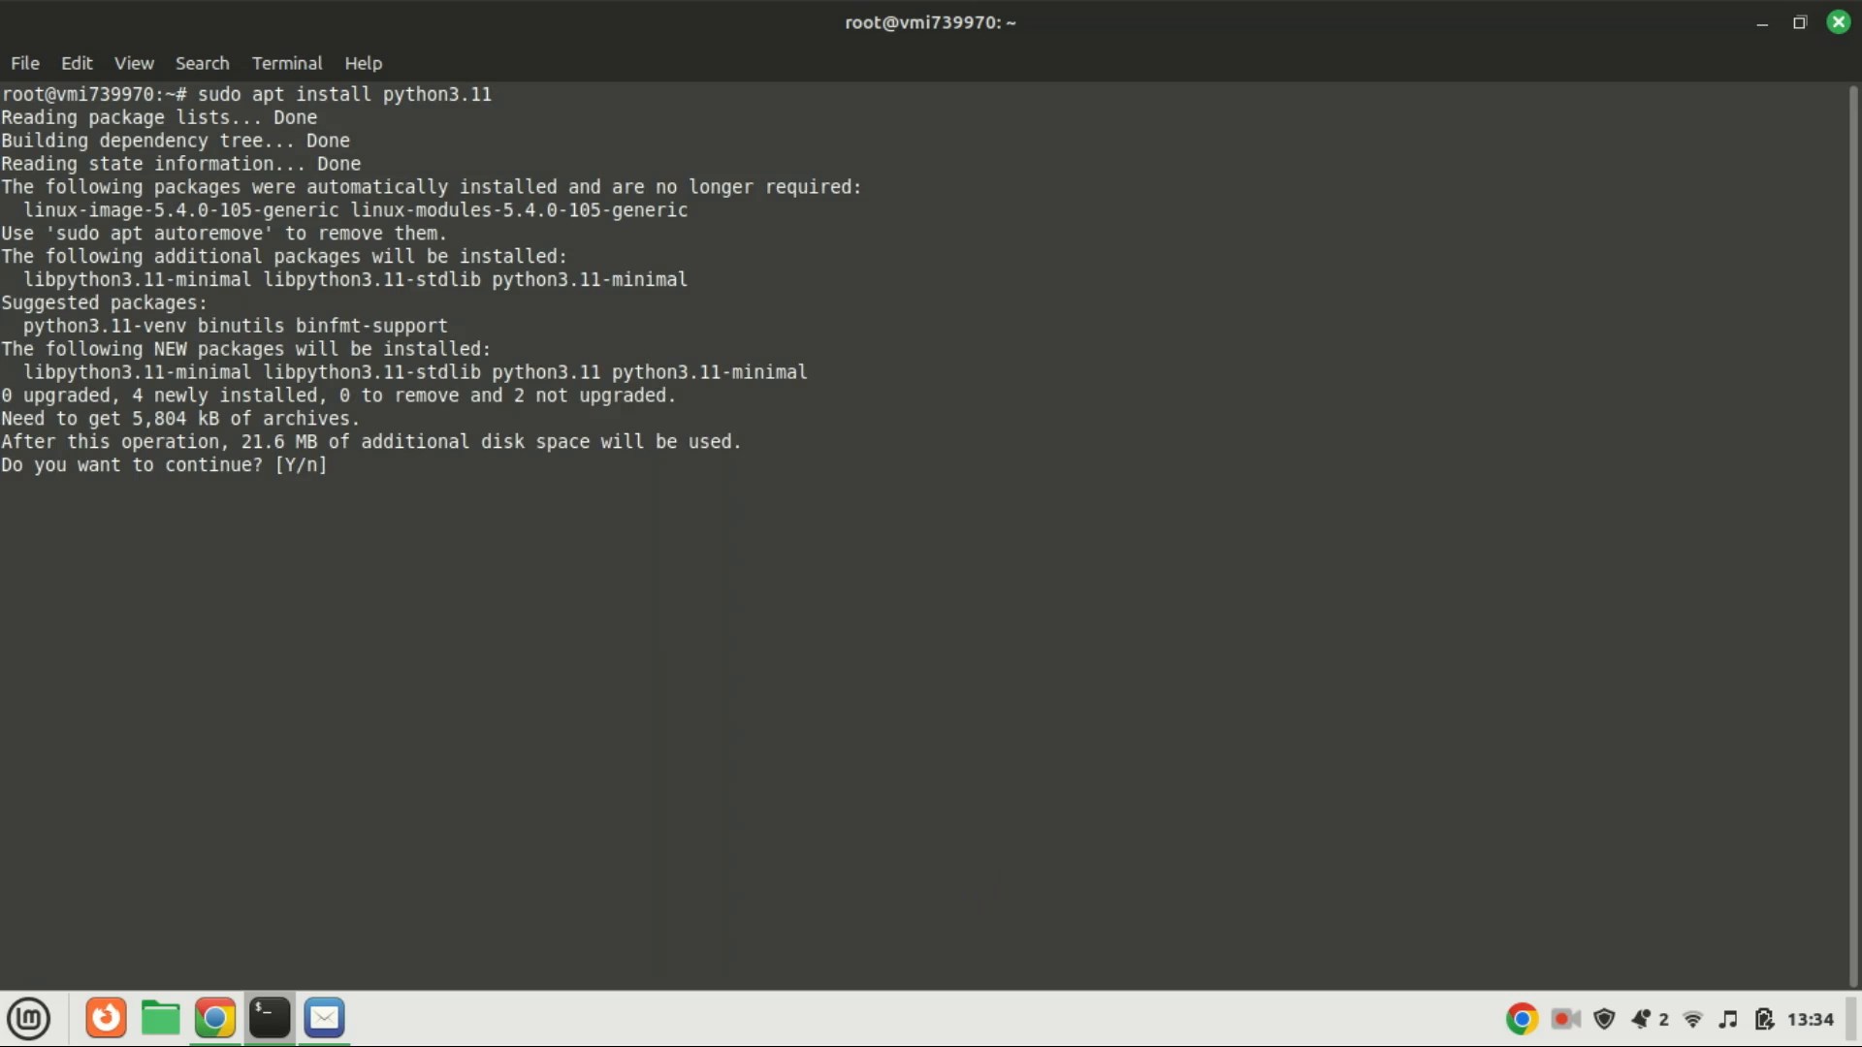
text(y)
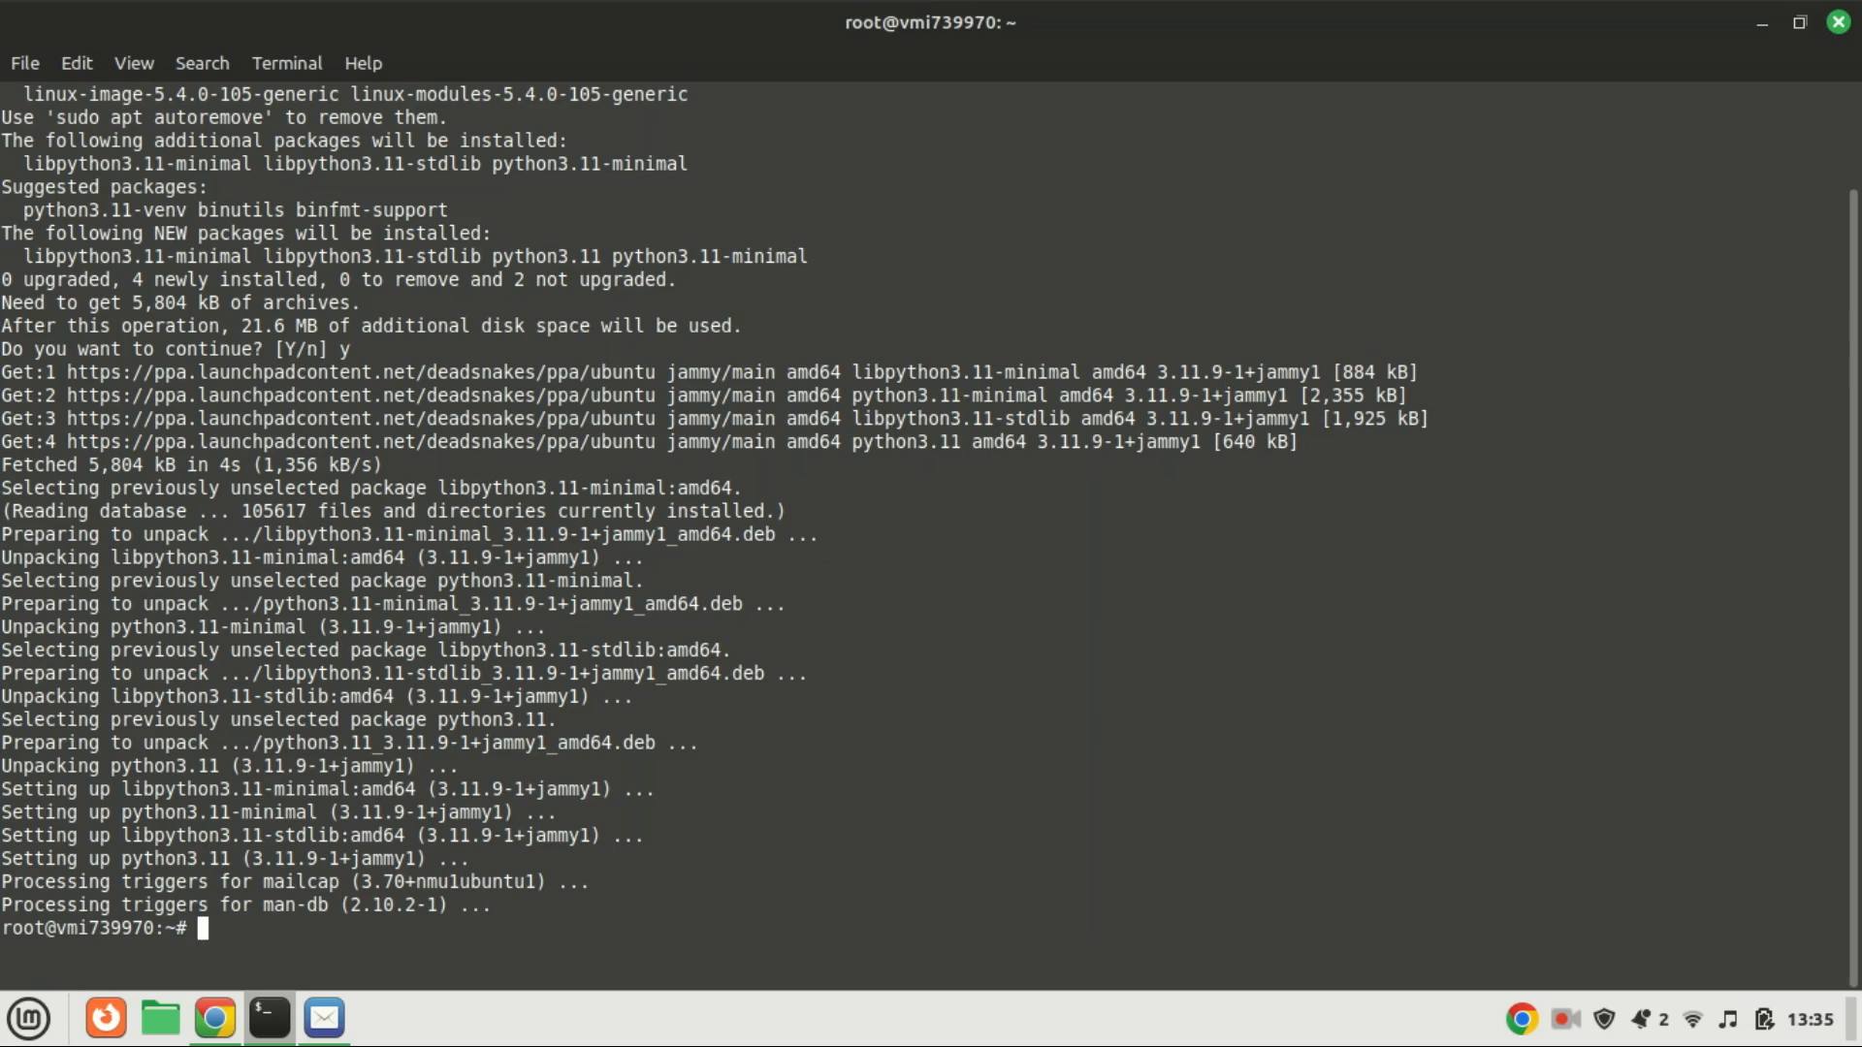
text(cle)
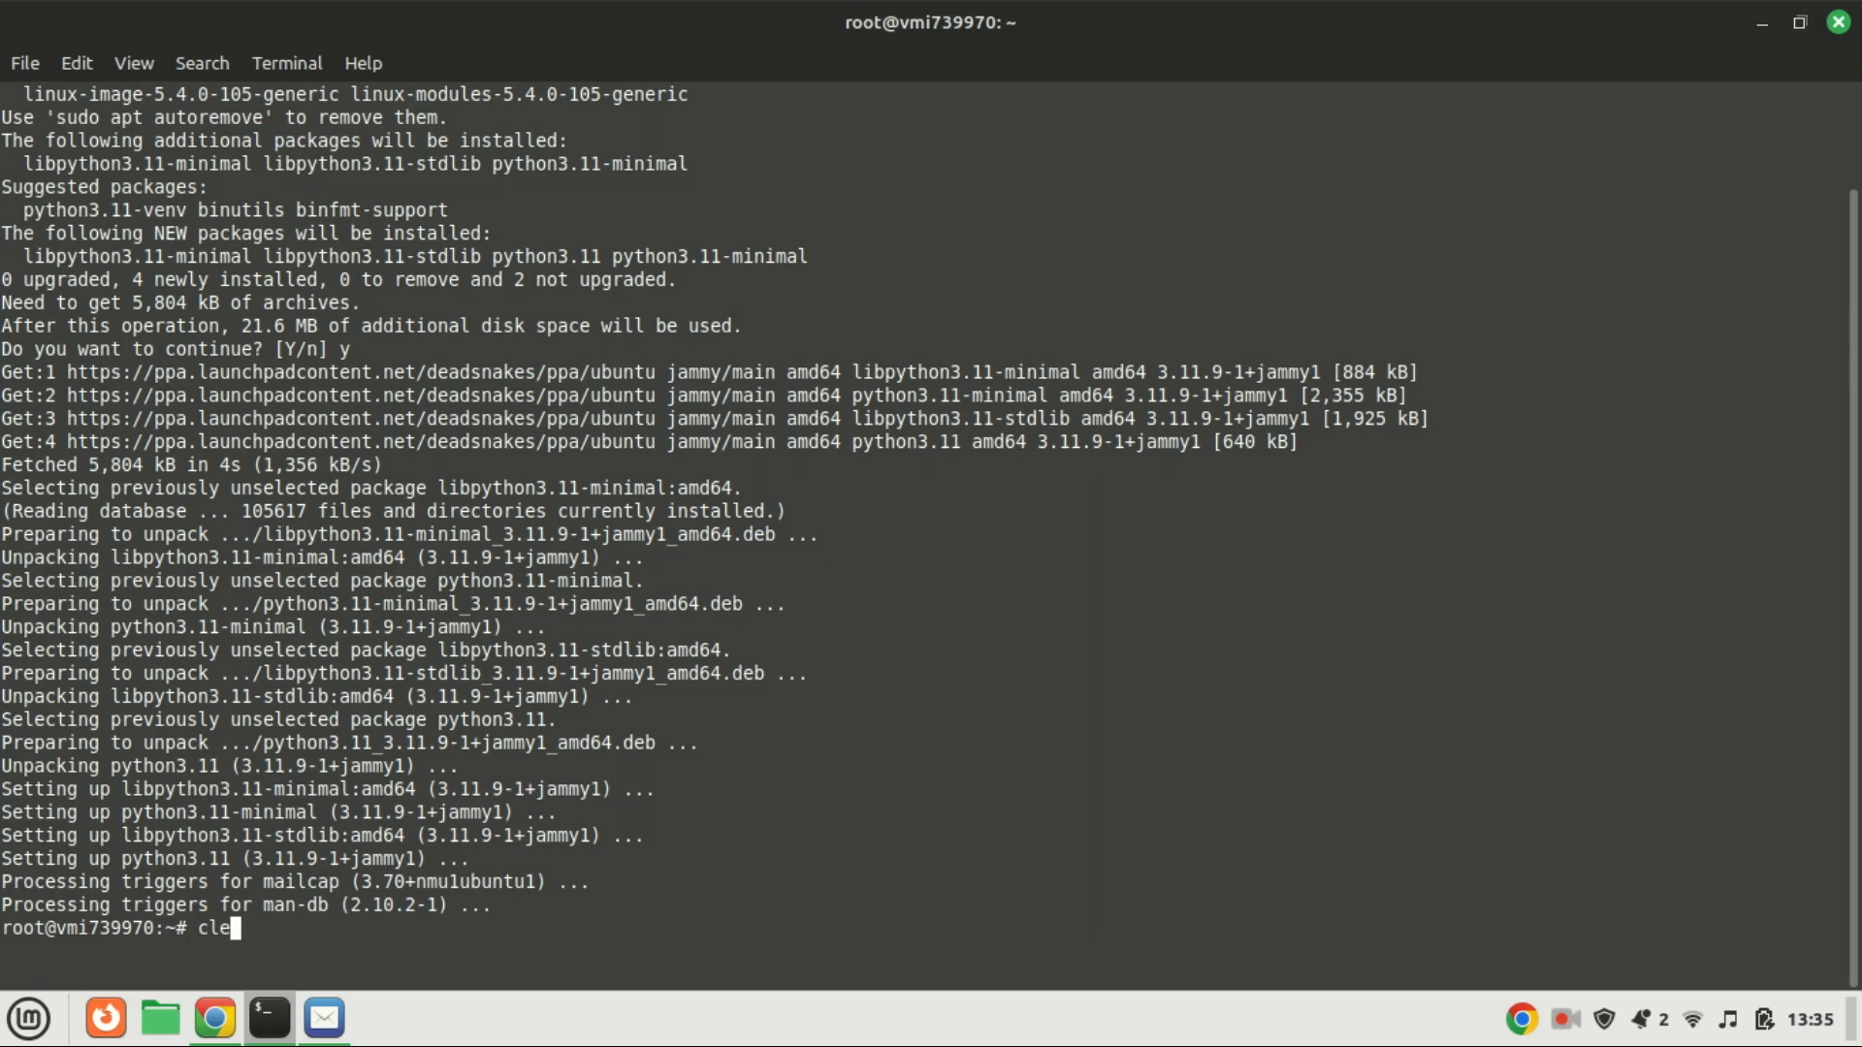
key(Return)
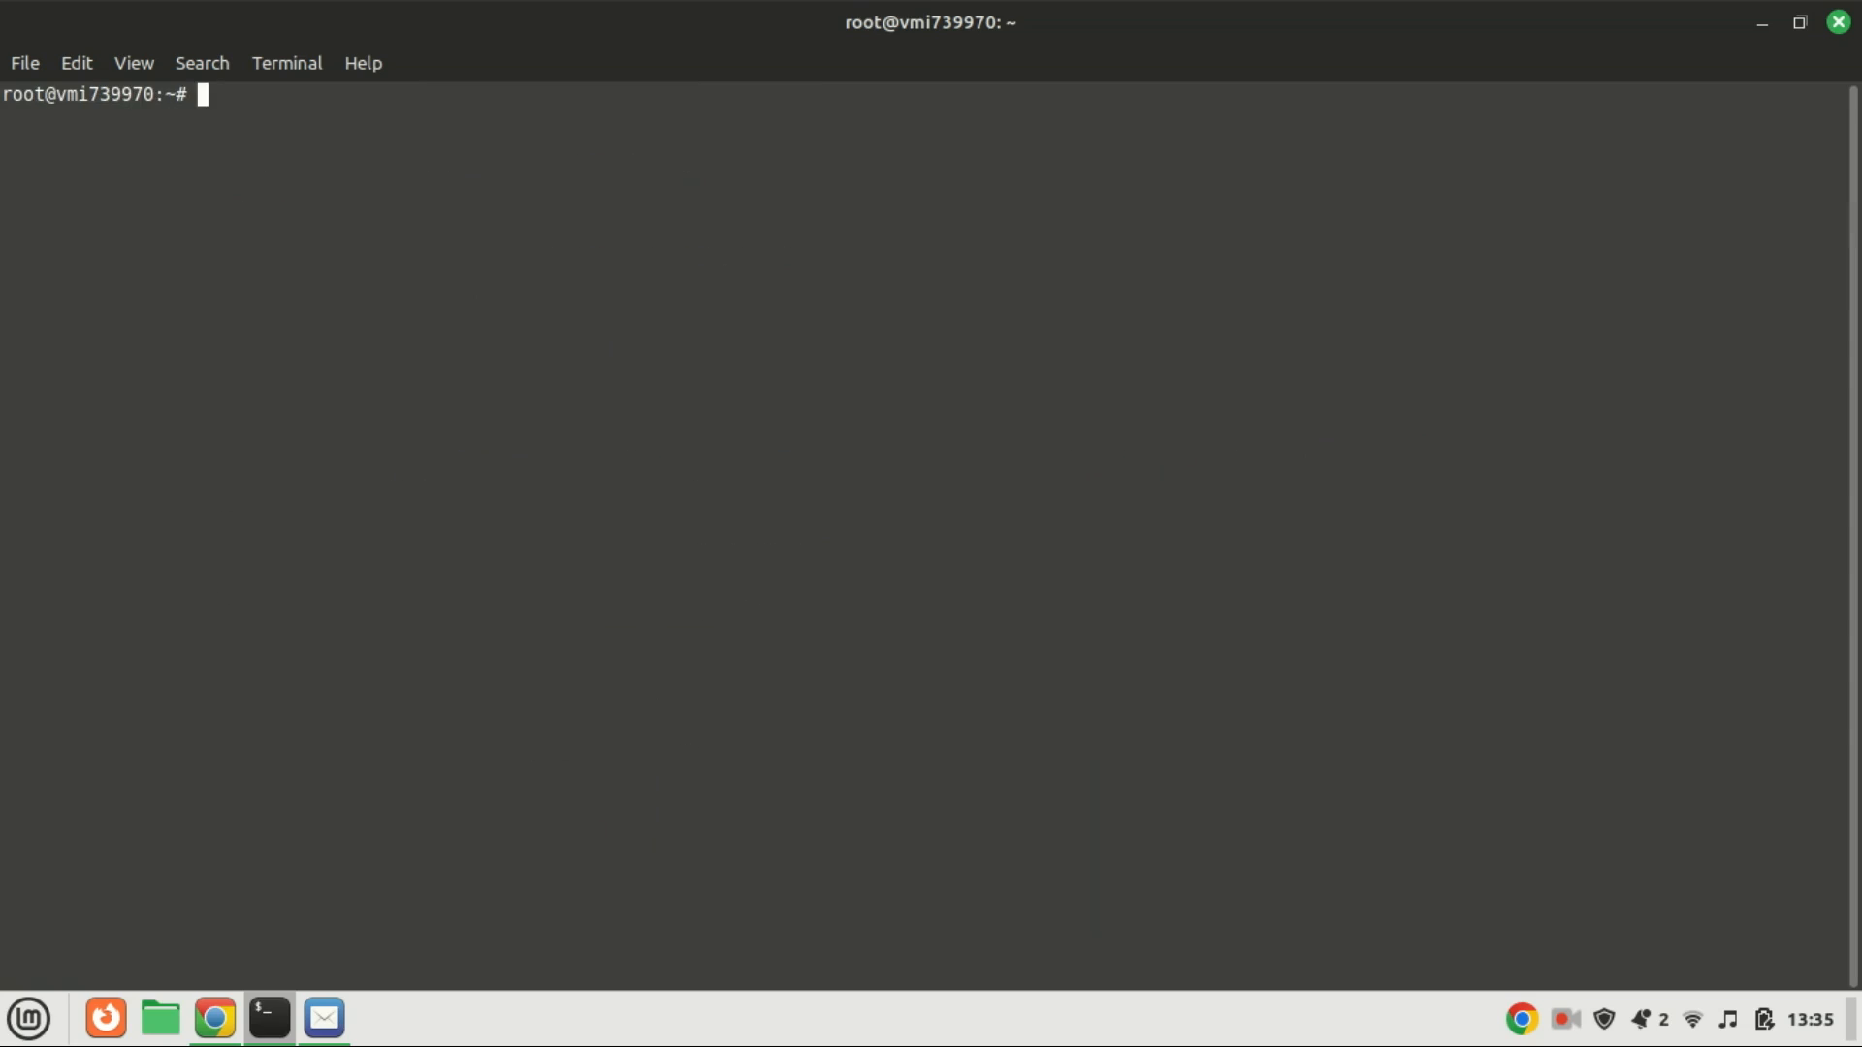
List /usr/bin/python* and check update-alternatives --list python reports none configured
text(ls /usr/bin/python*)
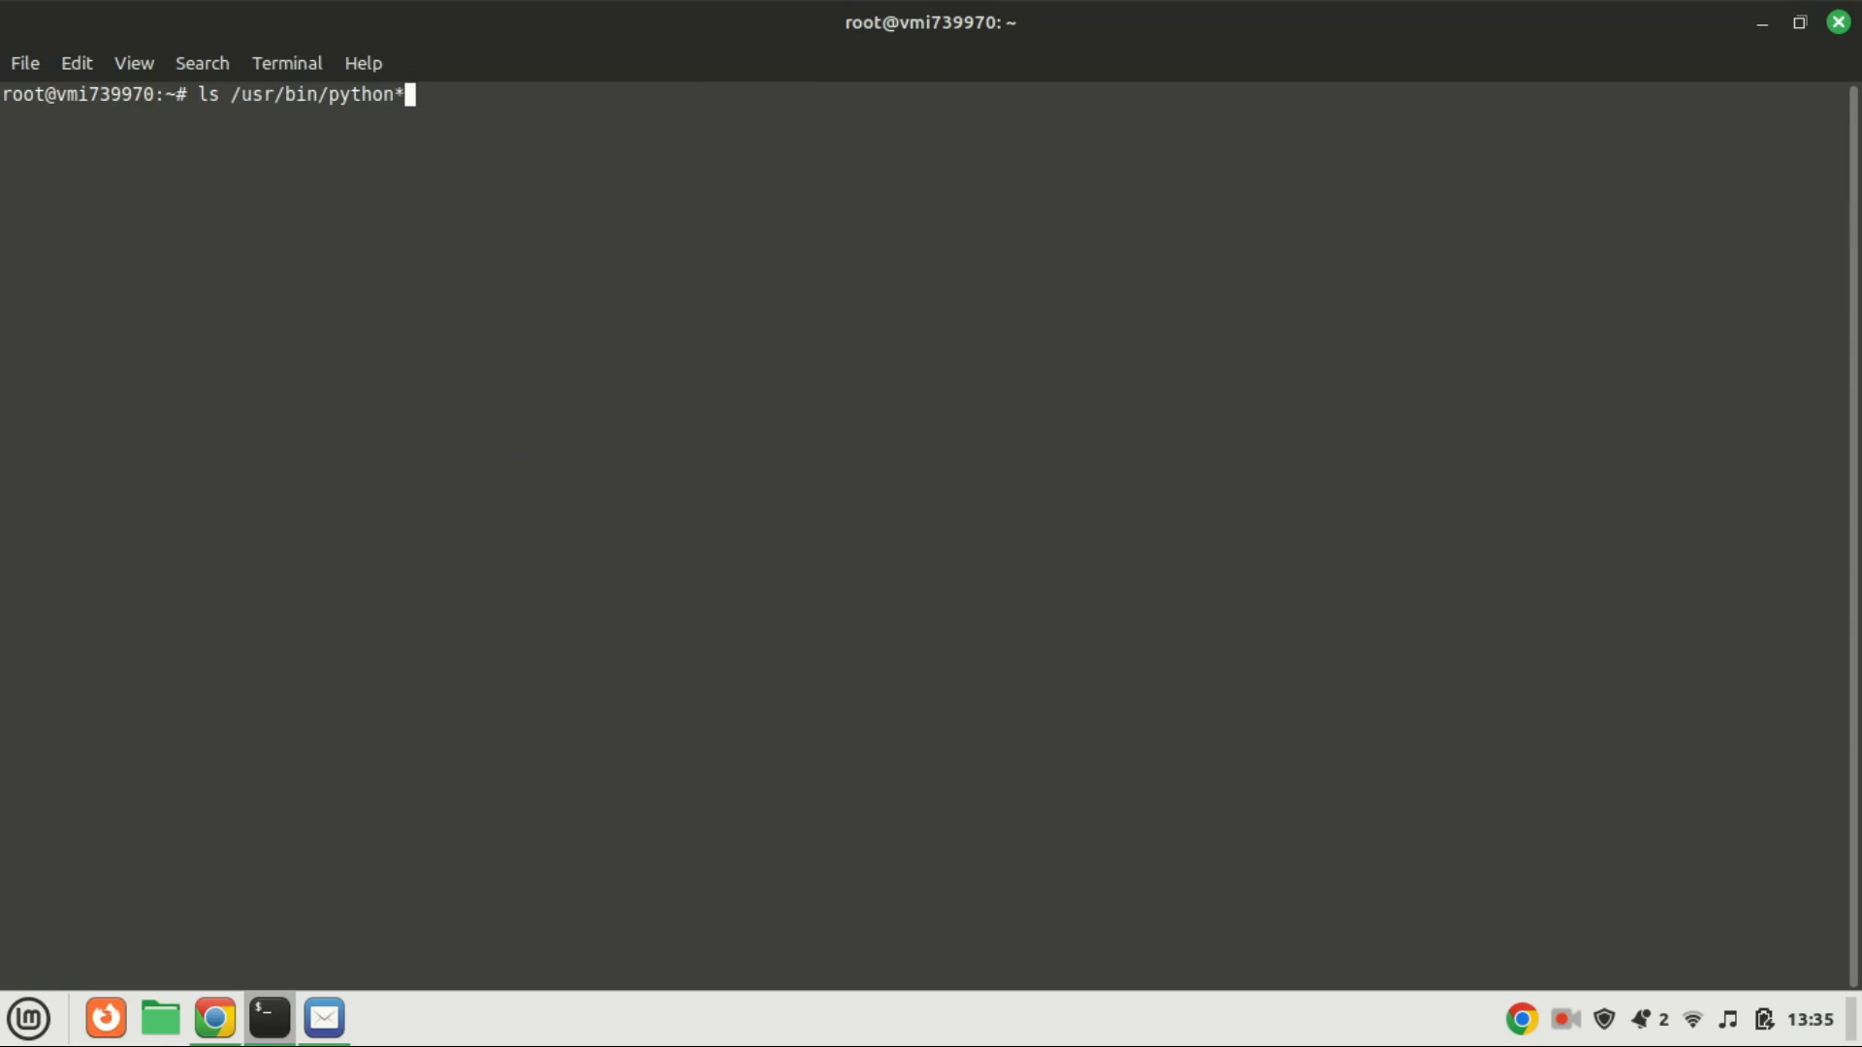
key(Return)
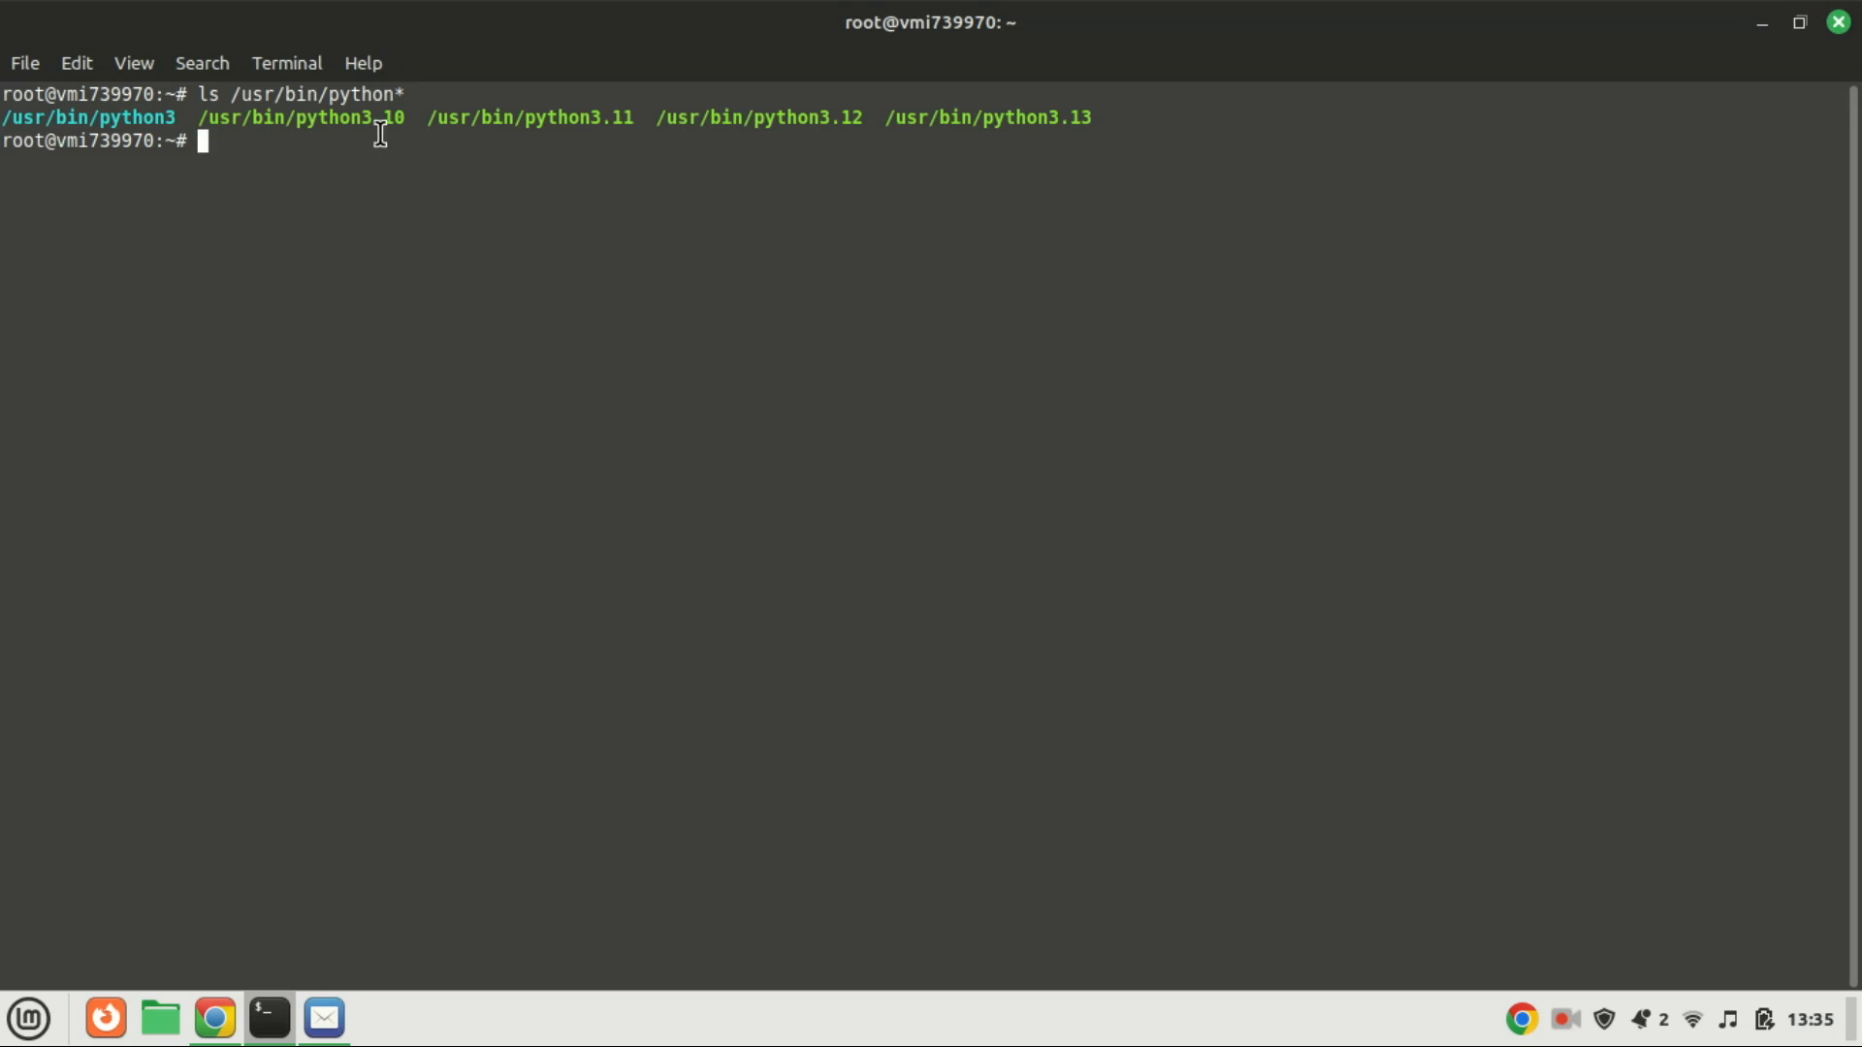
mouse_move(642, 151)
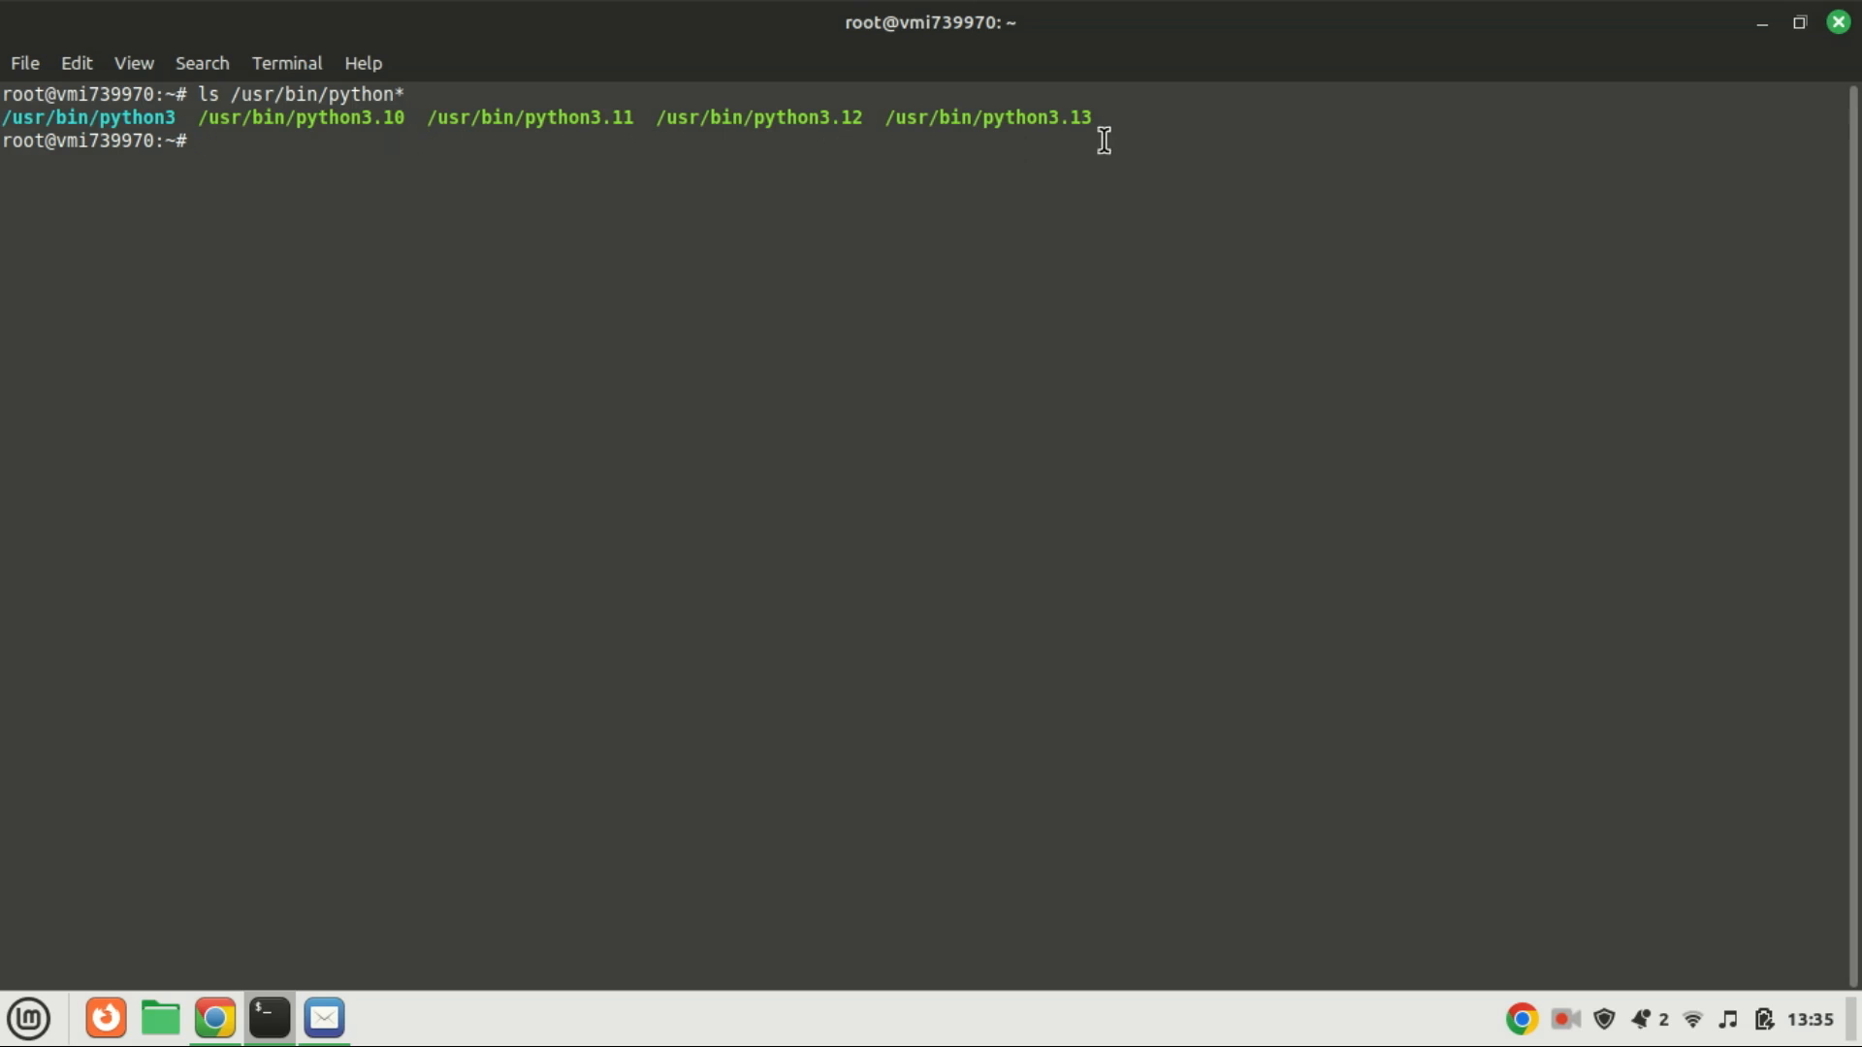
text(sudo update-alternatives --list python)
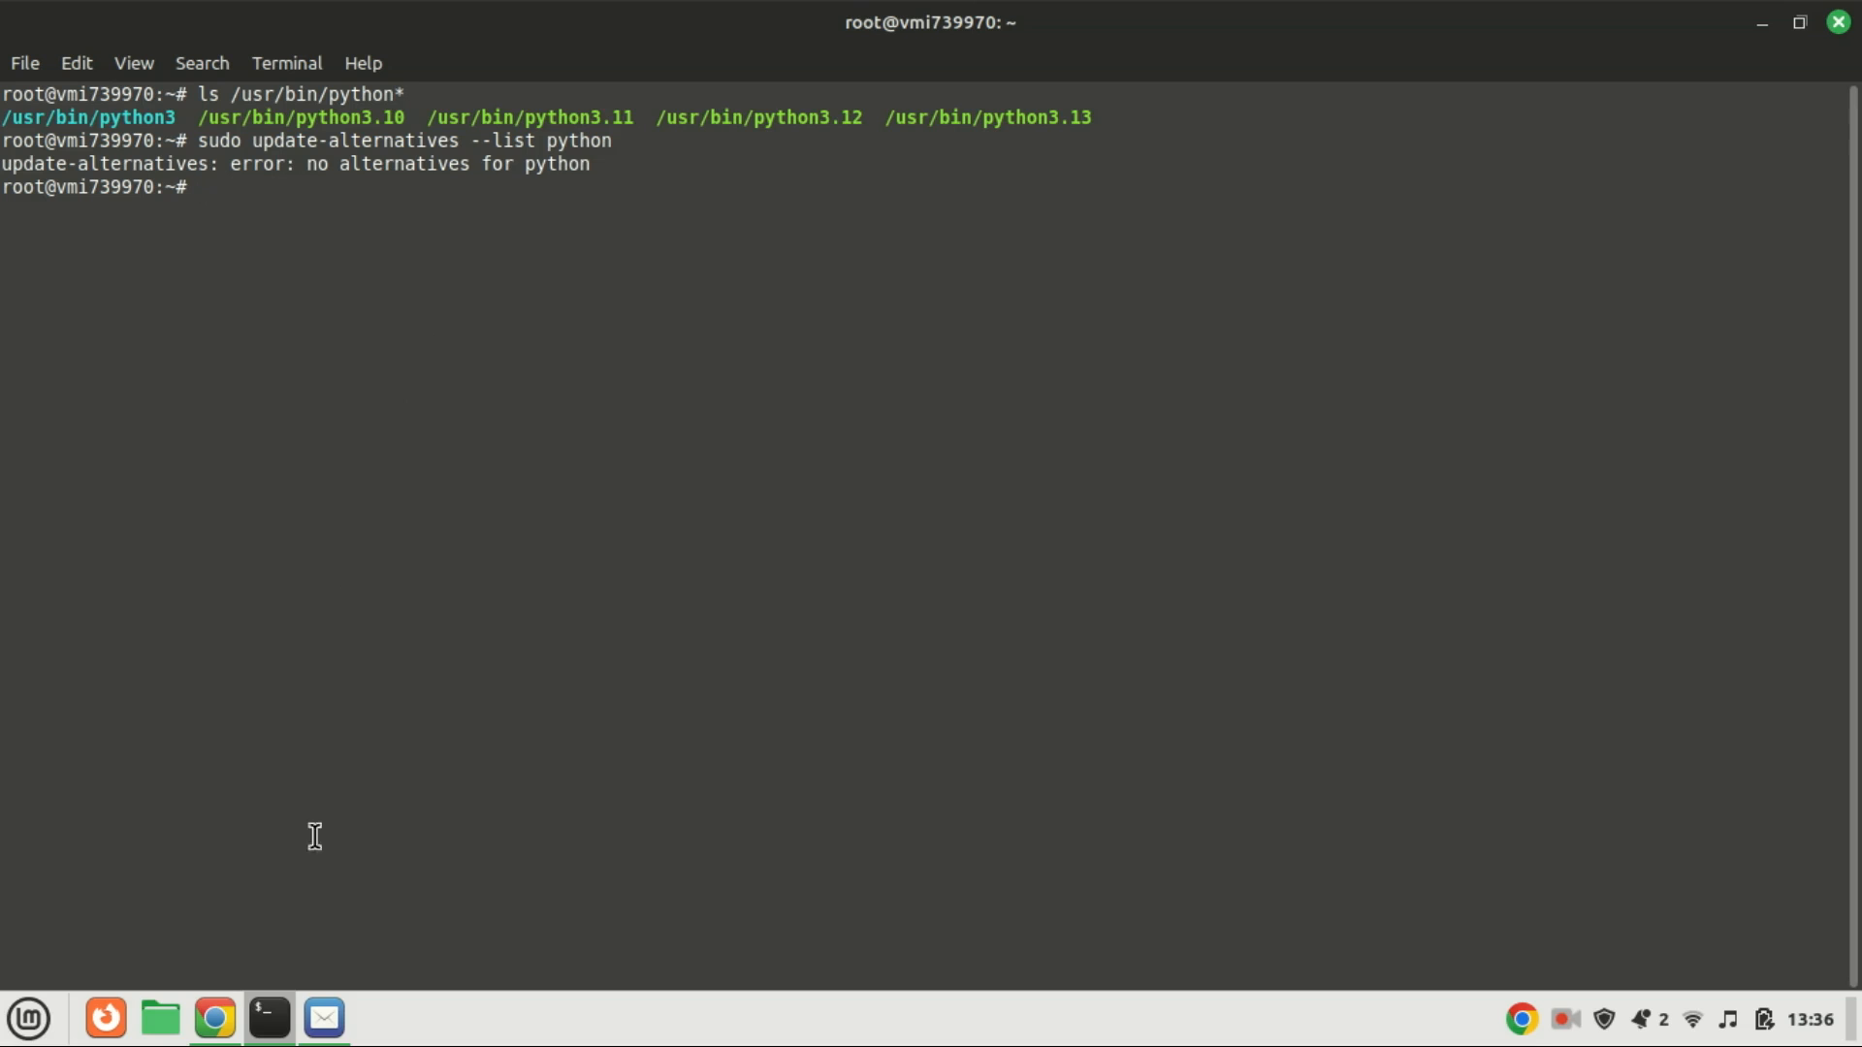
Register /usr/bin/python3.10–3.13 as python alternatives with priorities 1, 2, 3 and 4
text(sudo update-alternatives --install /usr/bin/python python /usr/bin/python3.10 1)
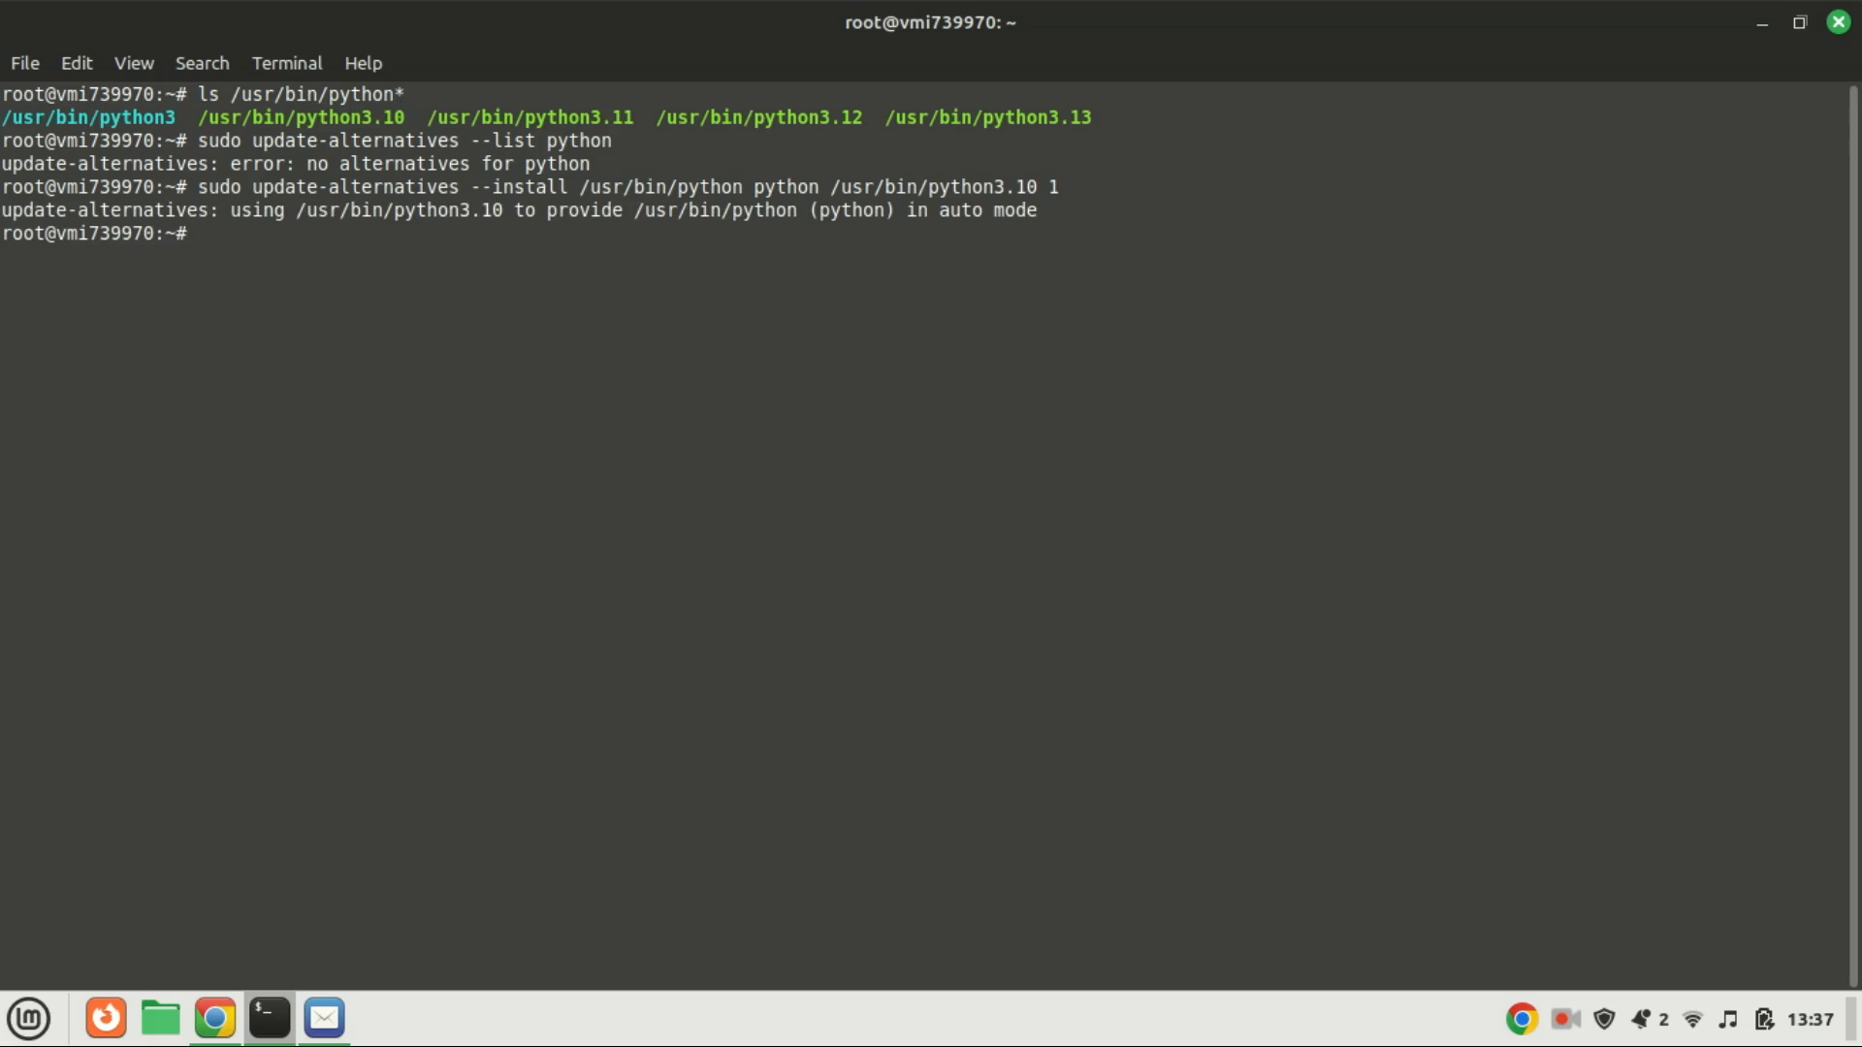
text(sudo update-alternatives --install /usr/bin/python python /usr/bin/python3.11 2)
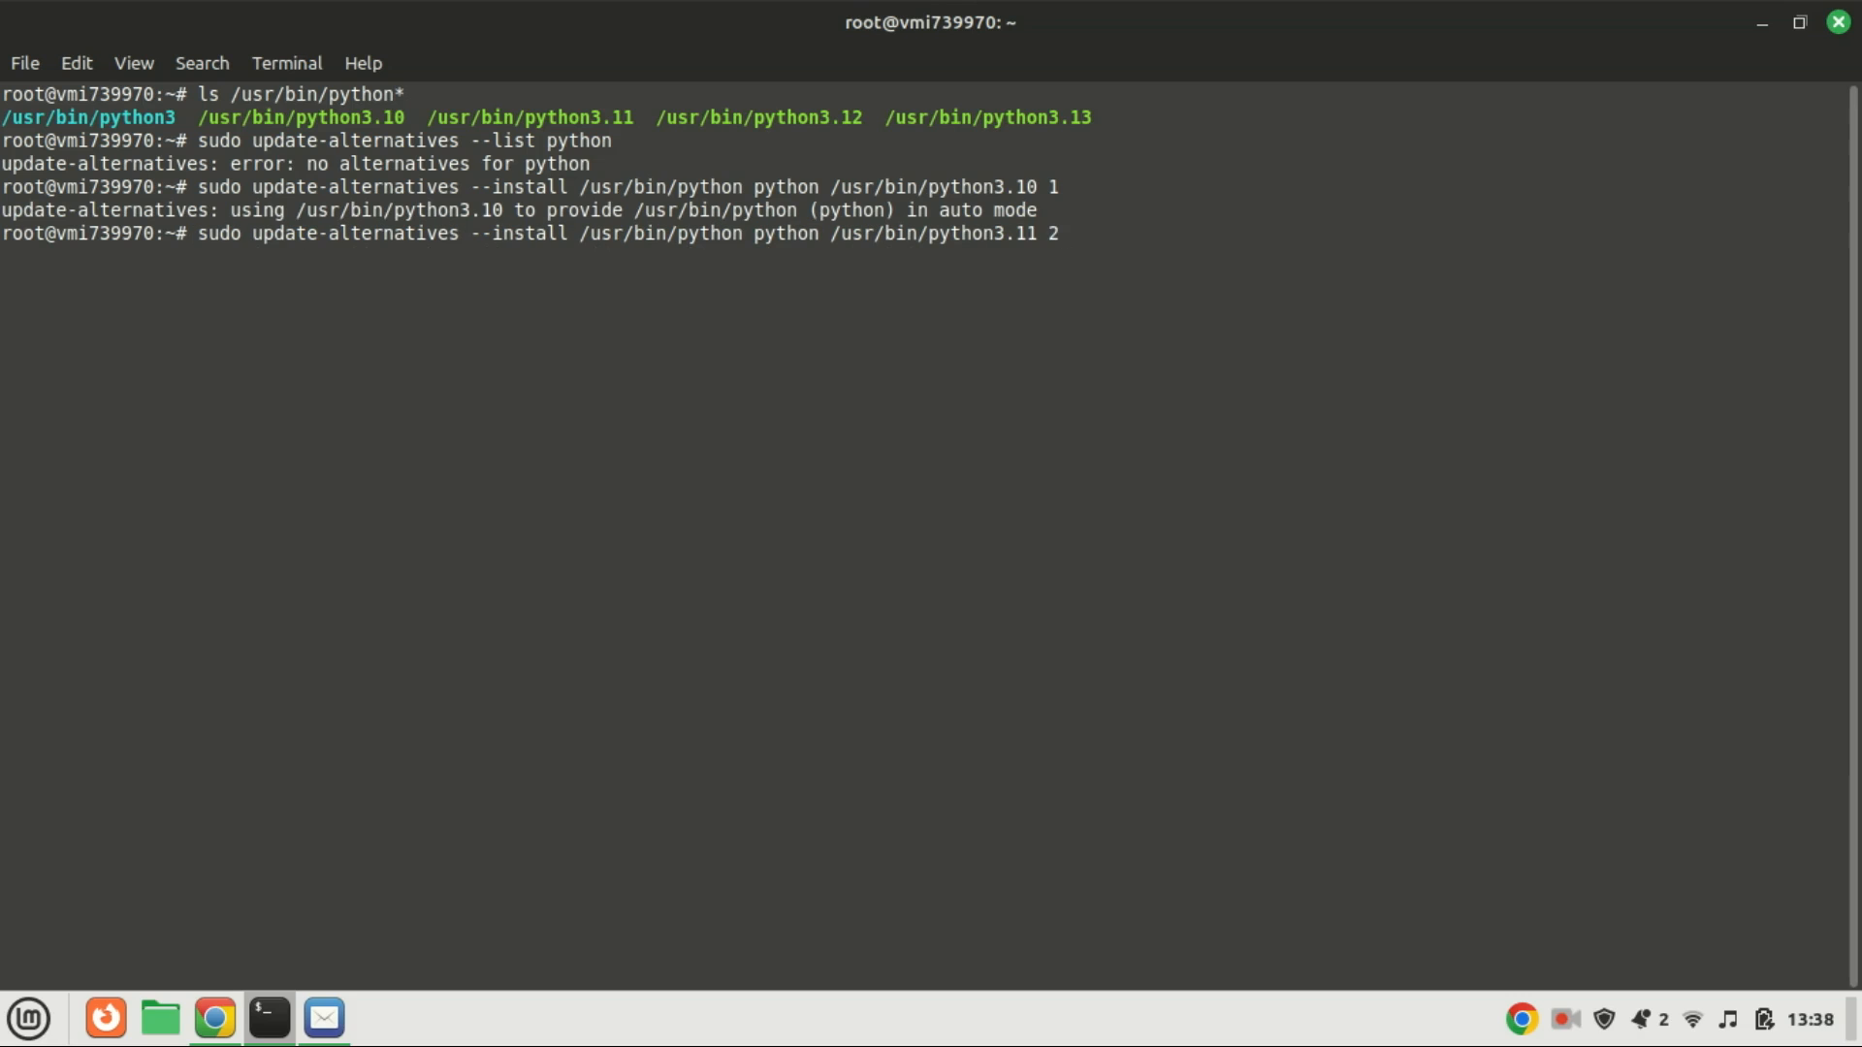
text(sudo update-alternatives --install /usr/bin/python python /usr/bin/python3.12 3)
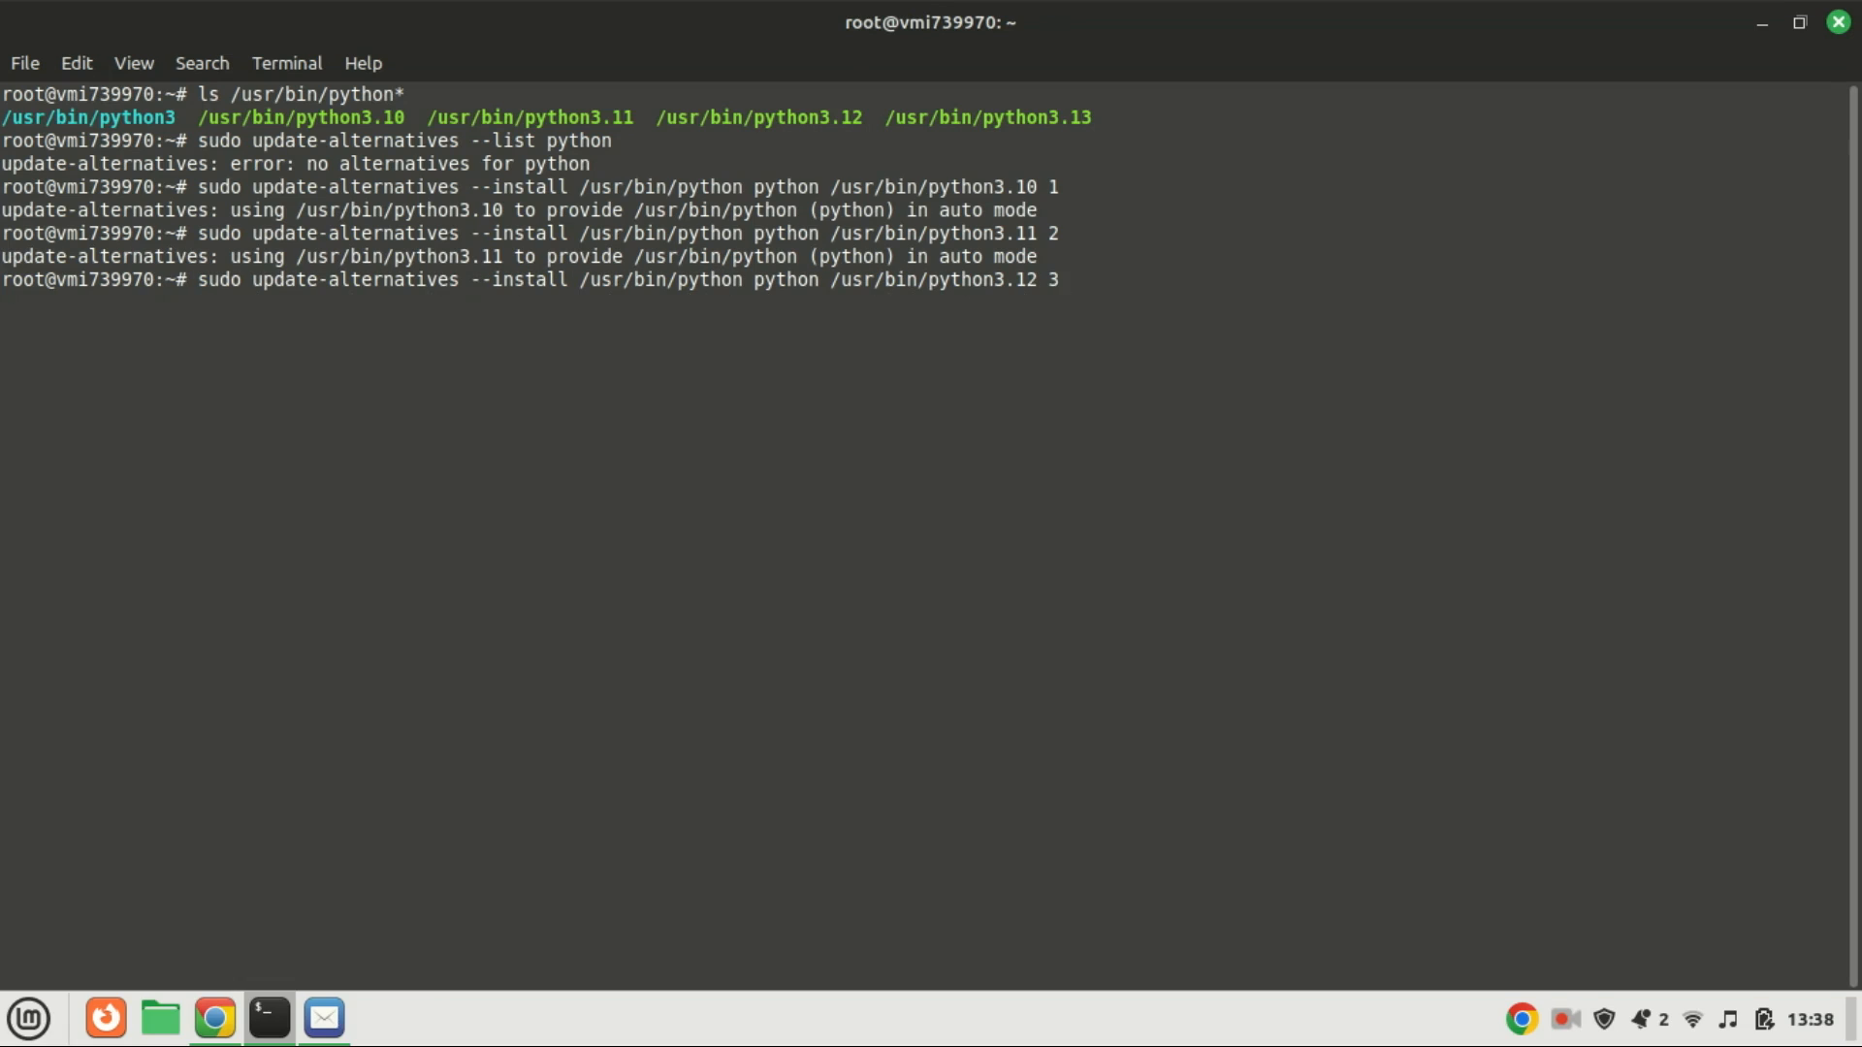
key(Return)
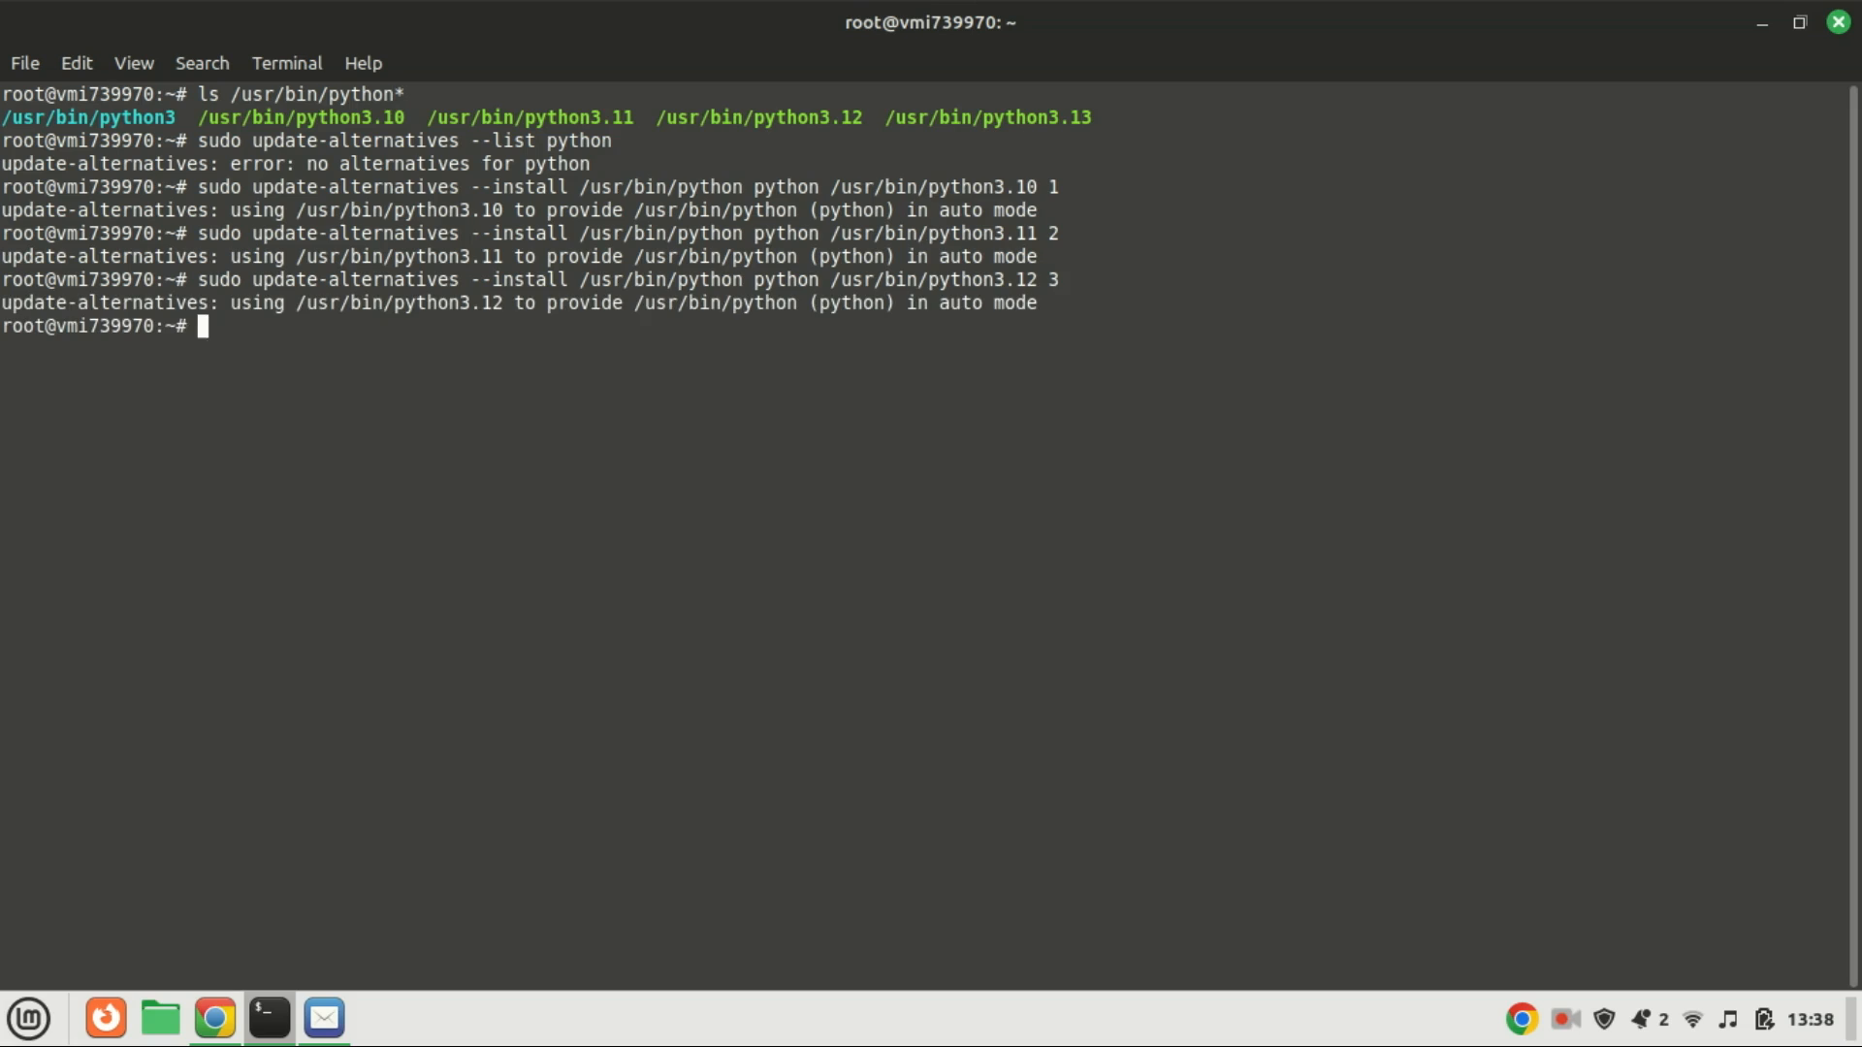
text(sudo update-alternatives --install /usr/bin/python python /usr/bin/python3.13 4)
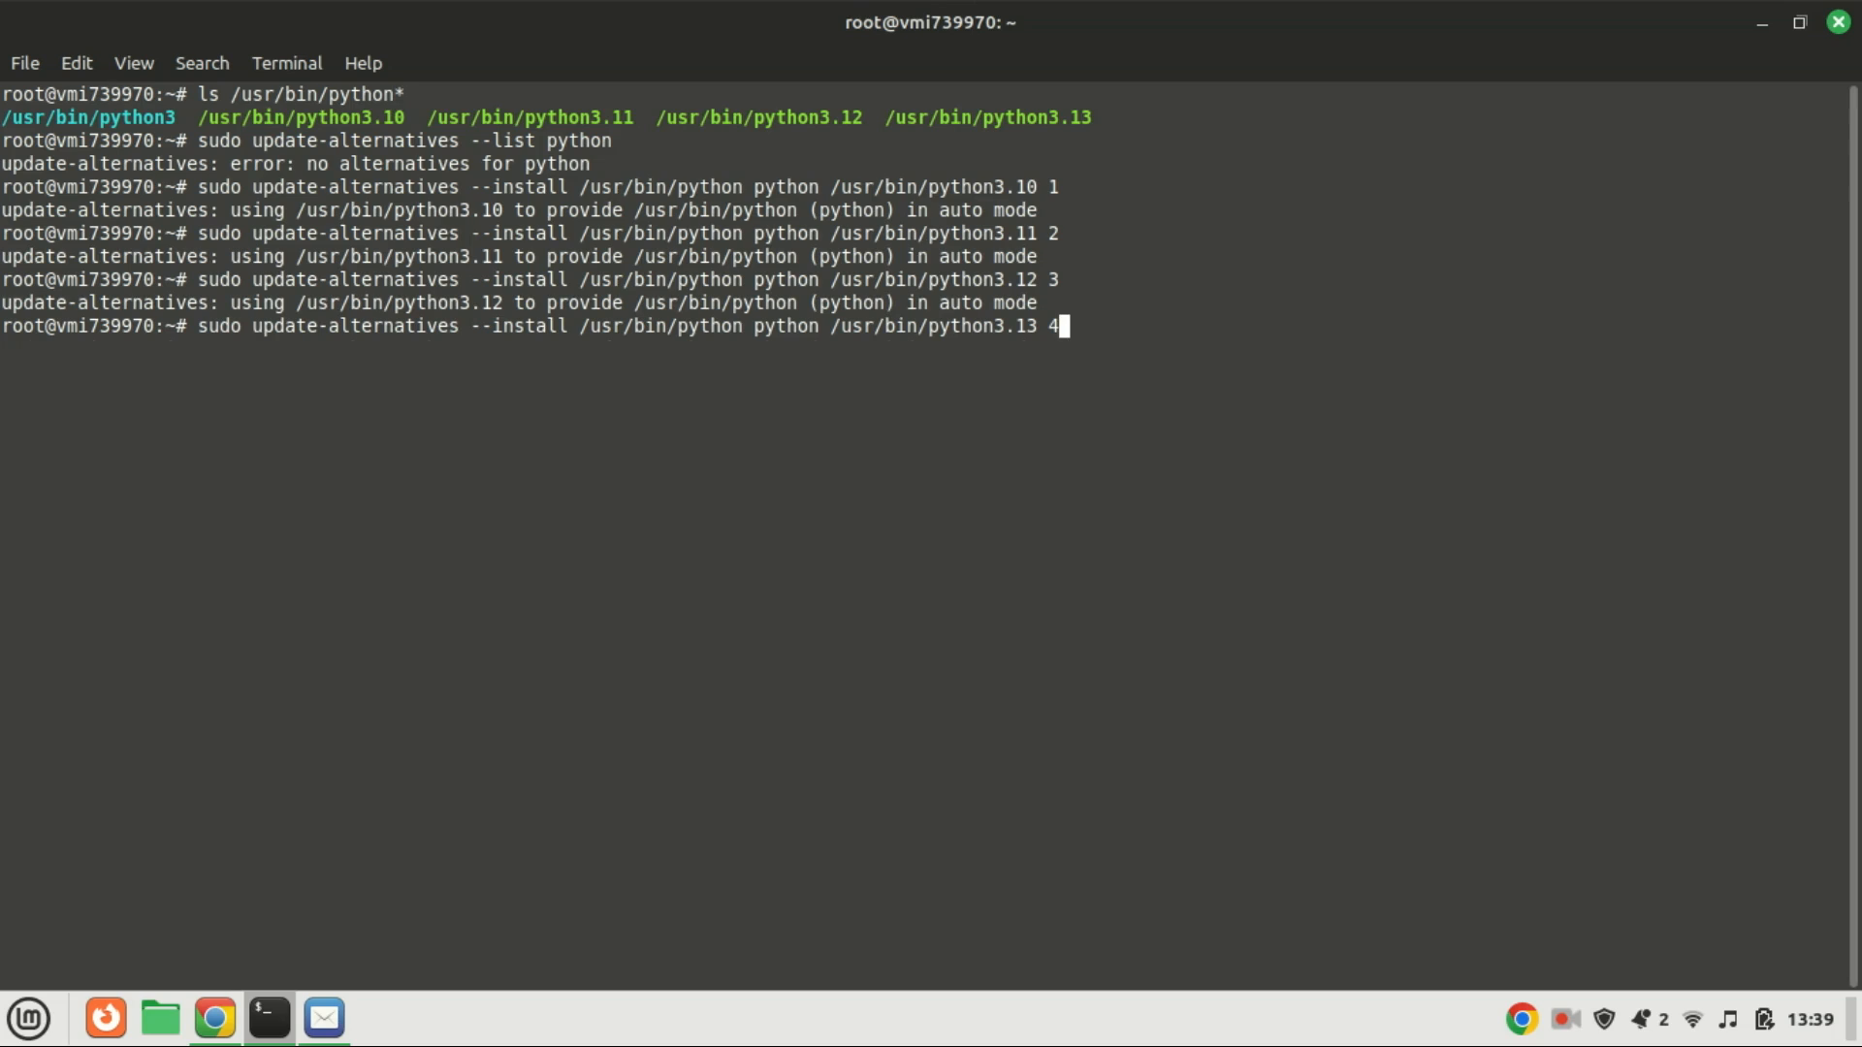
right_click(252, 458)
text(sudo update-alternatives --config python)
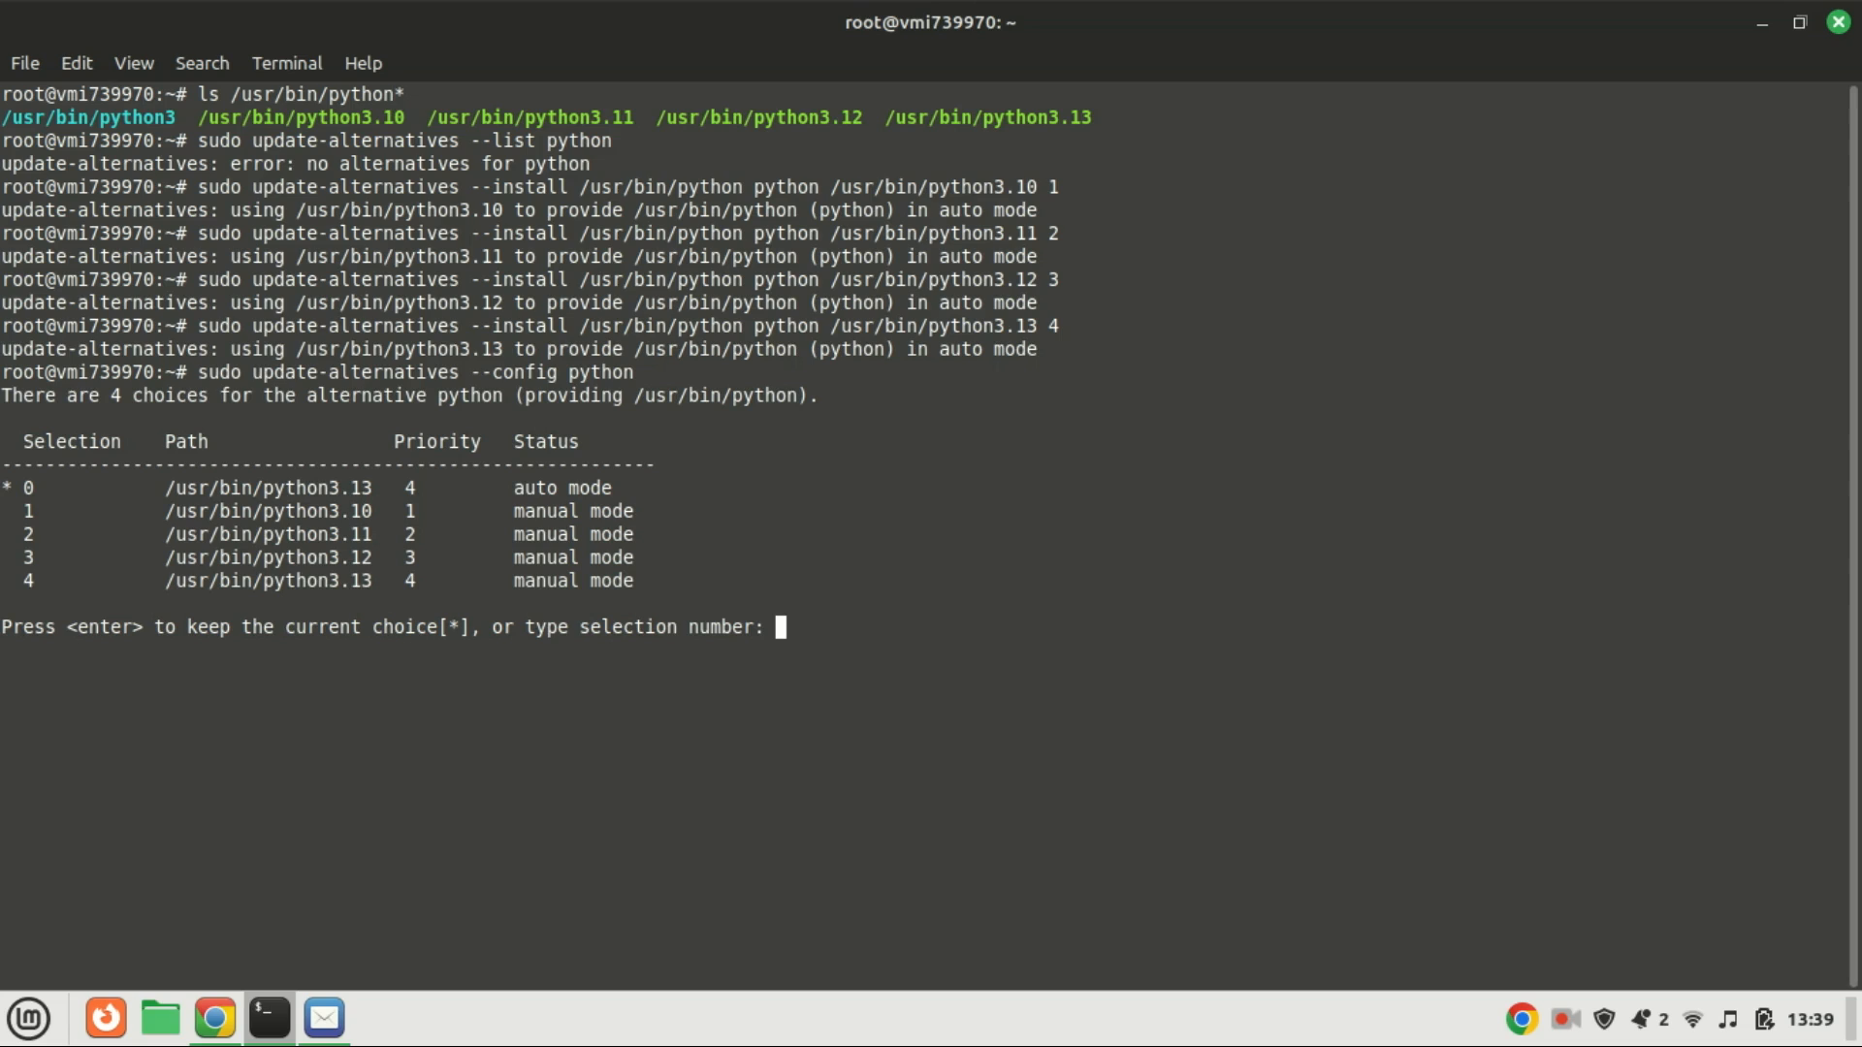
mouse_move(99, 528)
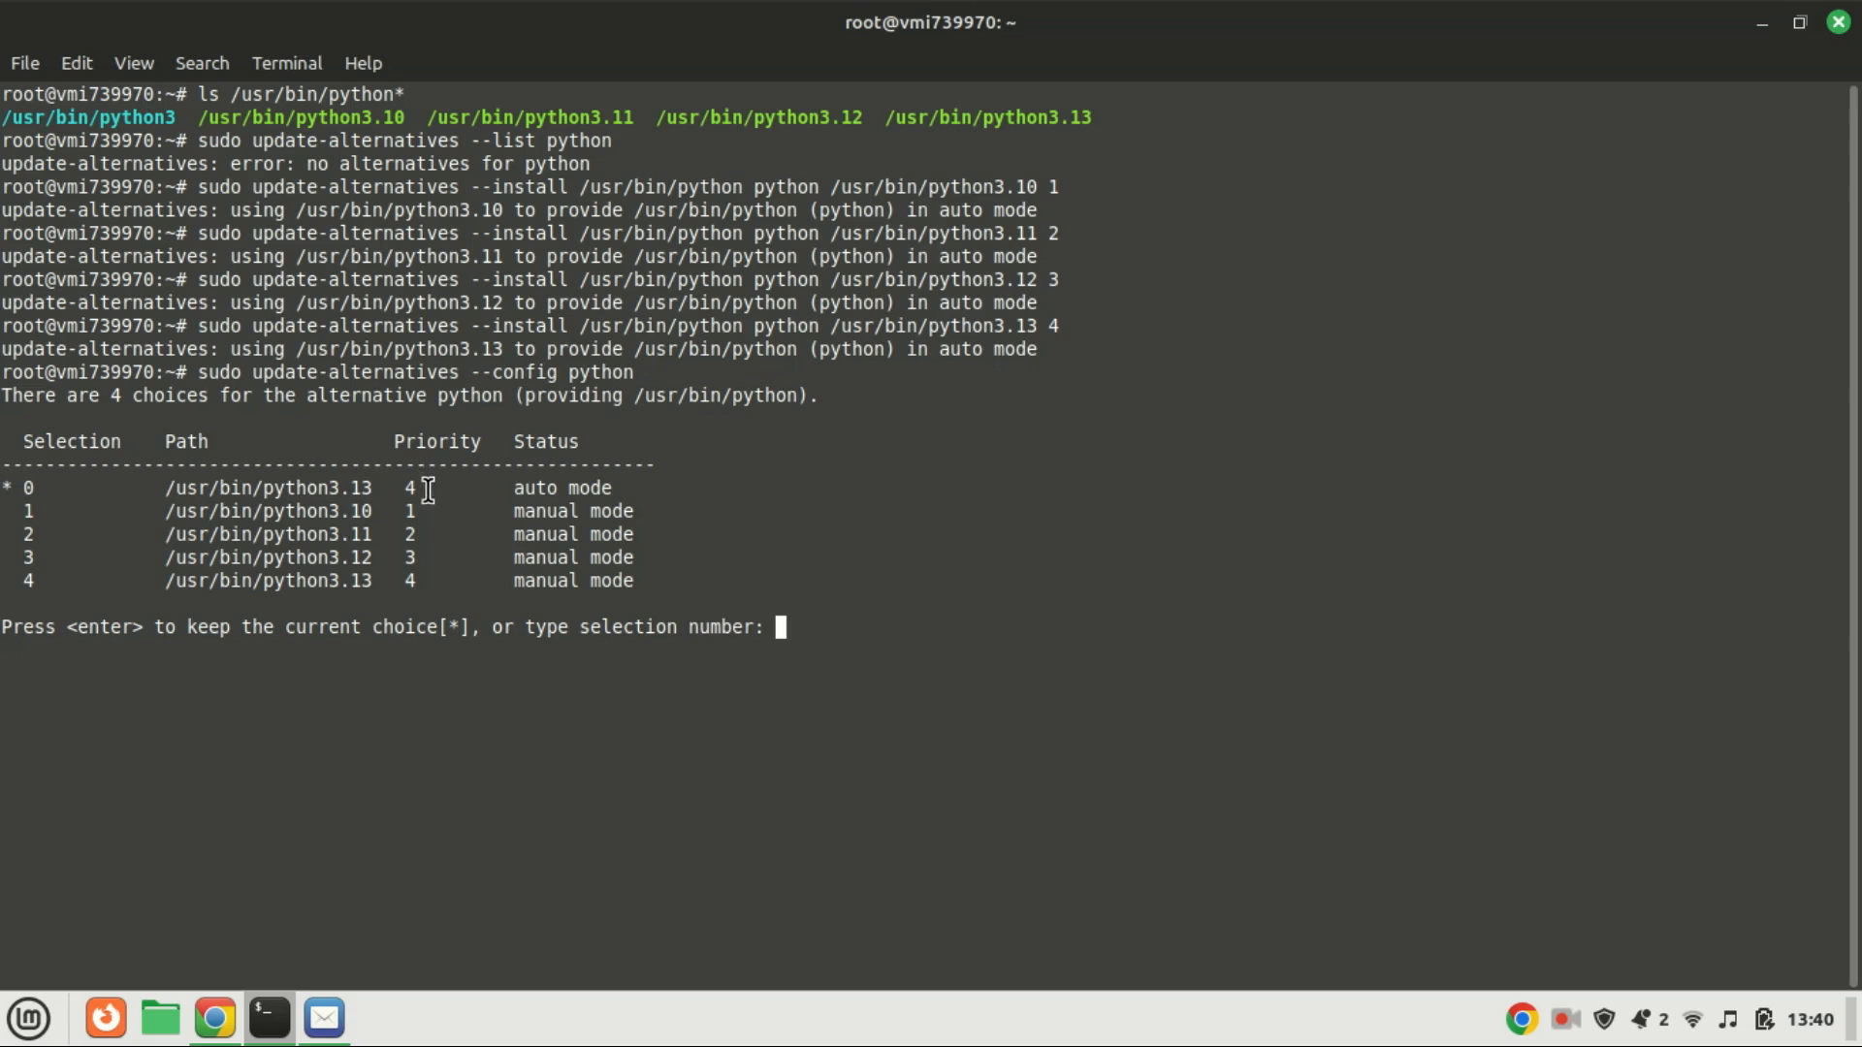
mouse_move(408, 593)
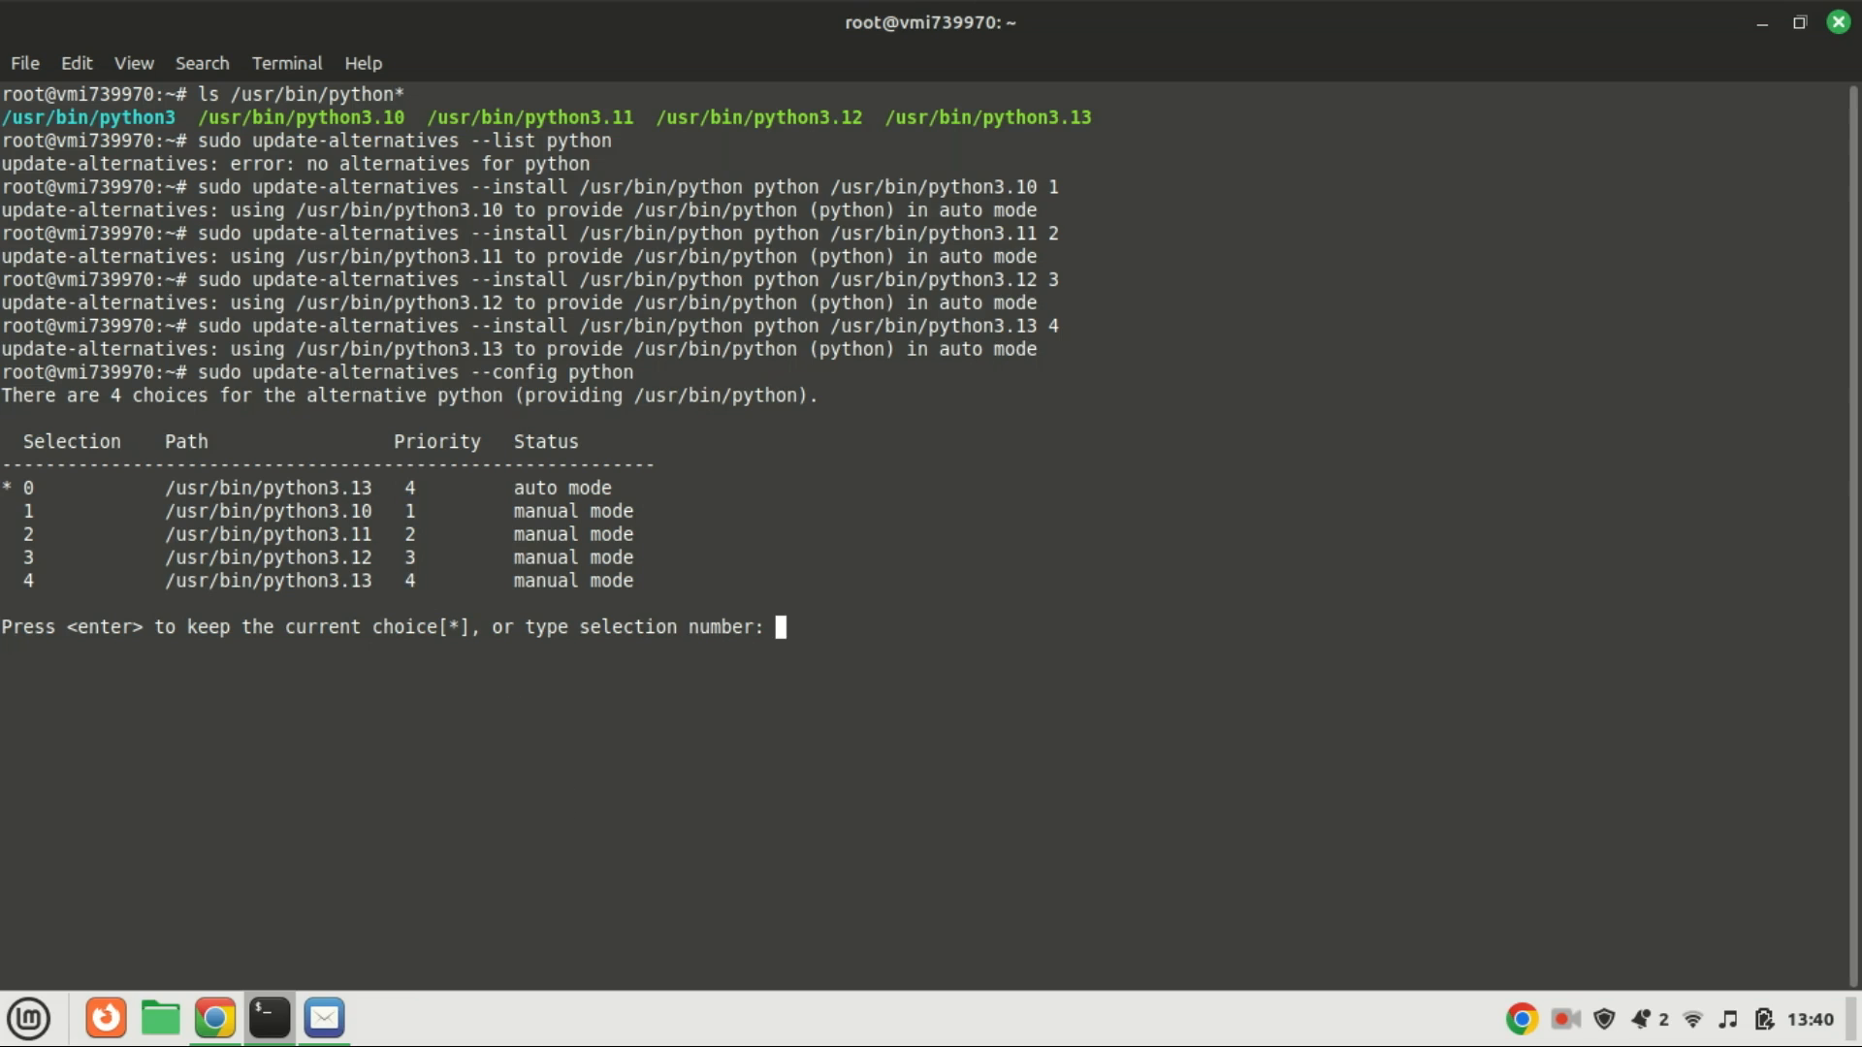
Choose selection 2 in the update-alternatives menu so python points to Python 3.11
text(2)
text(python -)
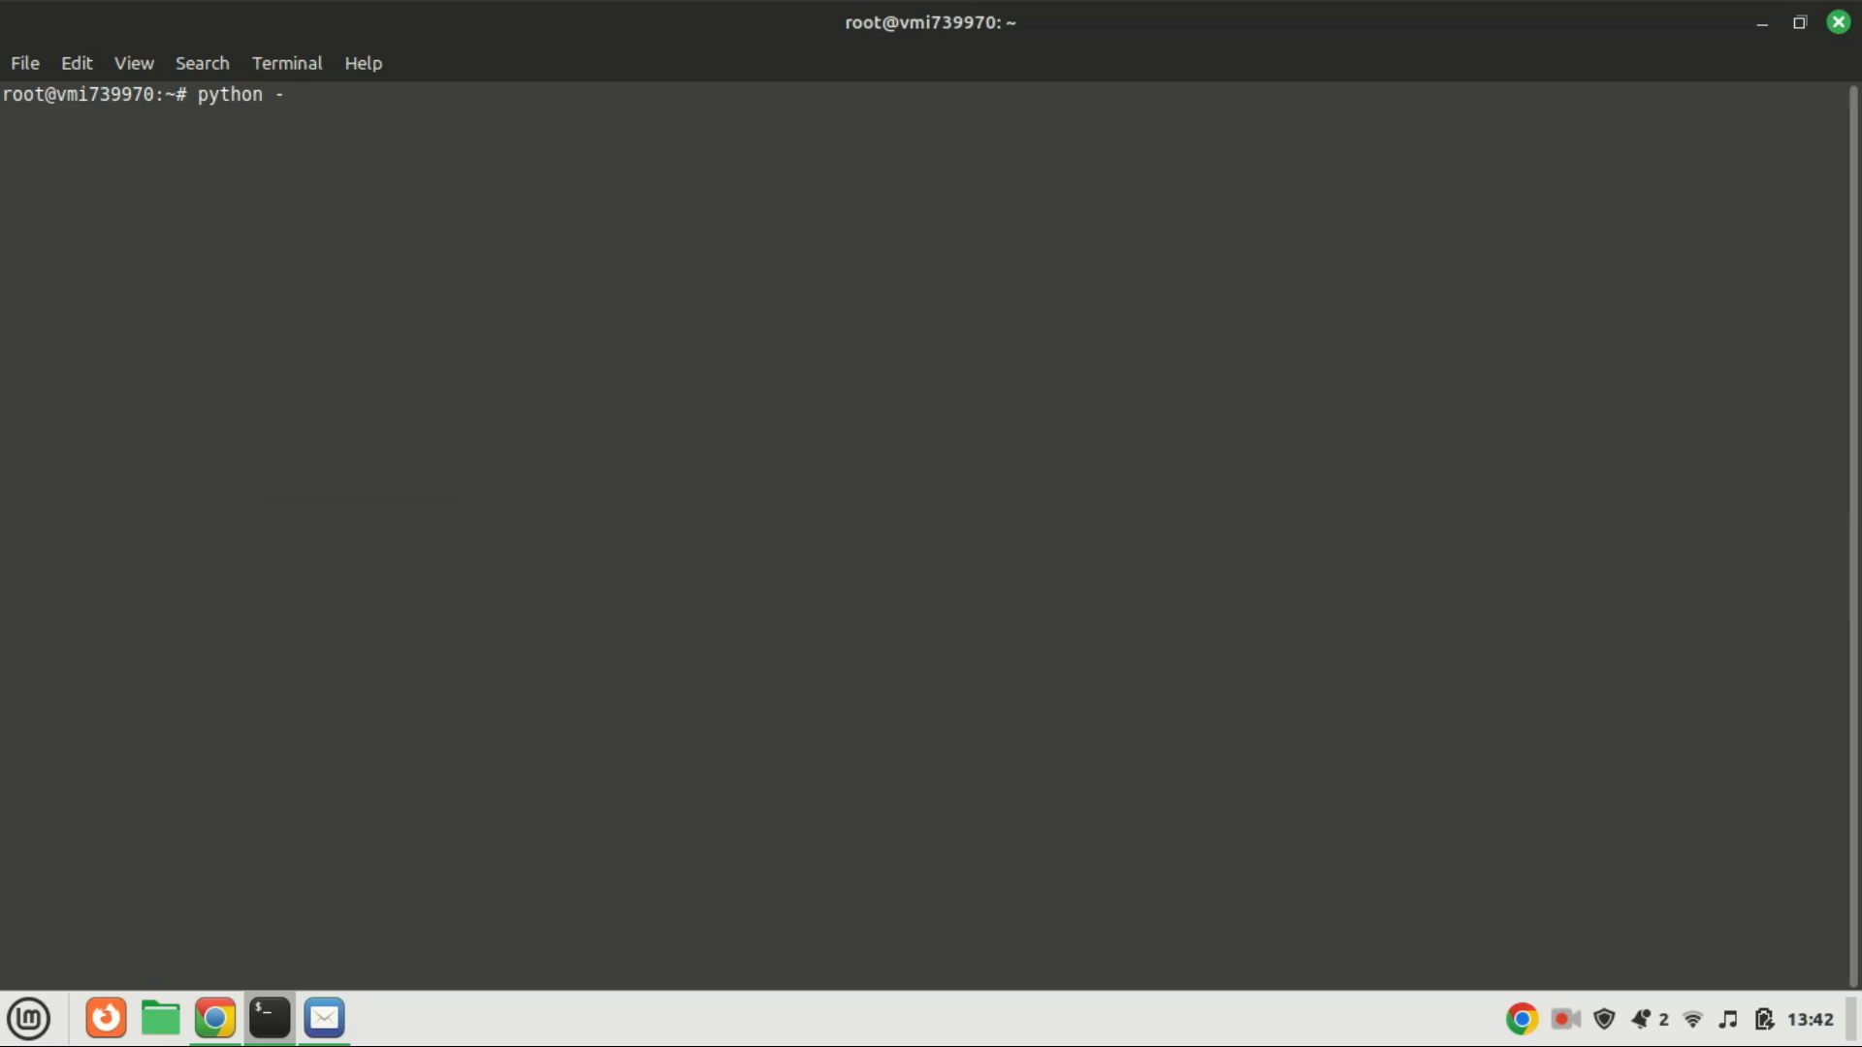
Verify python -V reports 3.11.9 and install python3-pip, confirming with y
text(V)
text(sudo apt install python3-pip)
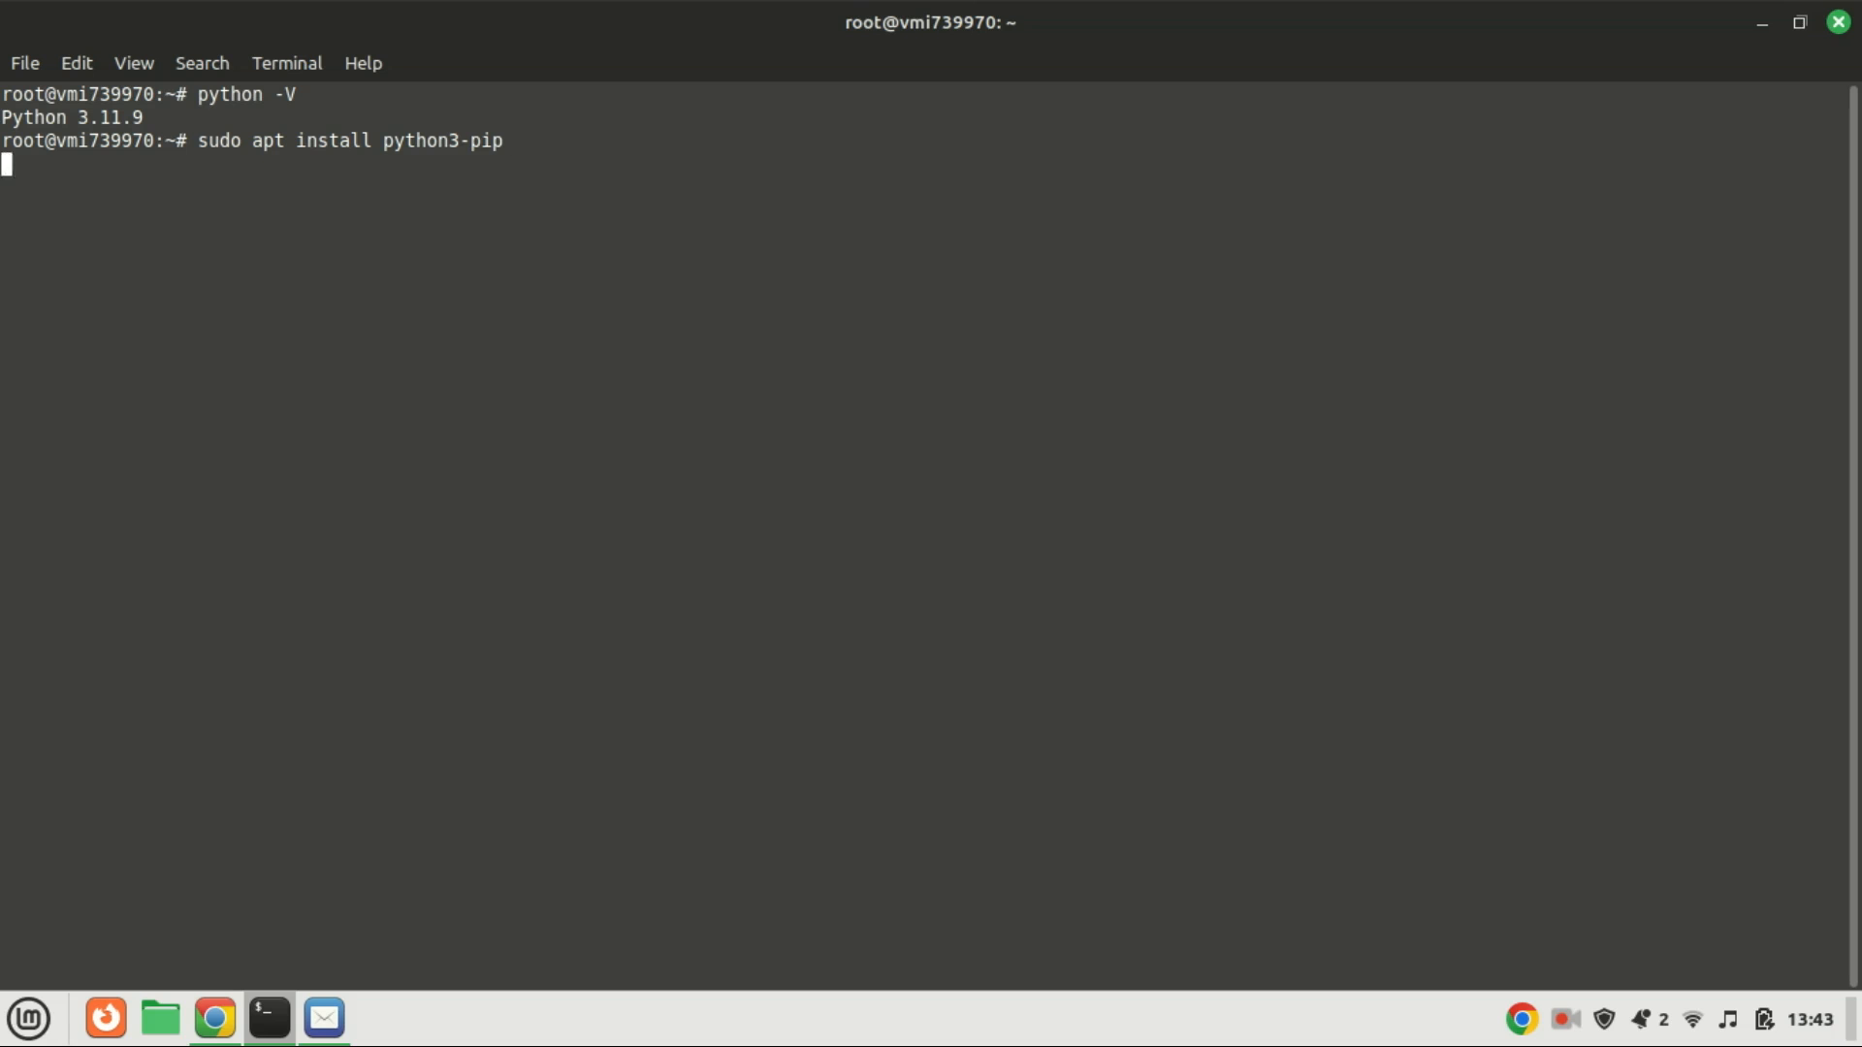
key(Return)
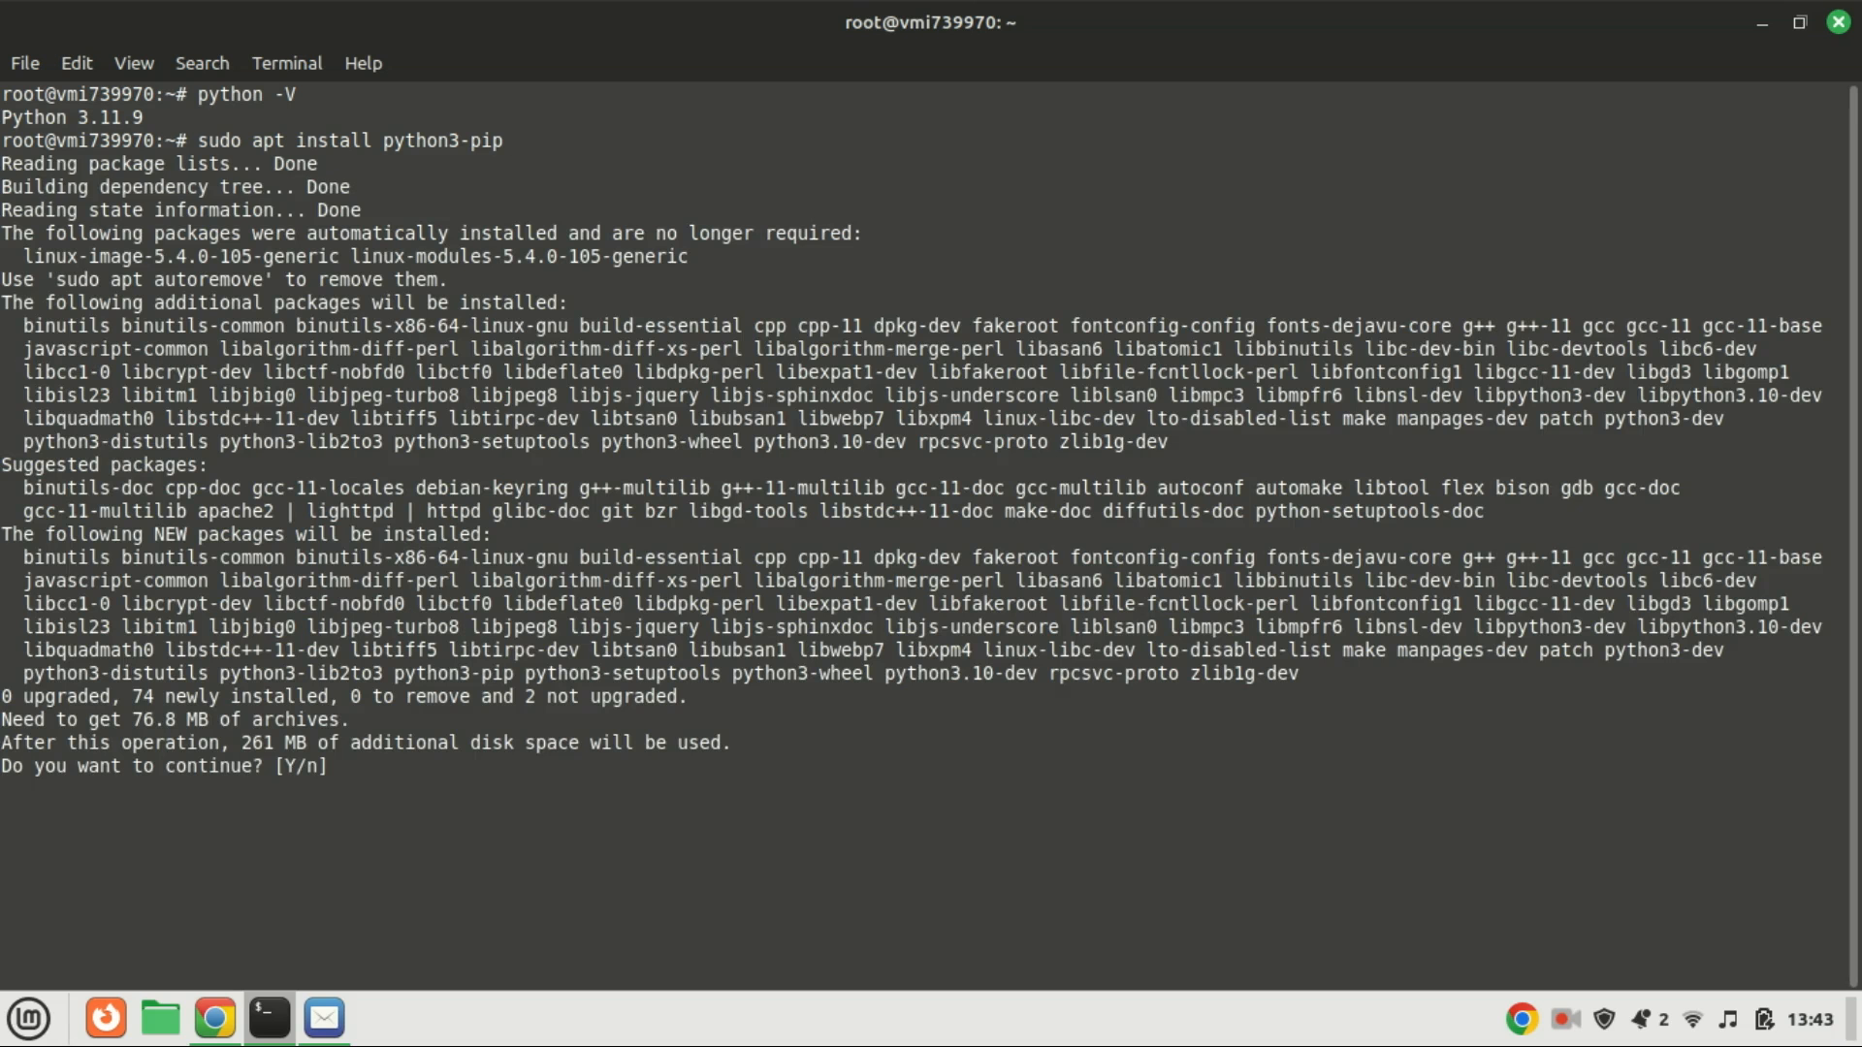
text(y)
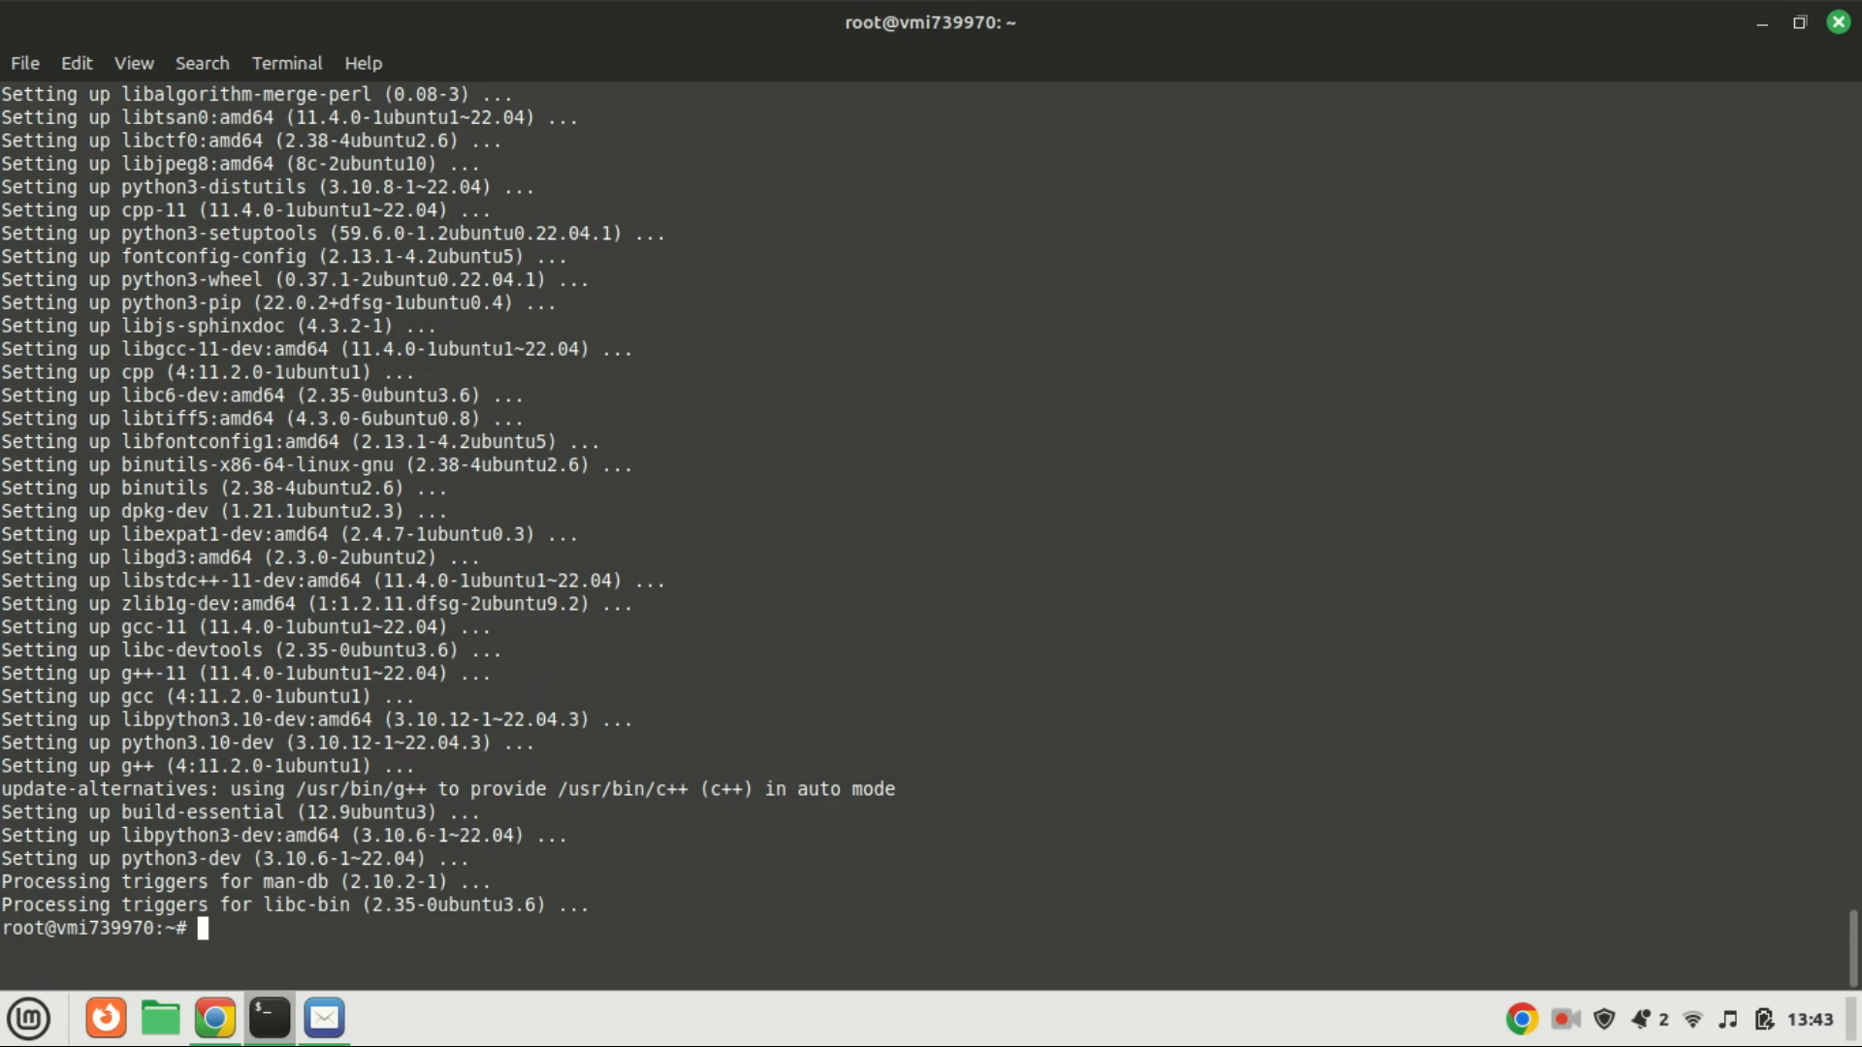
text(cle)
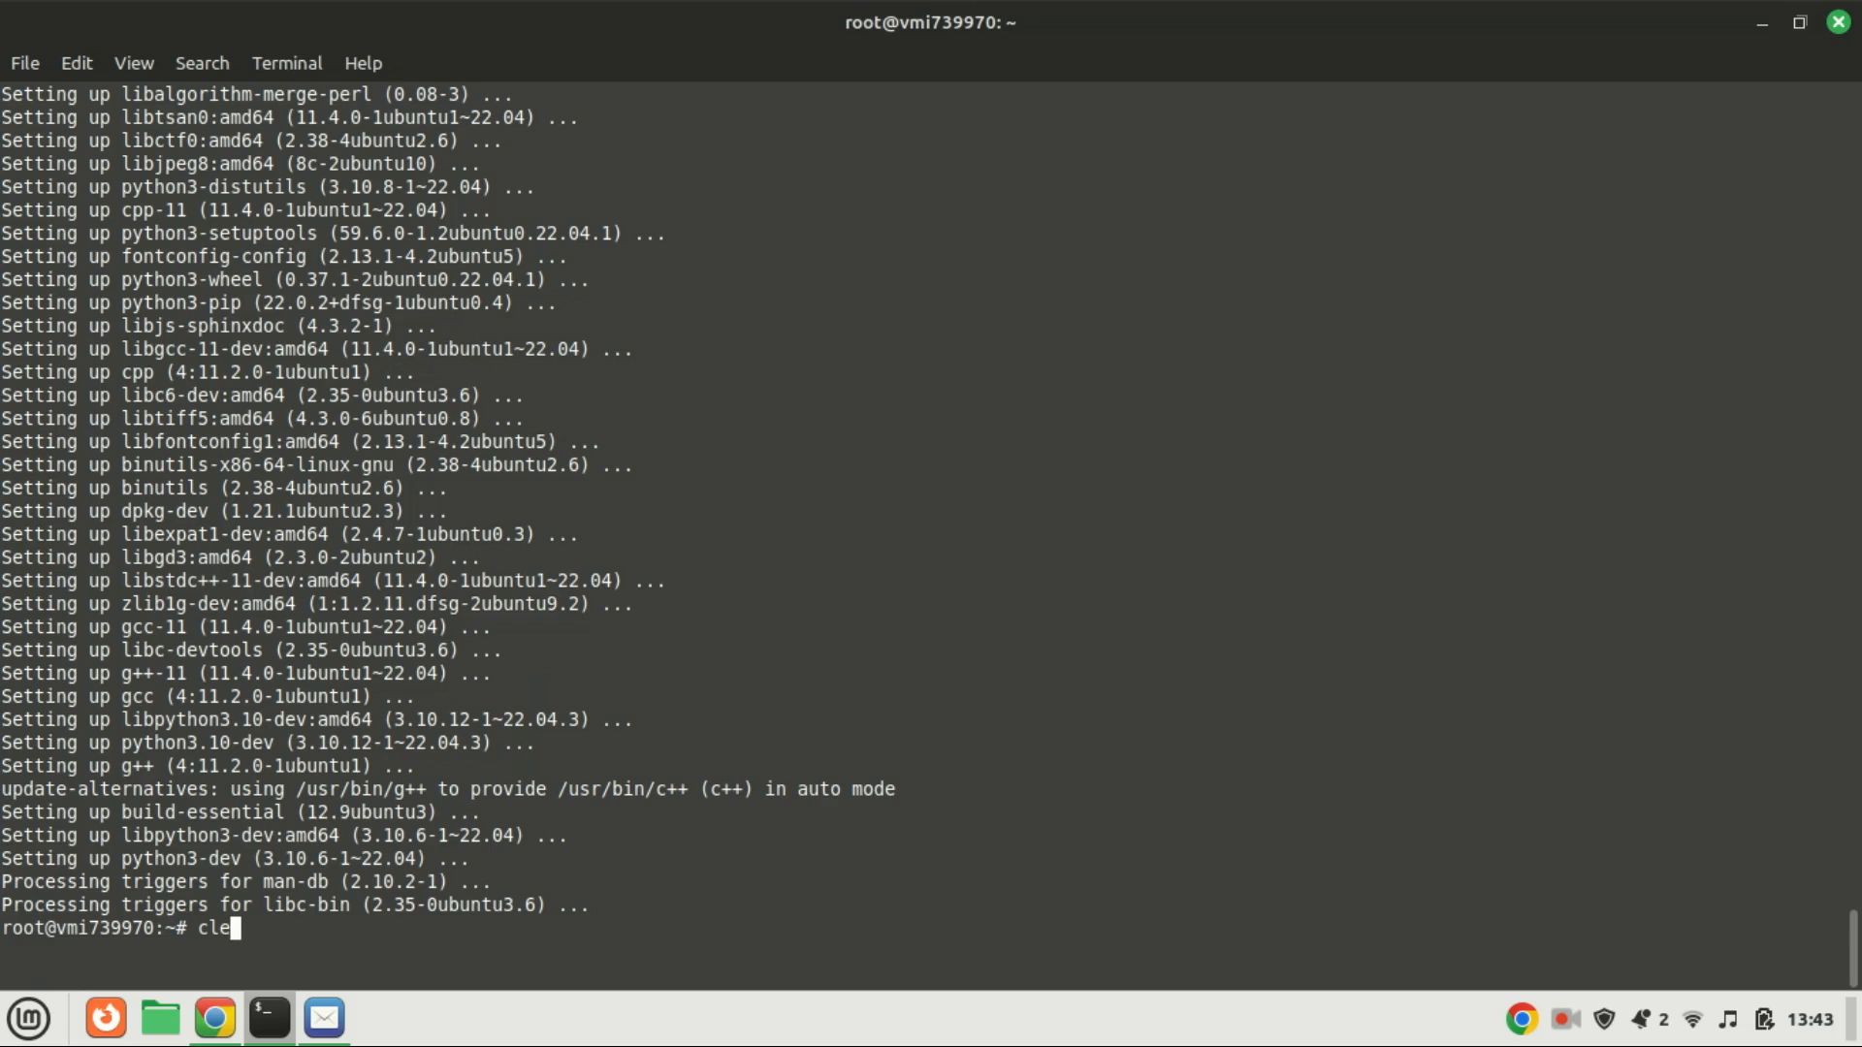
Run sudo apt remove --purge on python3.10, confirm with y, and clear the screen
text(ar)
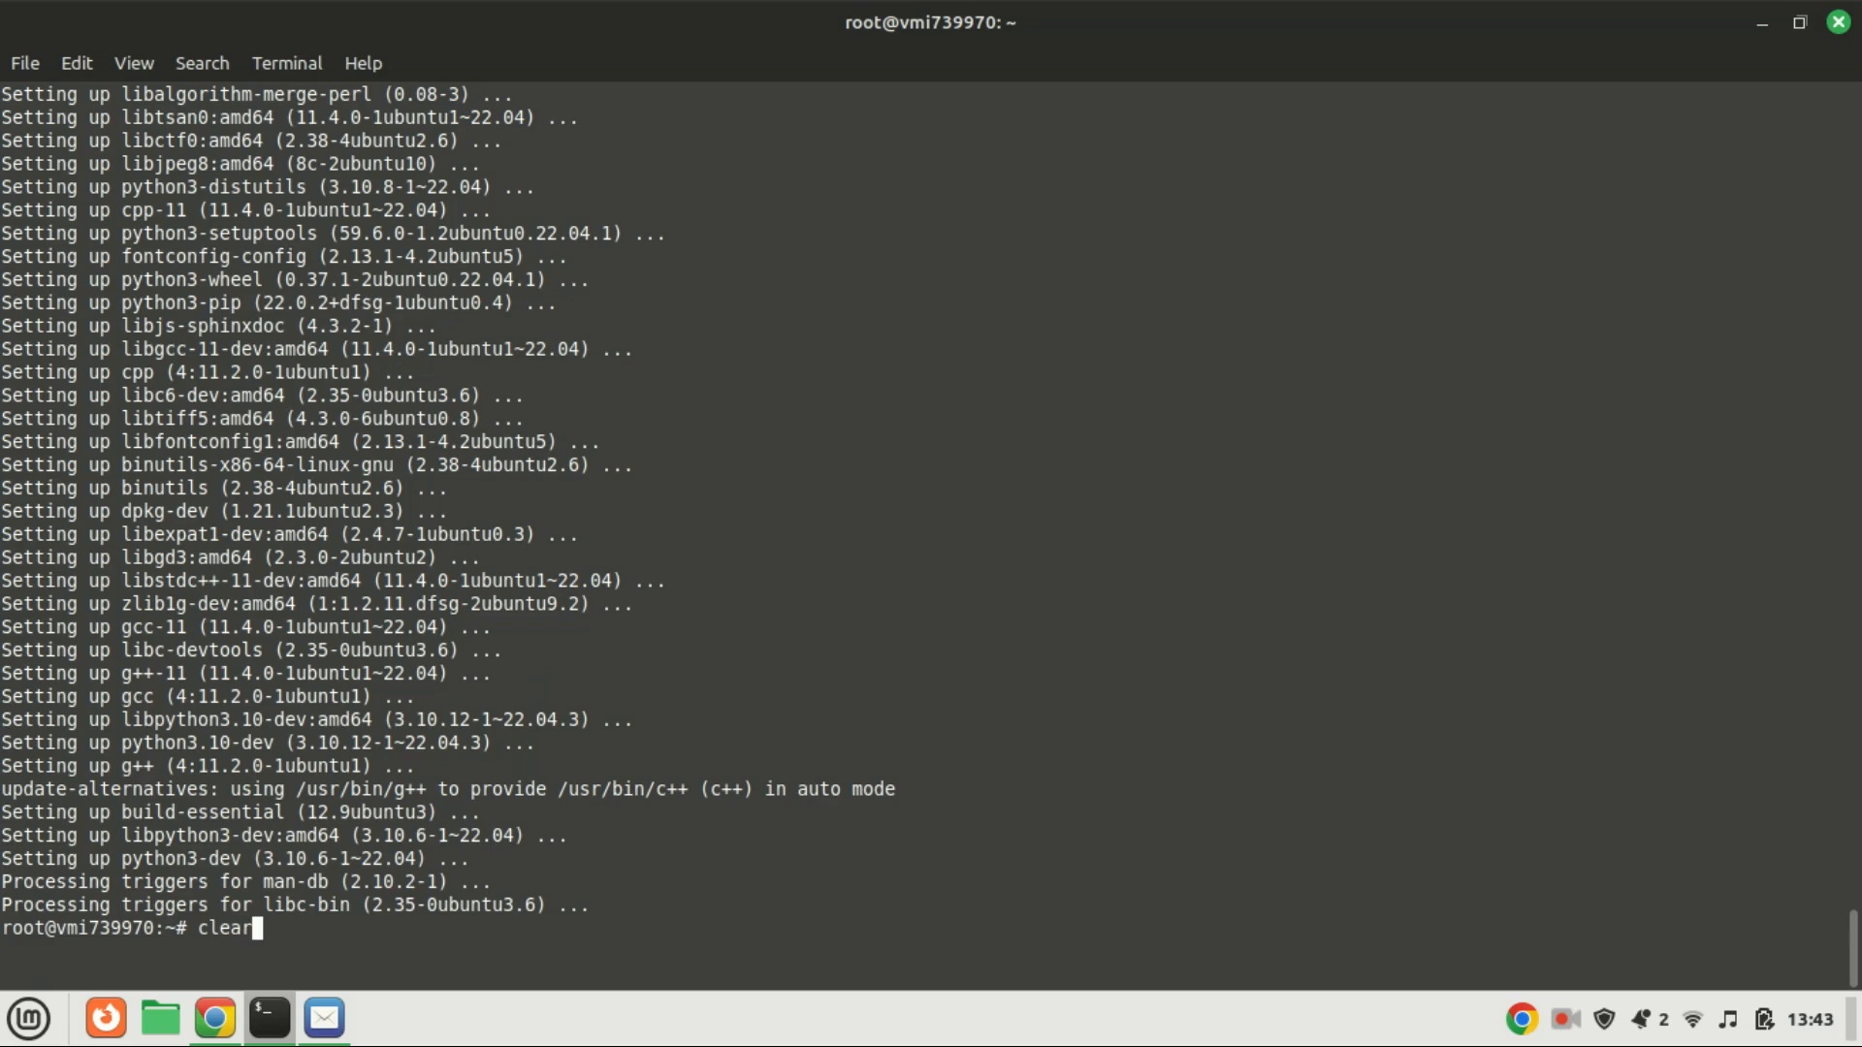
text(sudo apt remove --purge python3.12)
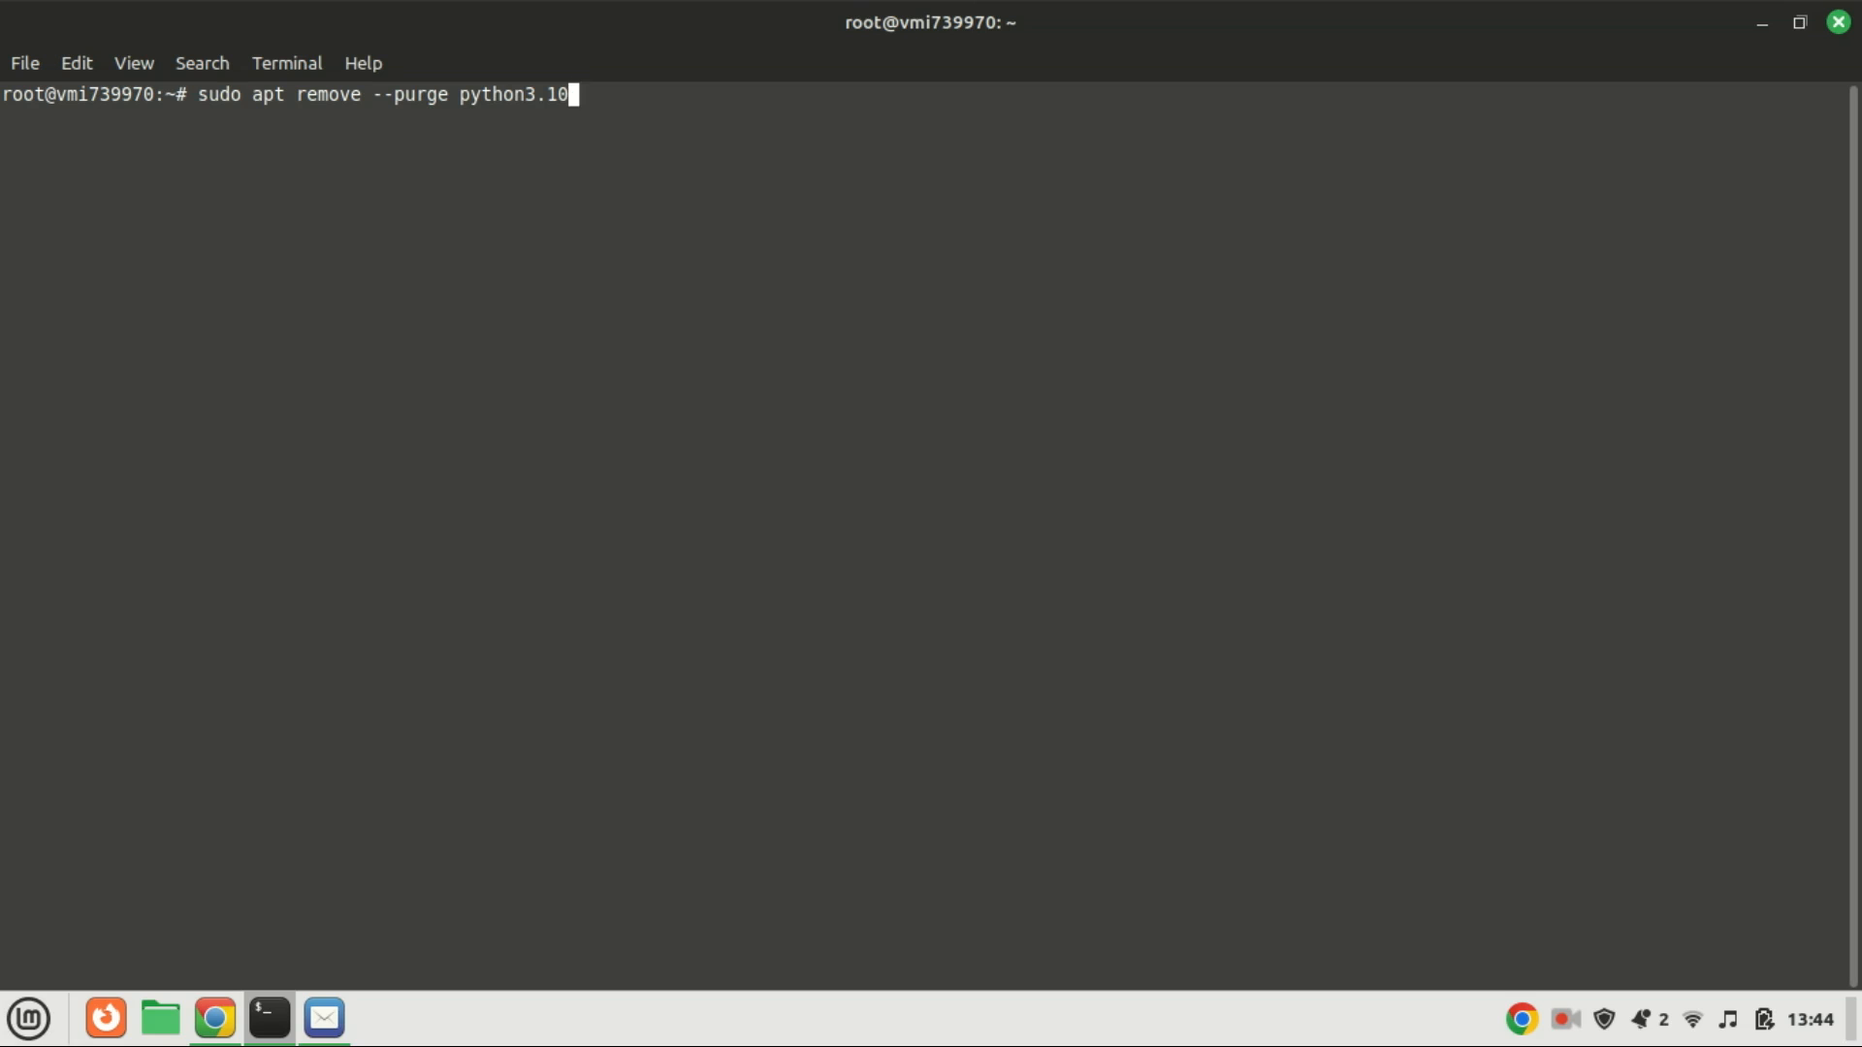
key(Return)
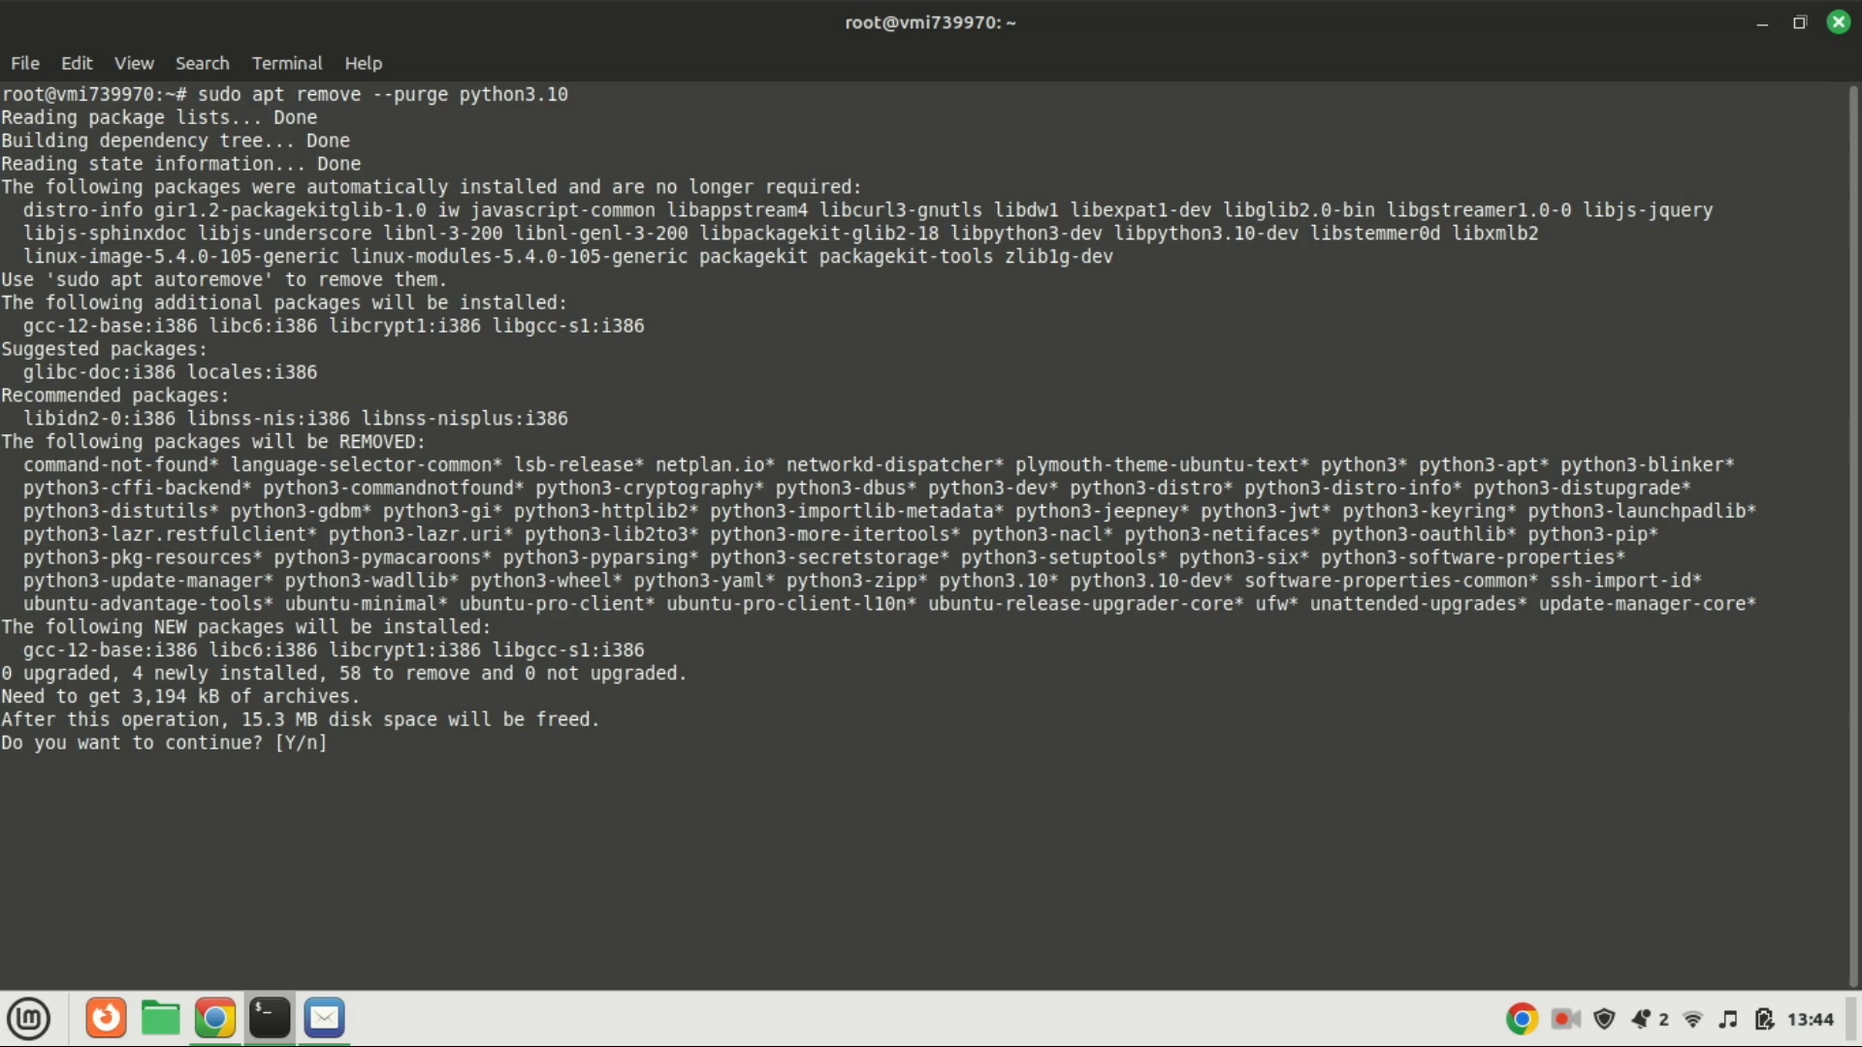
text(y)
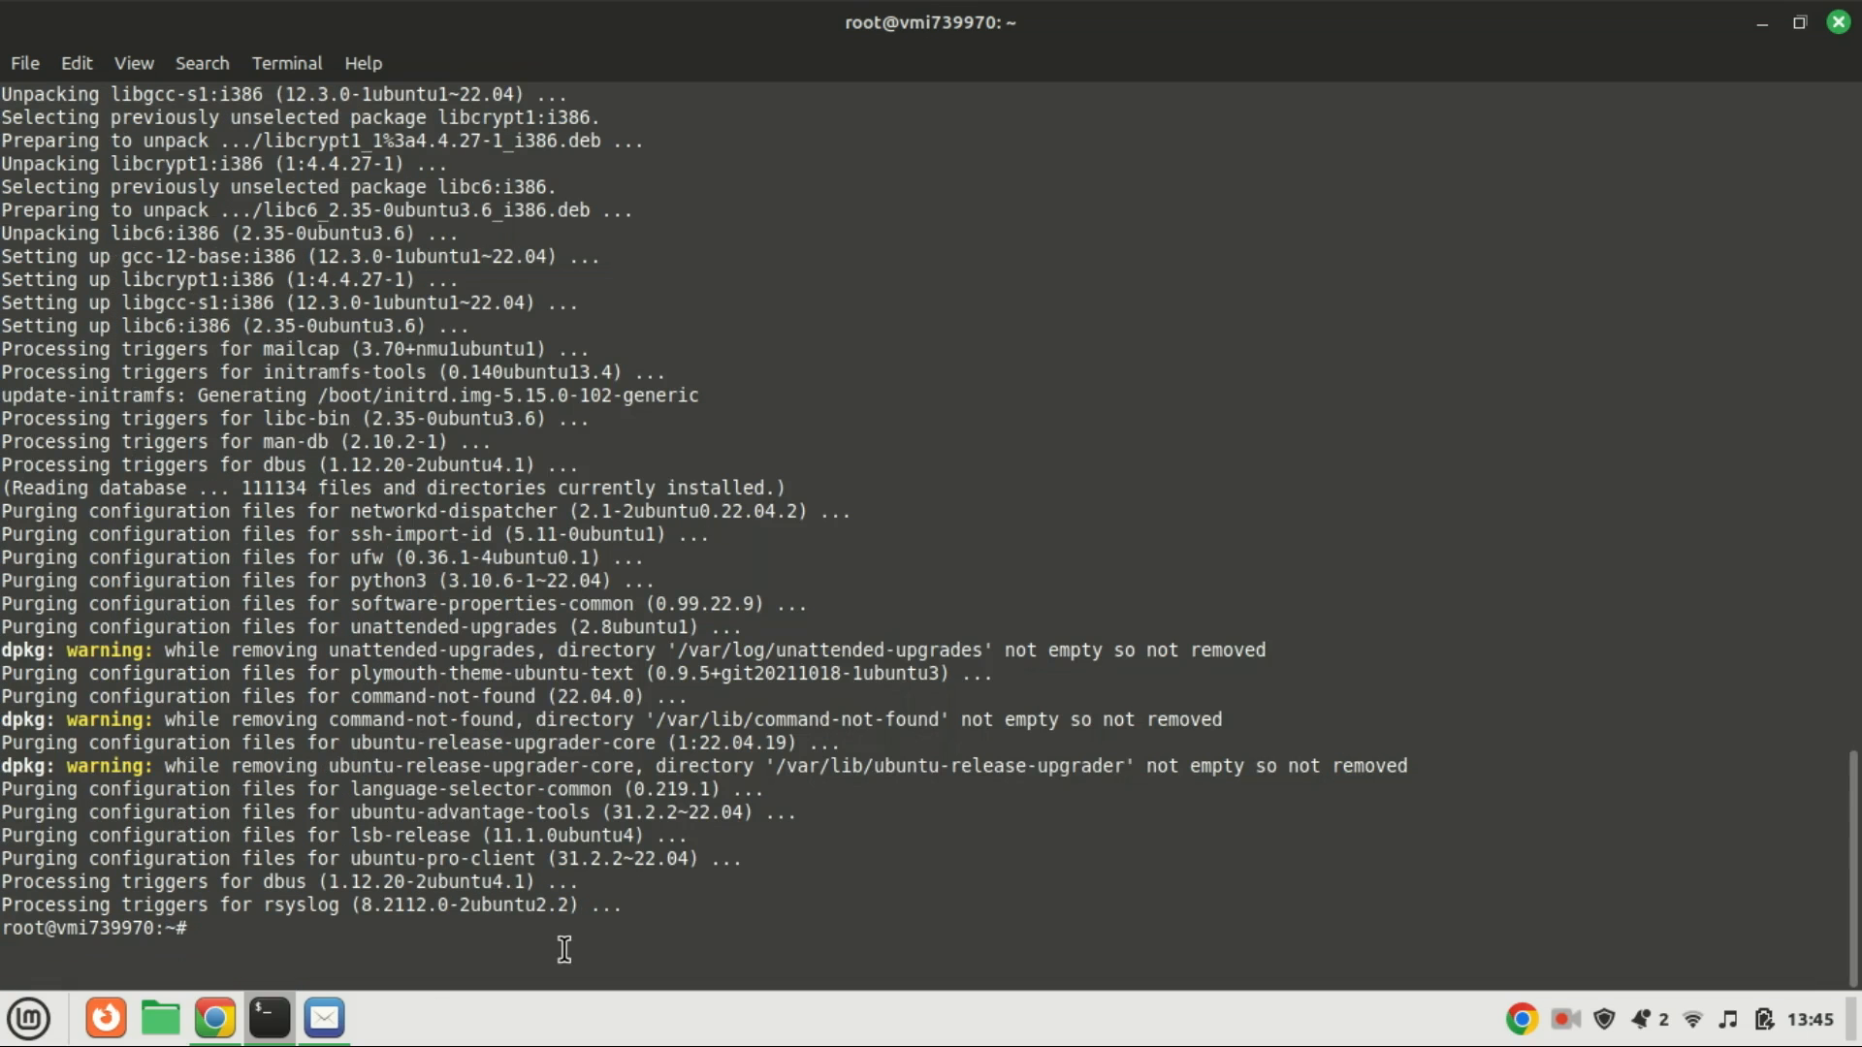
text(clear)
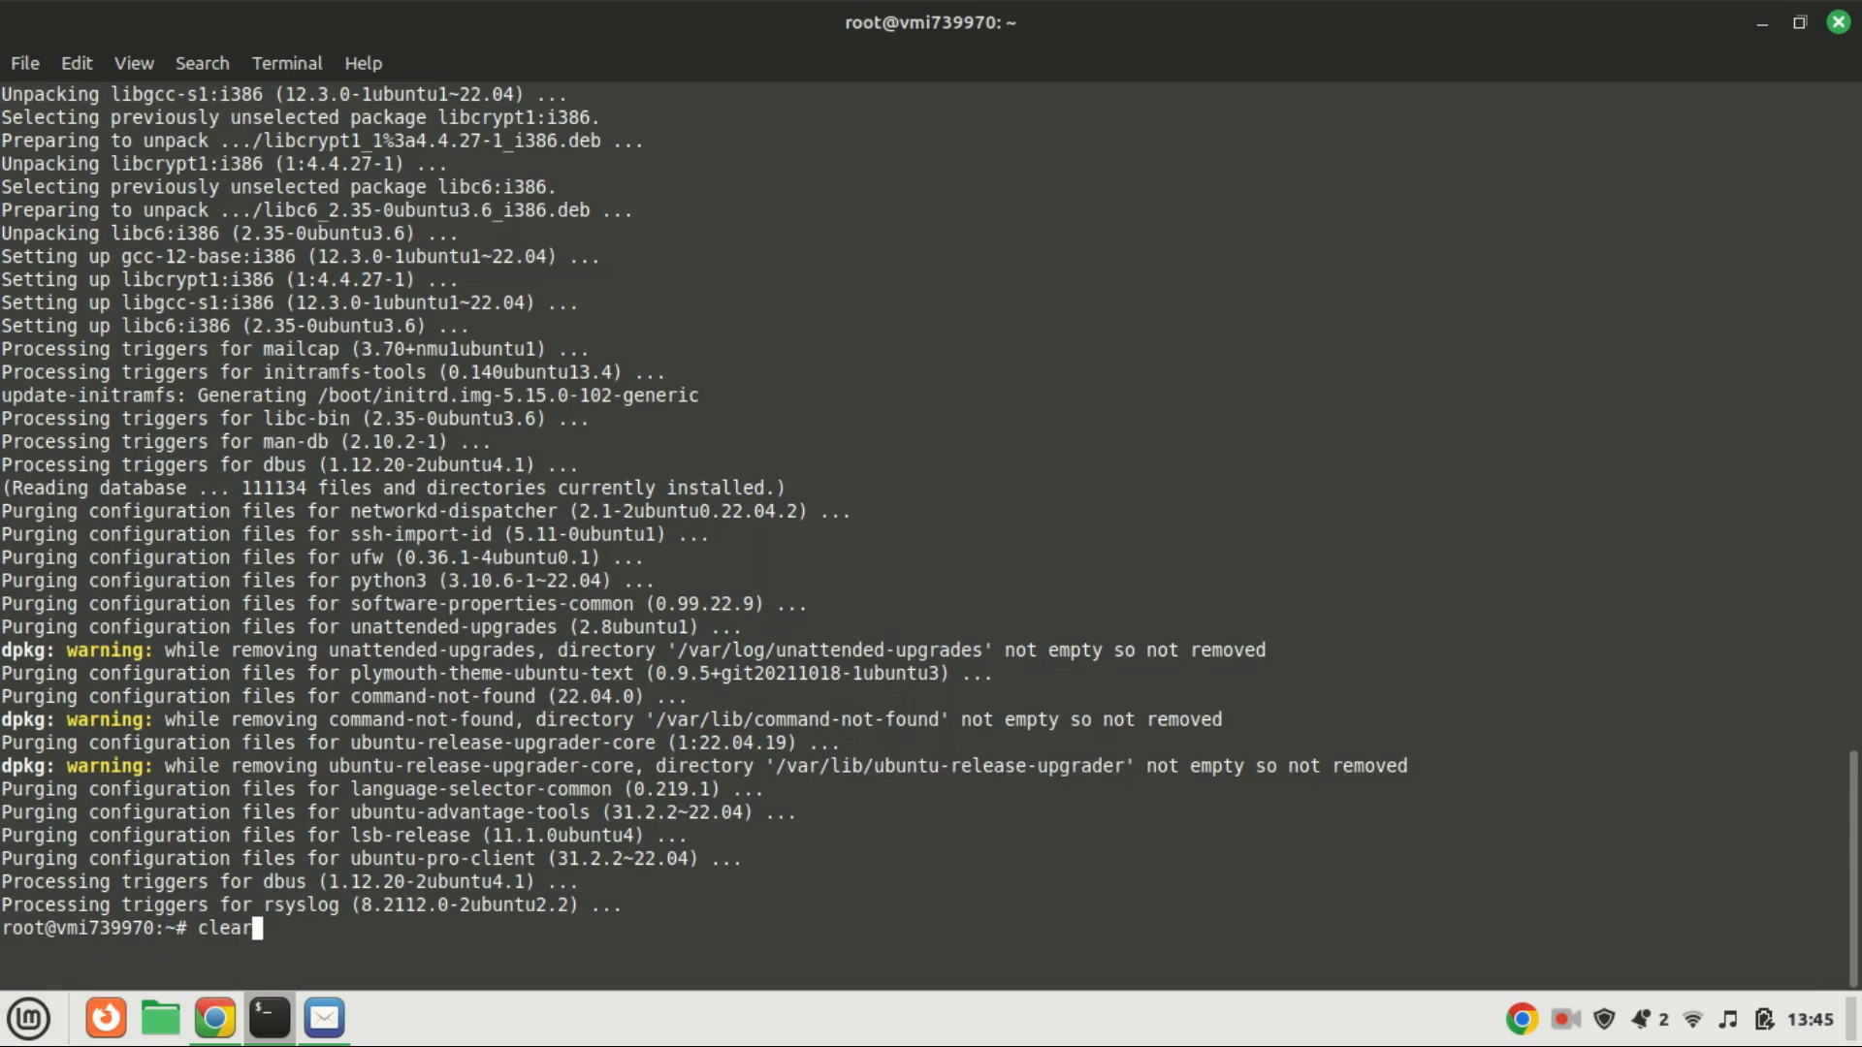